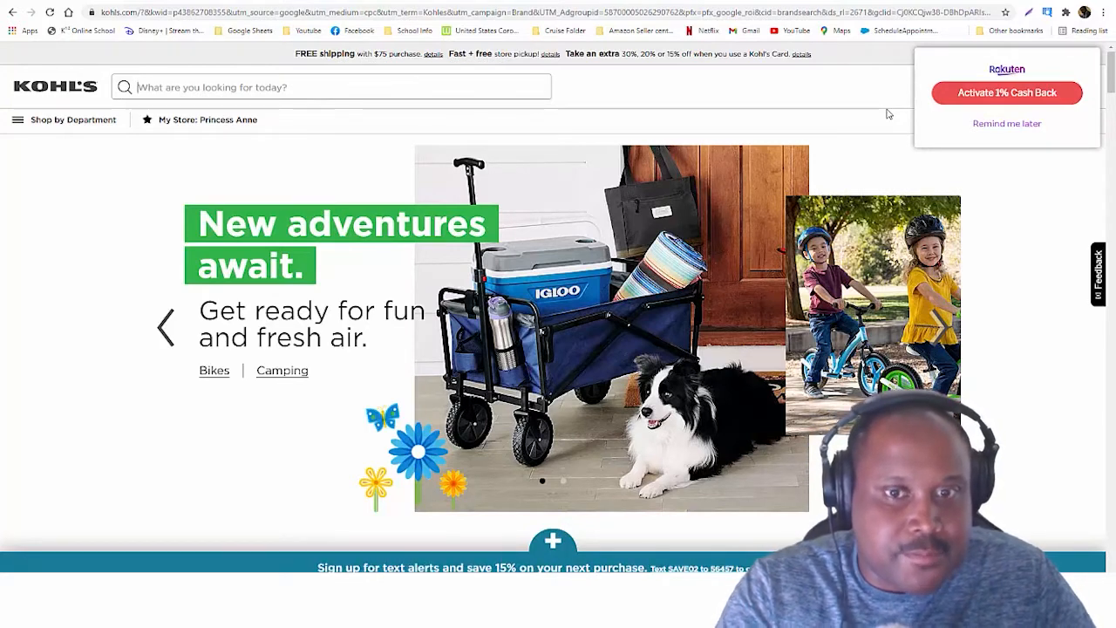
# Step: Search kohls.com for 'toys' and glance over the Kids' Toys results
pyautogui.click(332, 87)
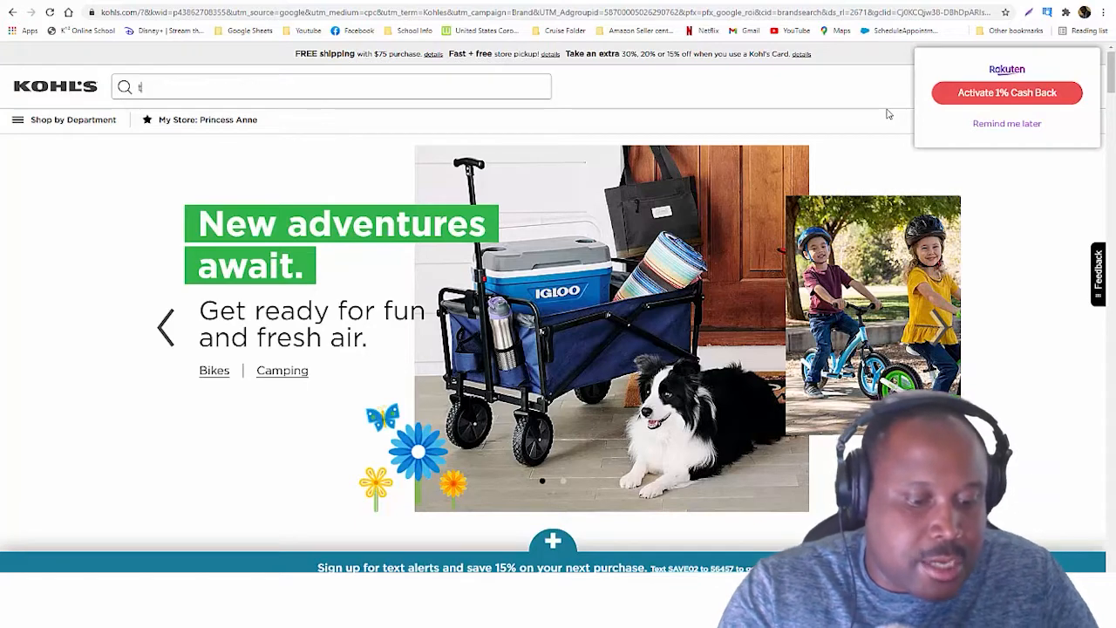
pyautogui.write('toys')
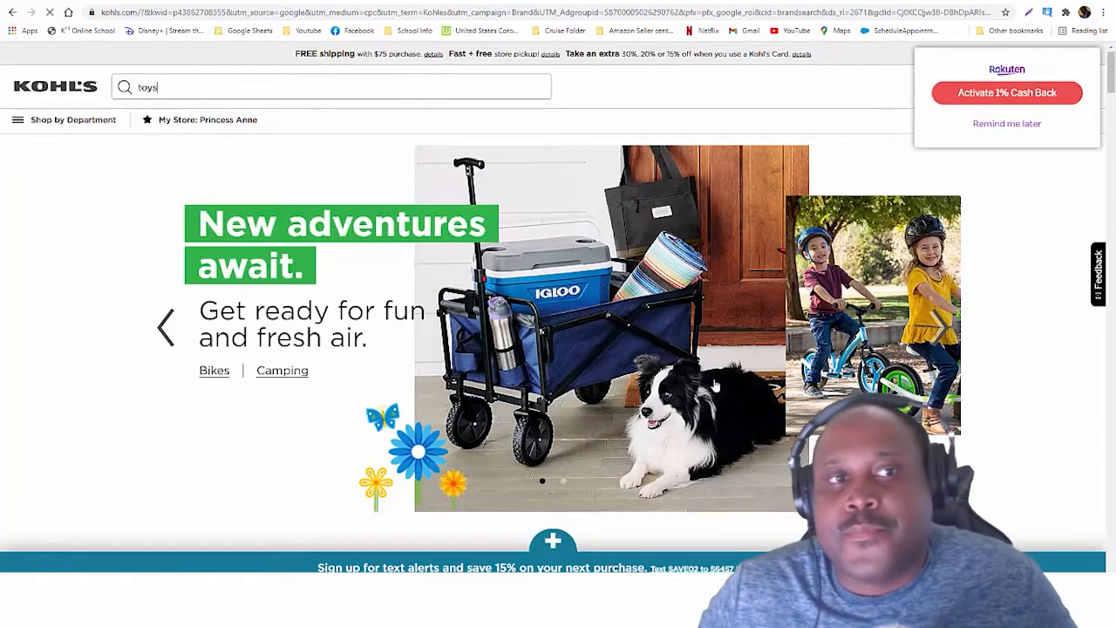
pyautogui.press('Return')
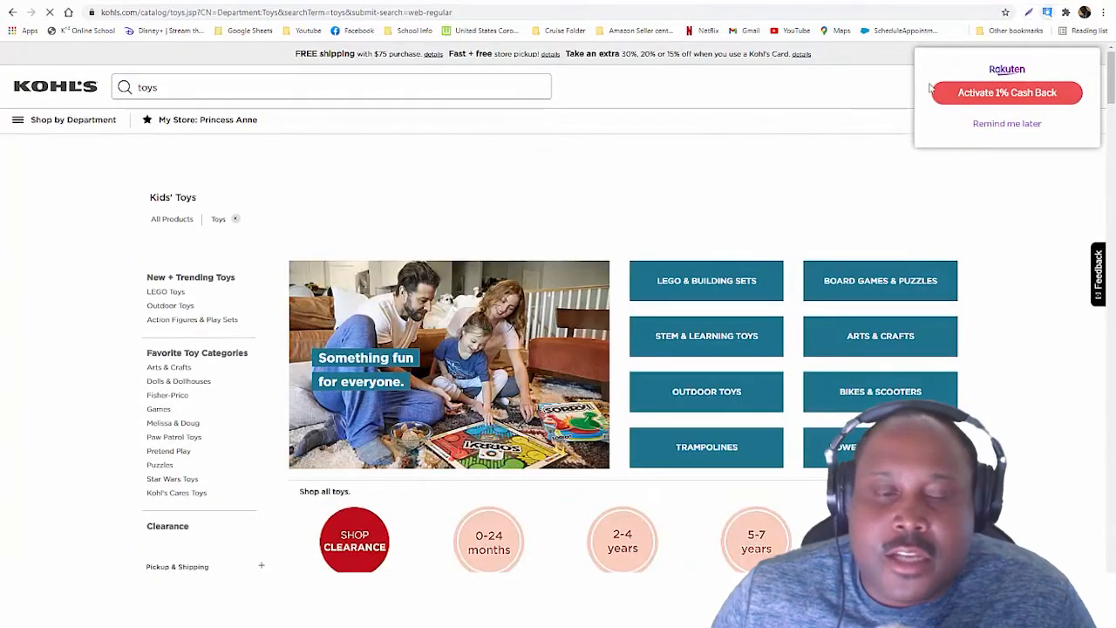
pyautogui.scroll(-3)
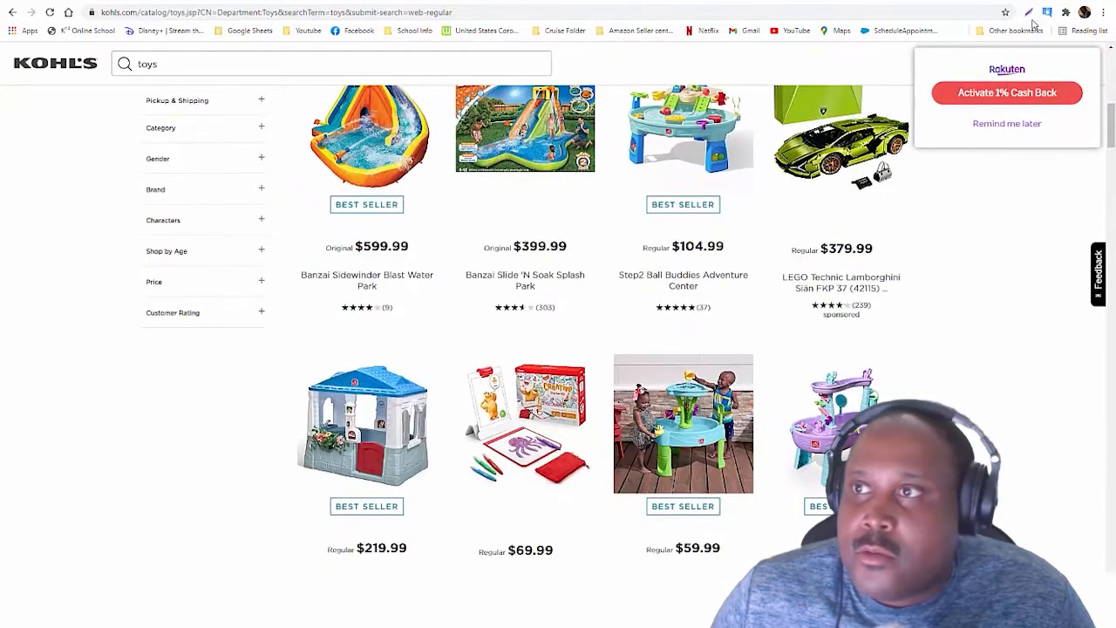
pyautogui.moveTo(485, 314)
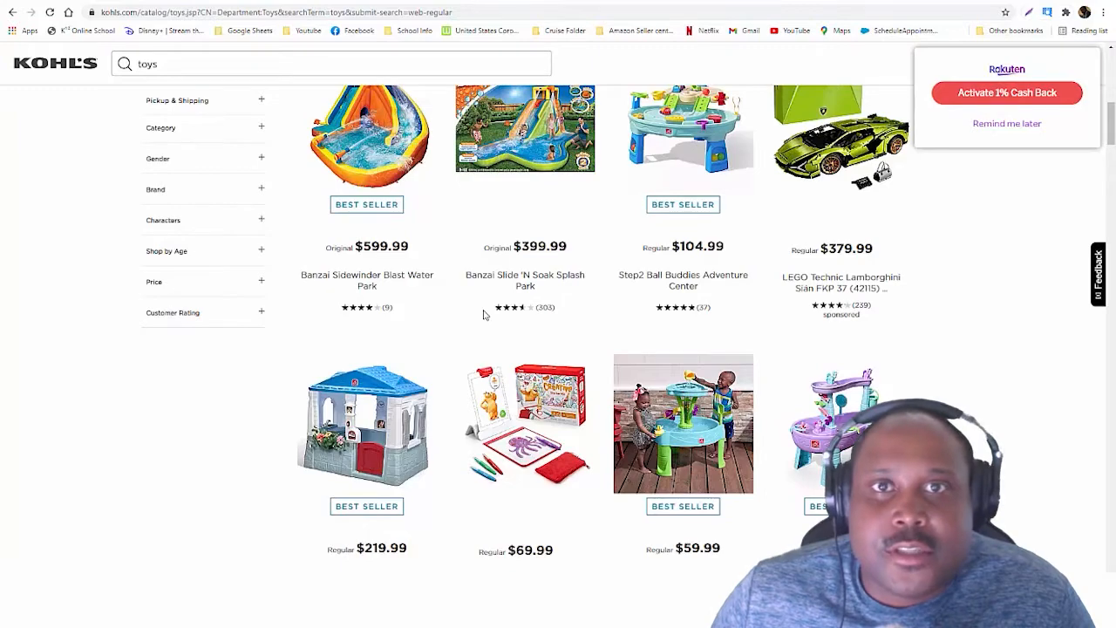
pyautogui.scroll(3)
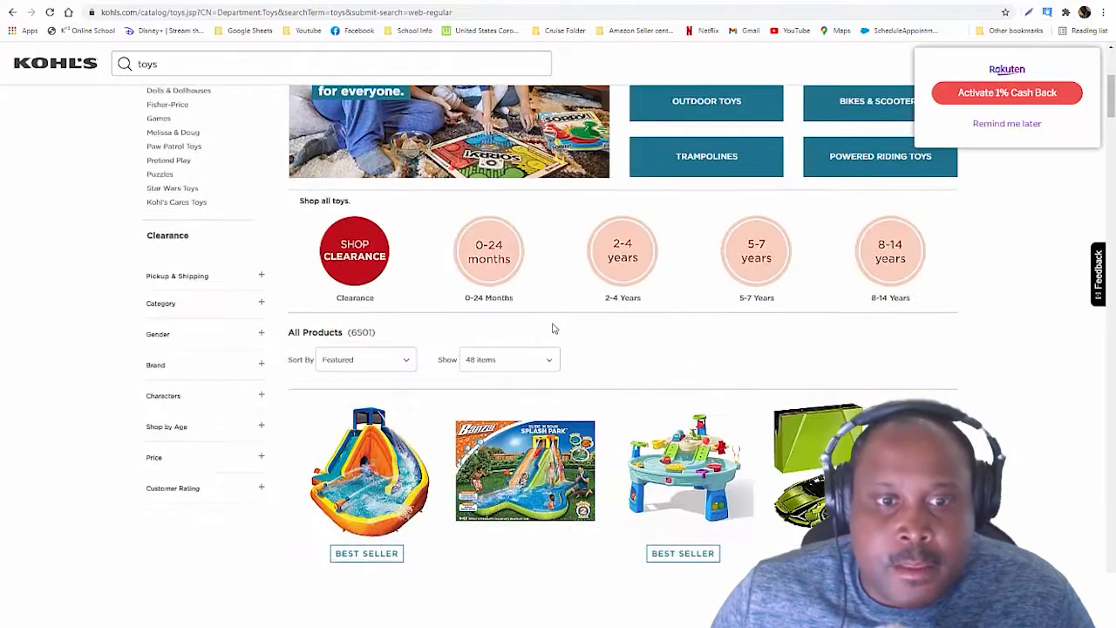
# Step: Show 120 products per page in the toy results
pyautogui.click(509, 359)
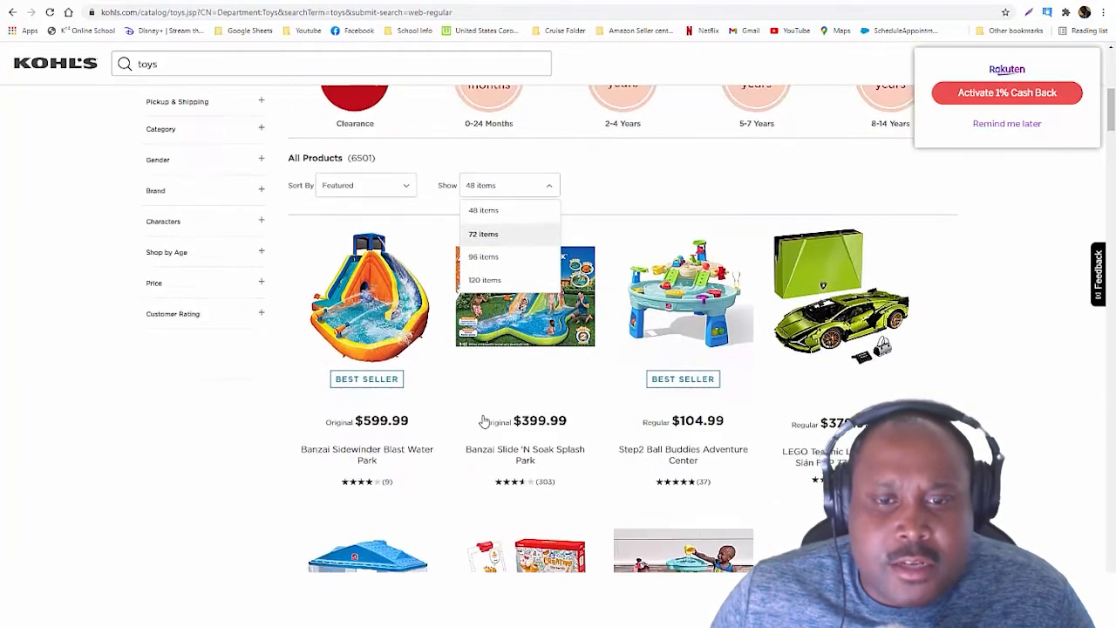
pyautogui.click(484, 279)
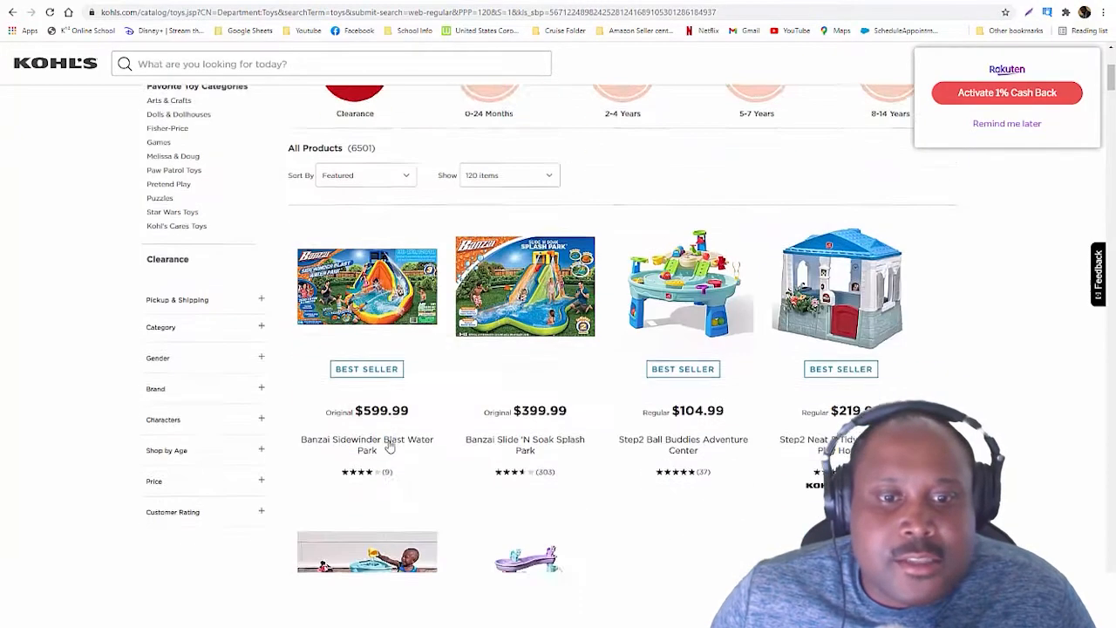
# Step: Scroll through the Kohl's toy listings before loading them into the OAXray table
pyautogui.scroll(-3)
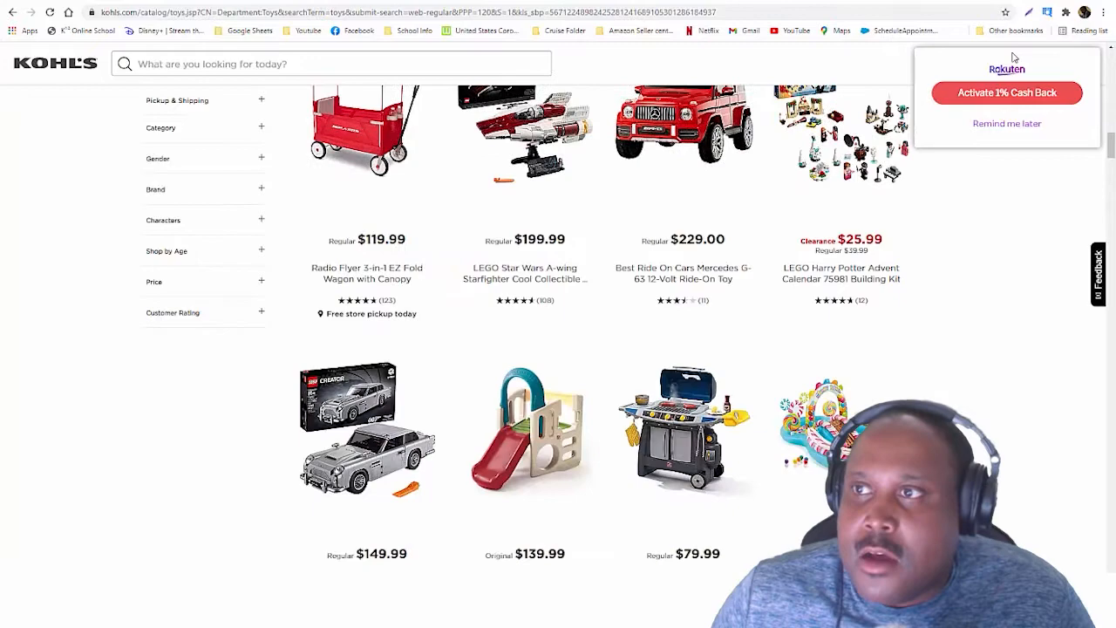
pyautogui.scroll(-3)
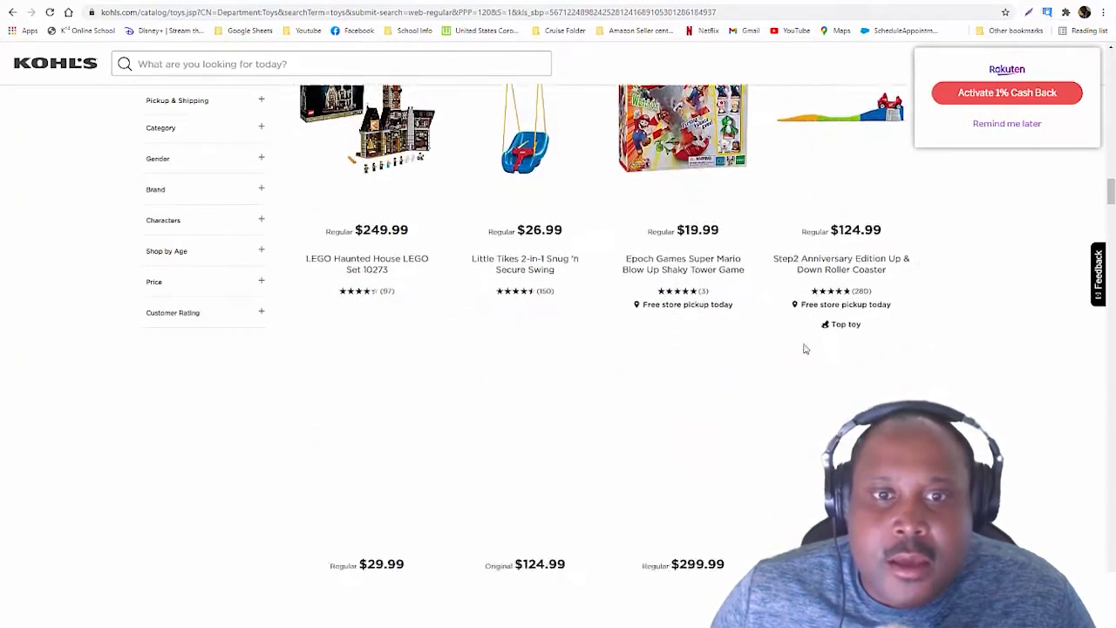
pyautogui.scroll(-3)
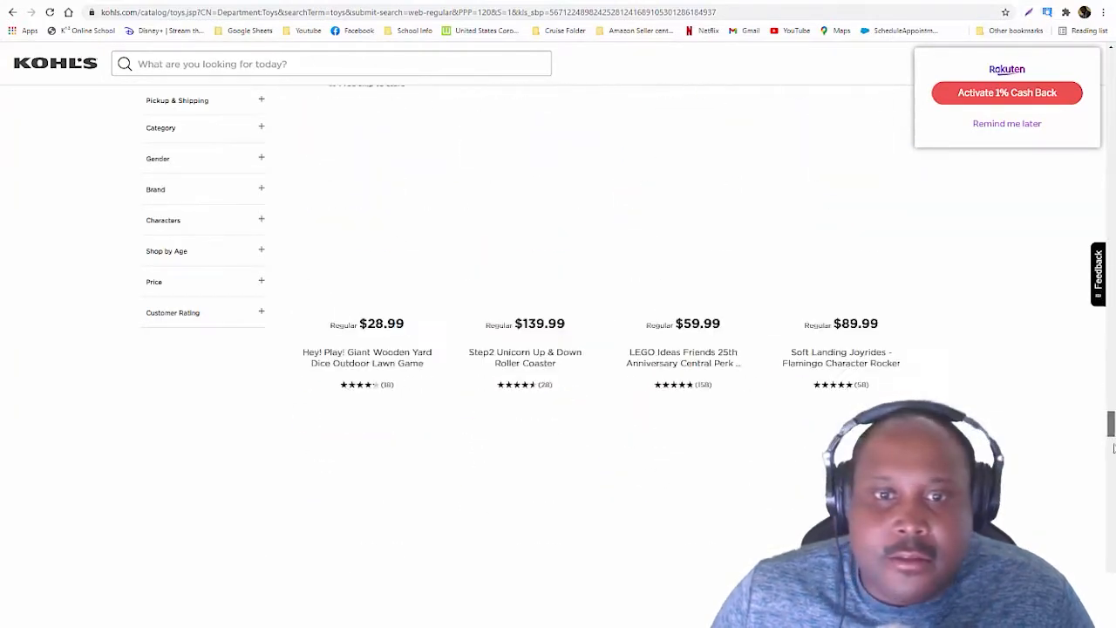
pyautogui.scroll(-3)
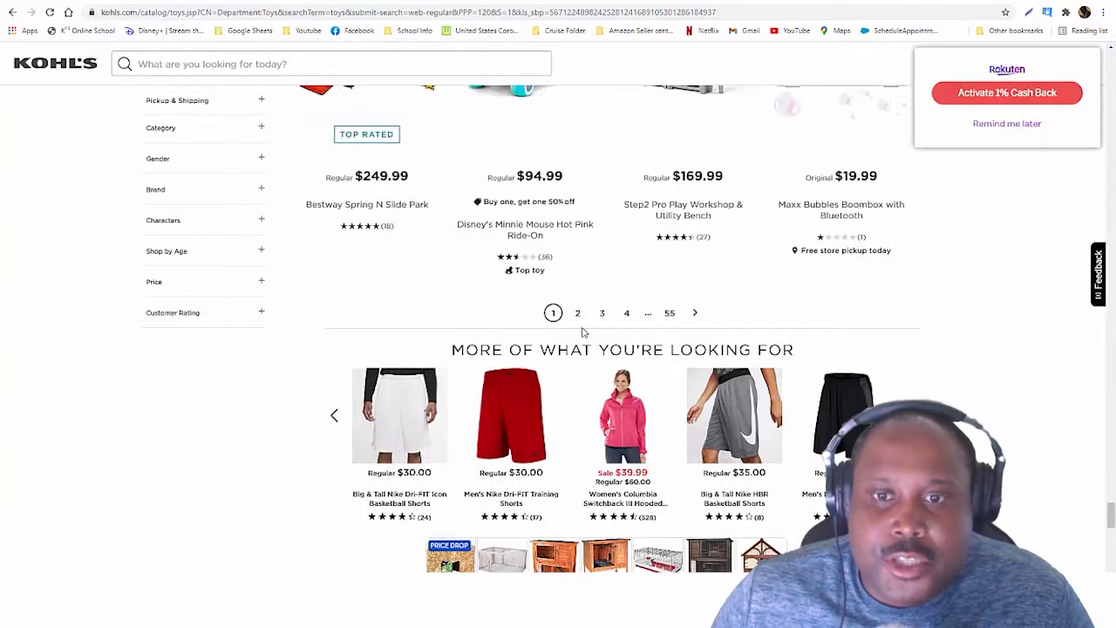
pyautogui.scroll(-3)
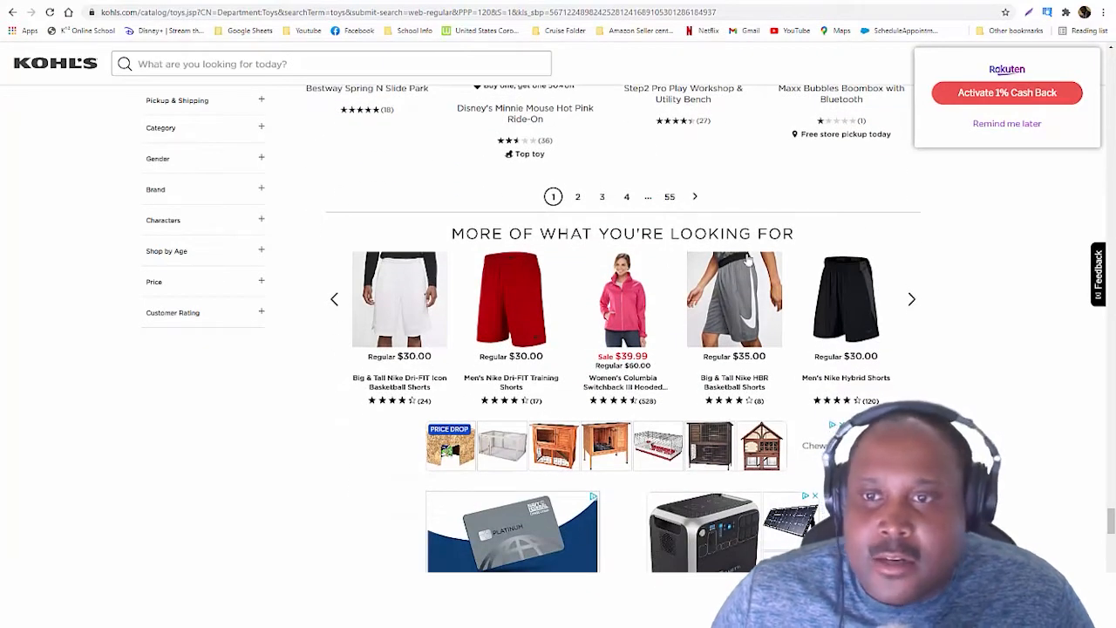
pyautogui.scroll(-3)
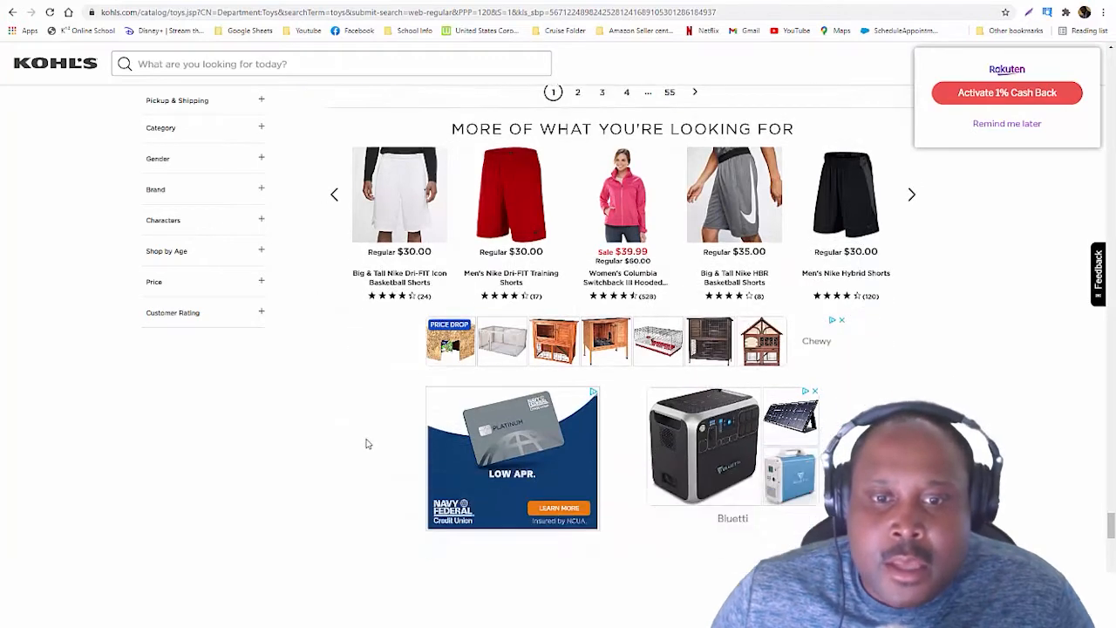
pyautogui.scroll(-3)
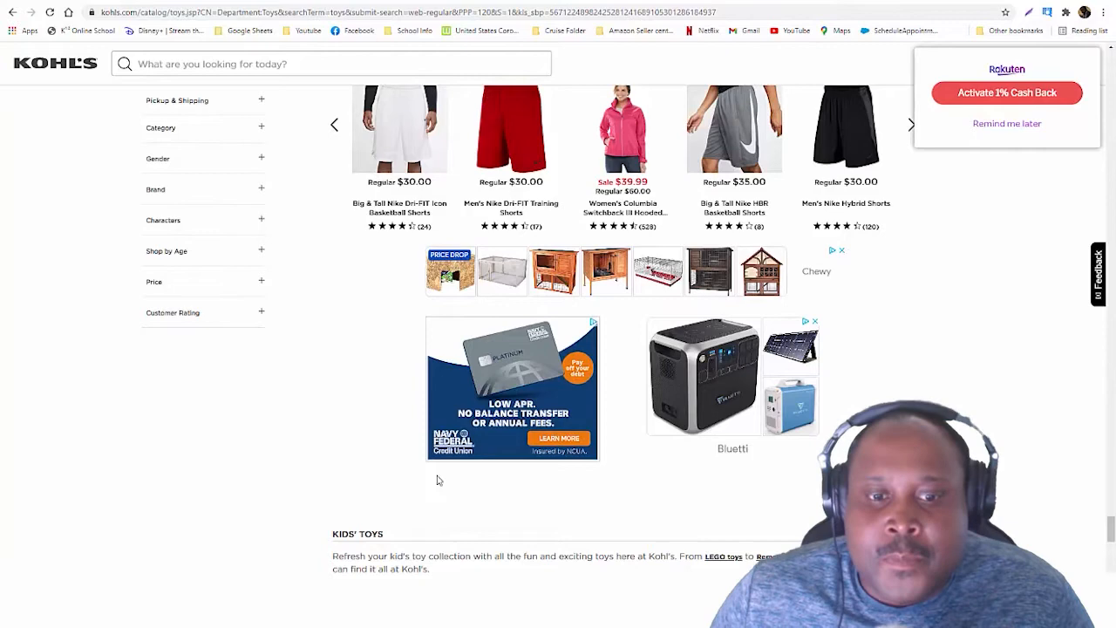
pyautogui.scroll(3)
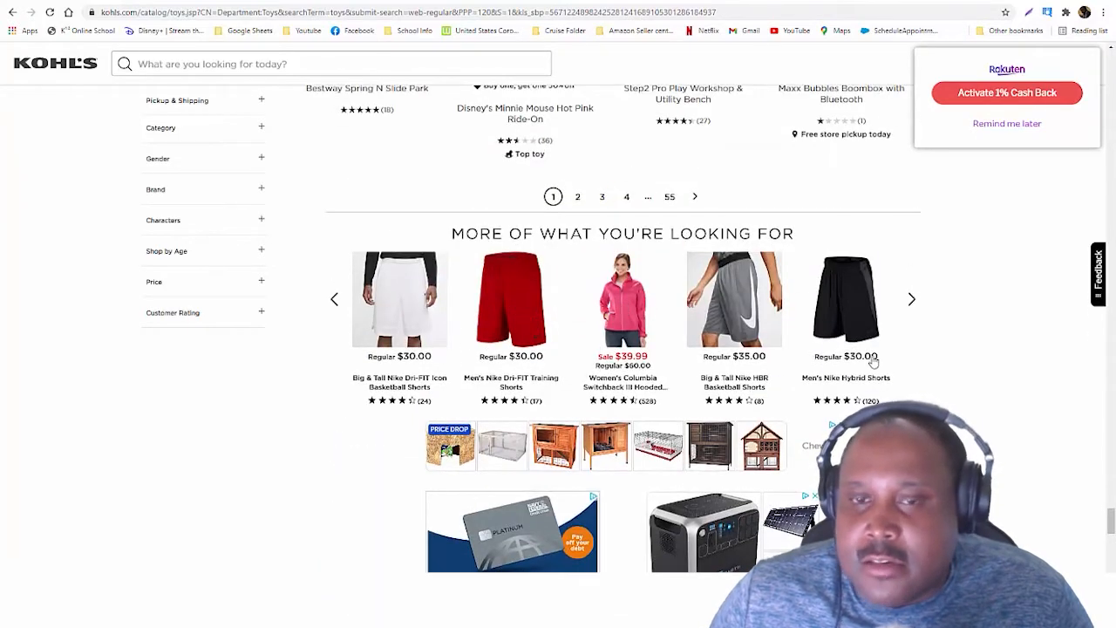
pyautogui.scroll(3)
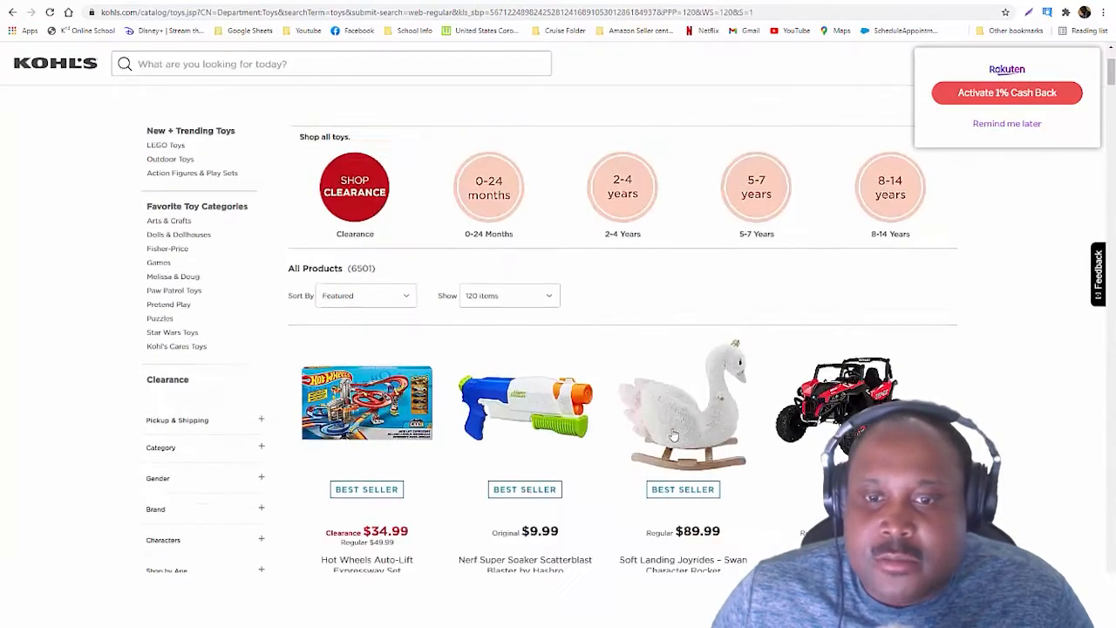
pyautogui.scroll(-3)
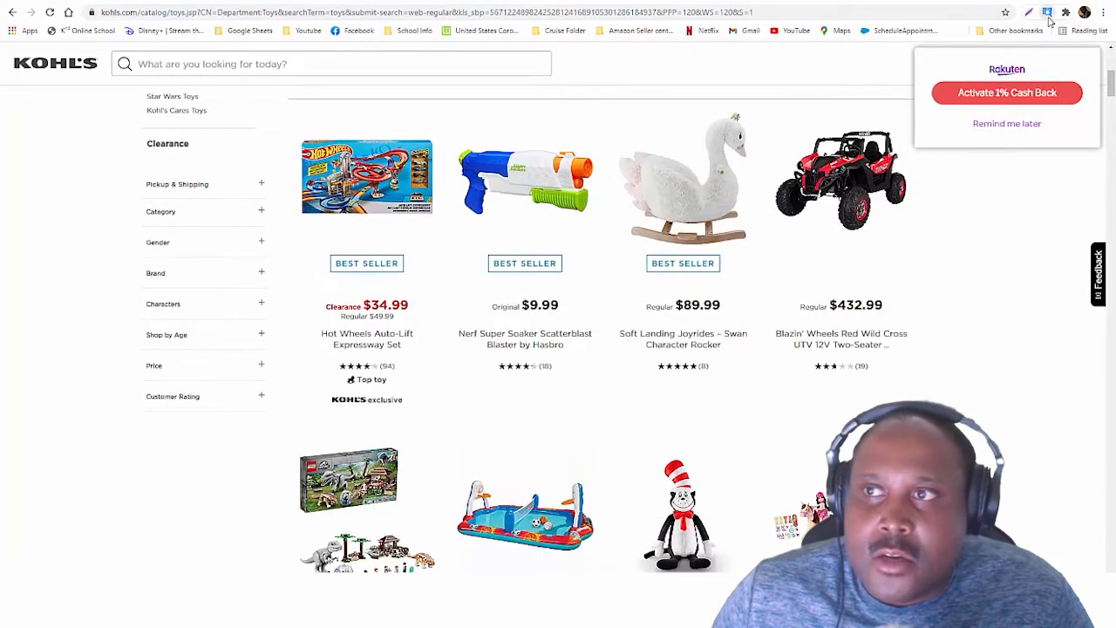
pyautogui.scroll(-3)
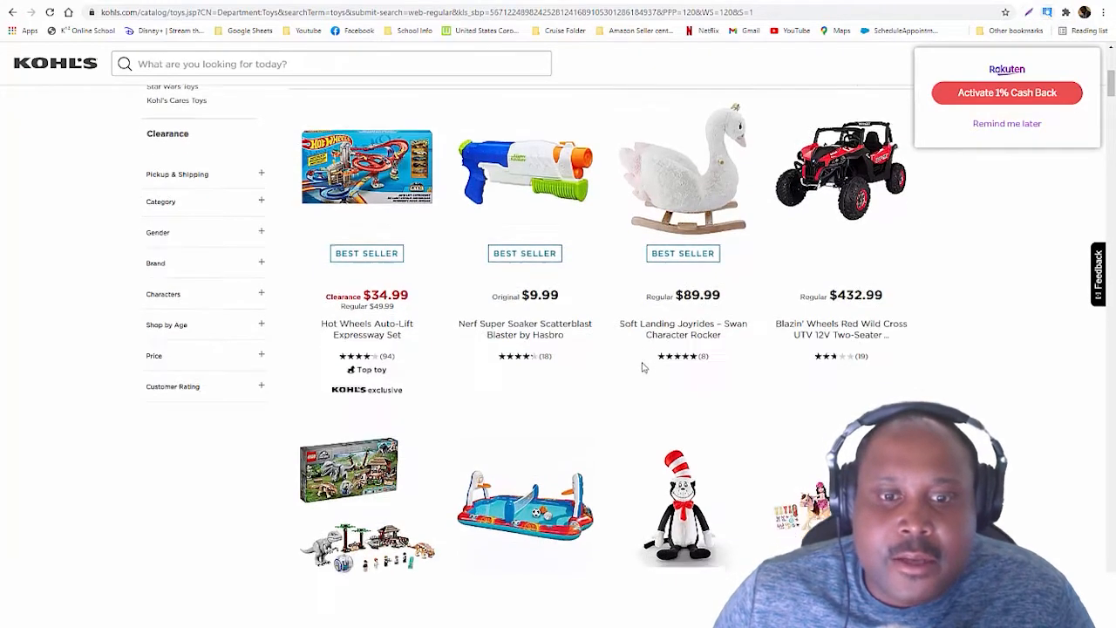
pyautogui.scroll(-3)
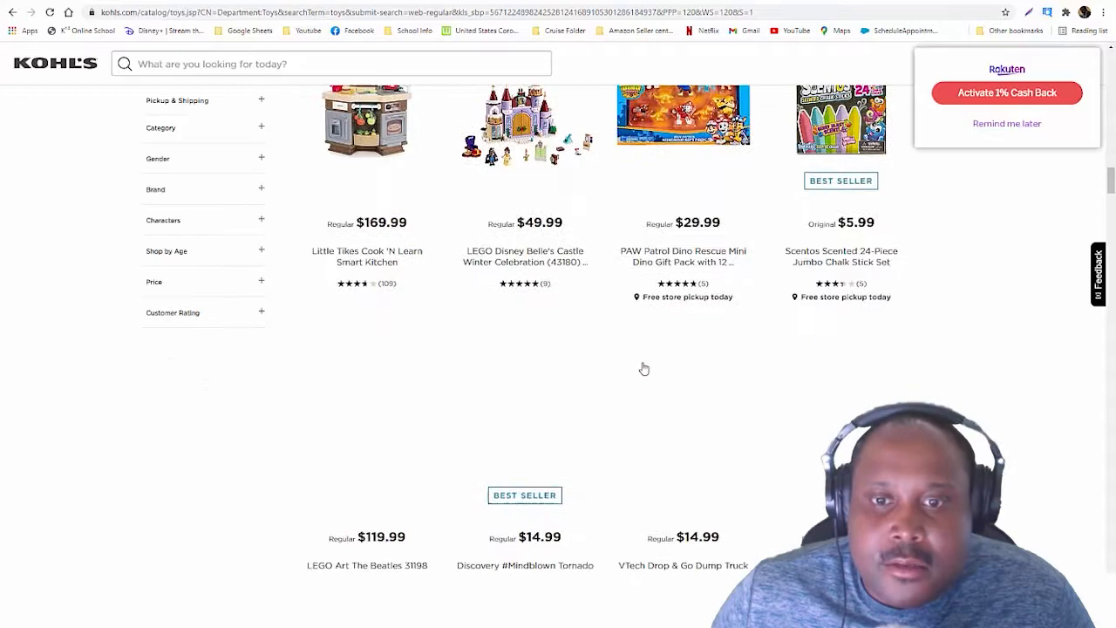
pyautogui.scroll(-3)
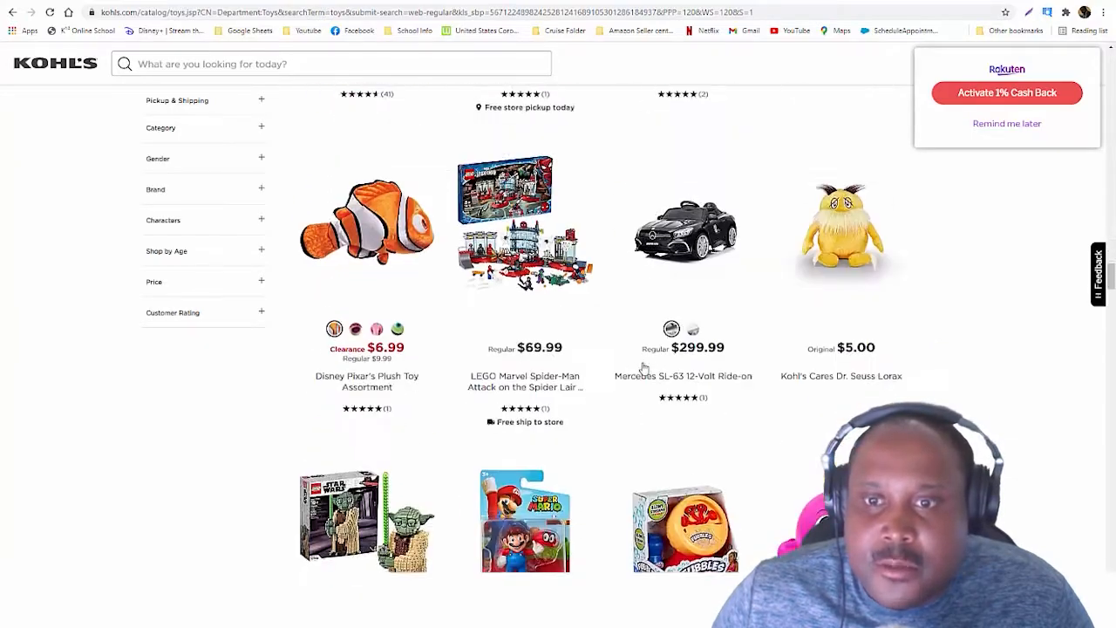
pyautogui.scroll(-3)
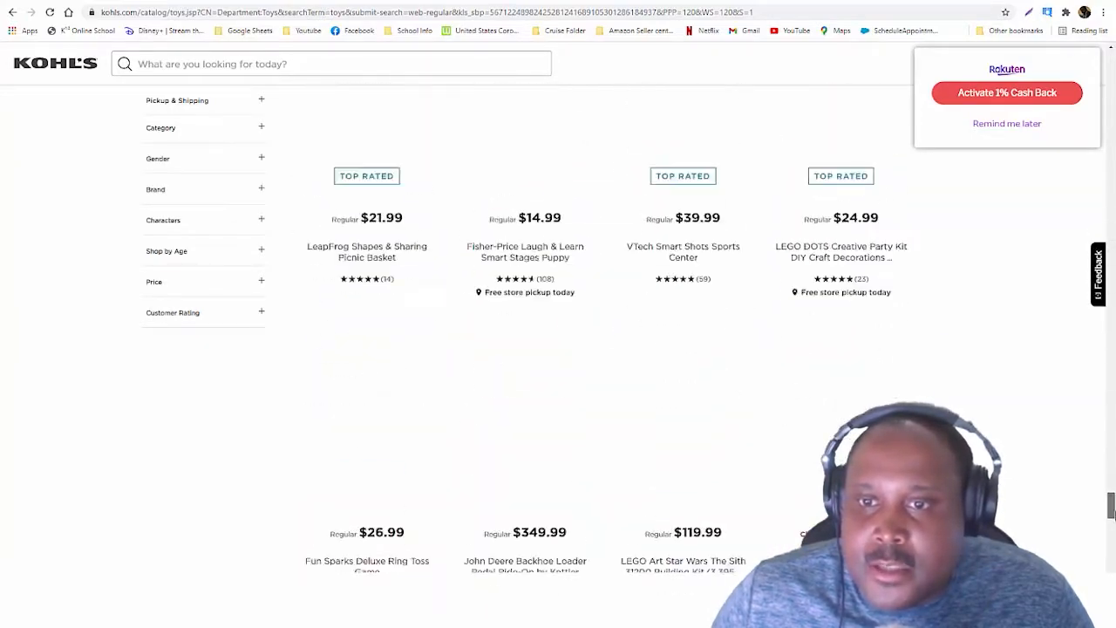
pyautogui.scroll(-3)
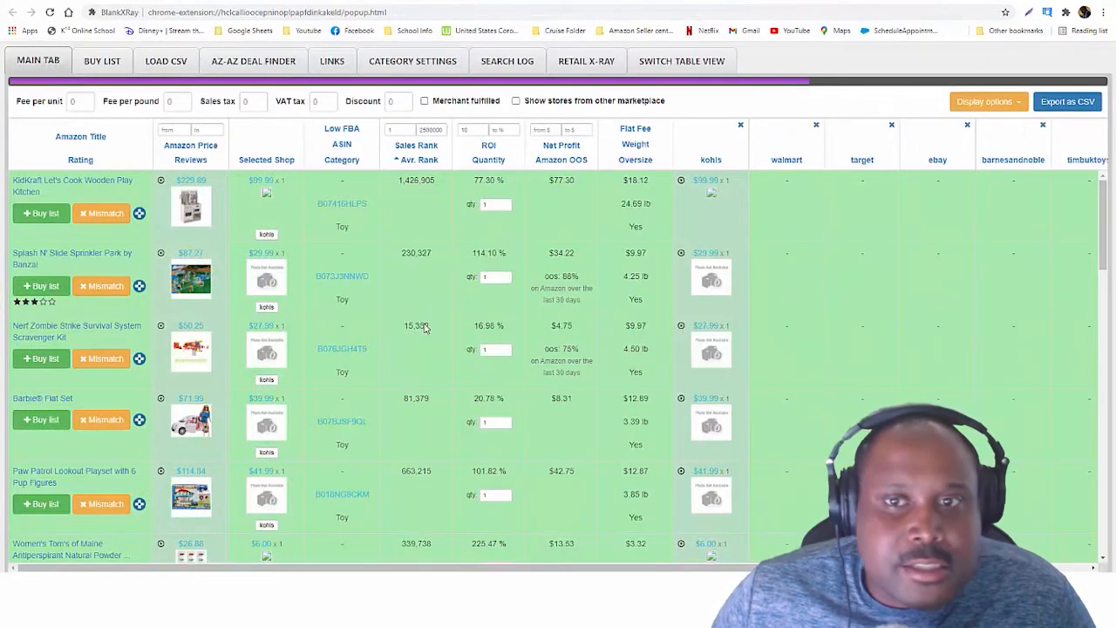
pyautogui.moveTo(439, 205)
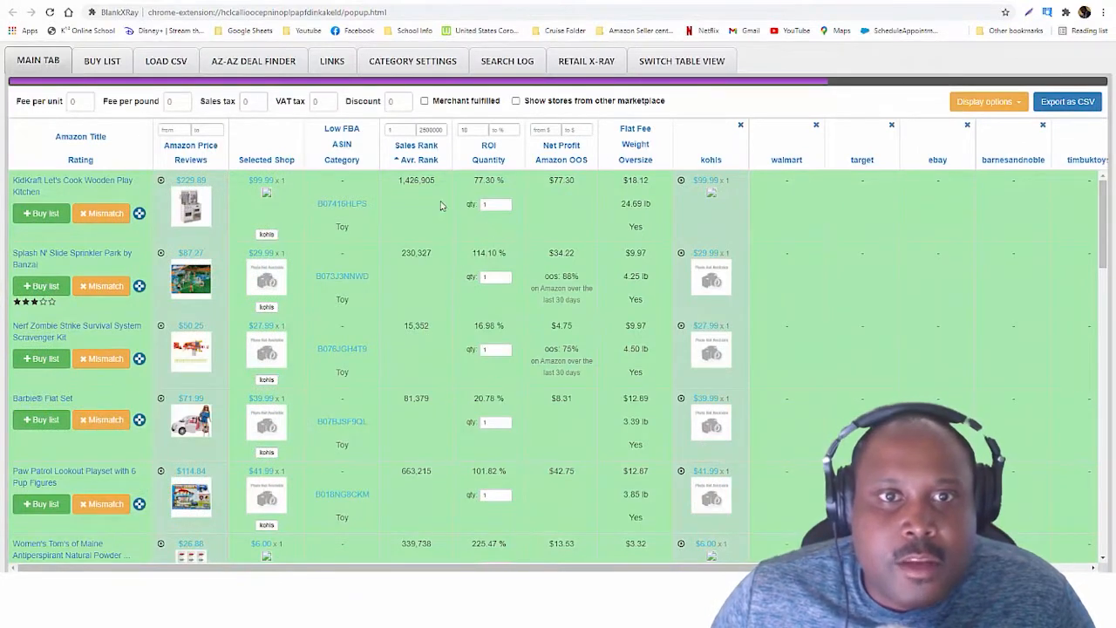
# Step: Set the OAXray maximum Sales Rank filter to 2800000
pyautogui.scroll(-3)
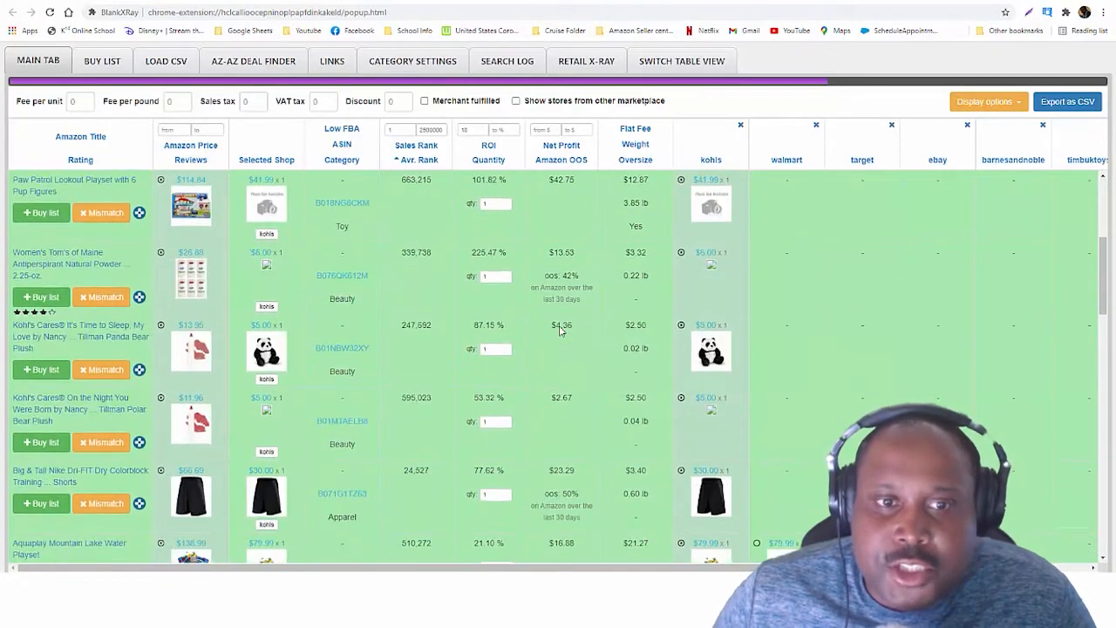
pyautogui.scroll(3)
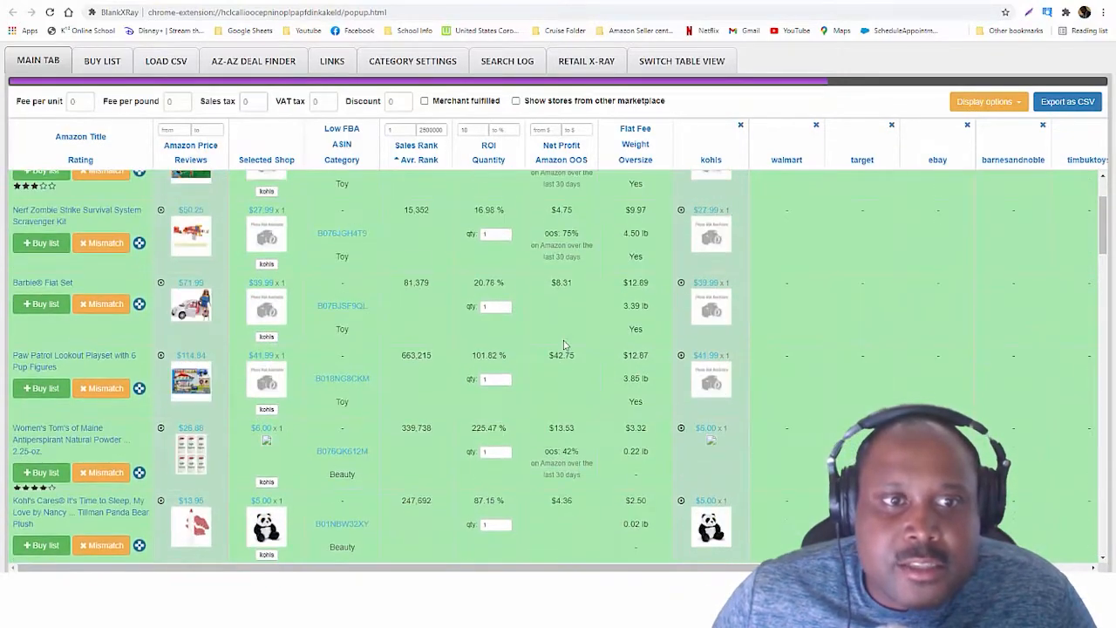
pyautogui.scroll(3)
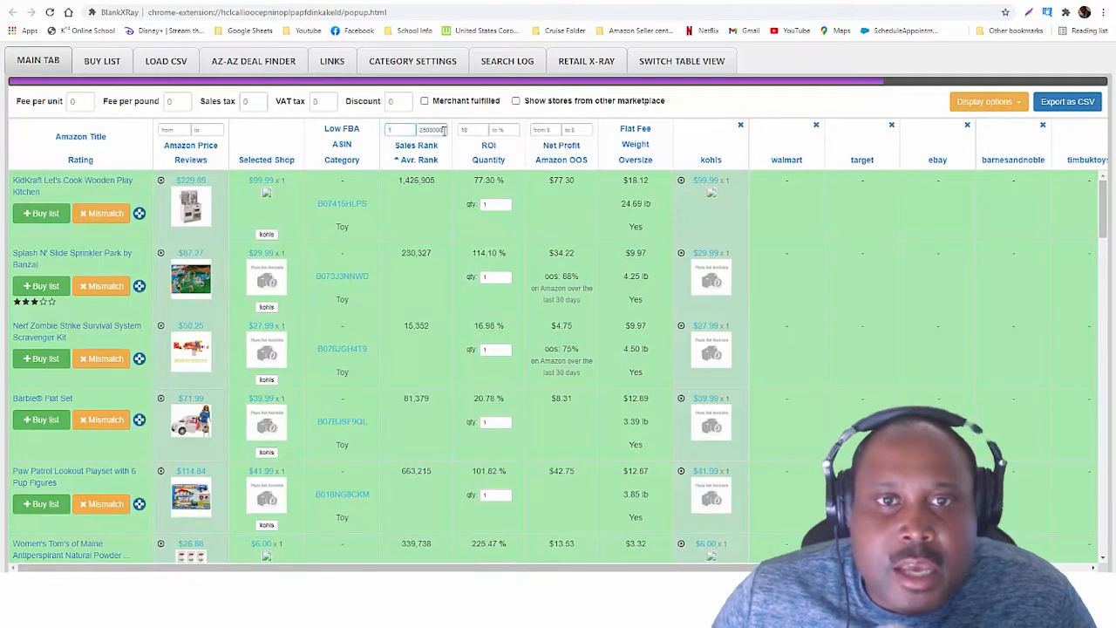
pyautogui.tripleClick(433, 129)
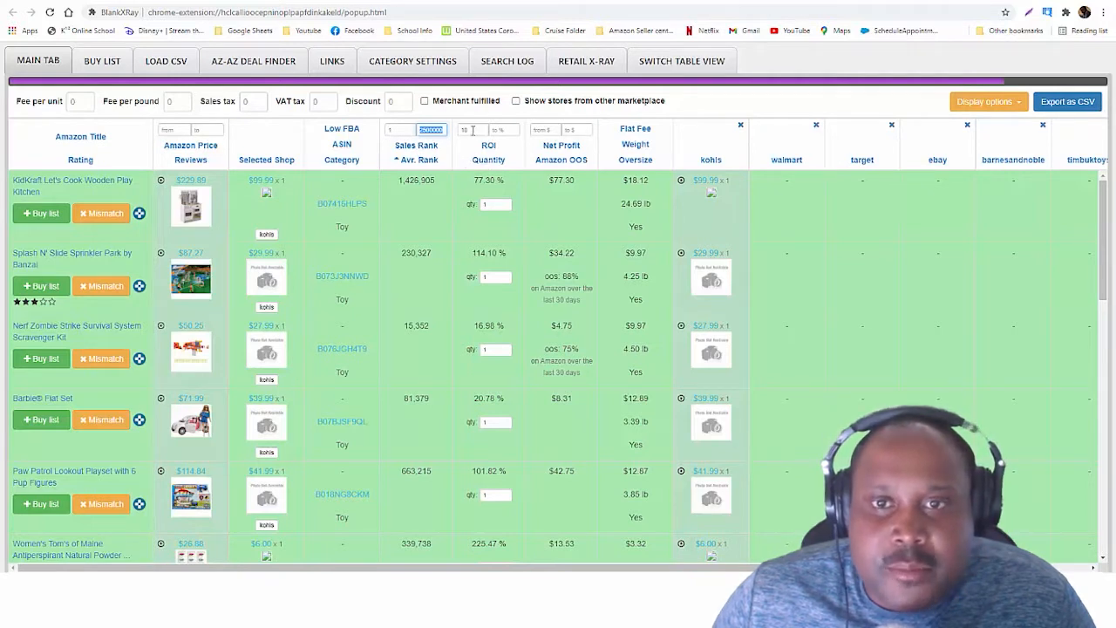
pyautogui.write('2800000')
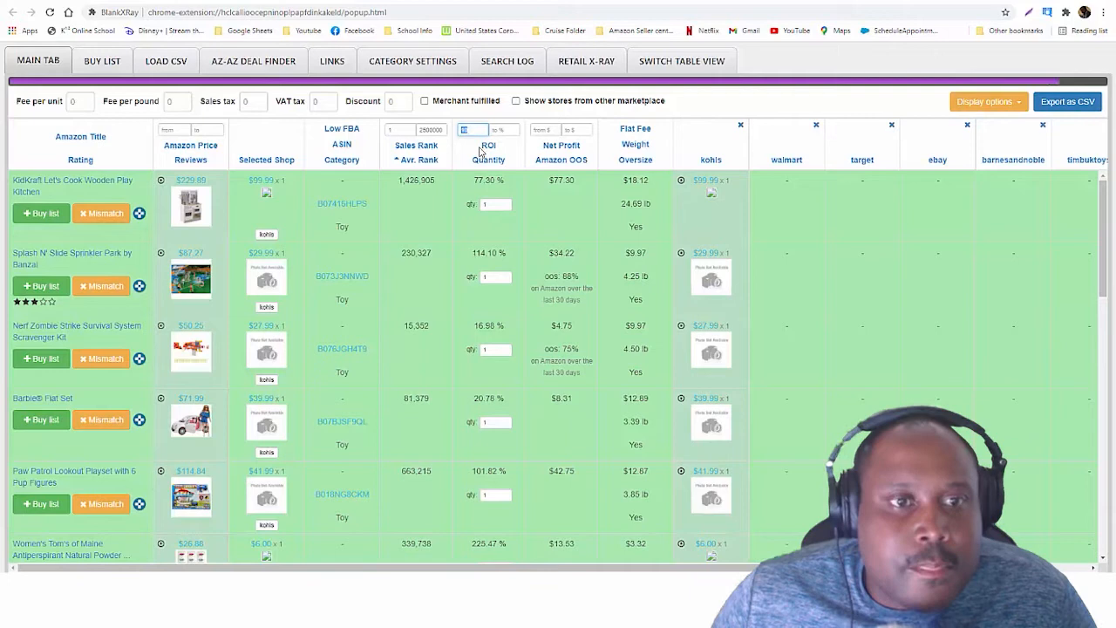
pyautogui.moveTo(471, 383)
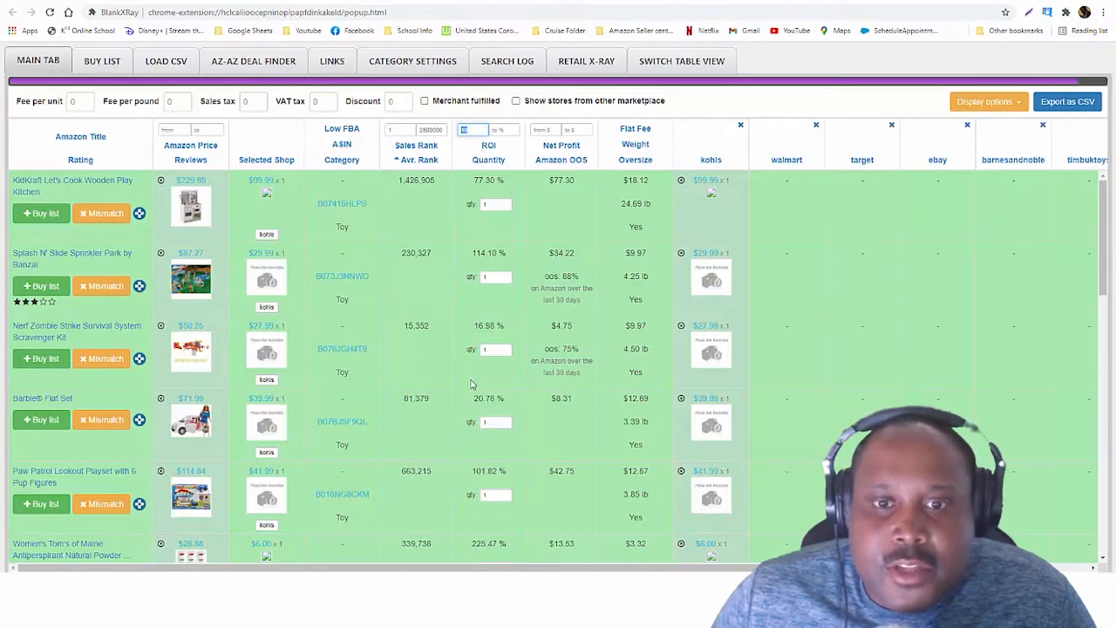
# Step: Open the Amazon listing for the KidKraft Let's Cook Wooden Play Kitchen from its ASIN link
pyautogui.scroll(-3)
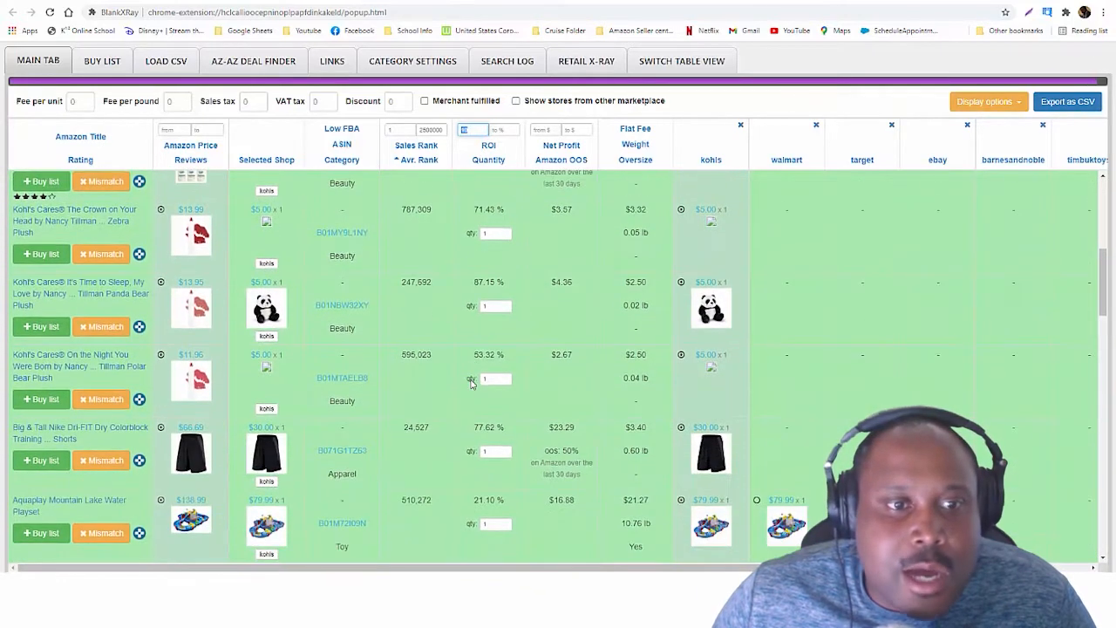
pyautogui.scroll(3)
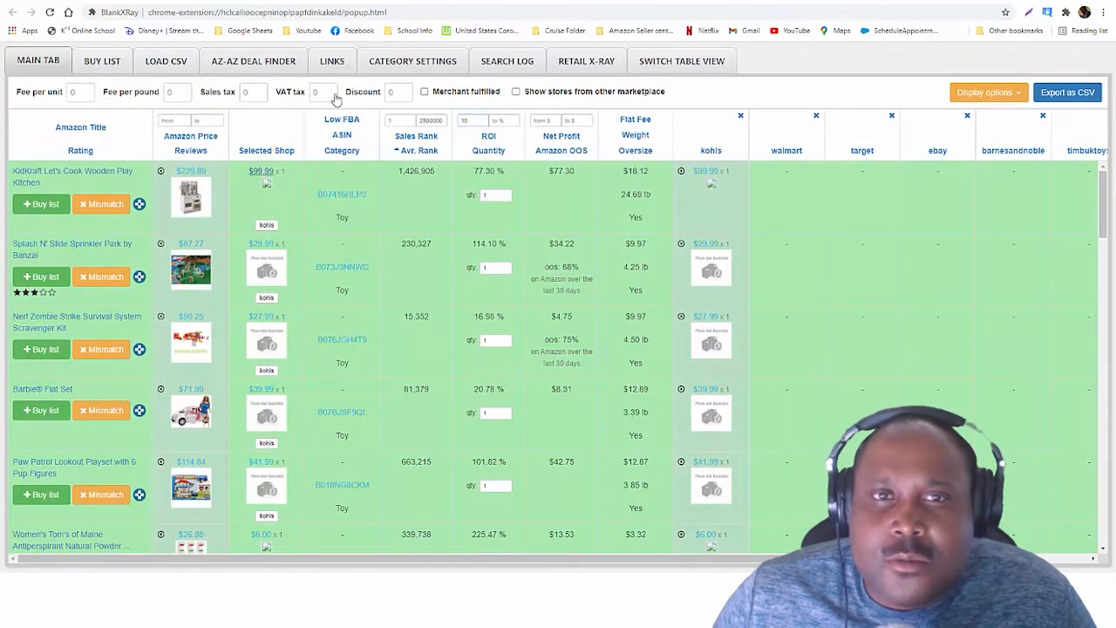
pyautogui.click(341, 194)
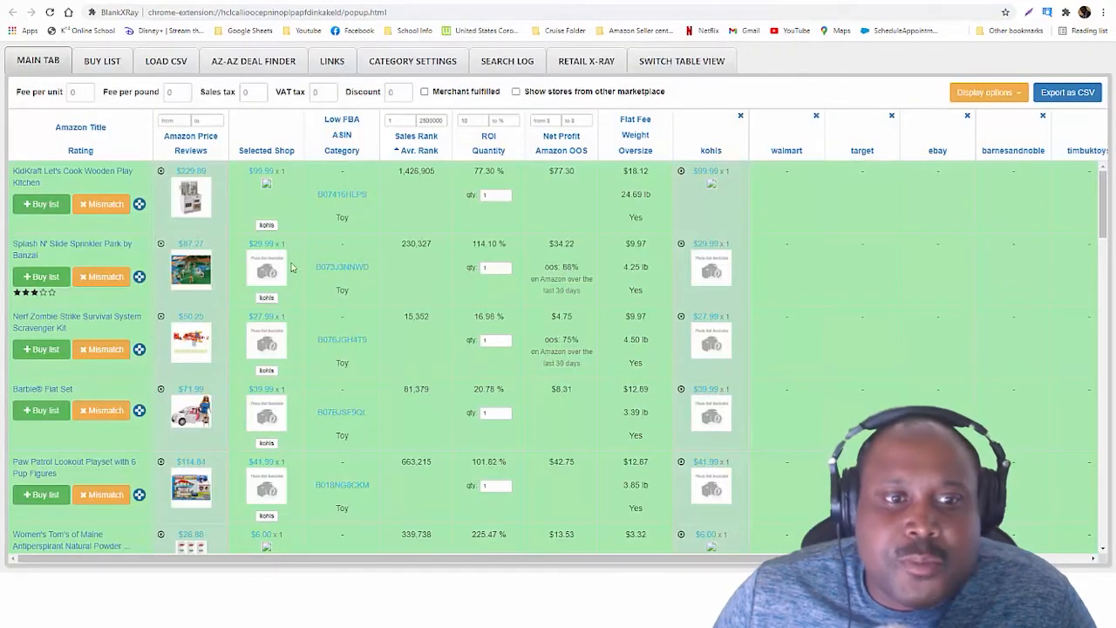
pyautogui.scroll(-3)
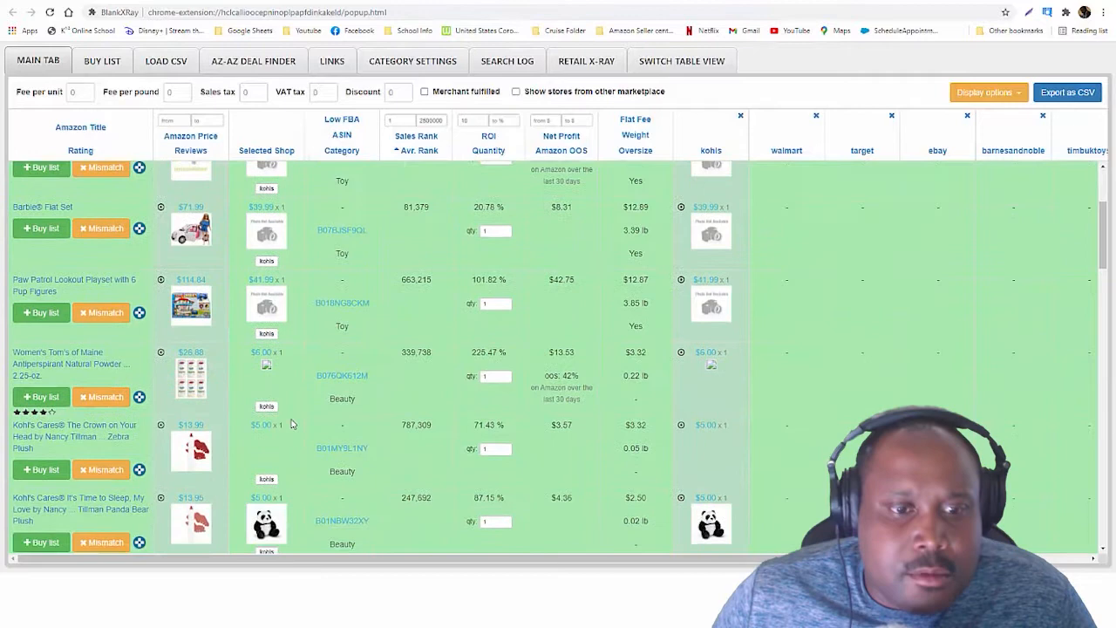
pyautogui.scroll(3)
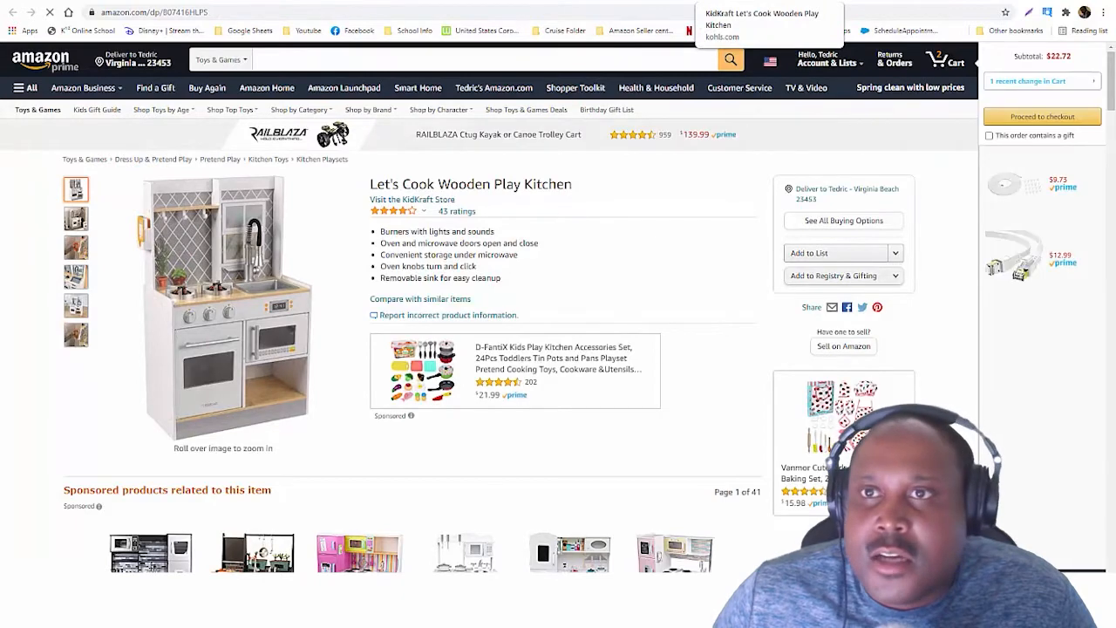
pyautogui.click(762, 24)
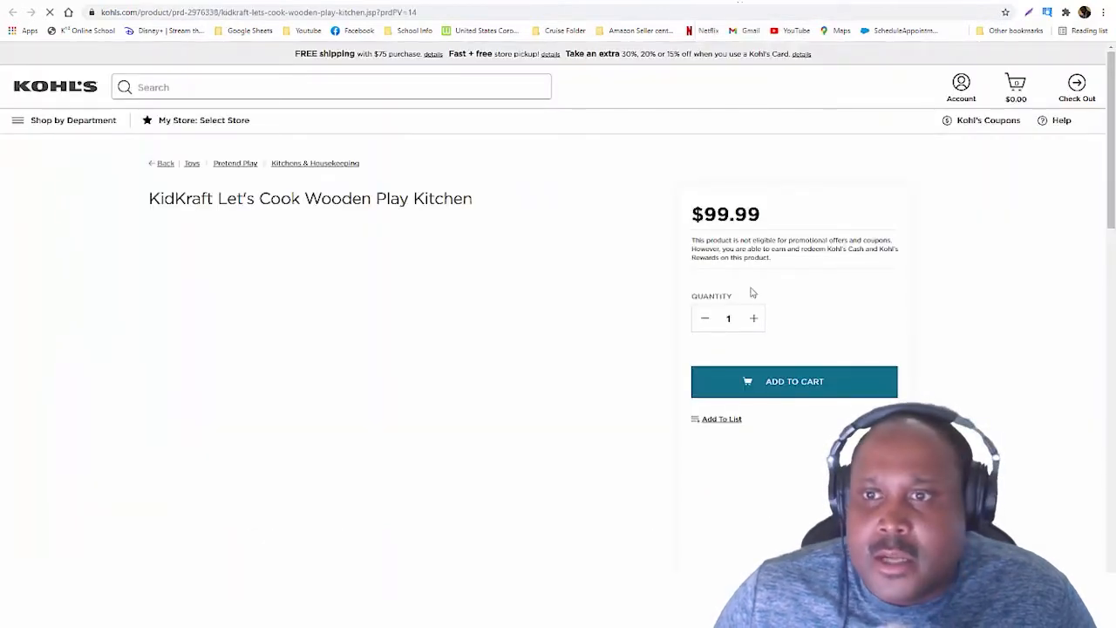
pyautogui.scroll(-3)
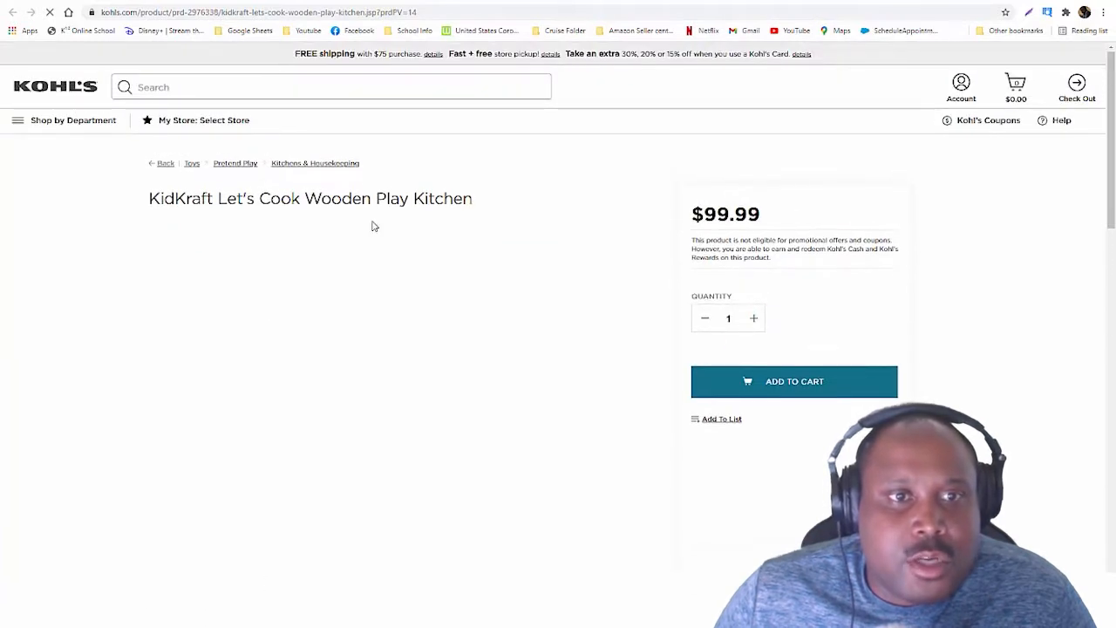
pyautogui.scroll(-3)
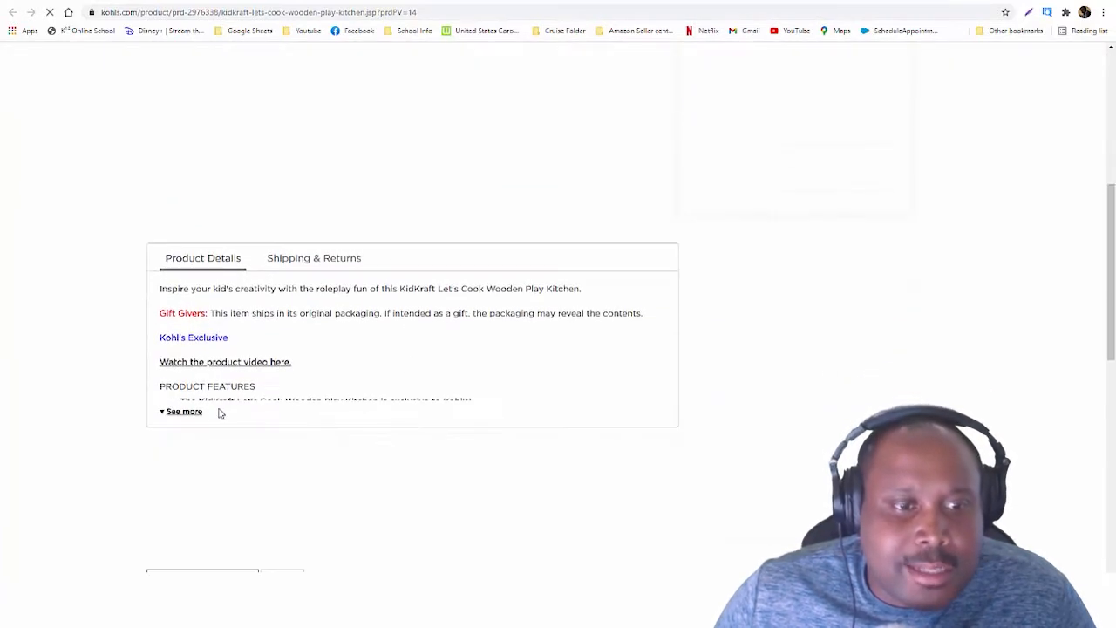
pyautogui.scroll(3)
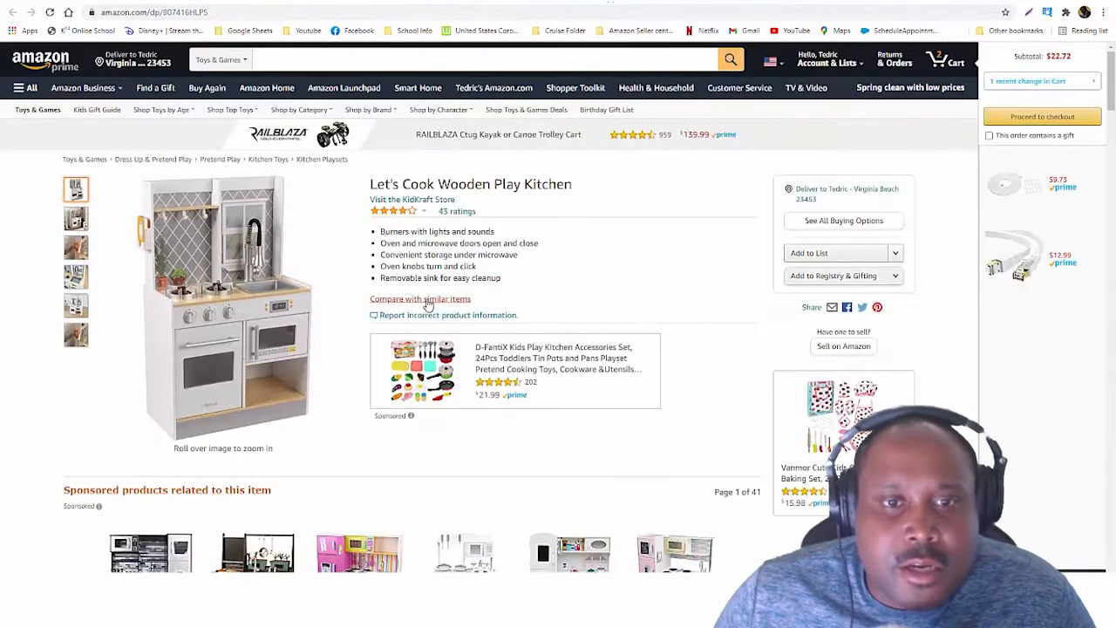
pyautogui.scroll(-3)
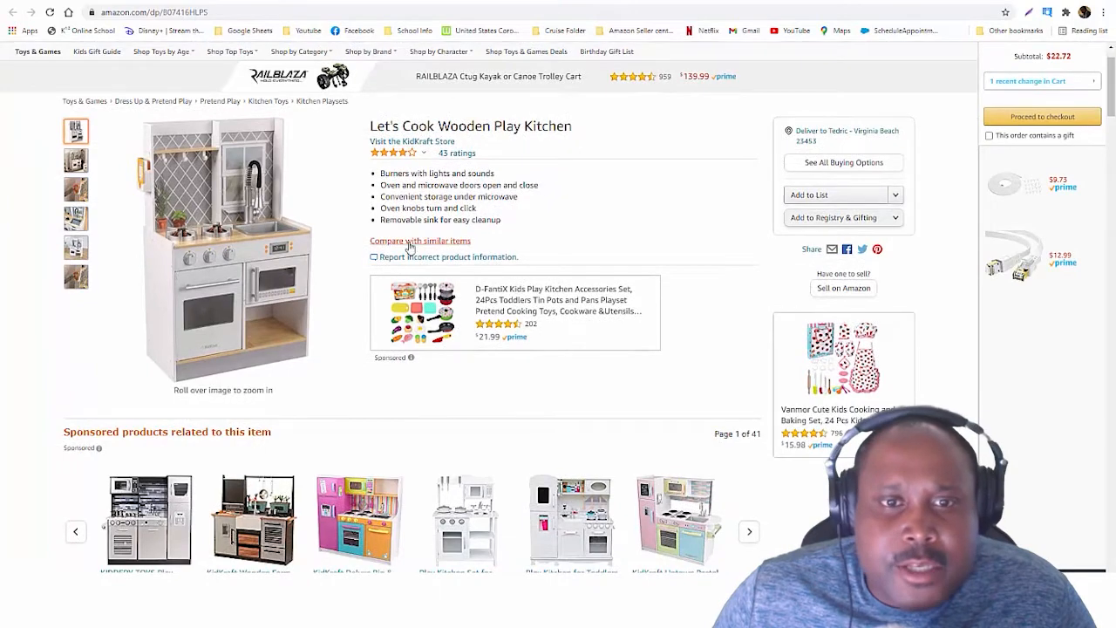
pyautogui.scroll(-3)
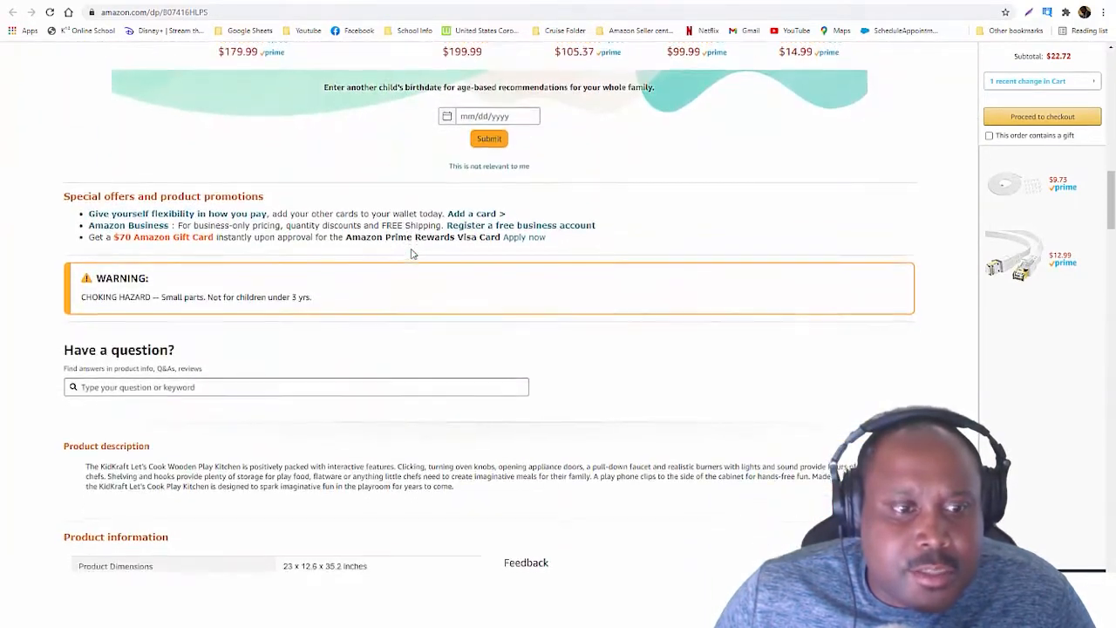
pyautogui.scroll(-3)
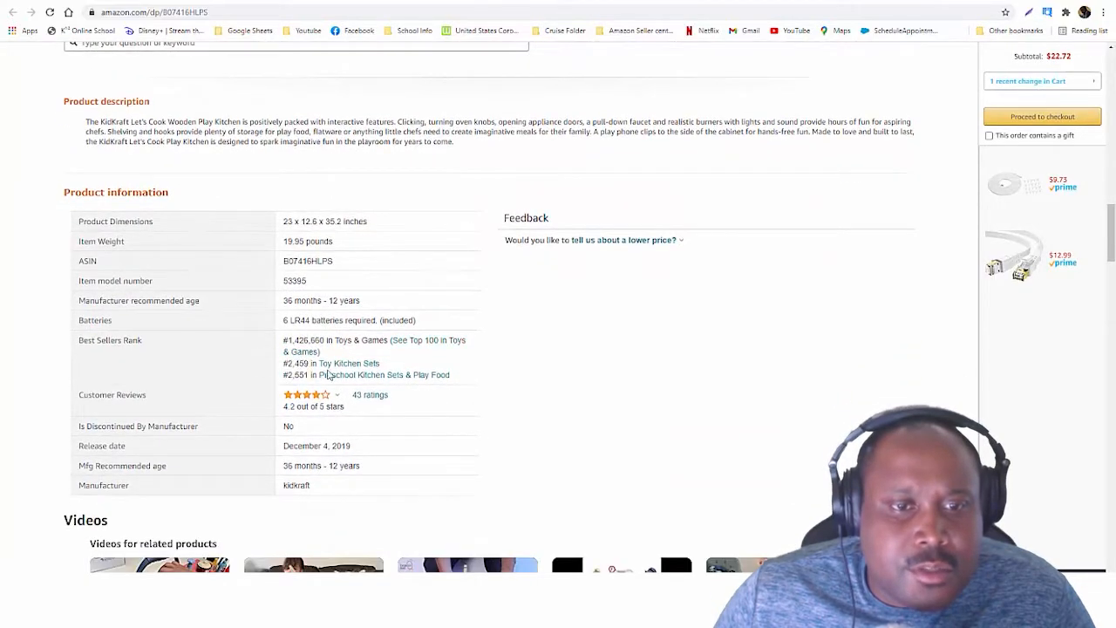
pyautogui.scroll(3)
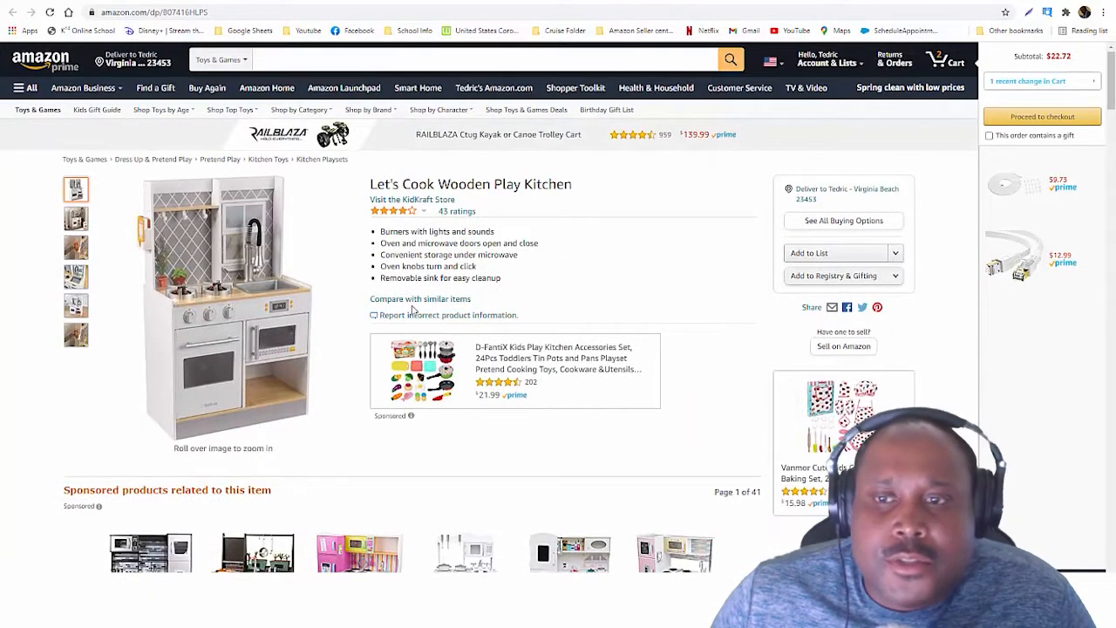
pyautogui.moveTo(830, 346)
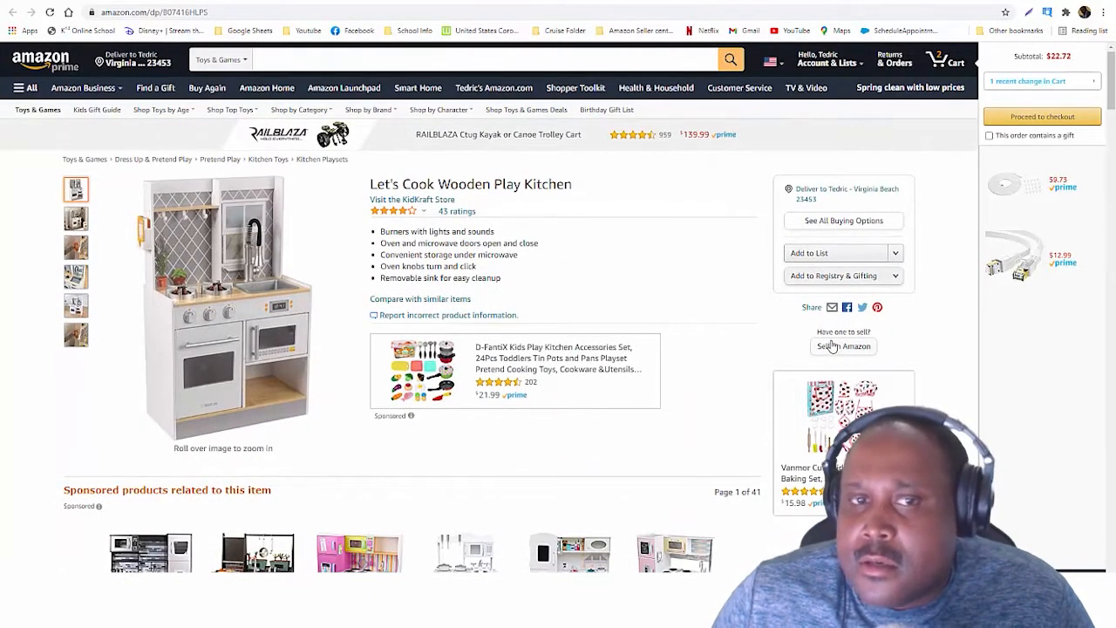
pyautogui.scroll(-3)
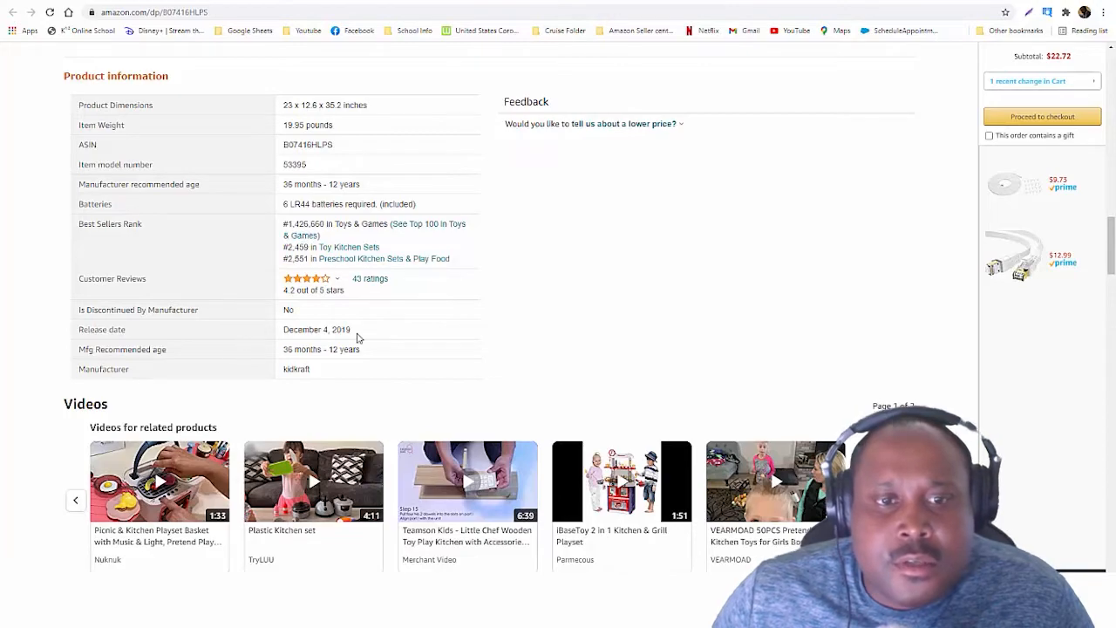
pyautogui.scroll(-3)
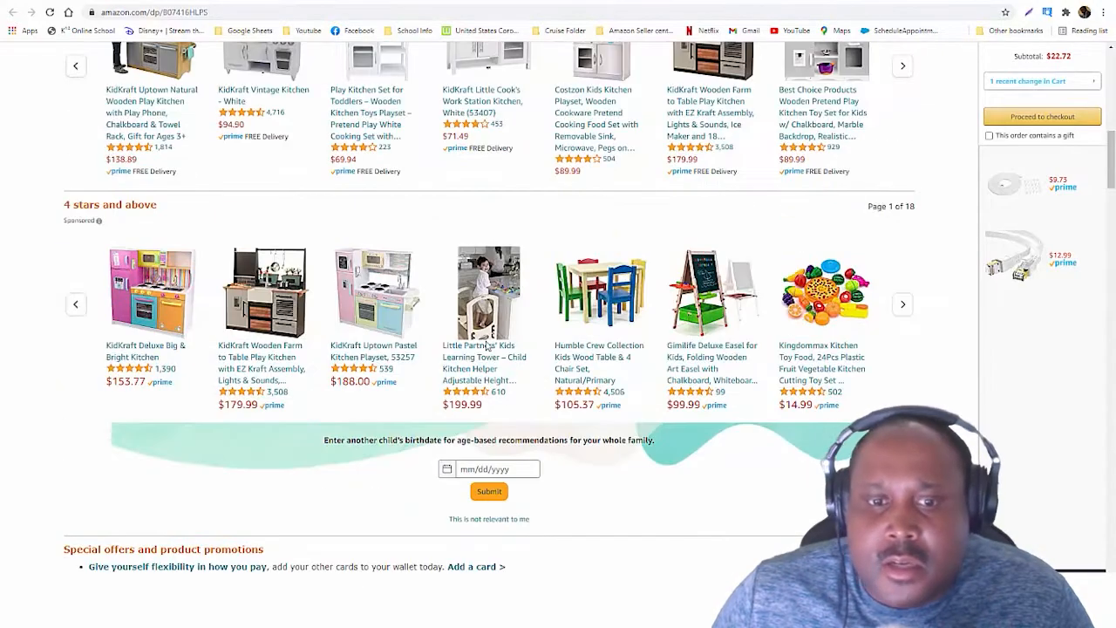
pyautogui.scroll(3)
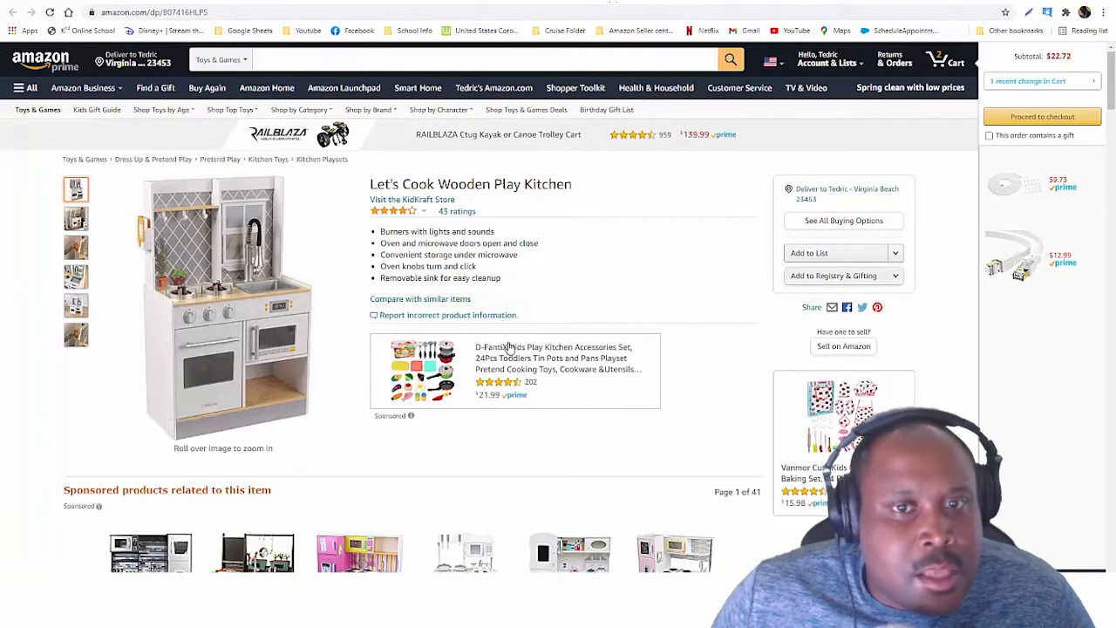
pyautogui.scroll(-3)
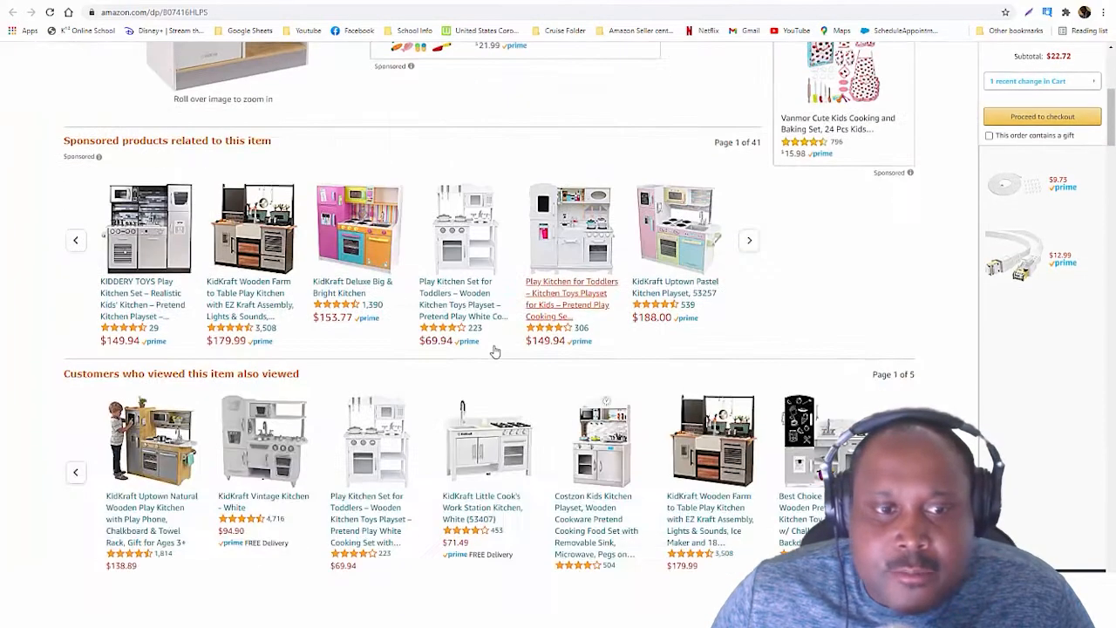
pyautogui.scroll(3)
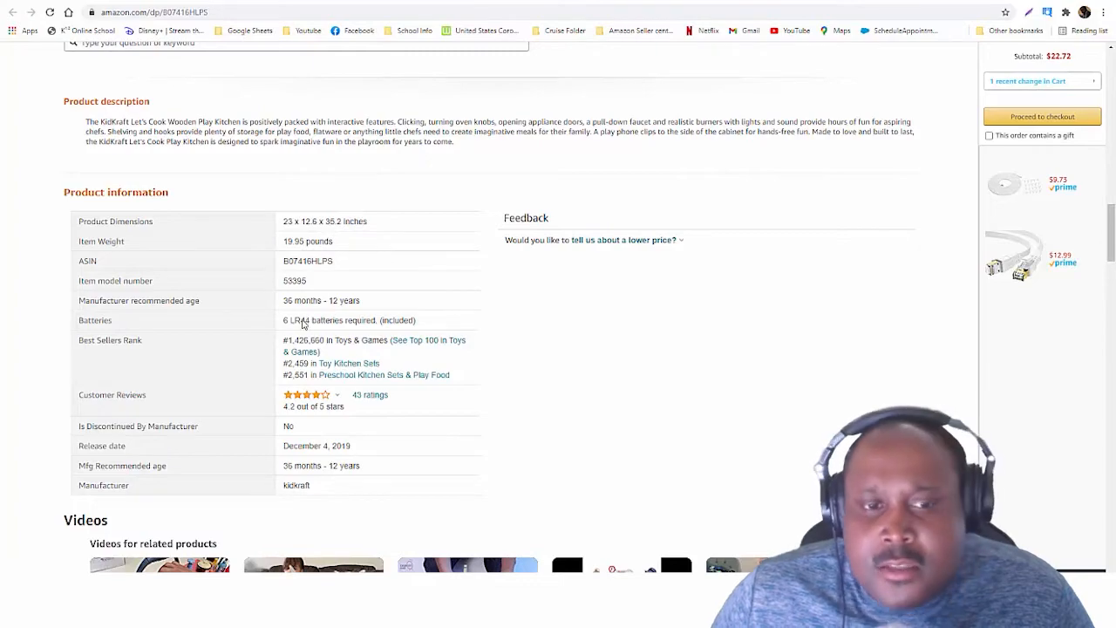
pyautogui.scroll(3)
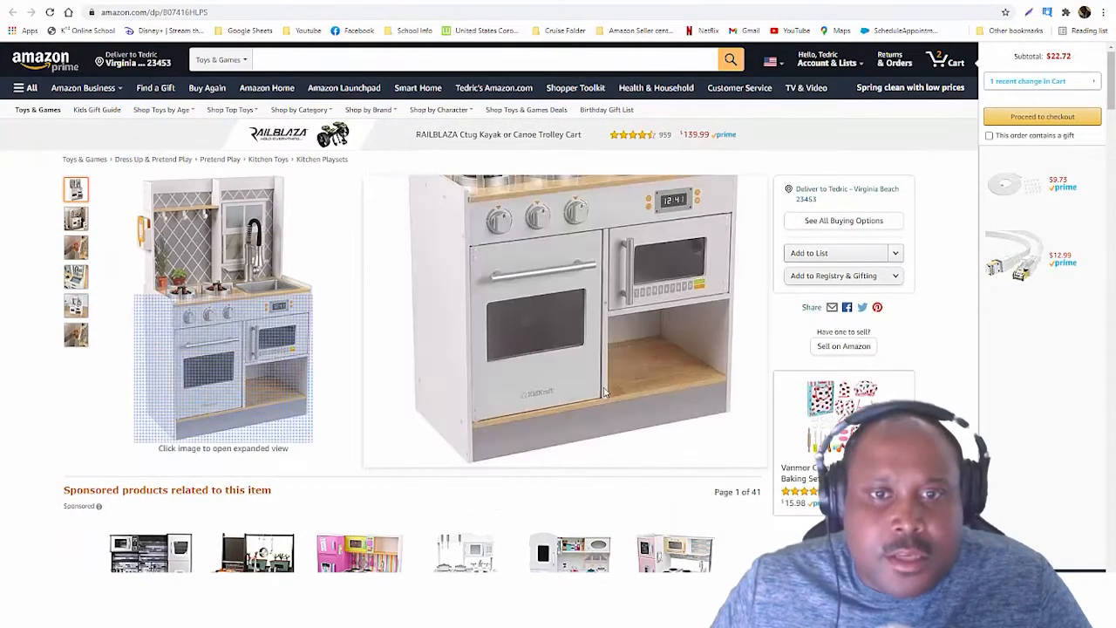
pyautogui.scroll(-3)
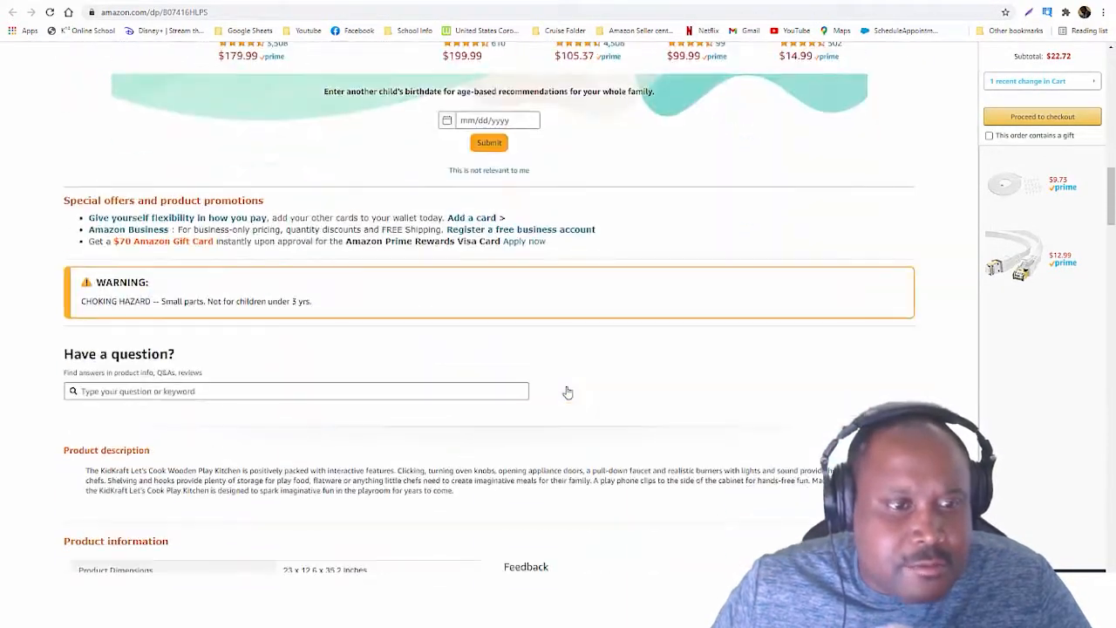
pyautogui.scroll(-3)
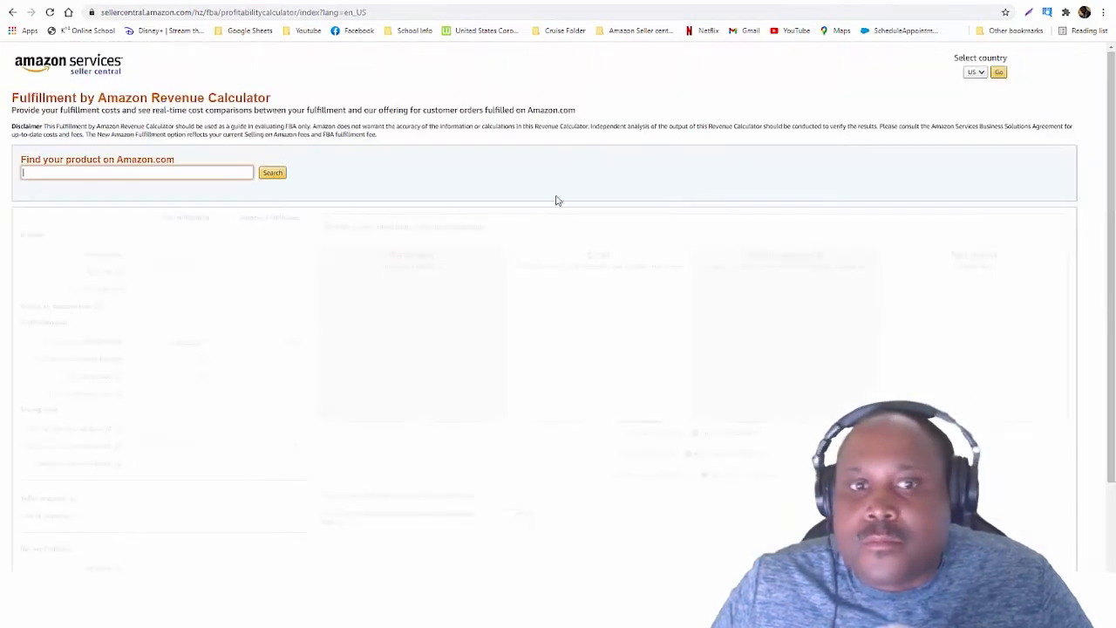
# Step: Look up ASIN B07416HLPS in the FBA Revenue Calculator and calculate profit at 199.99
pyautogui.write('B07416HLPS')
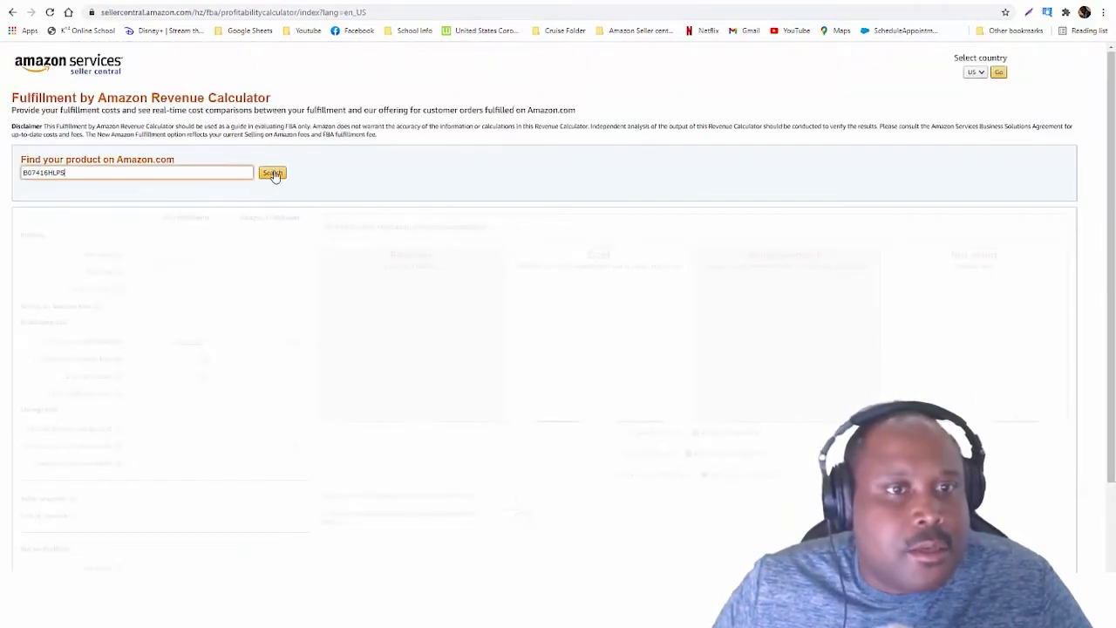
pyautogui.click(272, 172)
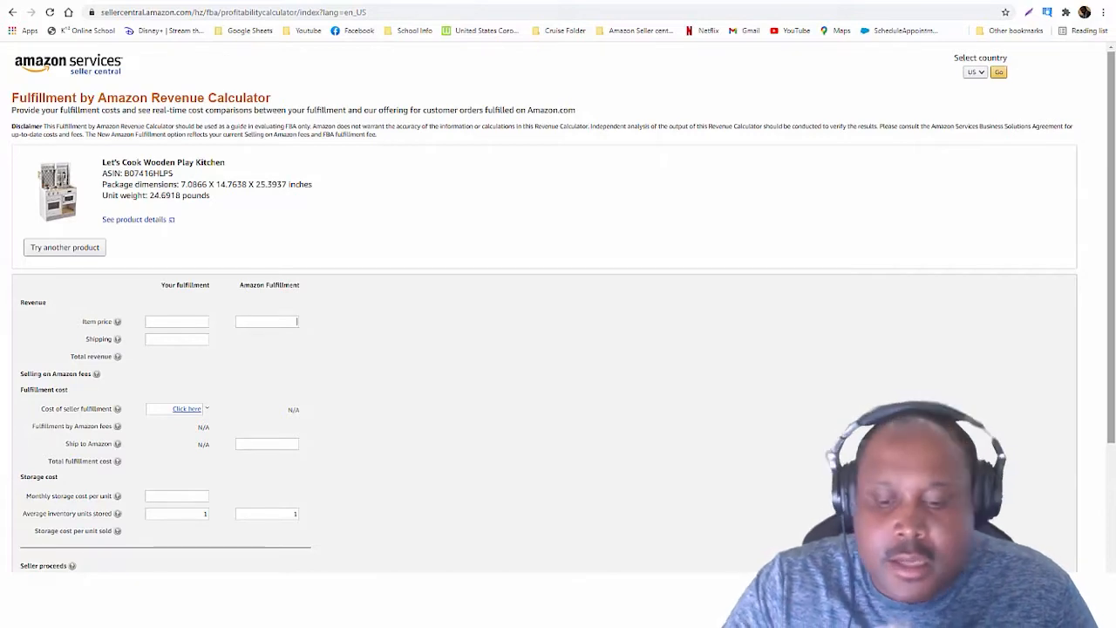
pyautogui.write('199.99')
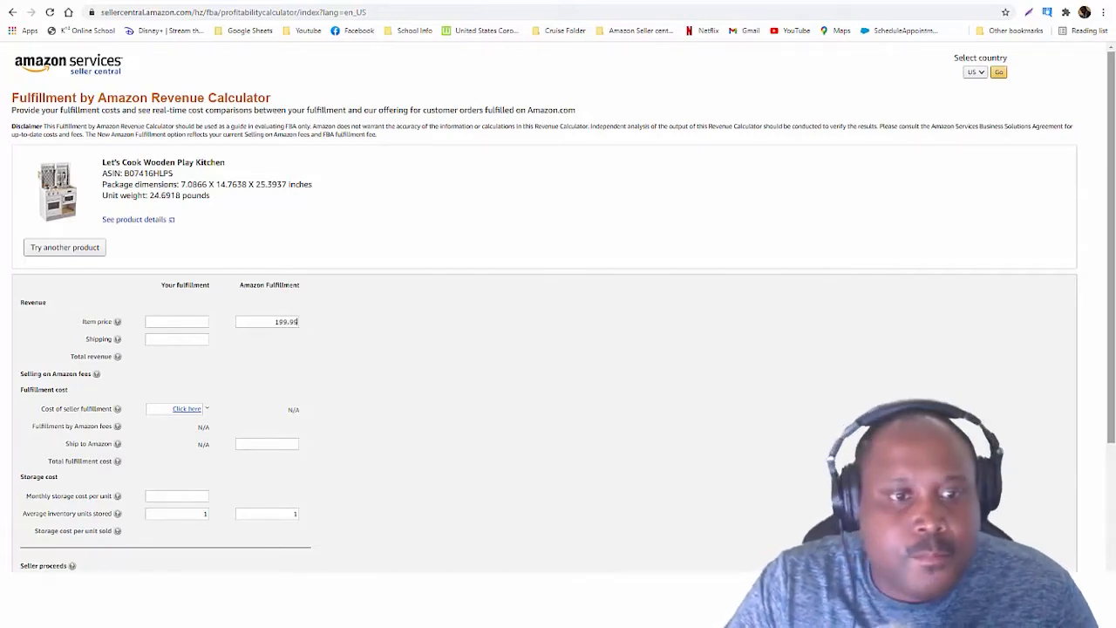
pyautogui.scroll(-3)
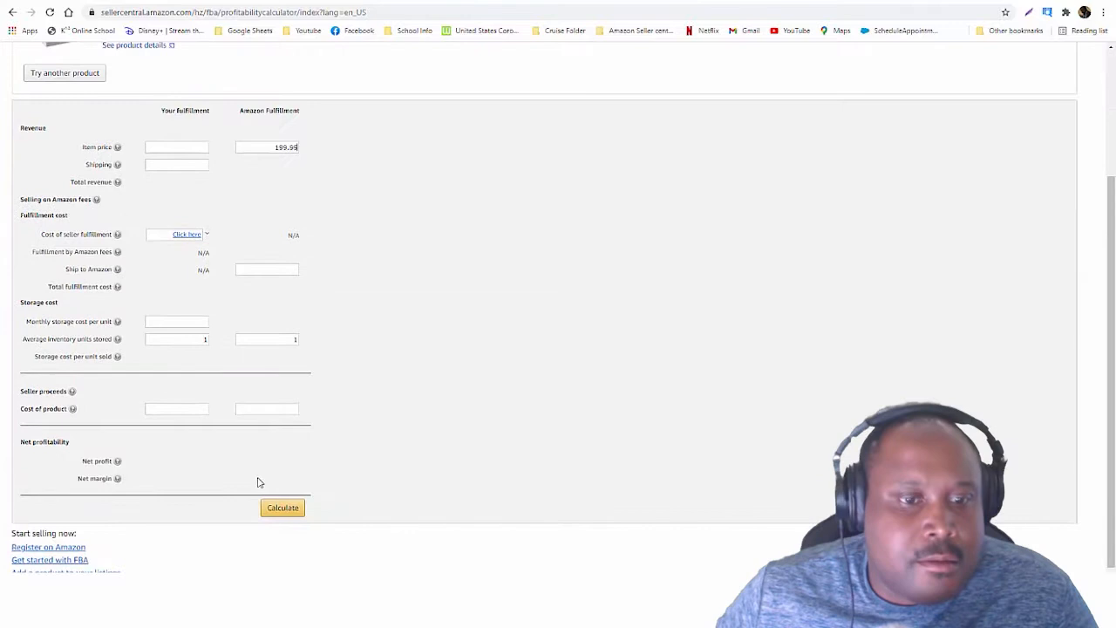
pyautogui.click(283, 508)
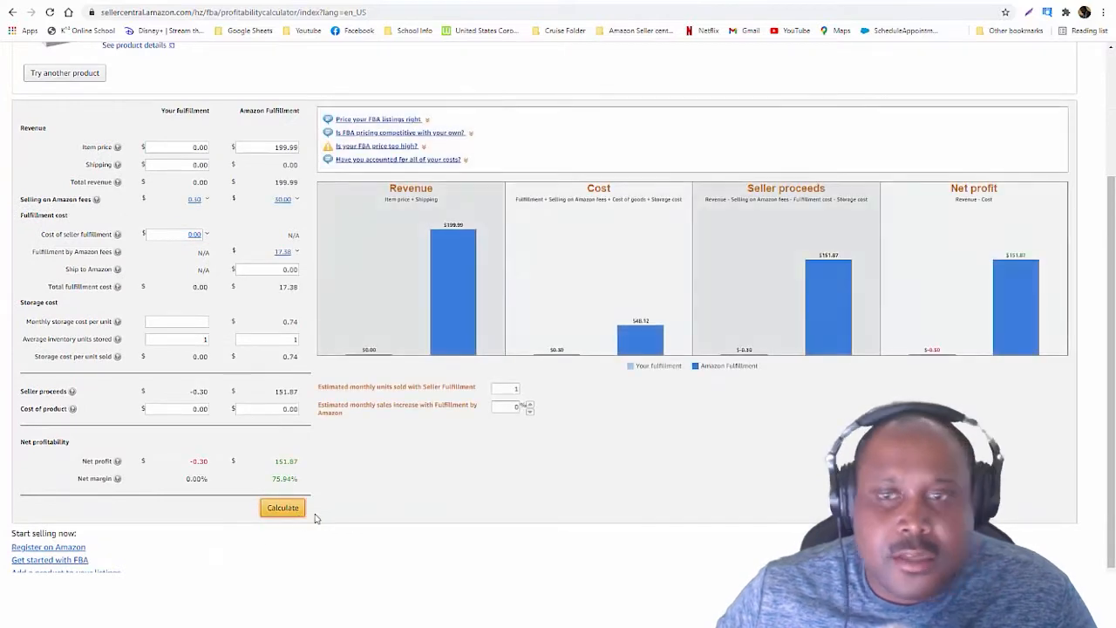
pyautogui.moveTo(342, 483)
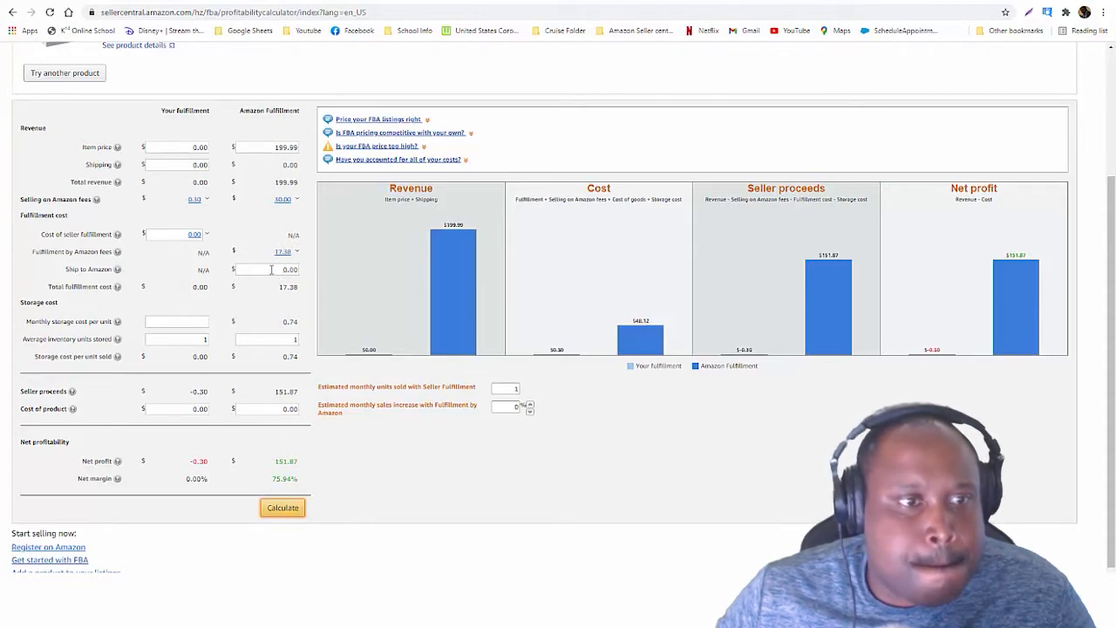
# Step: Recalculate with a Ship to Amazon cost and a lower item price, then return to the Amazon listing
pyautogui.tripleClick(265, 268)
pyautogui.write('5')
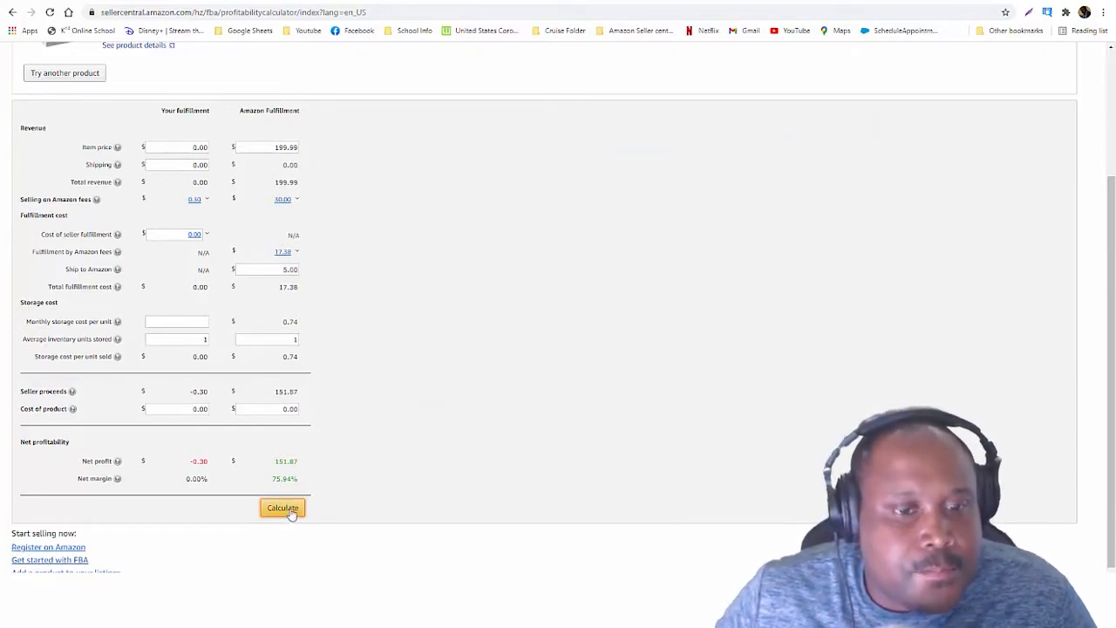
pyautogui.click(283, 508)
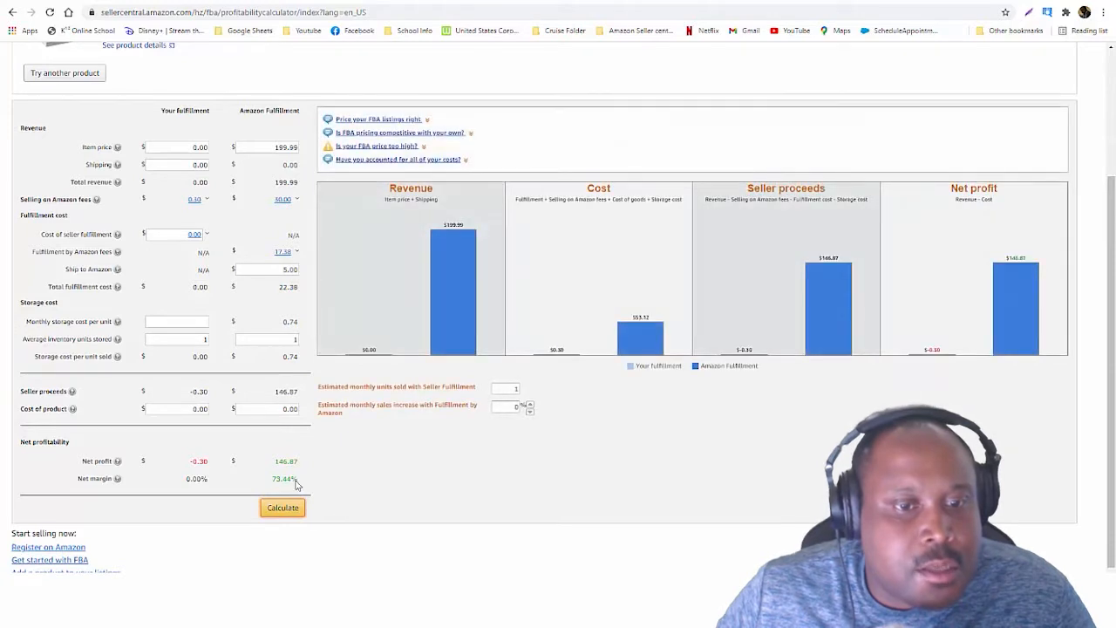
pyautogui.moveTo(312, 228)
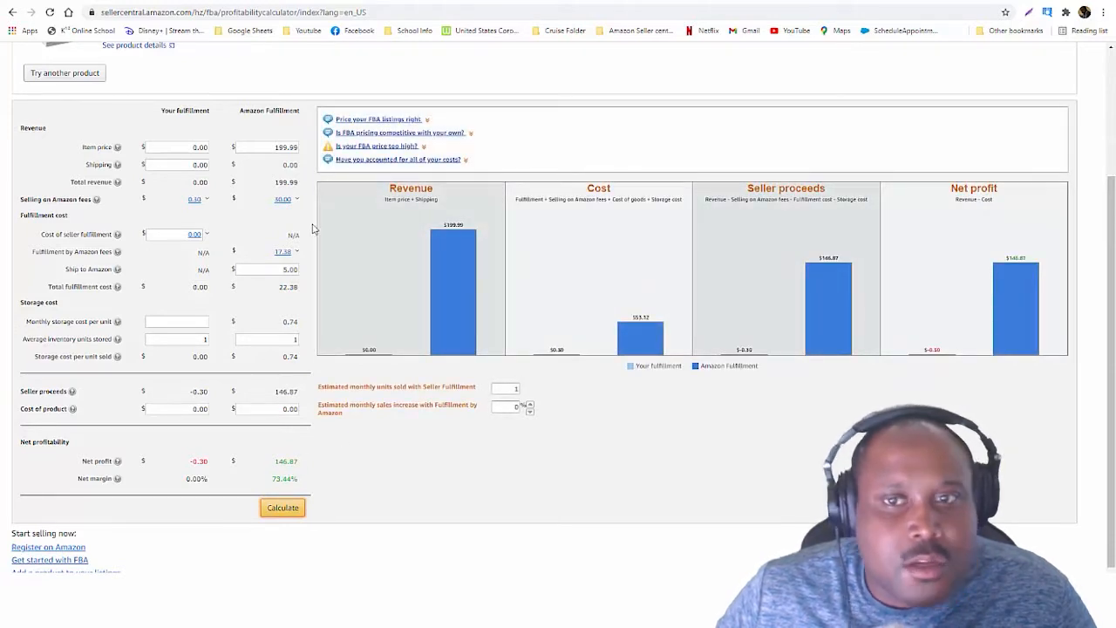
pyautogui.tripleClick(265, 147)
pyautogui.write('250')
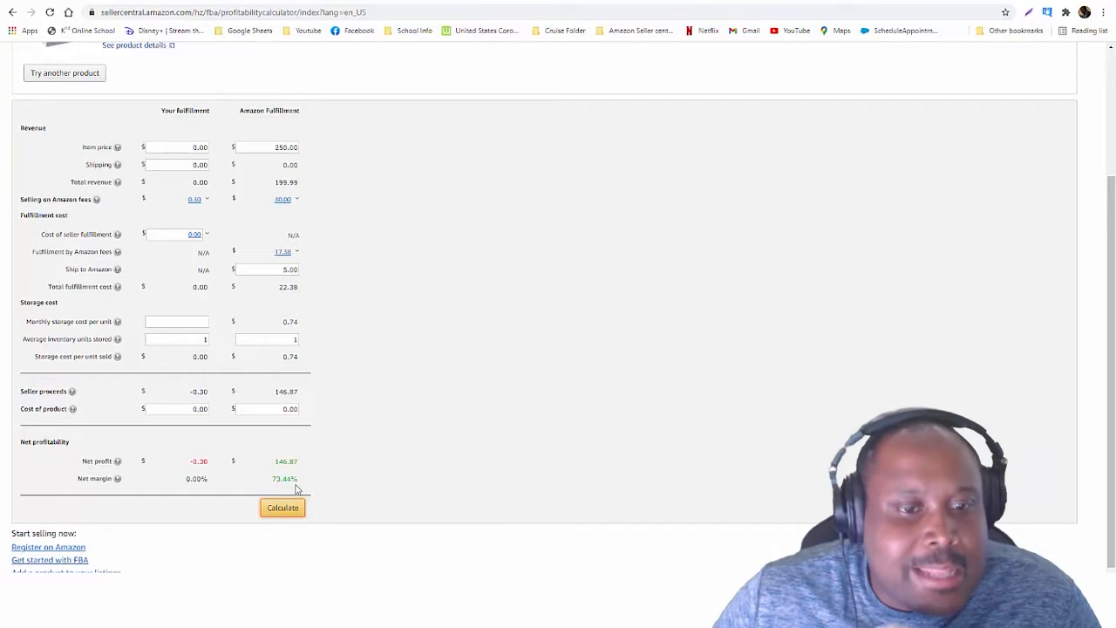
pyautogui.click(283, 507)
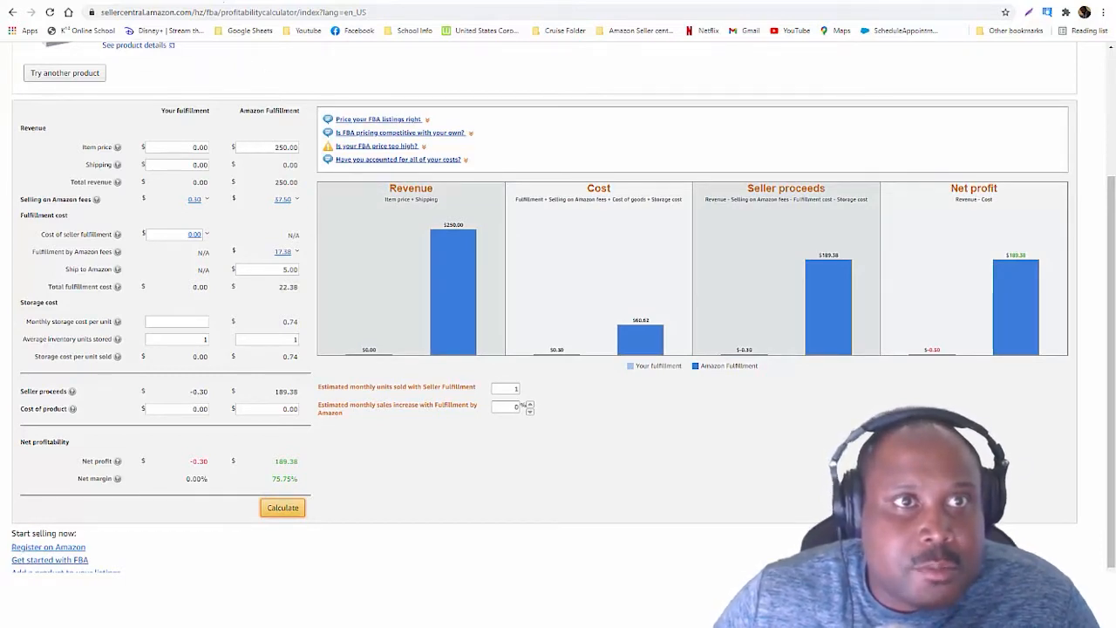
pyautogui.click(153, 12)
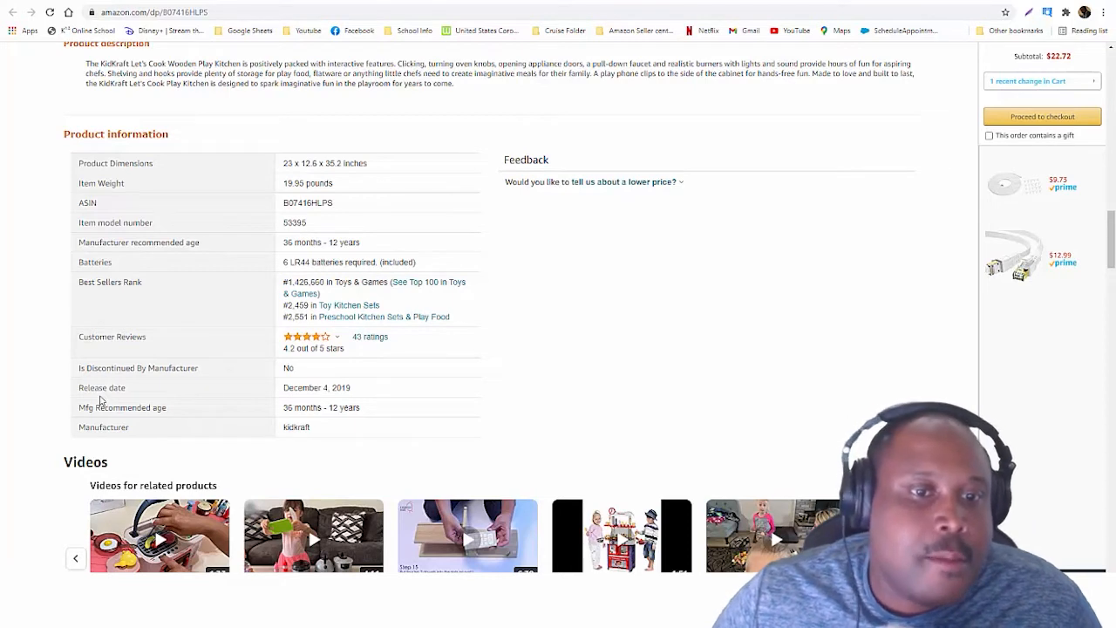
pyautogui.moveTo(339, 361)
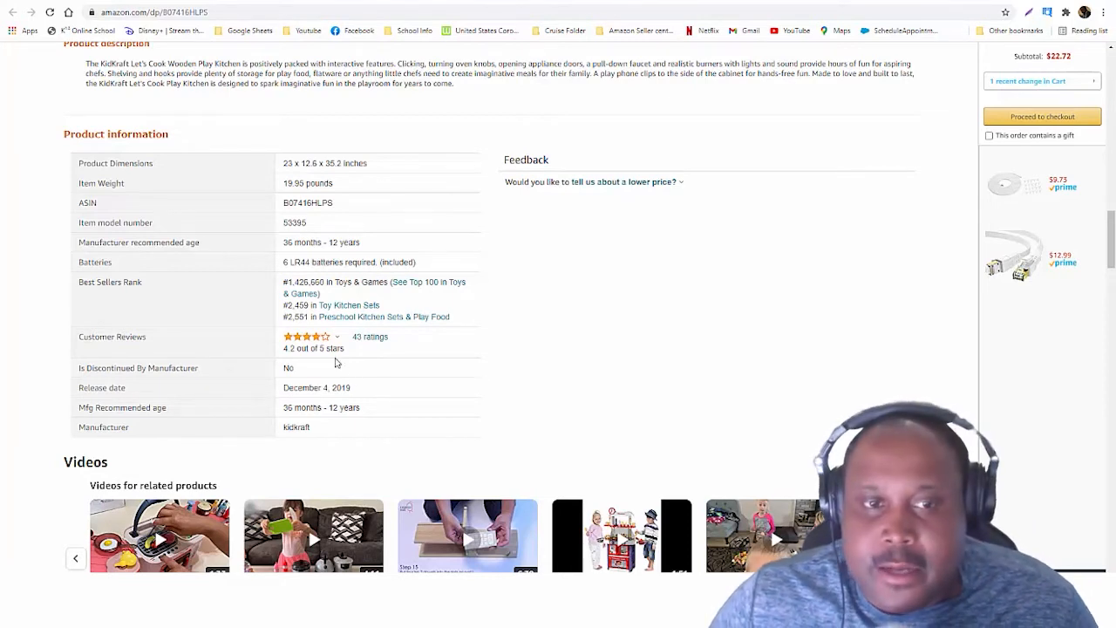
pyautogui.moveTo(390, 523)
pyautogui.write('43')
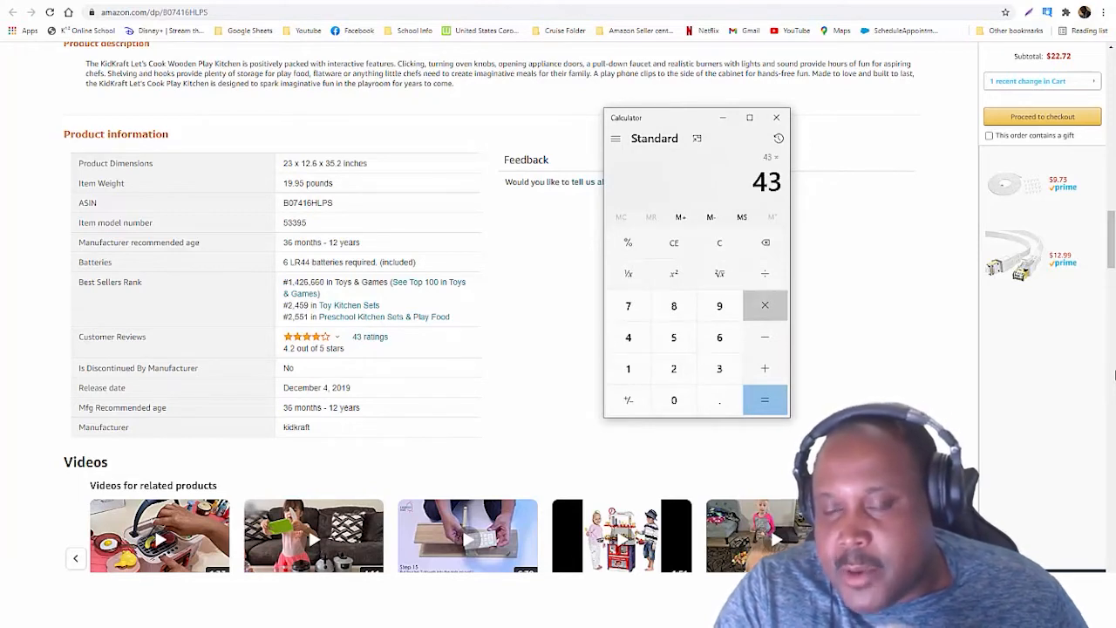
# Step: Work out 43 × 100 ÷ 18 ≈ 238.89 in Calculator, then head to Keepa
pyautogui.click(627, 368)
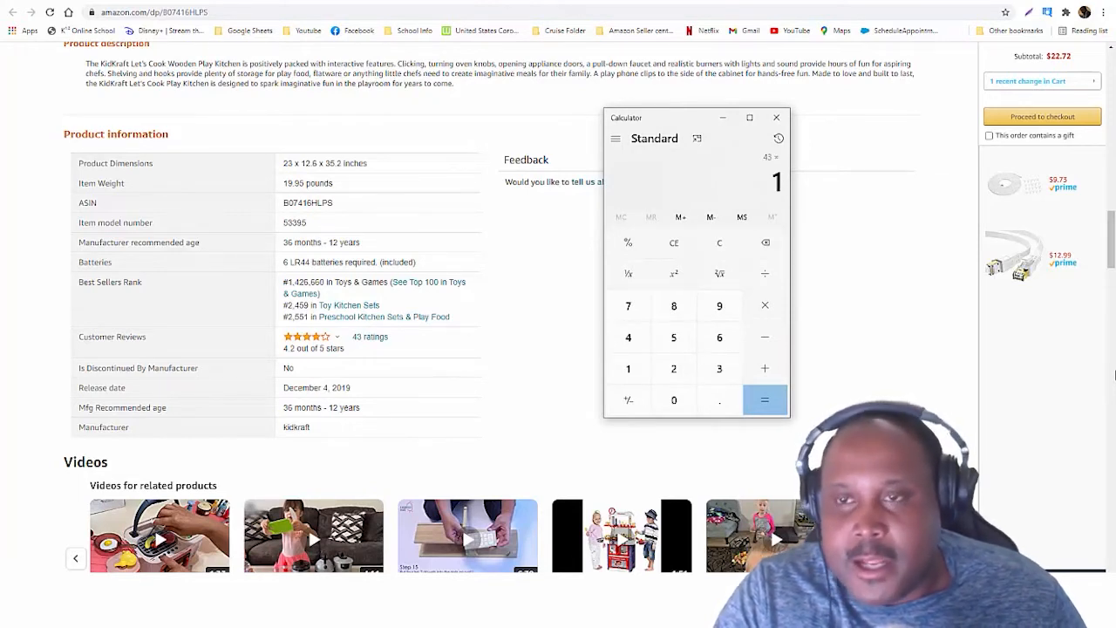
pyautogui.click(764, 399)
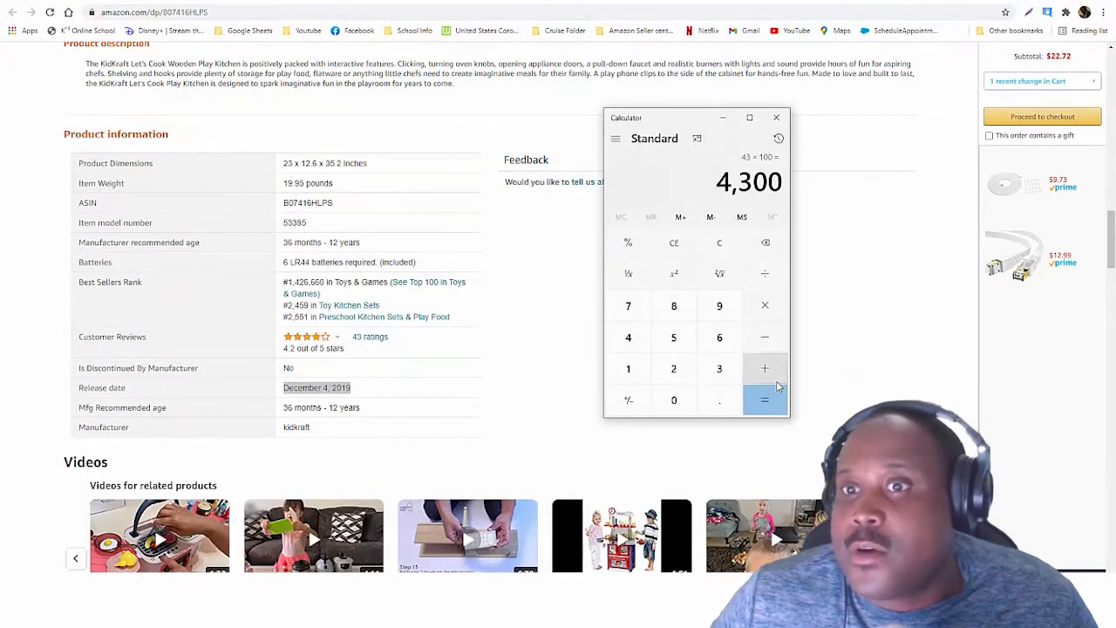
pyautogui.moveTo(870, 369)
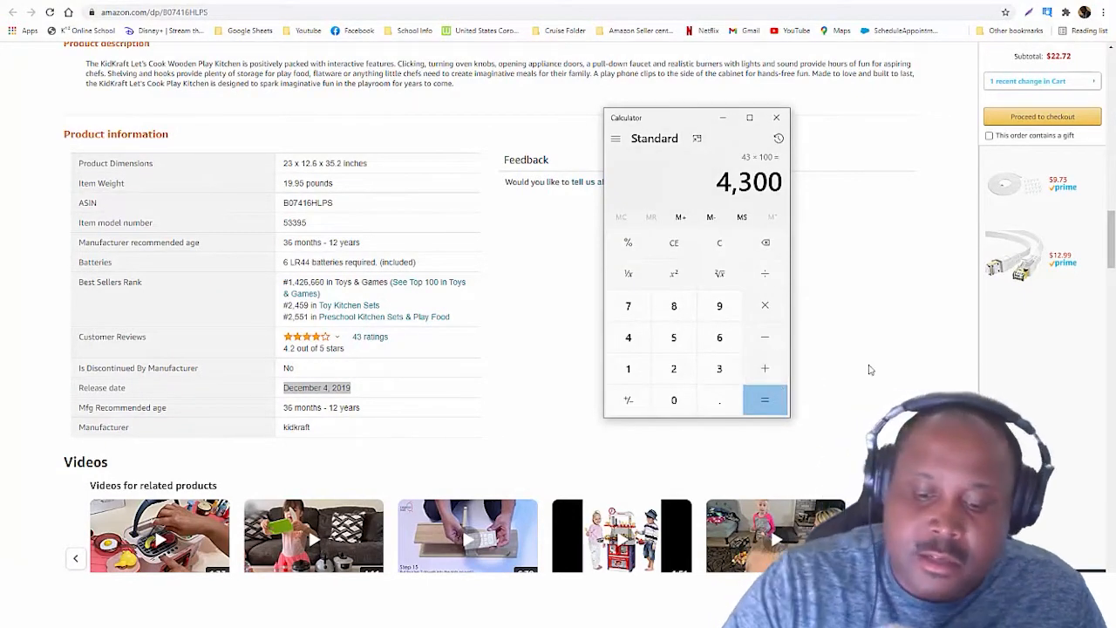
pyautogui.click(764, 399)
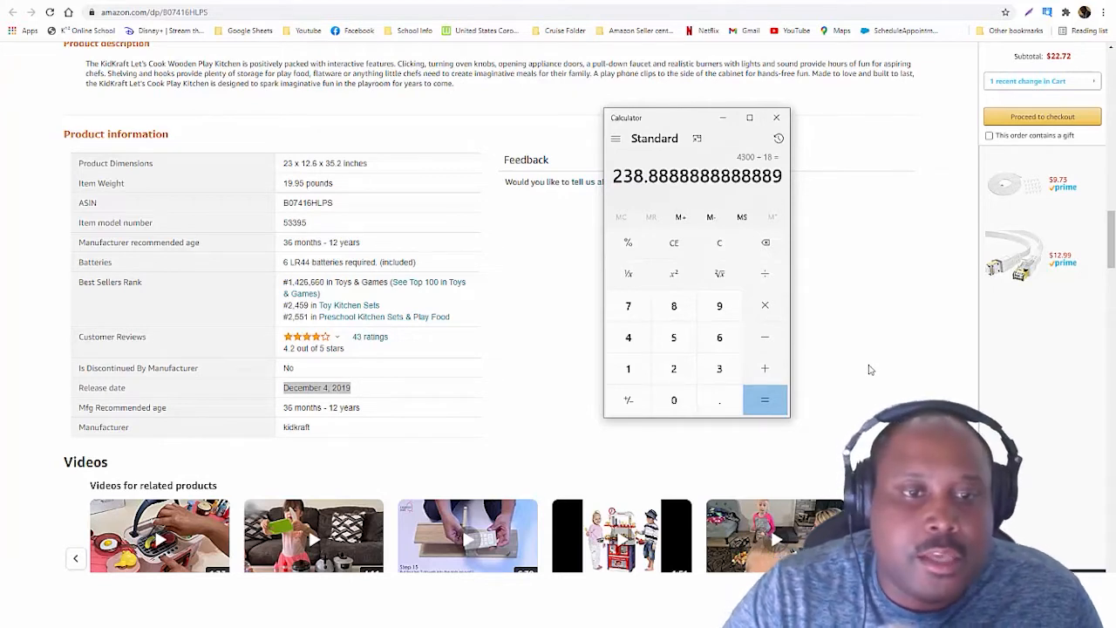
pyautogui.click(776, 117)
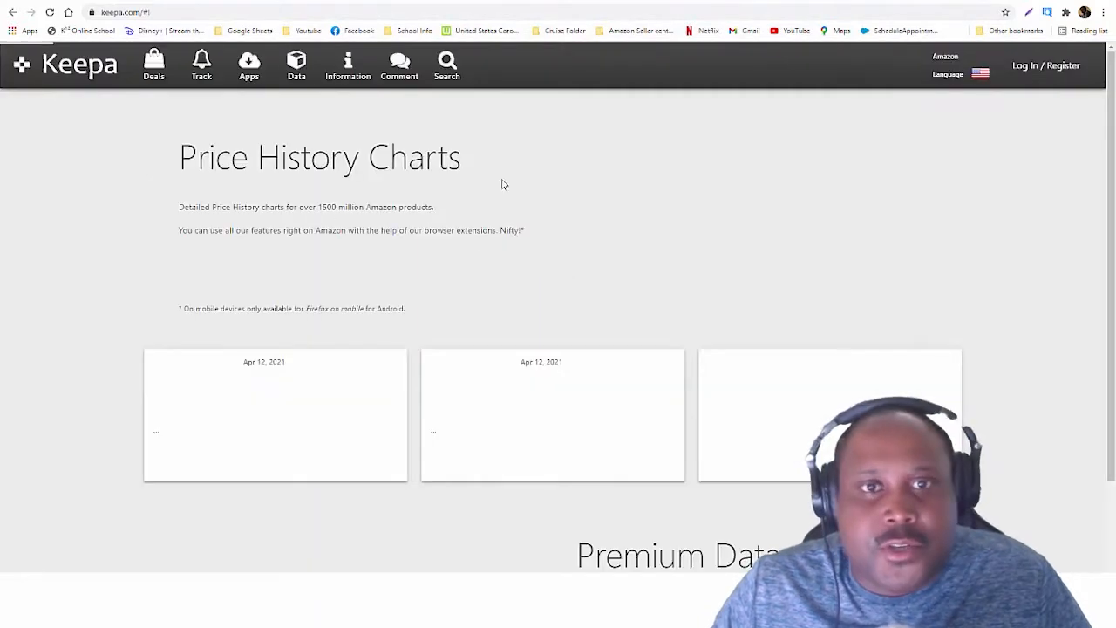
# Step: Look up the play kitchen's price history on Keepa and view its Track product options
pyautogui.click(447, 66)
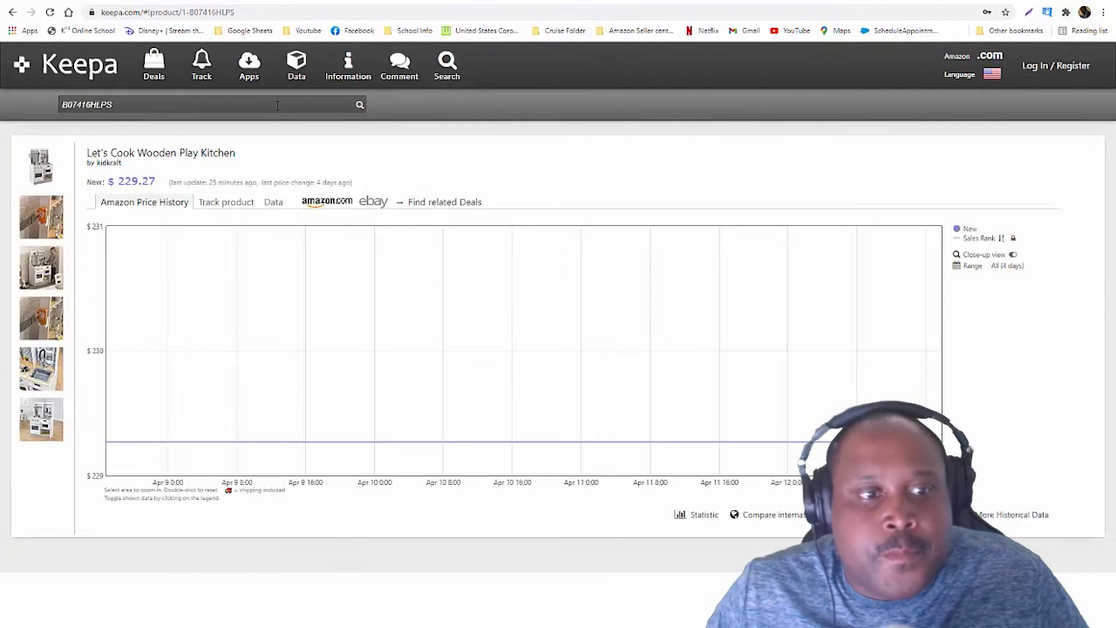
pyautogui.moveTo(143, 443)
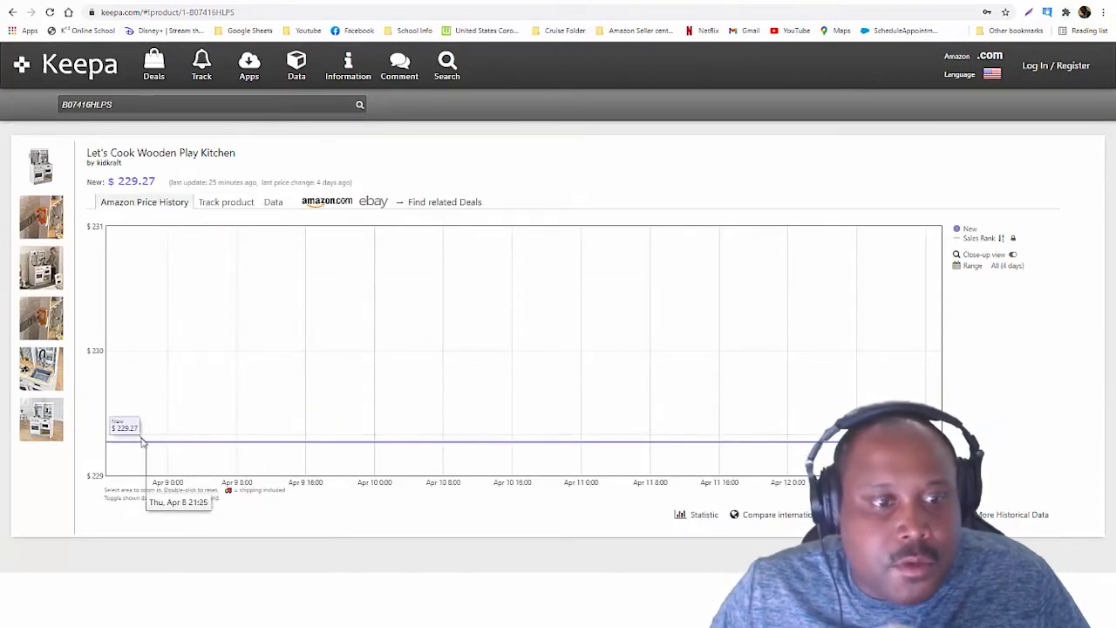
pyautogui.moveTo(138, 449)
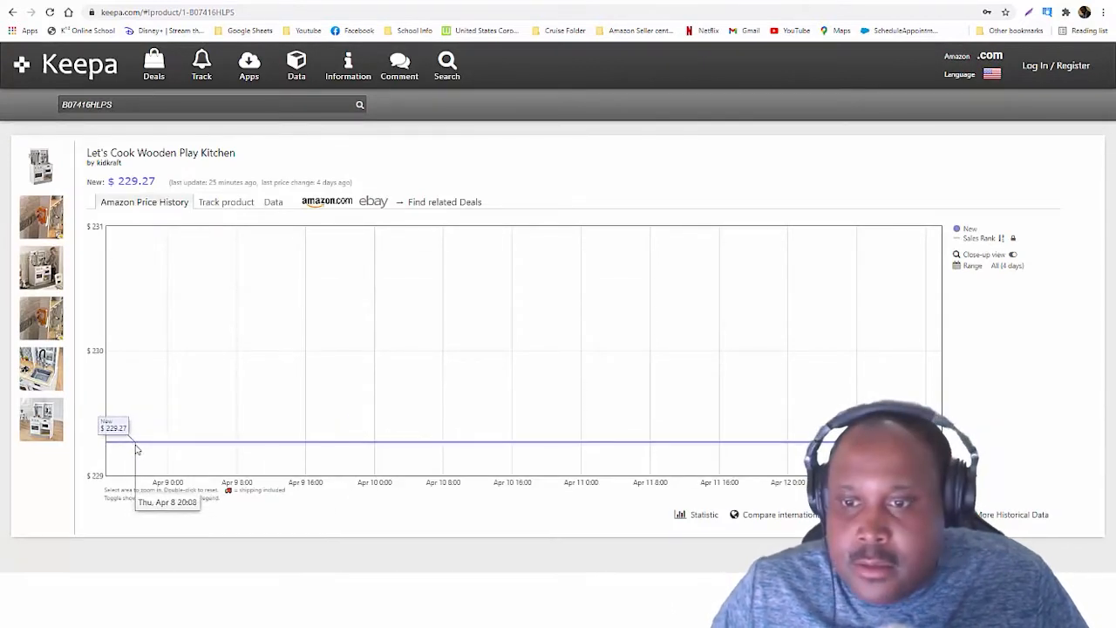
pyautogui.moveTo(136, 460)
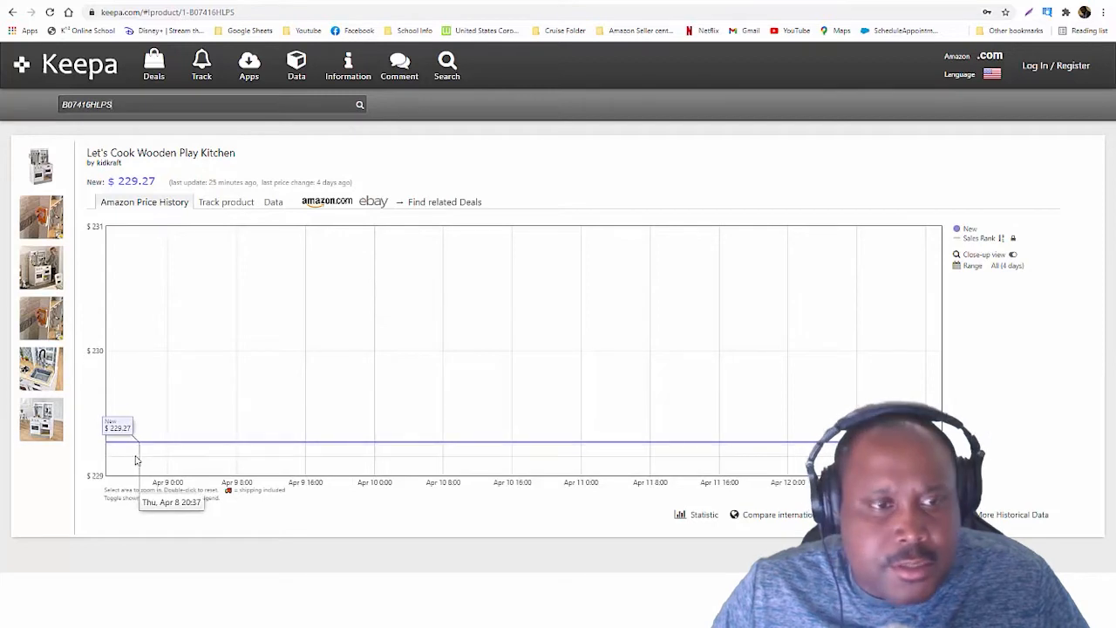
pyautogui.click(227, 202)
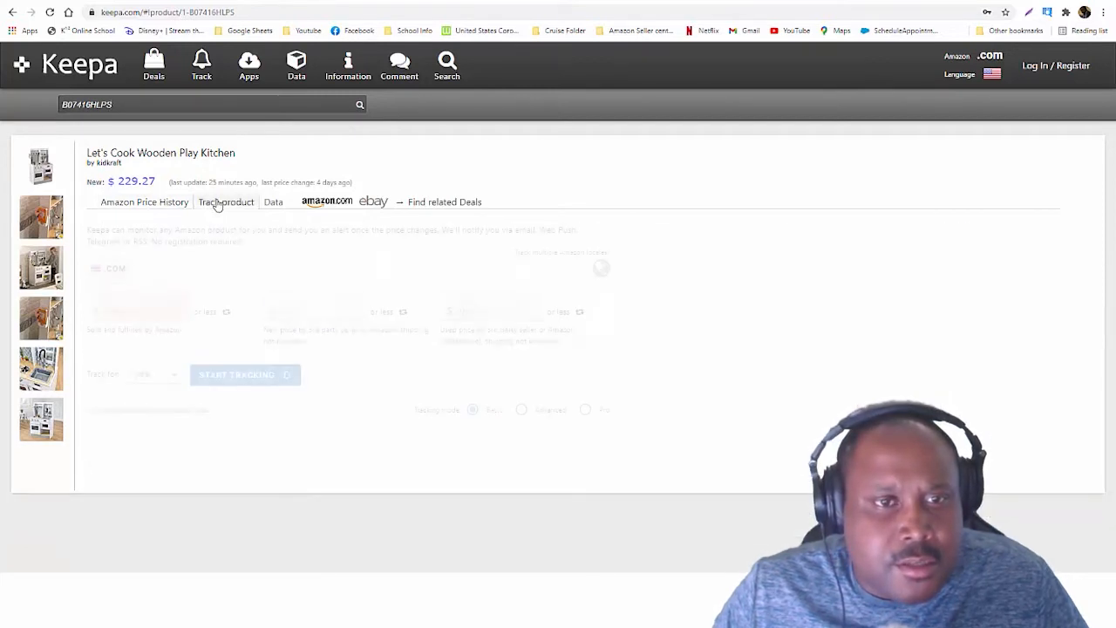
pyautogui.click(328, 202)
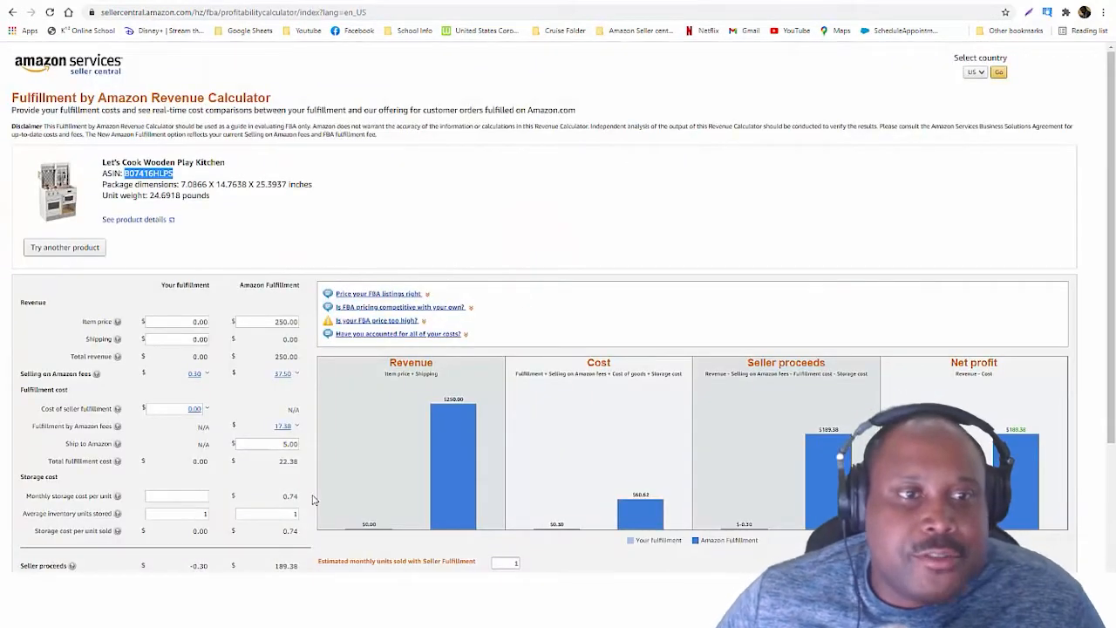
# Step: Review the FBA profit figures, then expand the full product details on the Kohl's listing
pyautogui.scroll(-3)
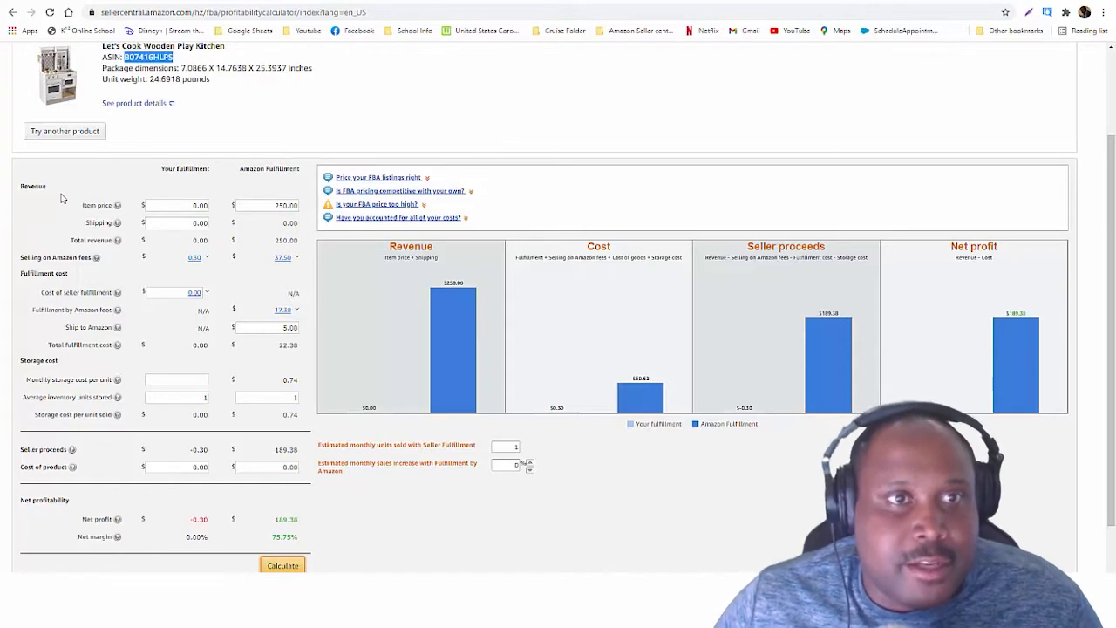
pyautogui.moveTo(258, 178)
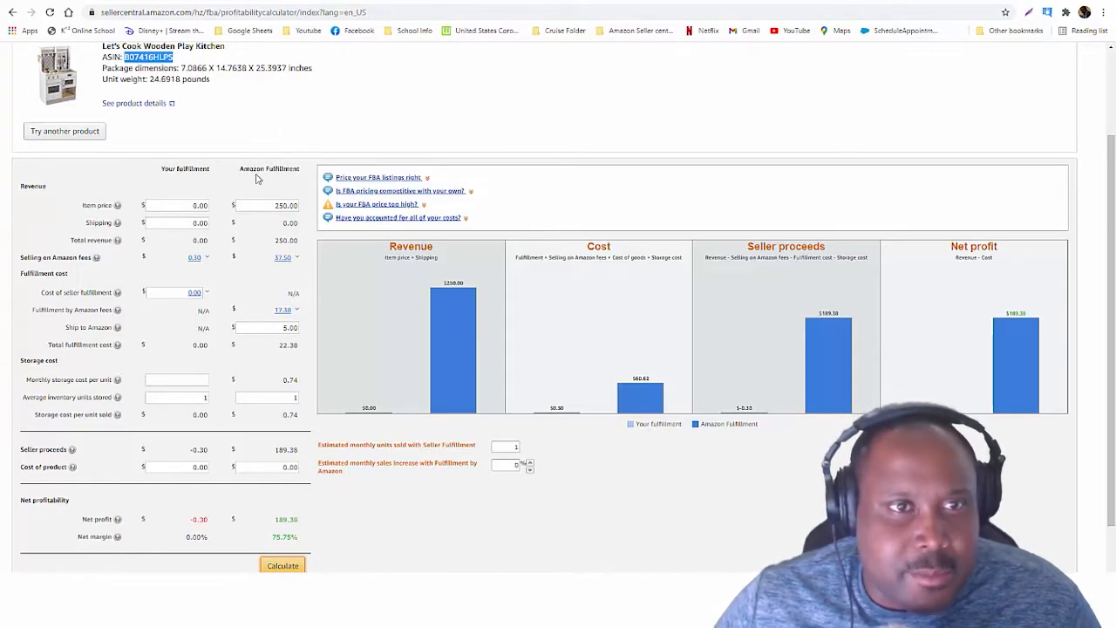
pyautogui.moveTo(228, 292)
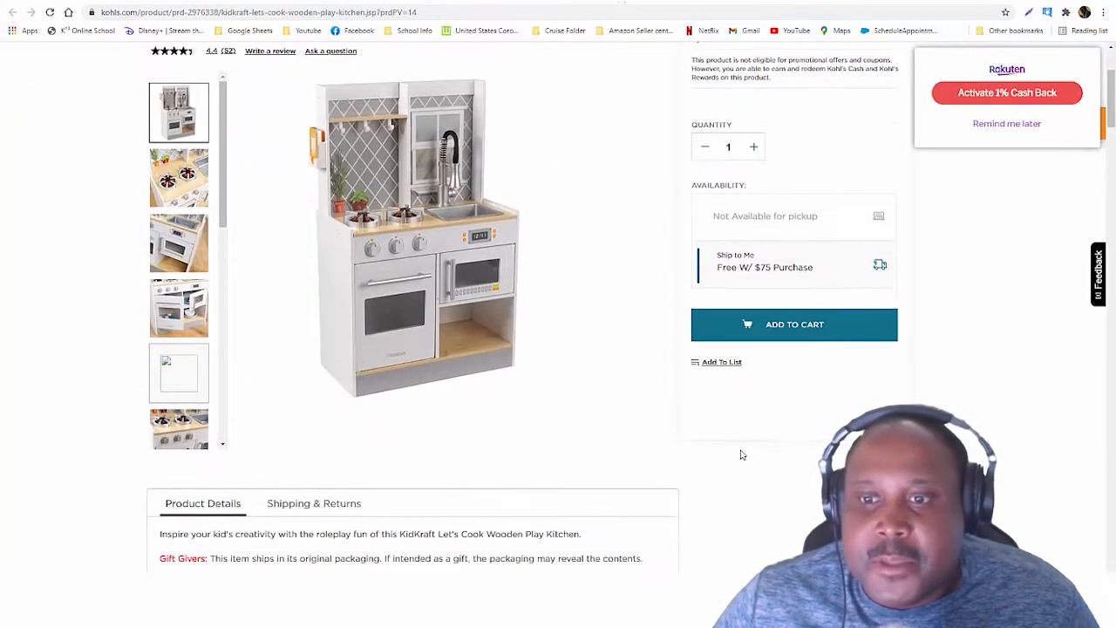
pyautogui.scroll(-3)
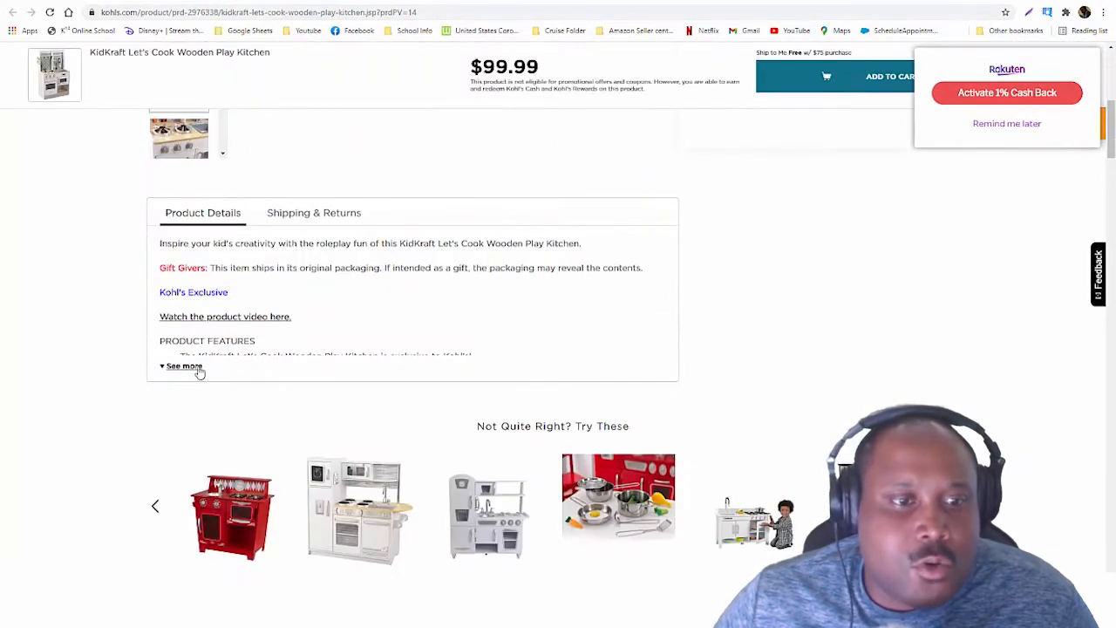
pyautogui.click(185, 366)
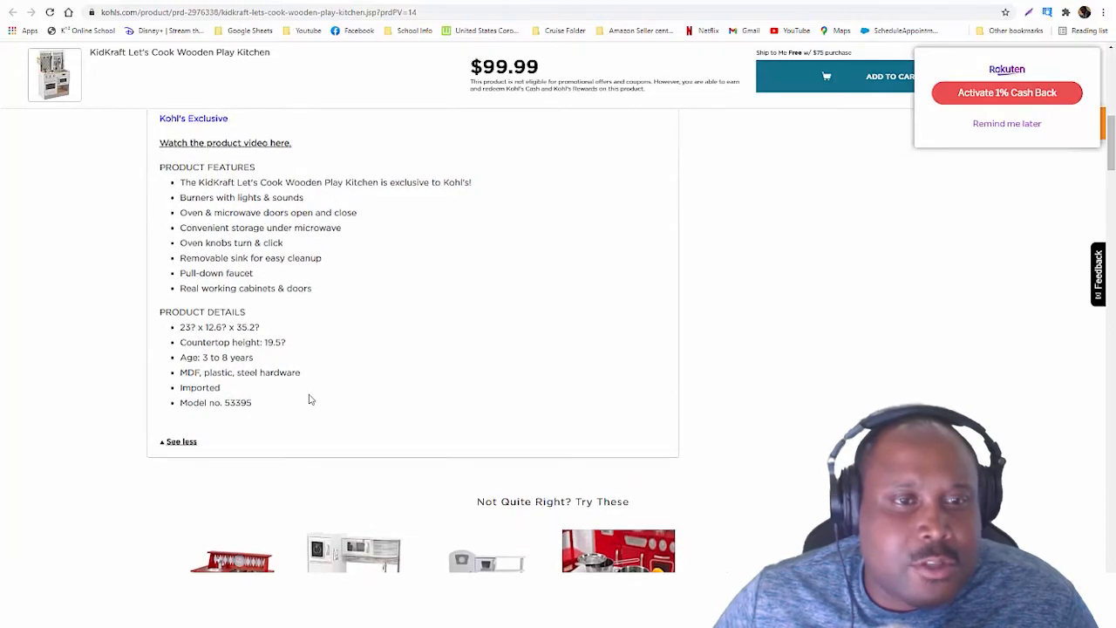
pyautogui.scroll(3)
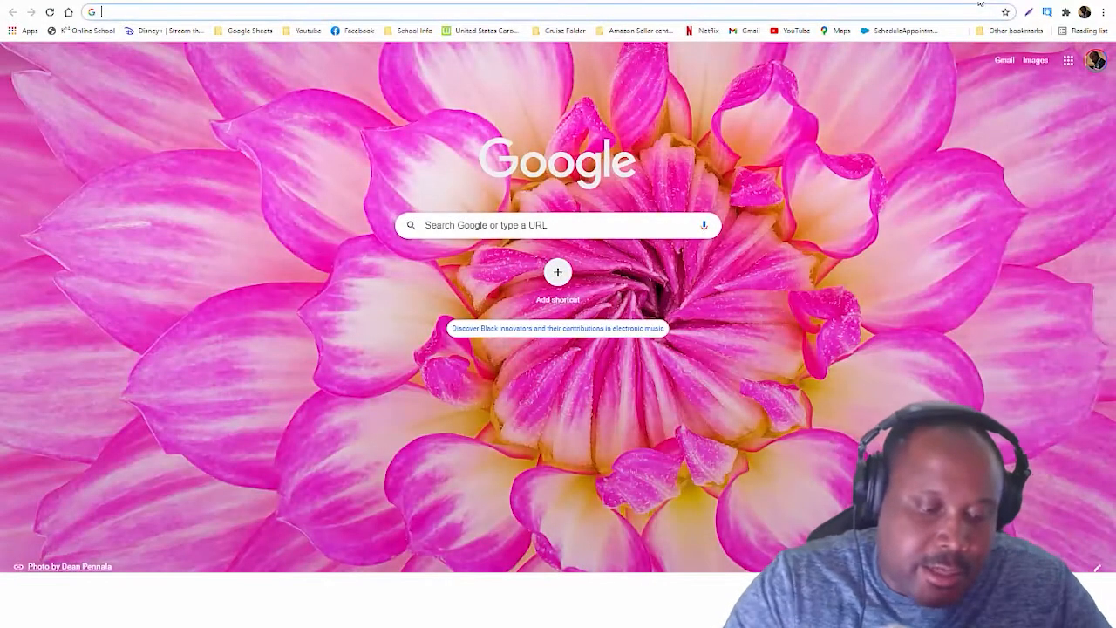
# Step: Go to raise.com, search 'Kohl's' and open the discounted Kohl's gift cards listing
pyautogui.write('raise')
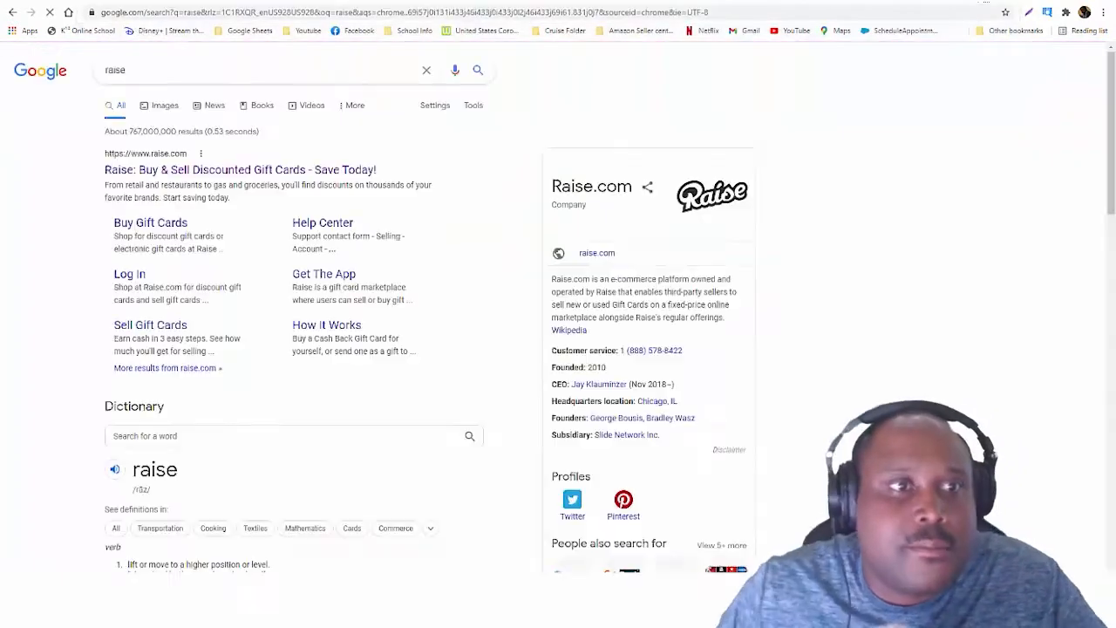
pyautogui.click(241, 169)
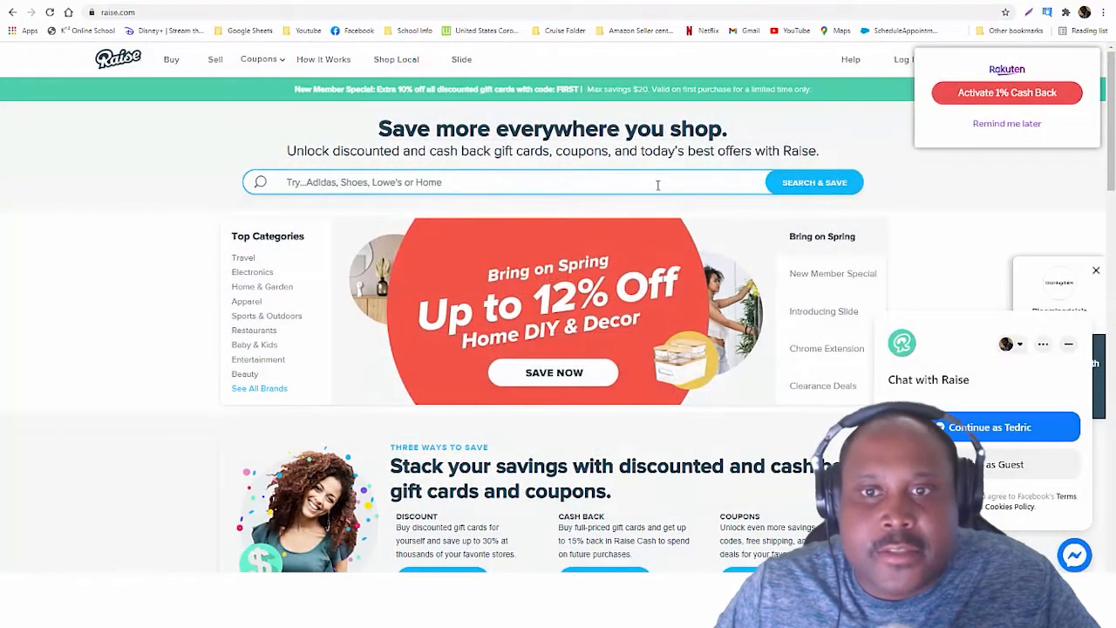
pyautogui.write('k')
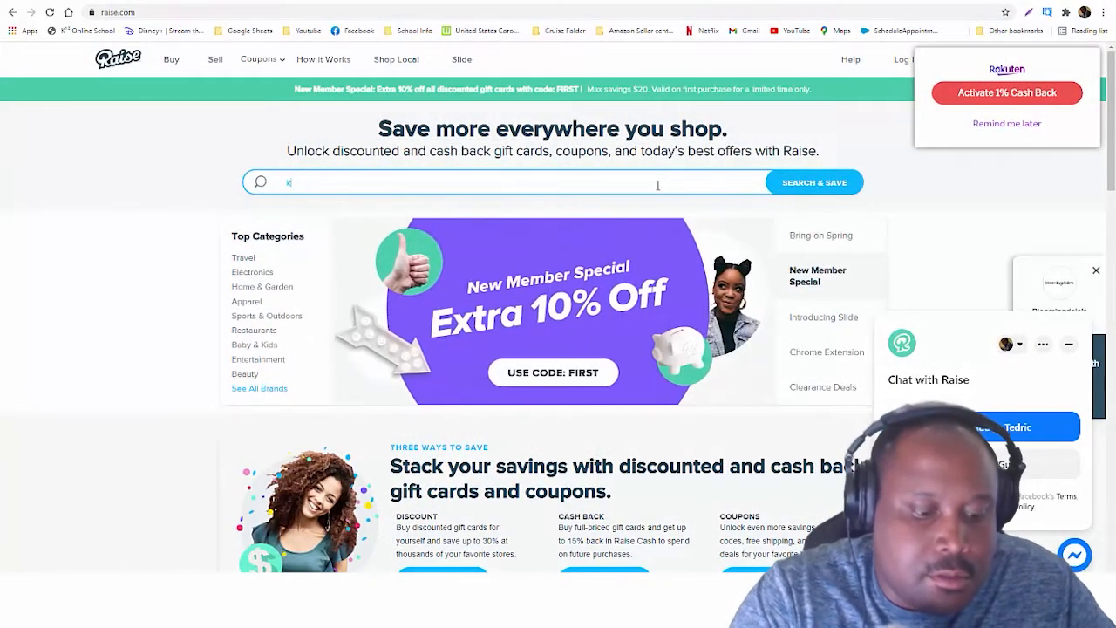
pyautogui.write("ohl's")
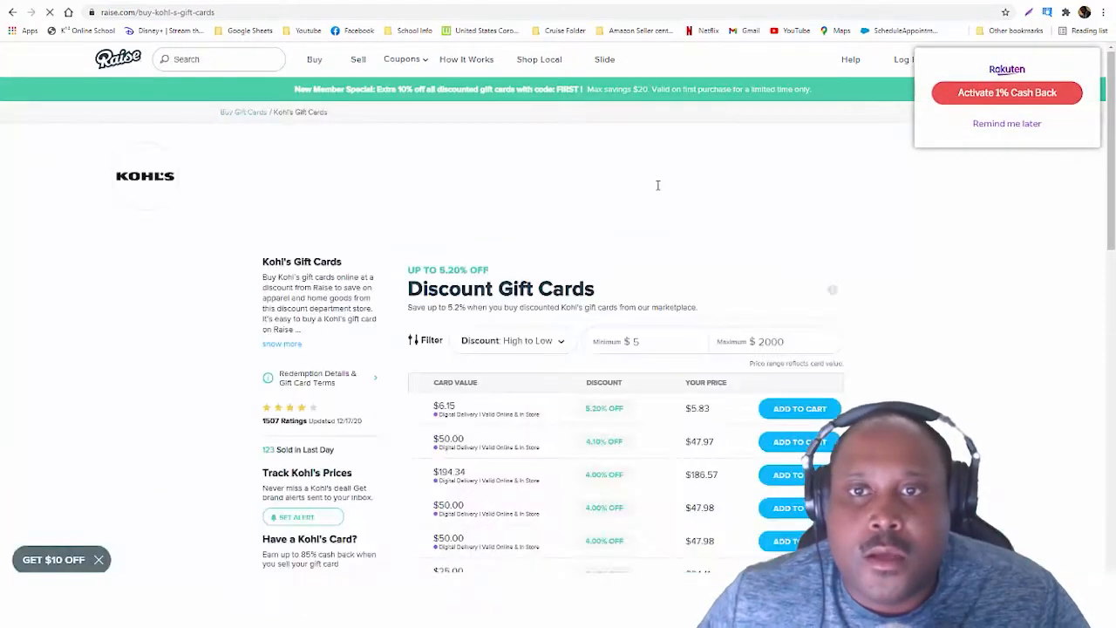
pyautogui.scroll(-3)
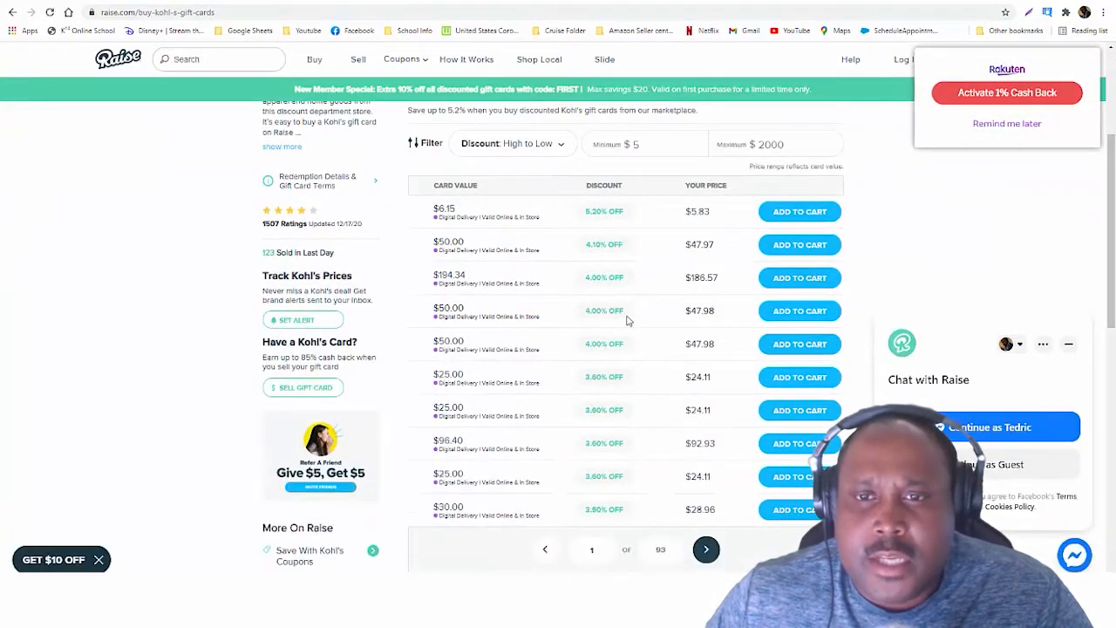
pyautogui.moveTo(619, 269)
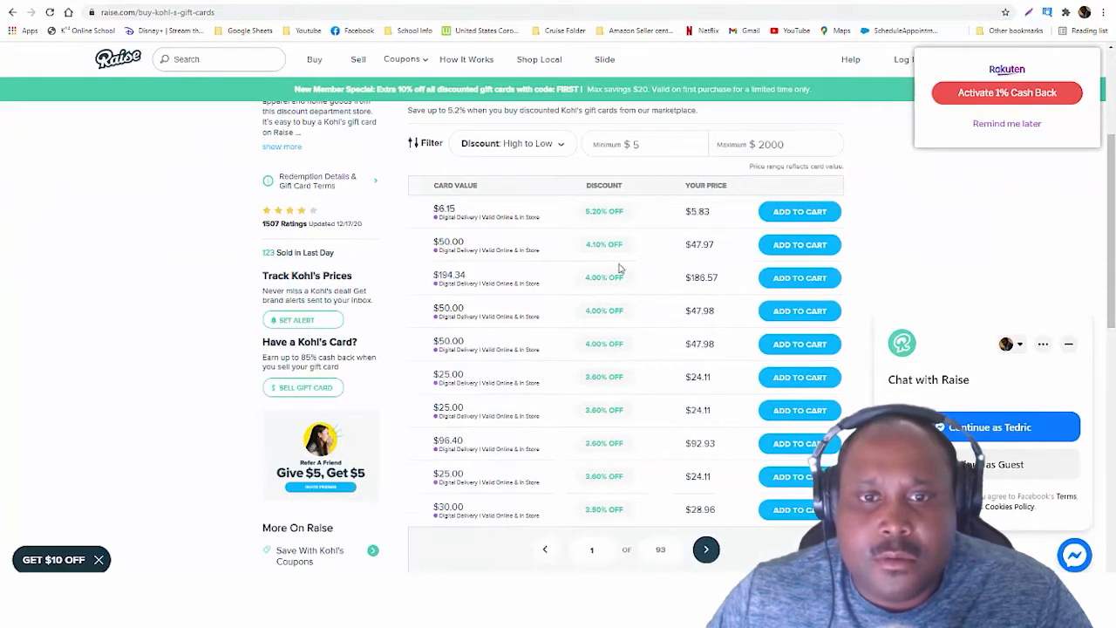
pyautogui.moveTo(618, 359)
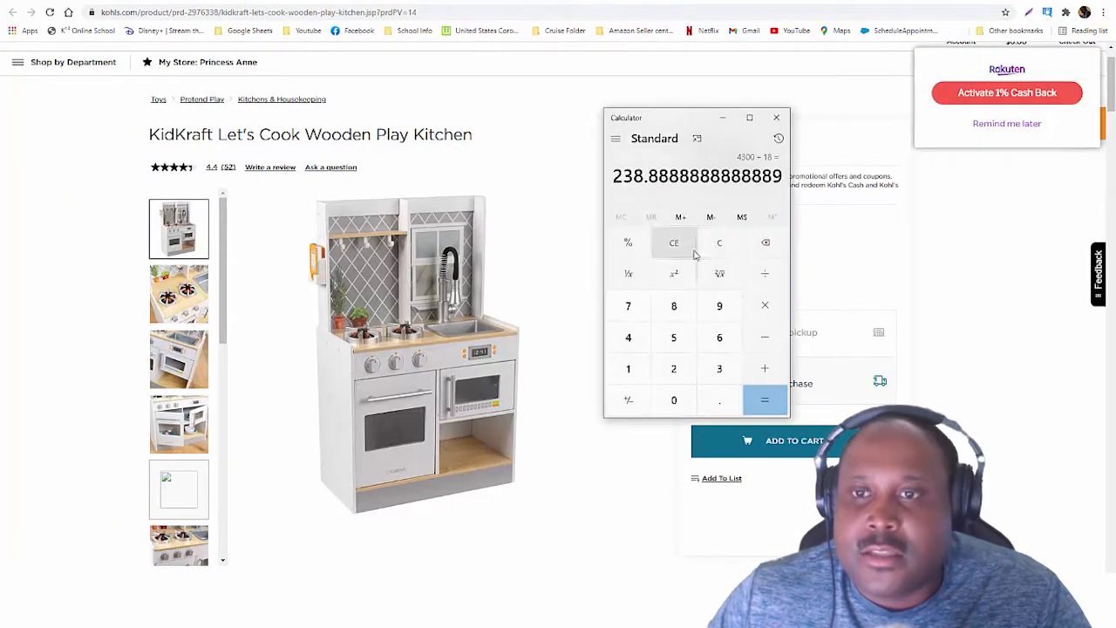
pyautogui.click(673, 242)
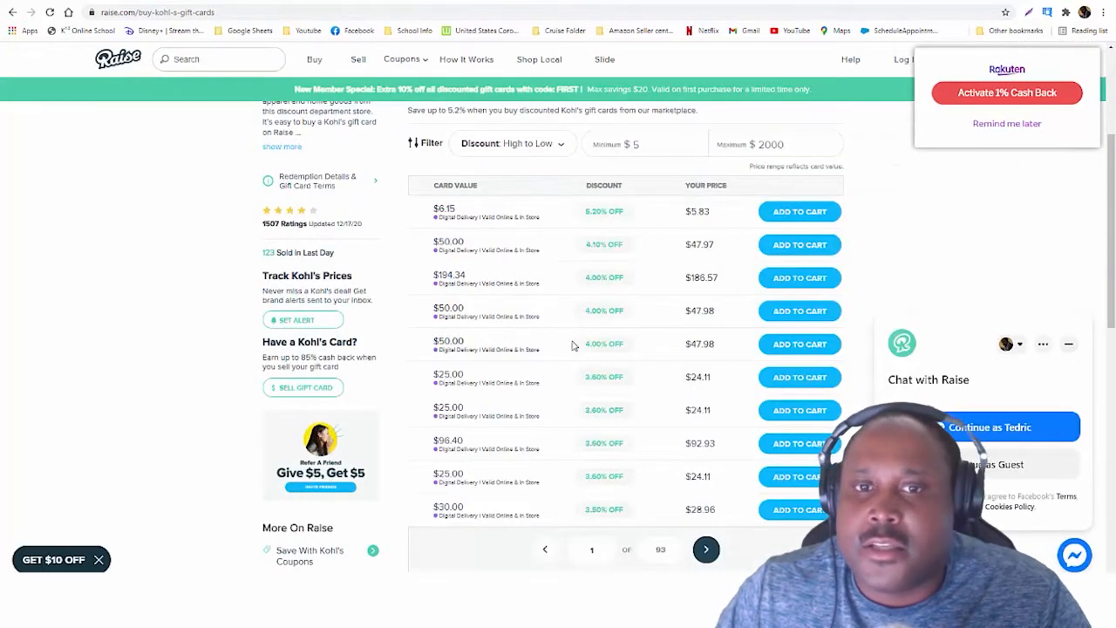
pyautogui.moveTo(591, 57)
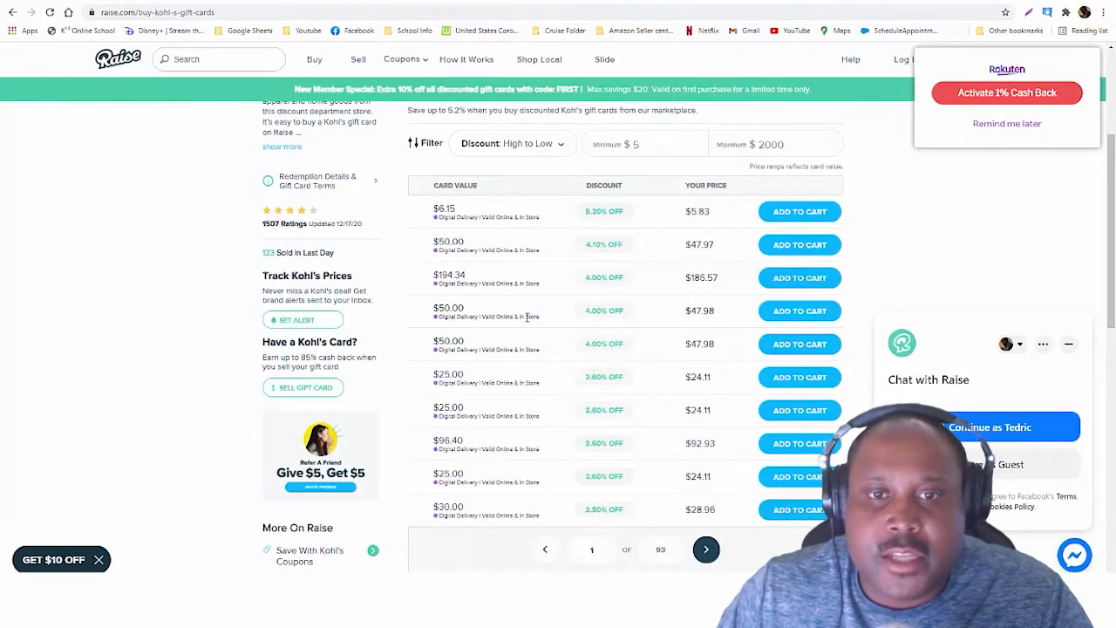
pyautogui.moveTo(488, 279)
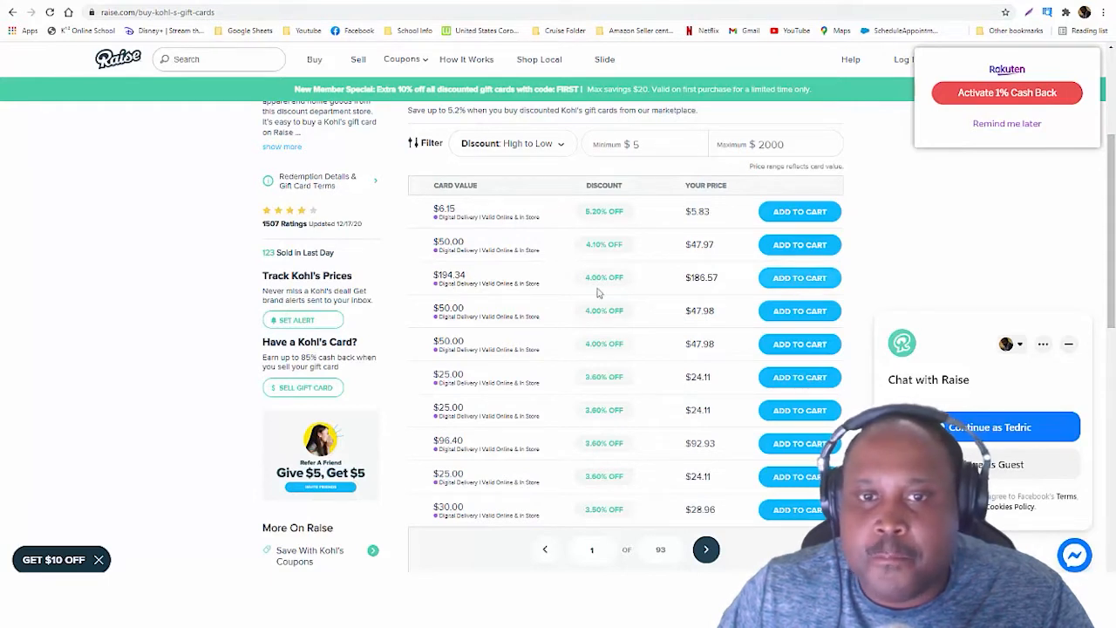
pyautogui.moveTo(492, 262)
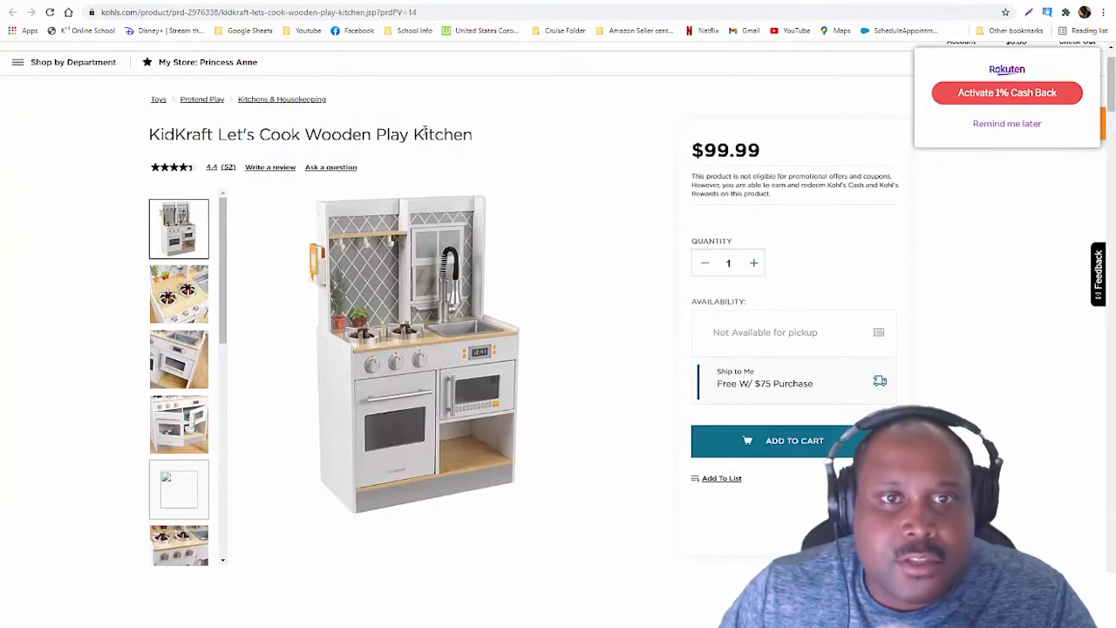
pyautogui.moveTo(750, 168)
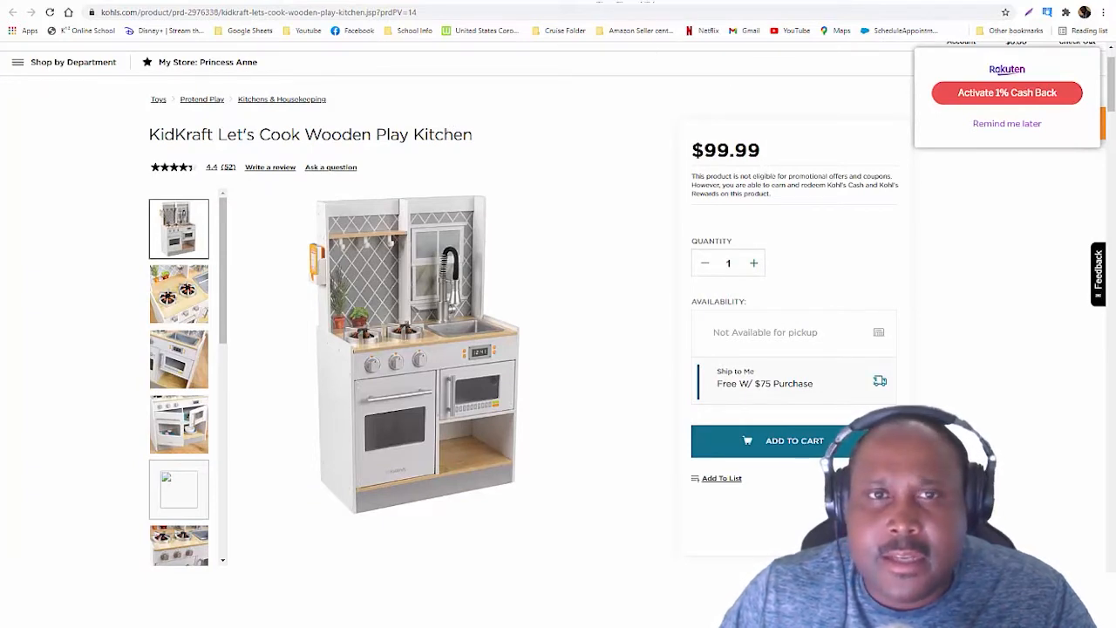
pyautogui.moveTo(725, 205)
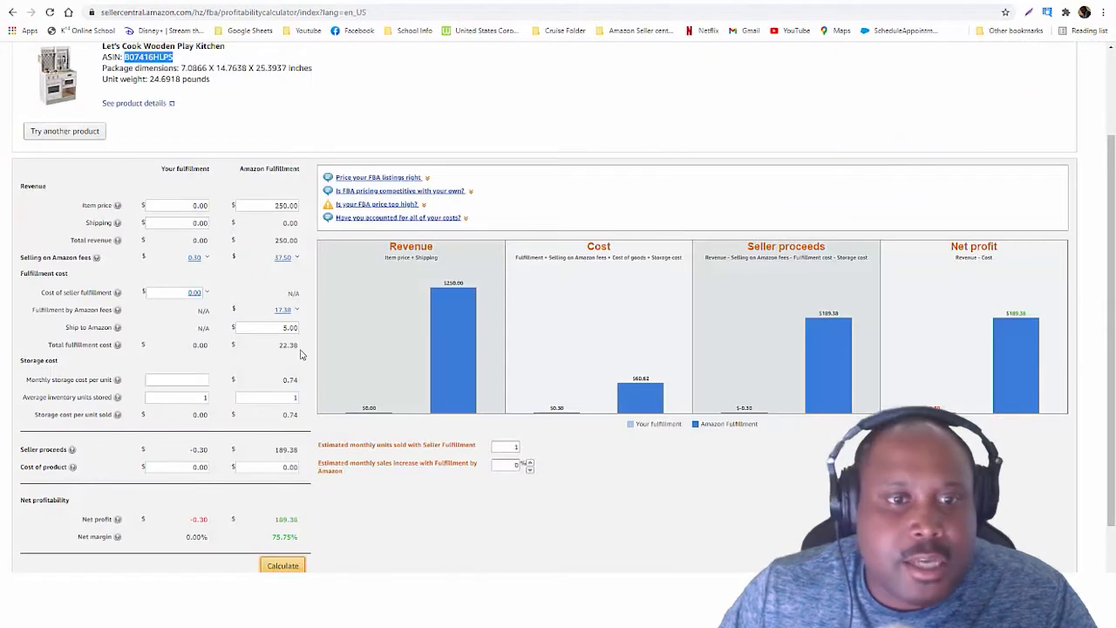
# Step: Set cost of product to 94.00 and recalculate net profit and net margin
pyautogui.scroll(-3)
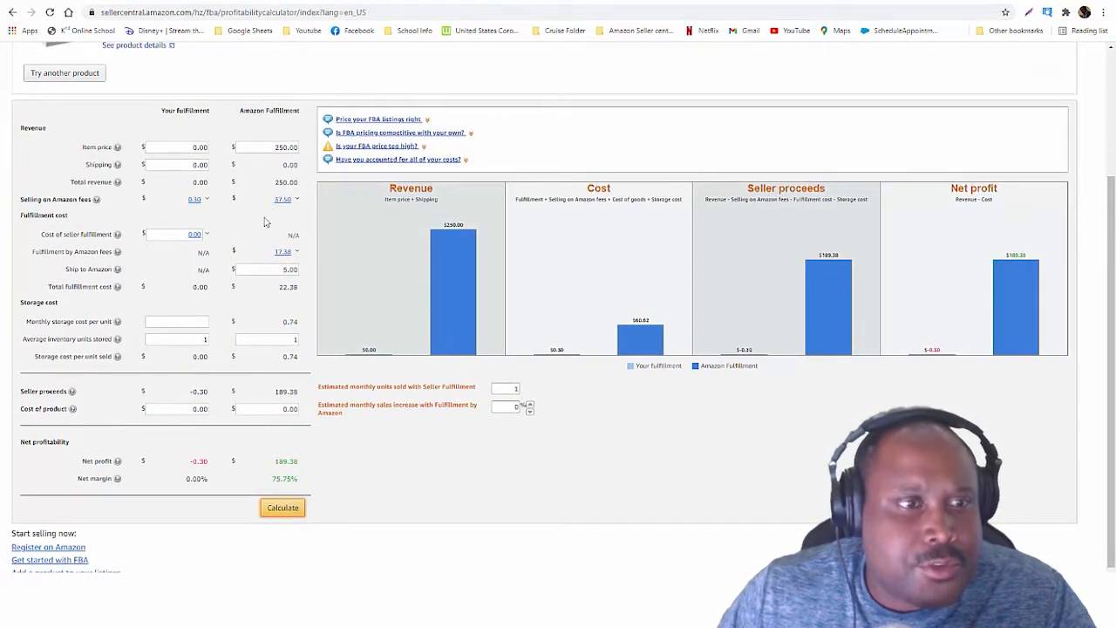
pyautogui.moveTo(269, 321)
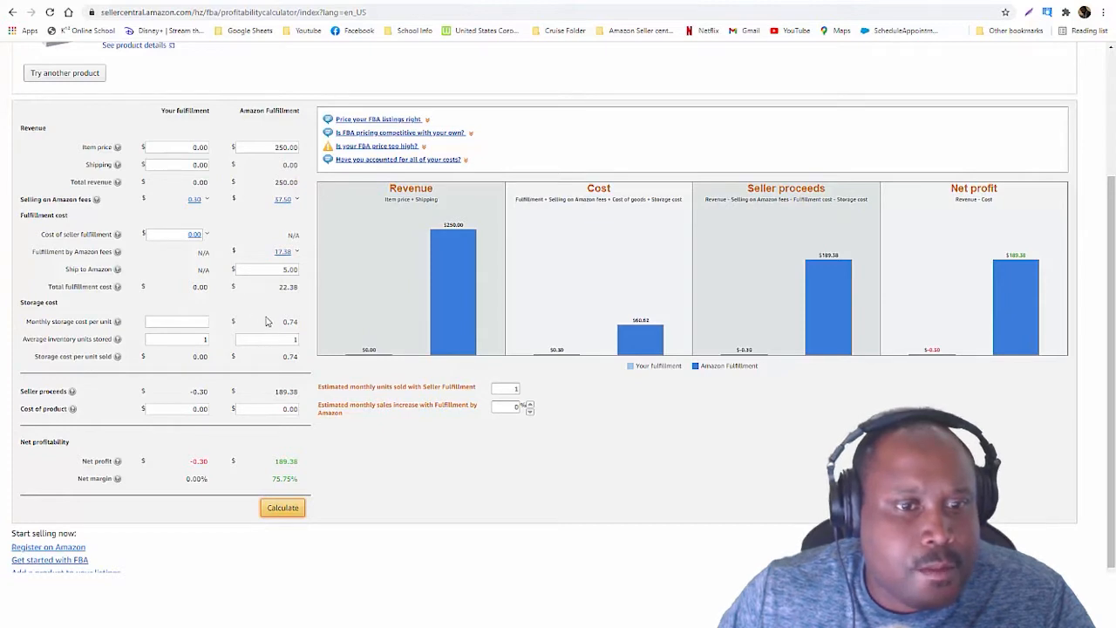
pyautogui.doubleClick(290, 408)
pyautogui.write('94')
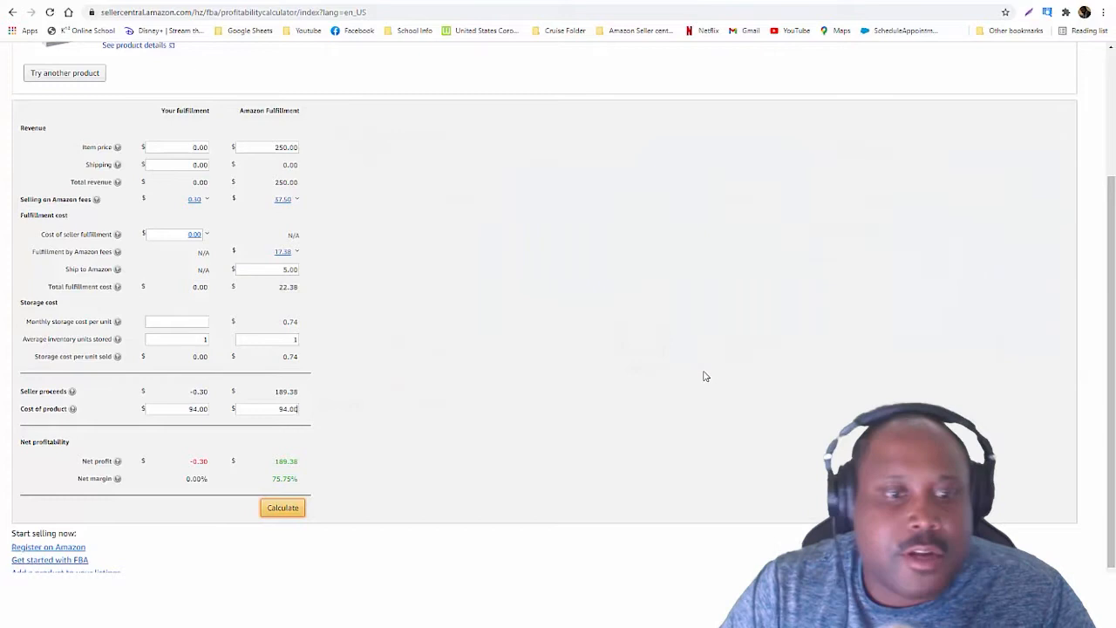
pyautogui.click(283, 507)
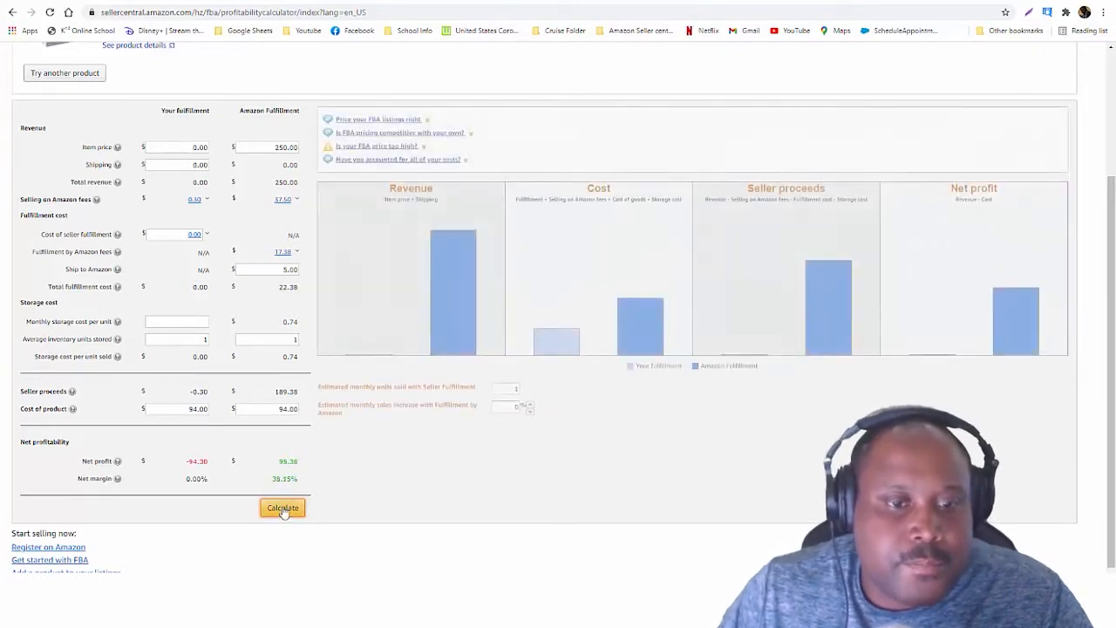
pyautogui.click(282, 508)
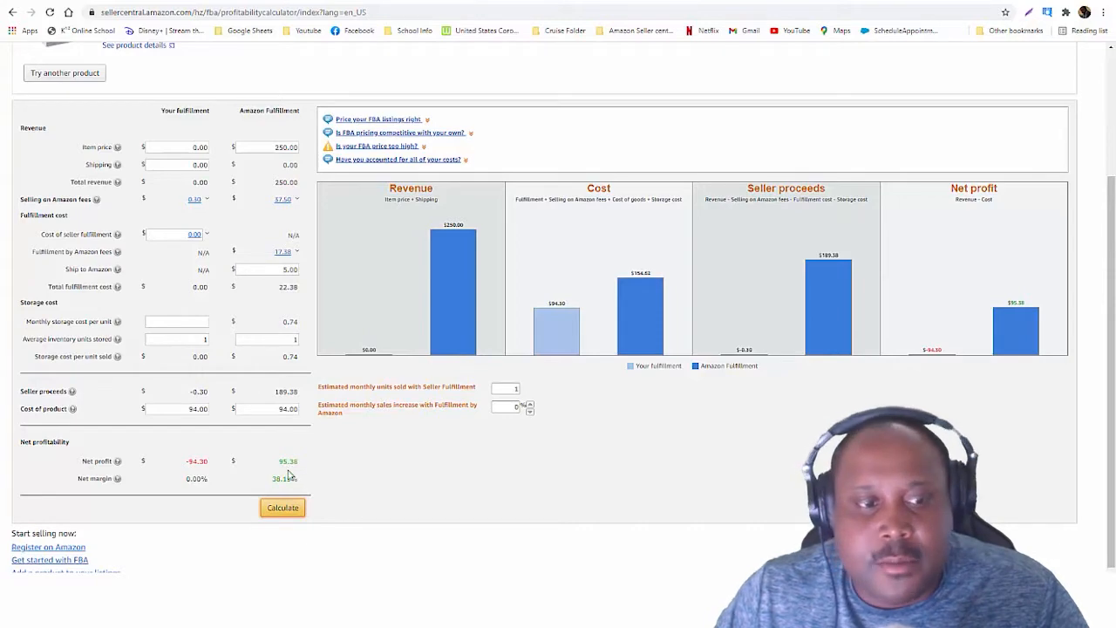
pyautogui.moveTo(290, 477)
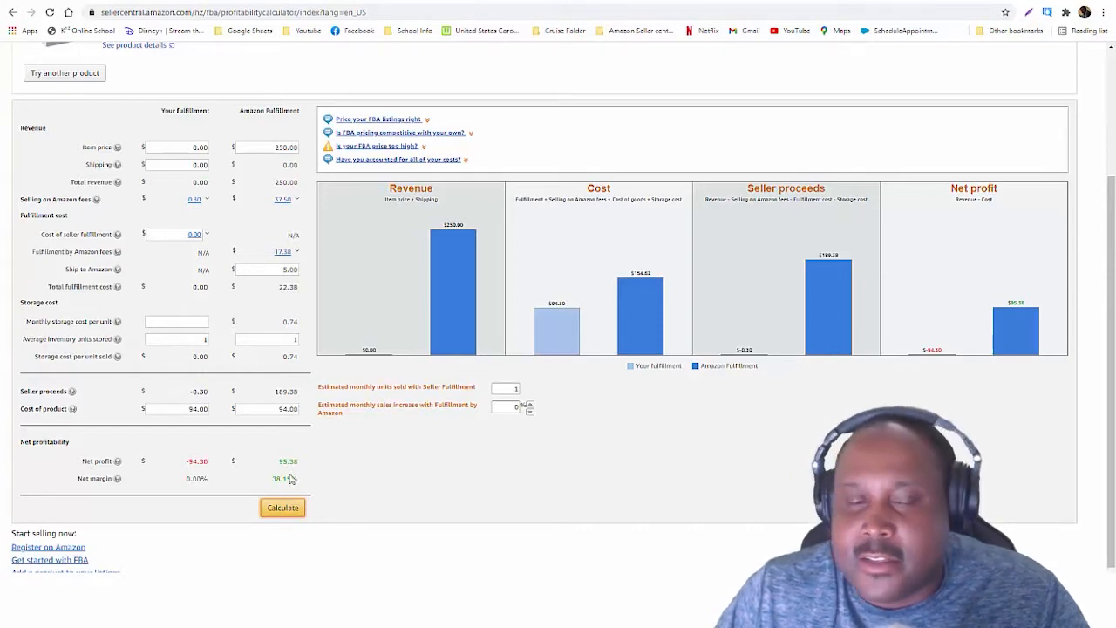
pyautogui.scroll(3)
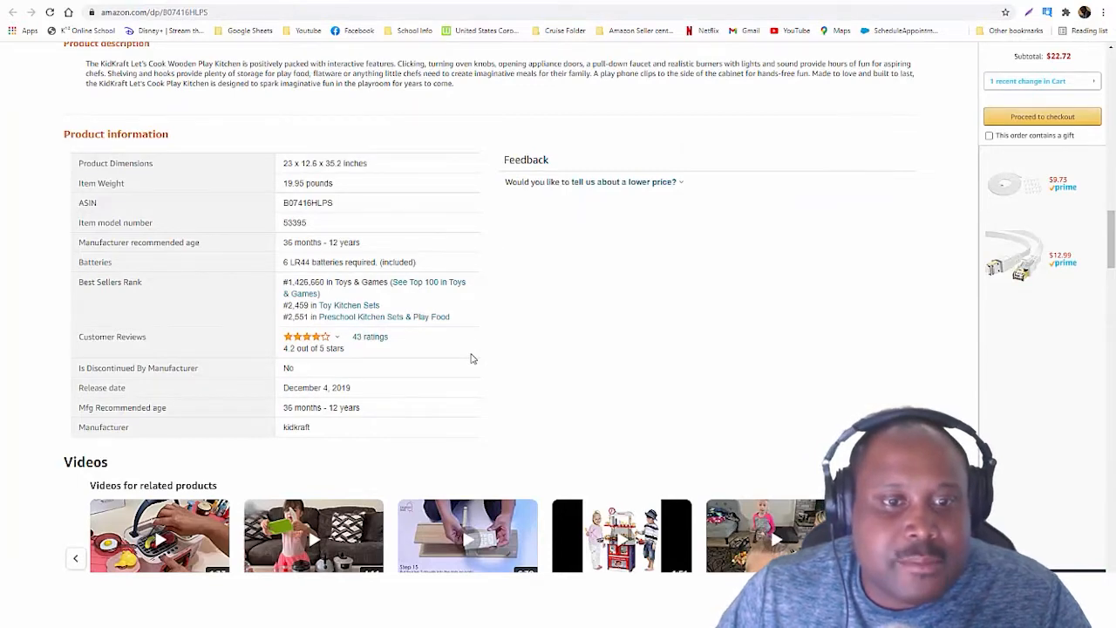
# Step: Page through the related videos and scroll down to the play kitchen's product description
pyautogui.scroll(-3)
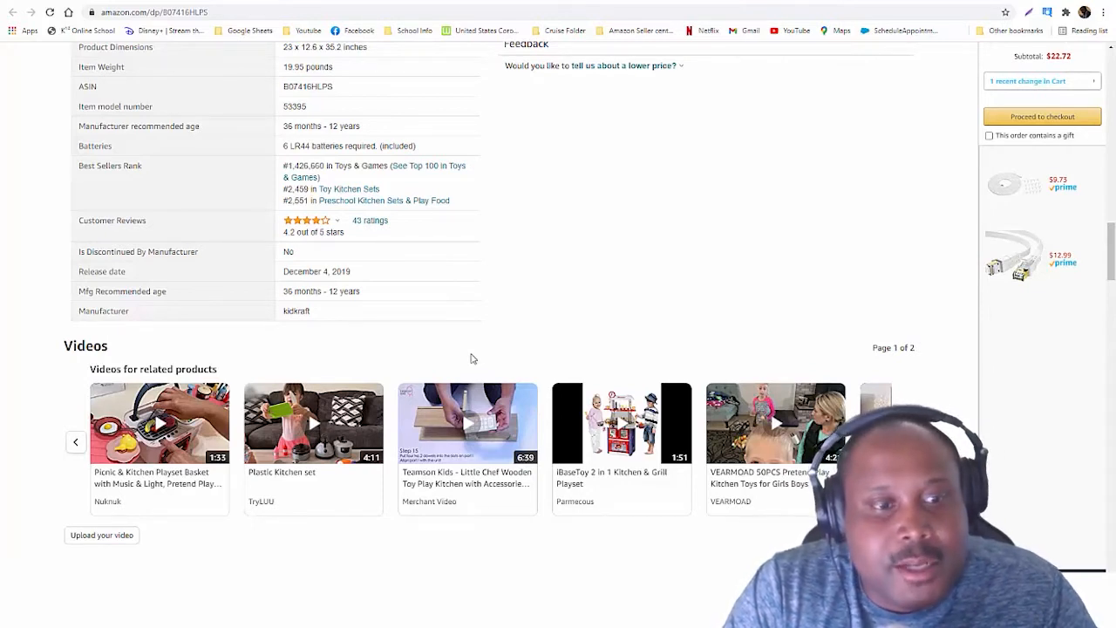
pyautogui.moveTo(313, 424)
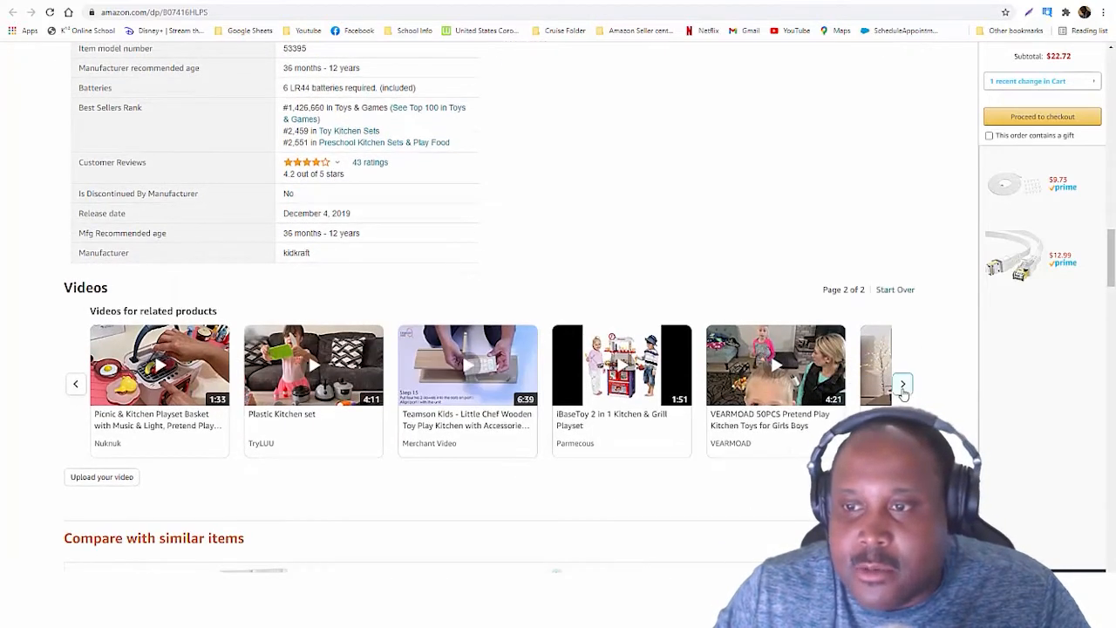
pyautogui.click(903, 386)
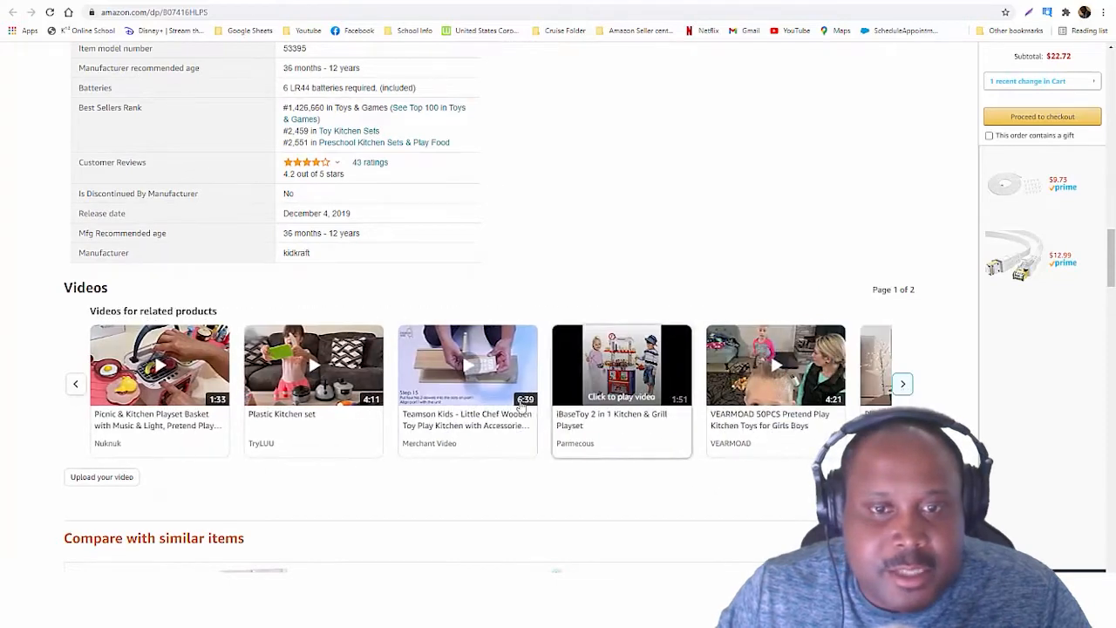
pyautogui.click(903, 384)
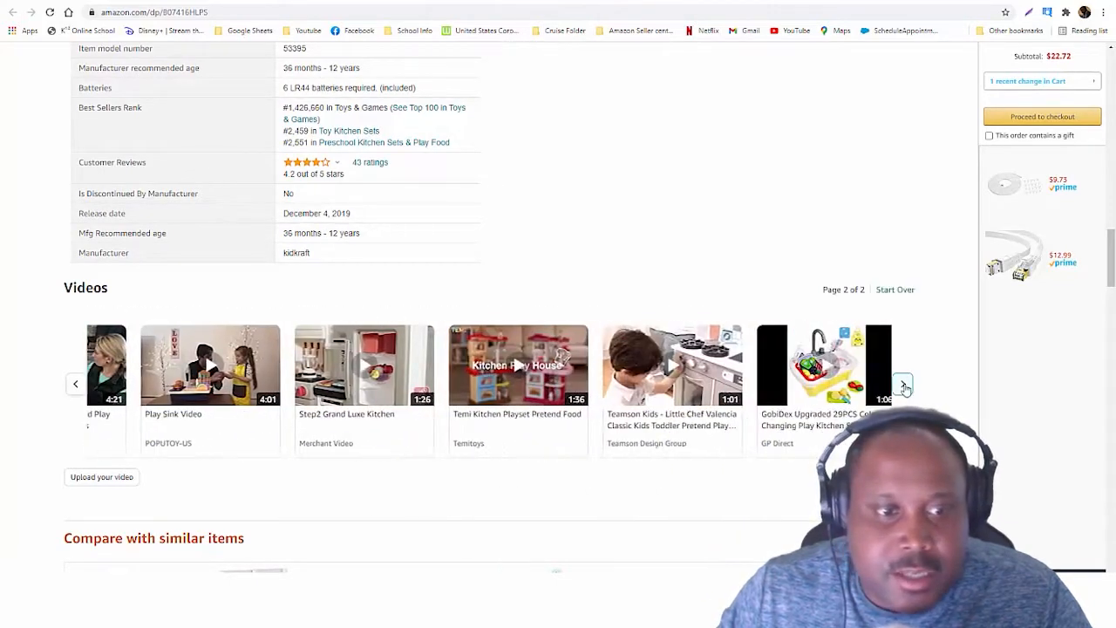
pyautogui.scroll(-3)
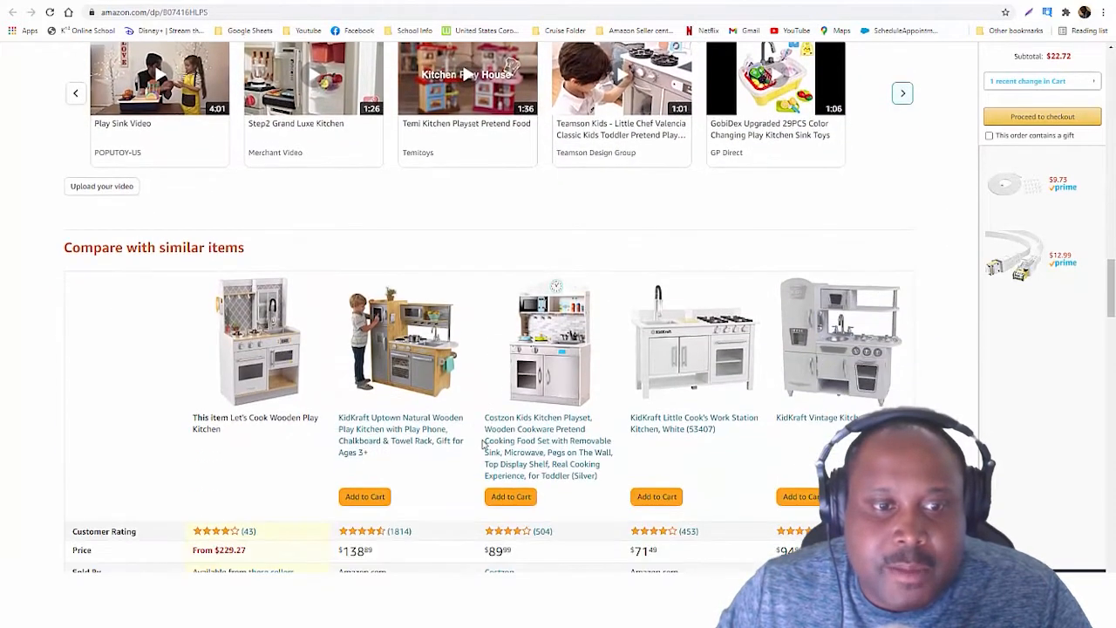
pyautogui.scroll(-3)
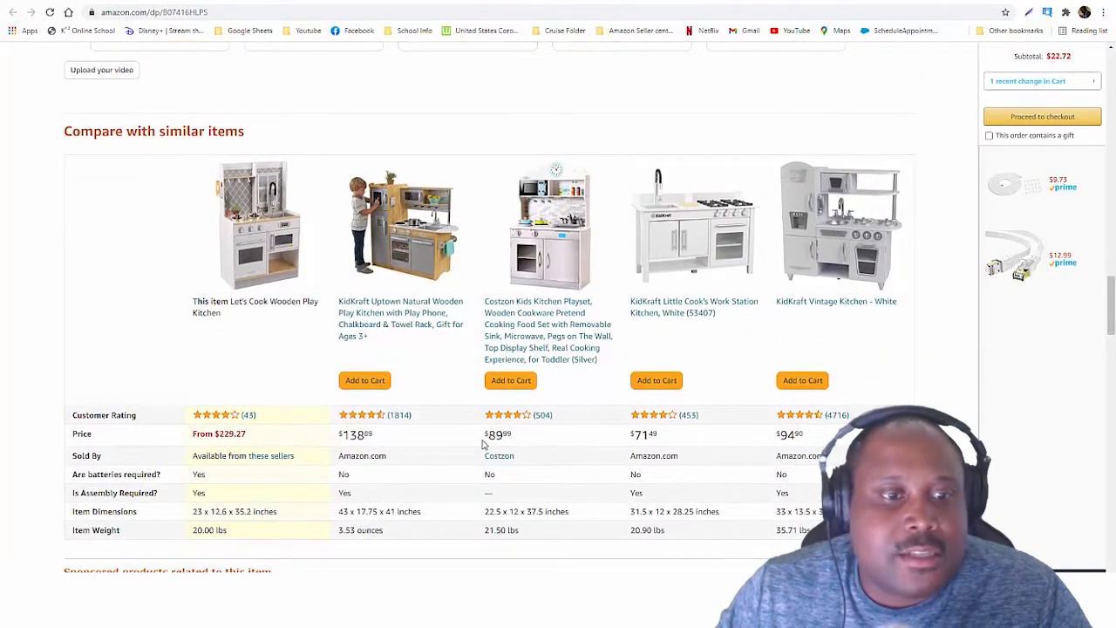
pyautogui.moveTo(213, 415)
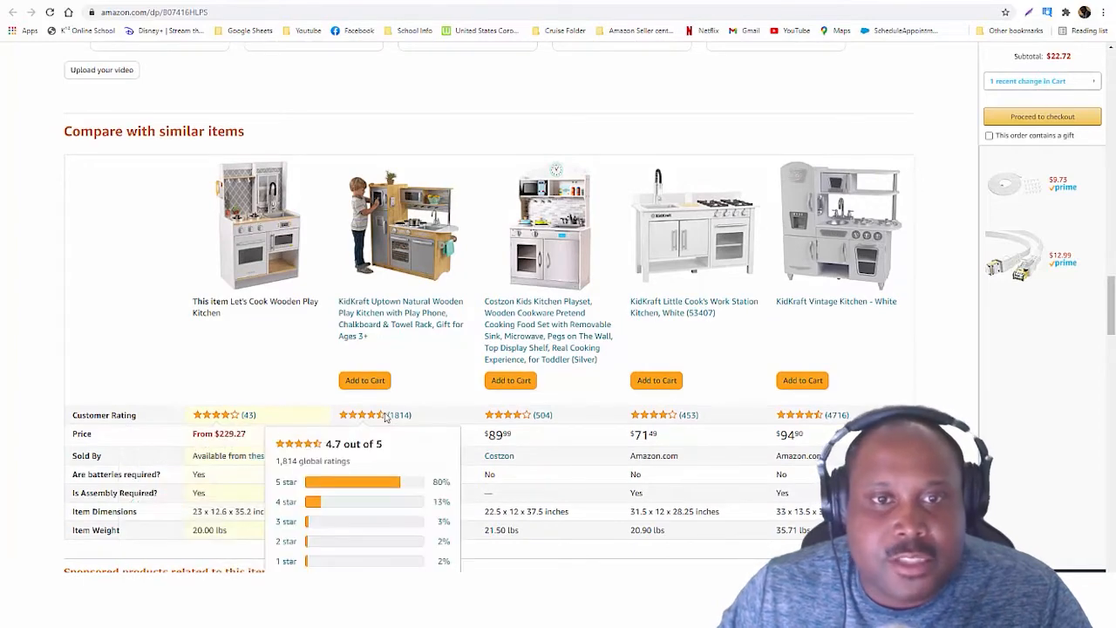
pyautogui.scroll(-3)
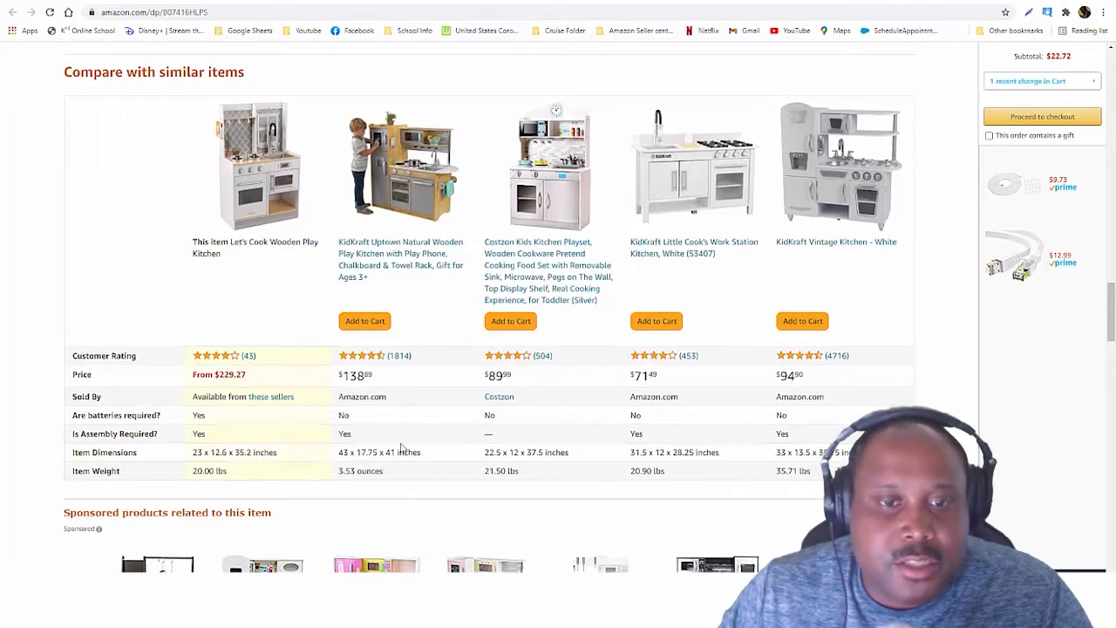
pyautogui.scroll(-3)
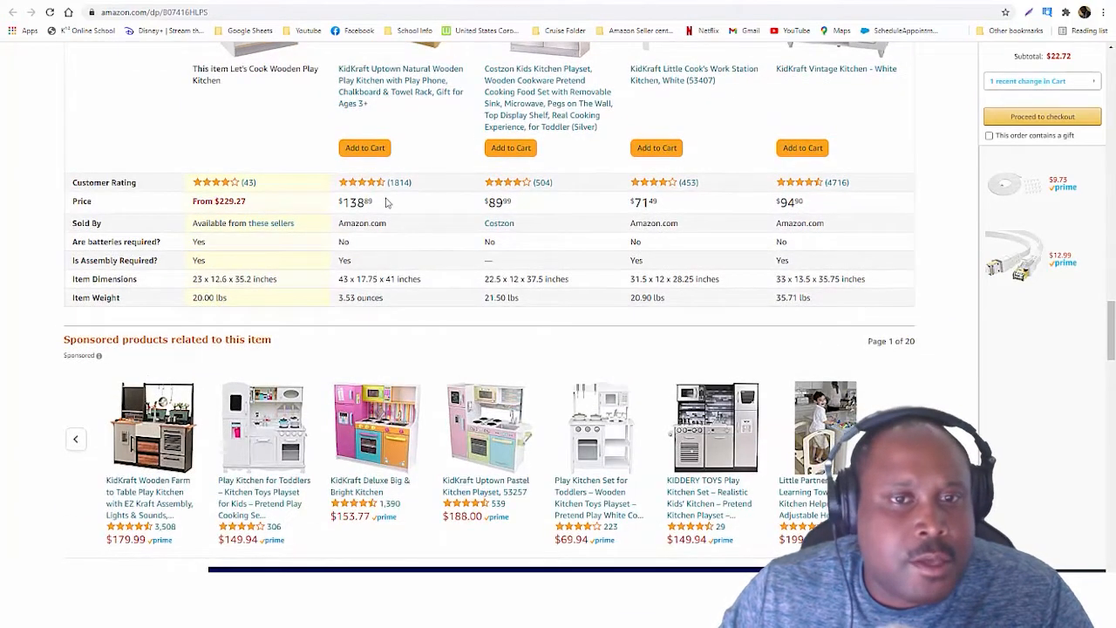
pyautogui.moveTo(403, 185)
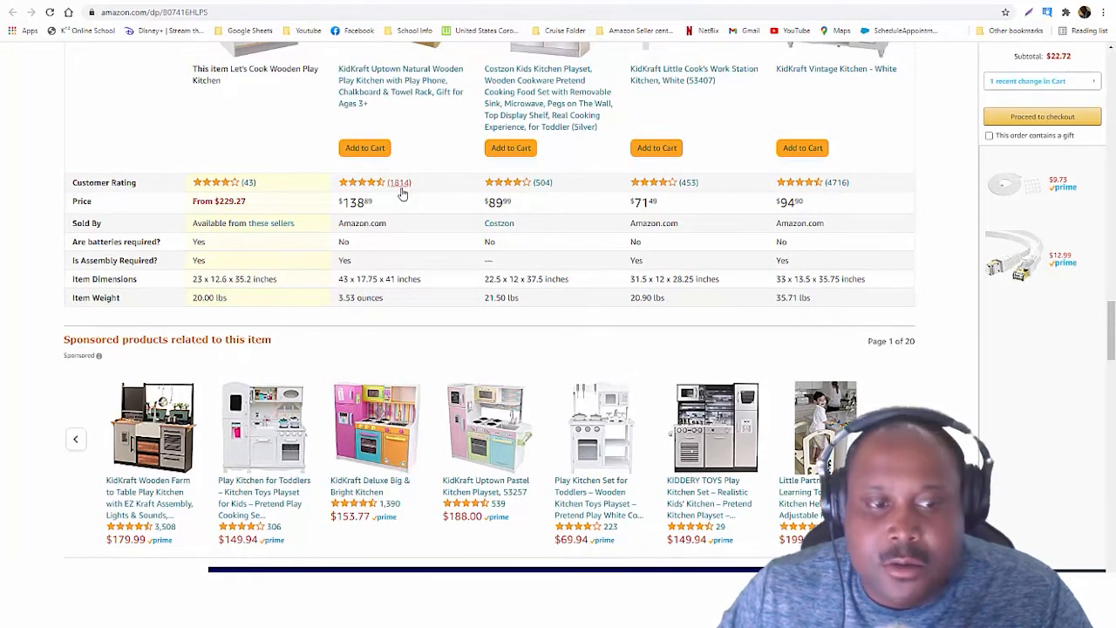
pyautogui.moveTo(234, 377)
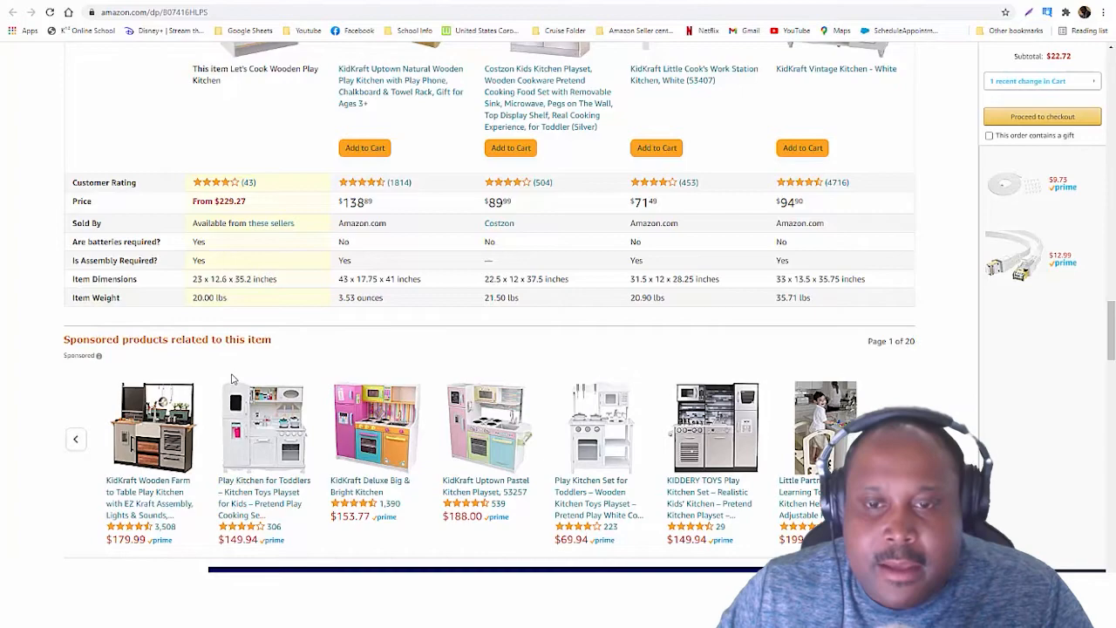
# Step: Scroll back up the Amazon listing and switch to the Kohl's page for the same kitchen
pyautogui.scroll(3)
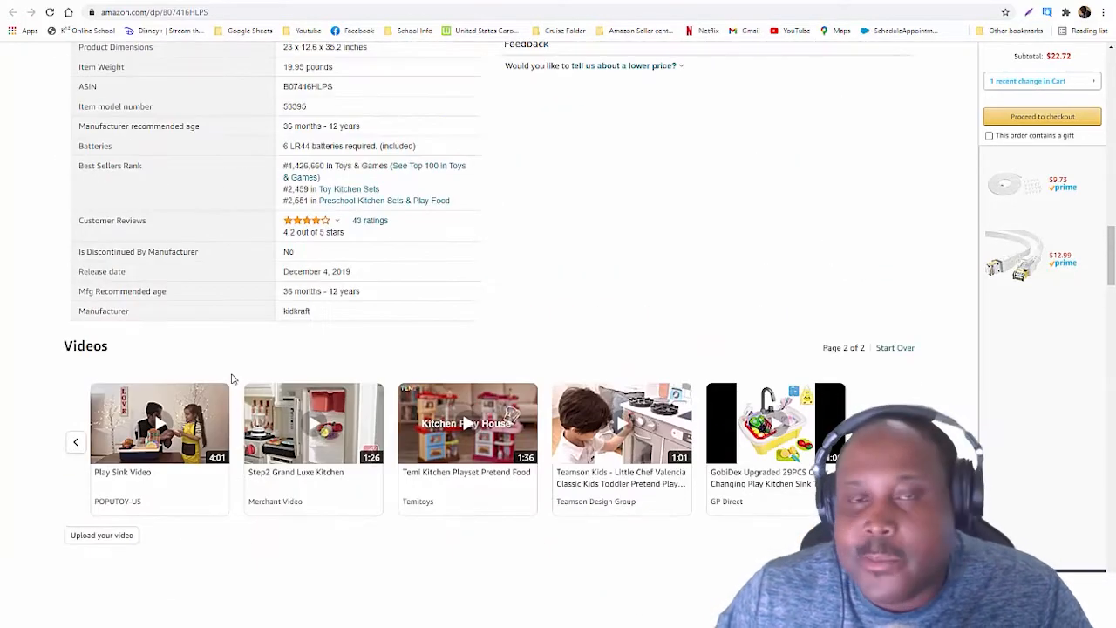
pyautogui.scroll(3)
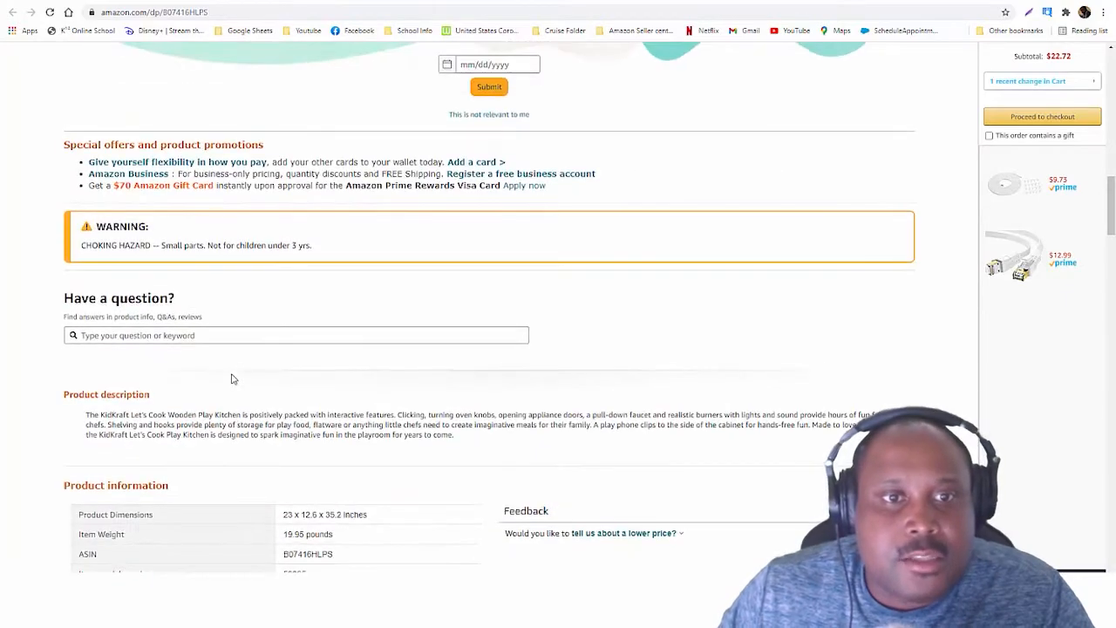
pyautogui.scroll(3)
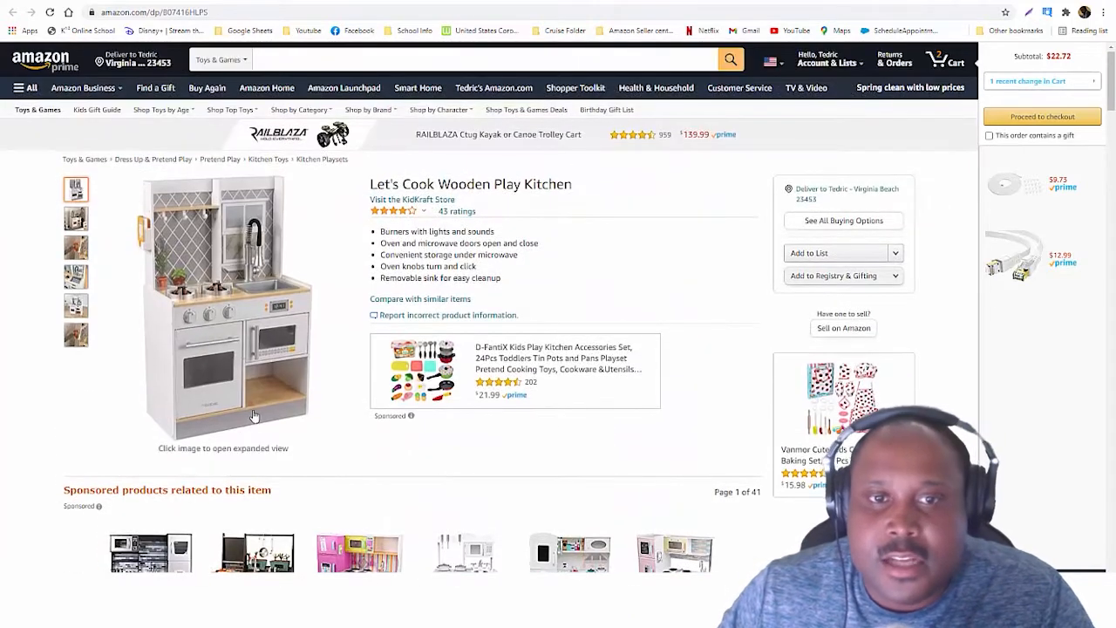
pyautogui.moveTo(105, 352)
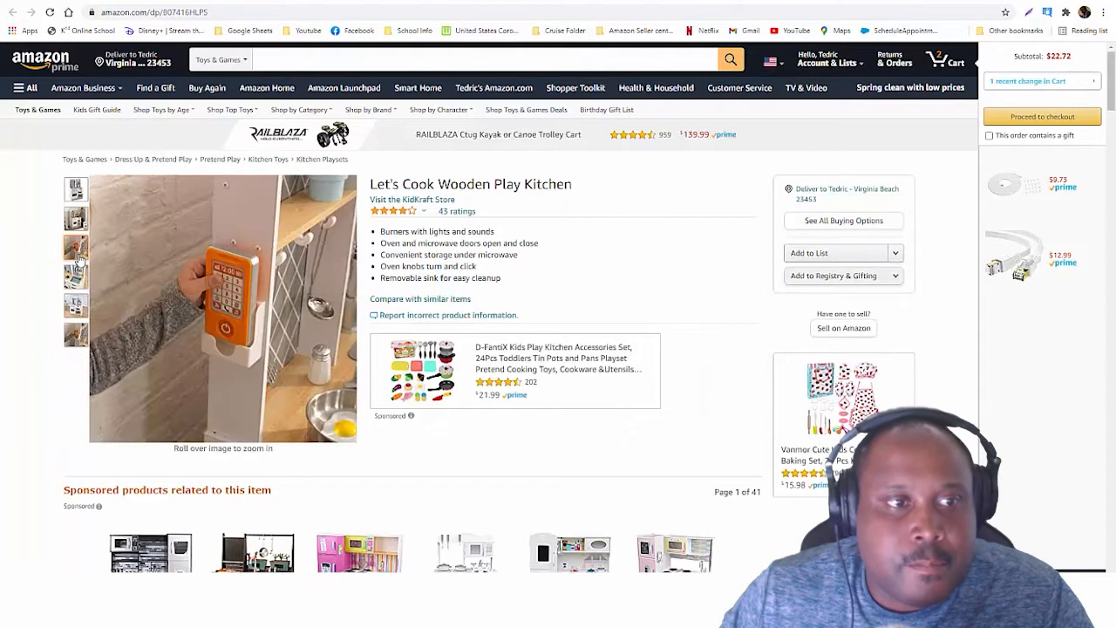
pyautogui.click(75, 188)
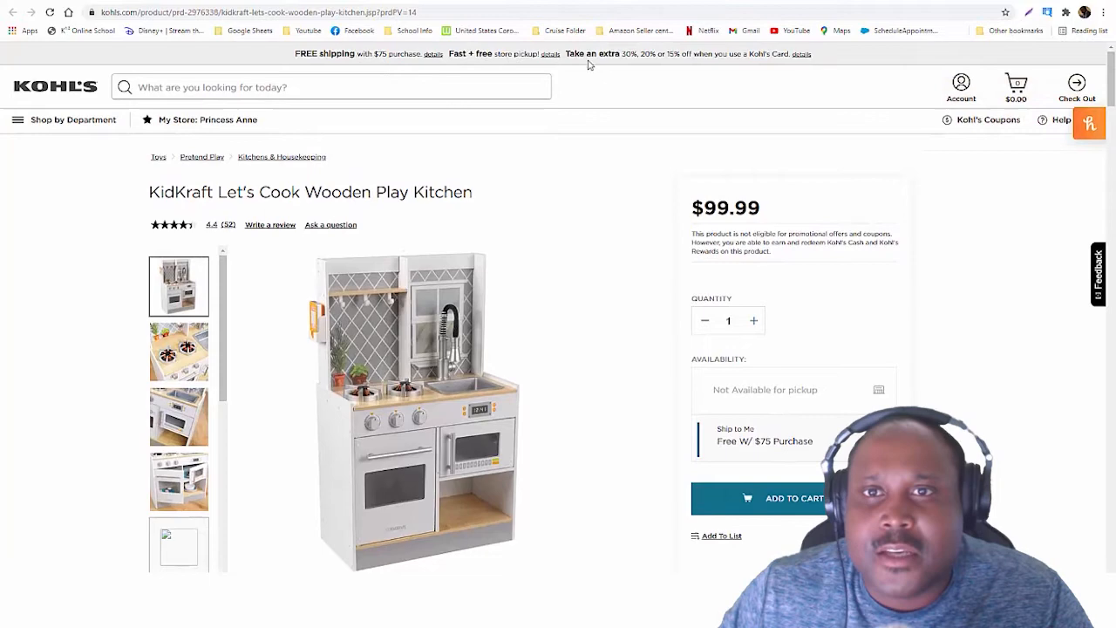
pyautogui.moveTo(801, 59)
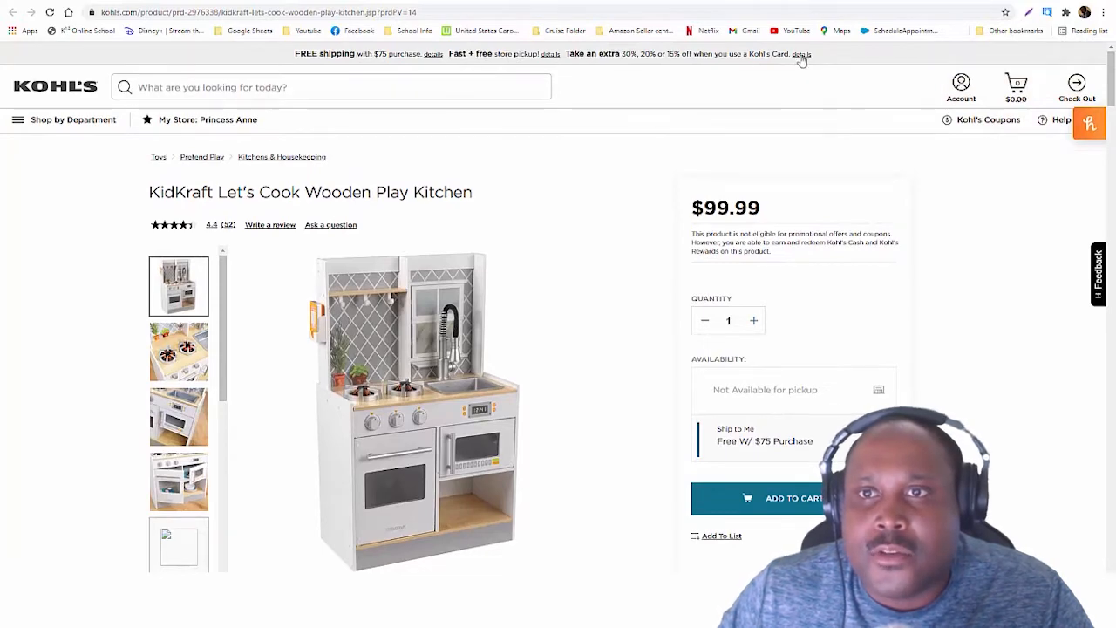
# Step: View the Kohl's Card extra 30%, 20% or 15% off offer details for the play kitchen
pyautogui.click(800, 54)
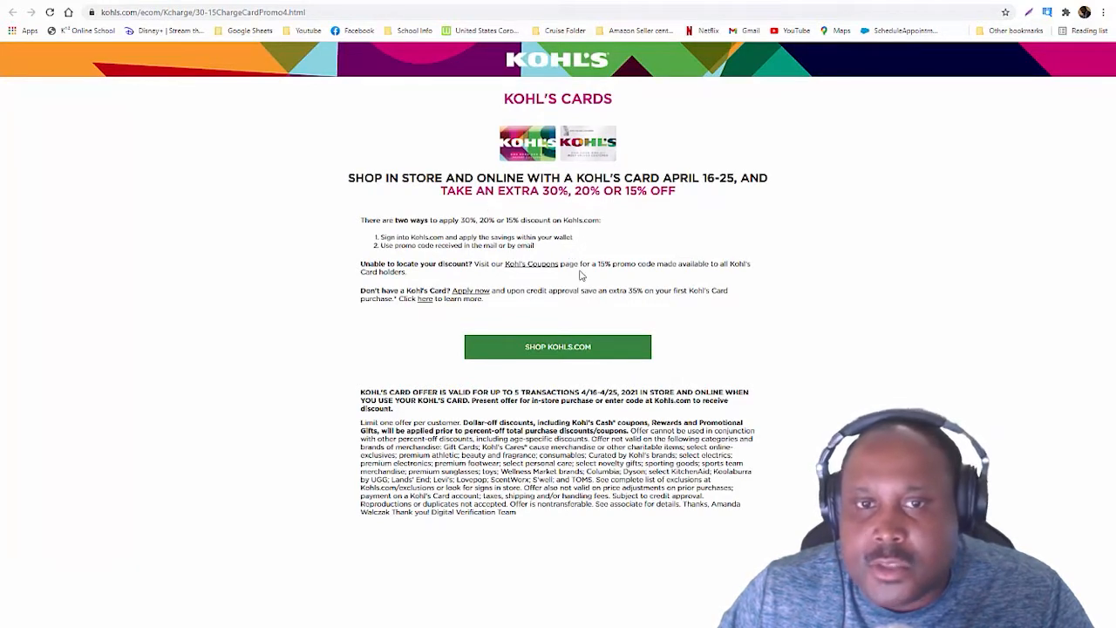
pyautogui.moveTo(583, 275)
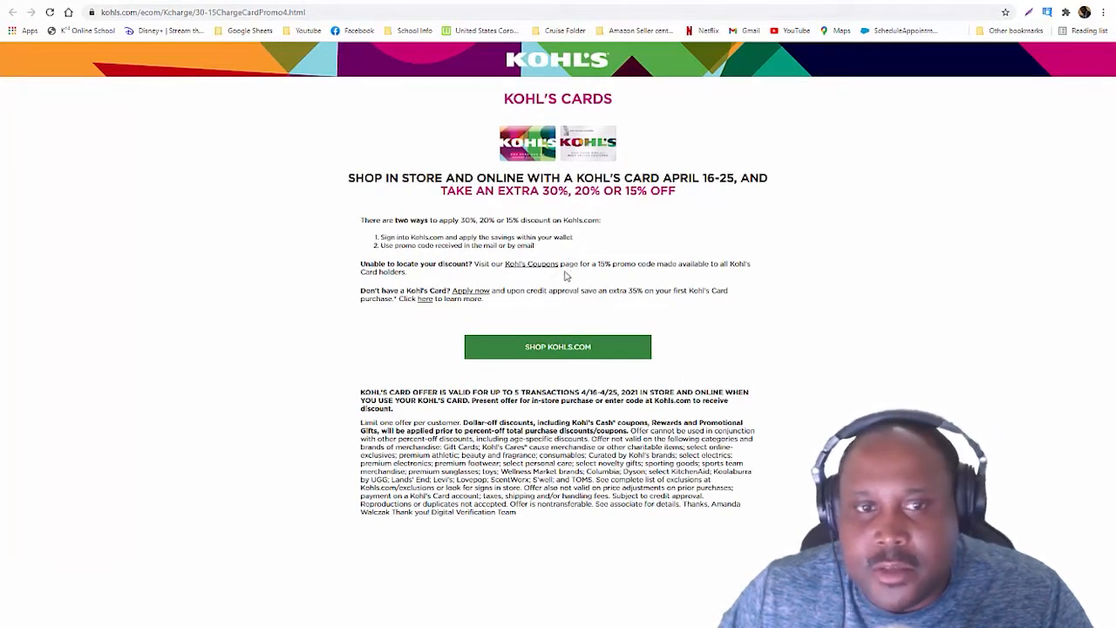
pyautogui.moveTo(816, 300)
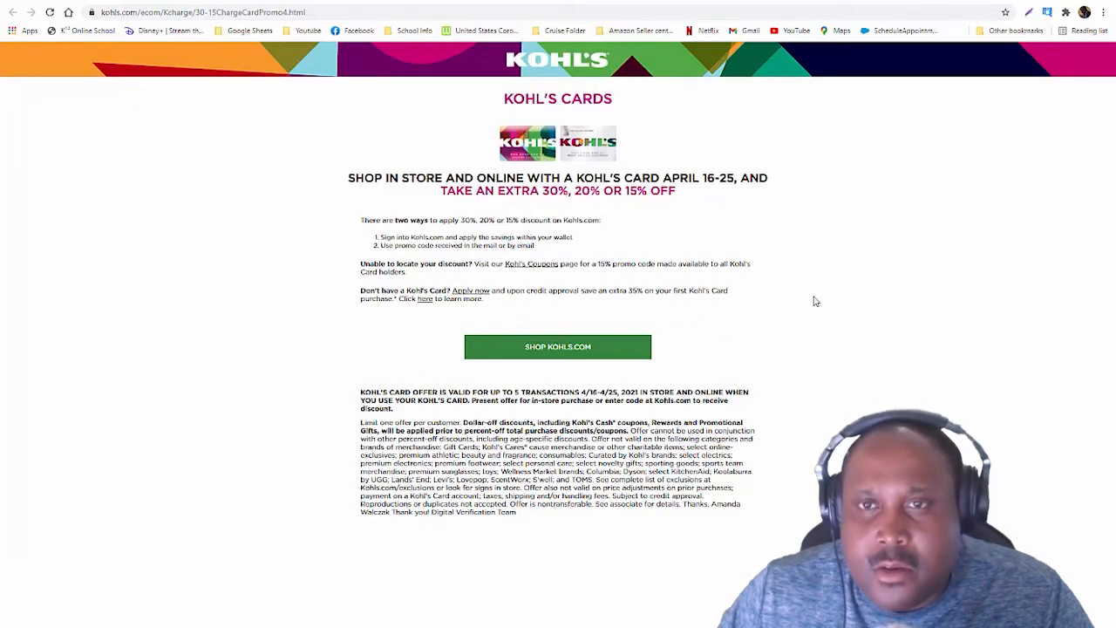
pyautogui.moveTo(602, 12)
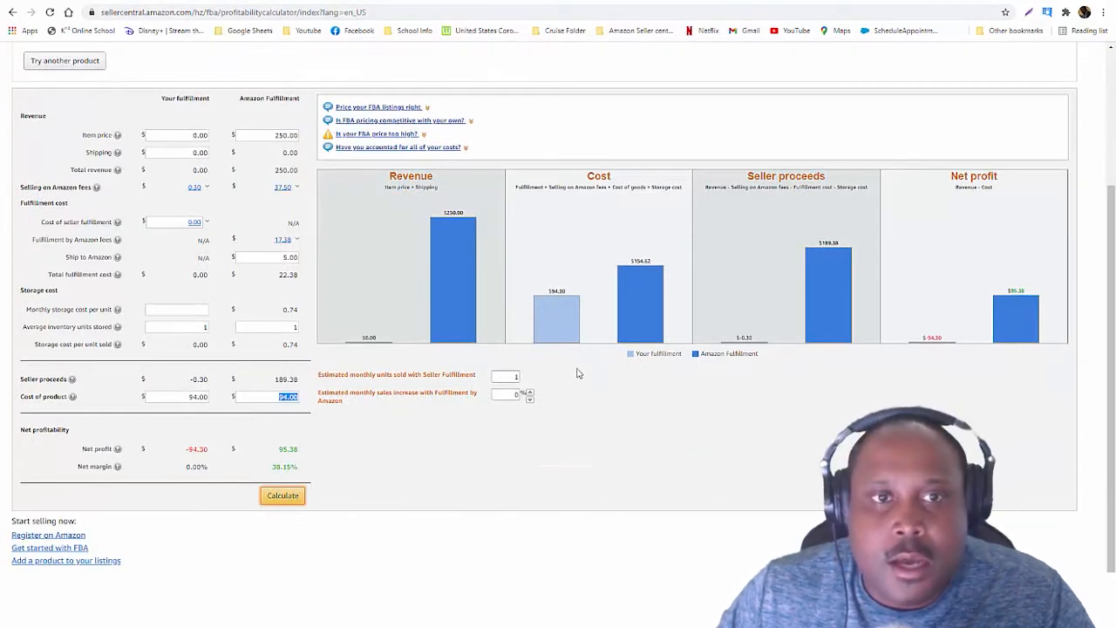
pyautogui.moveTo(757, 317)
pyautogui.write('80')
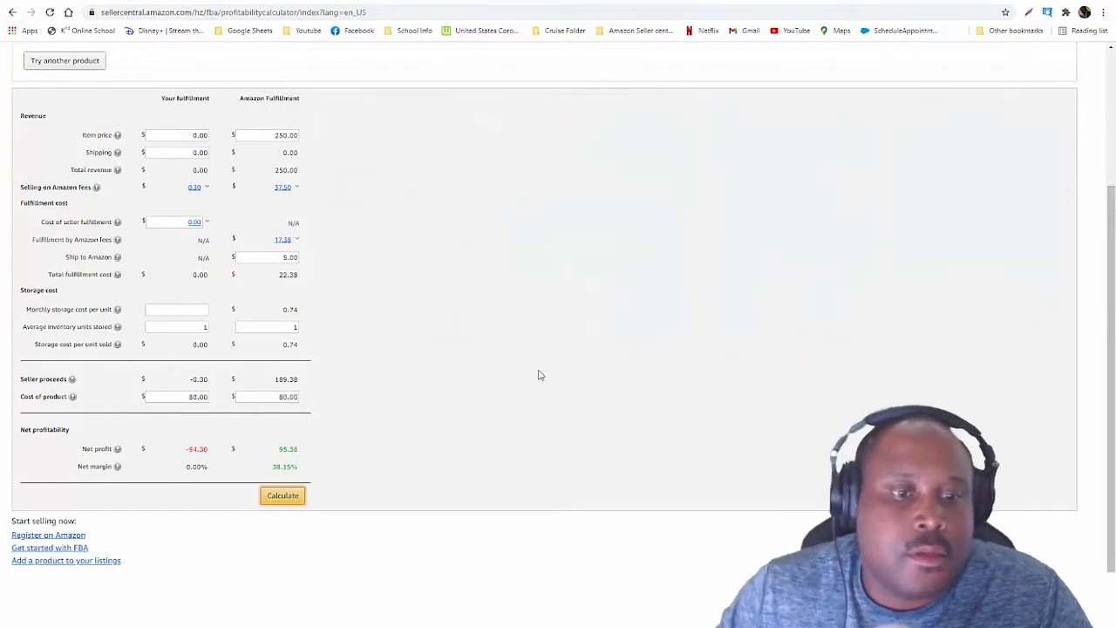
# Step: Recalculate the play kitchen's FBA net profit at a selling price of 199.99
pyautogui.click(282, 495)
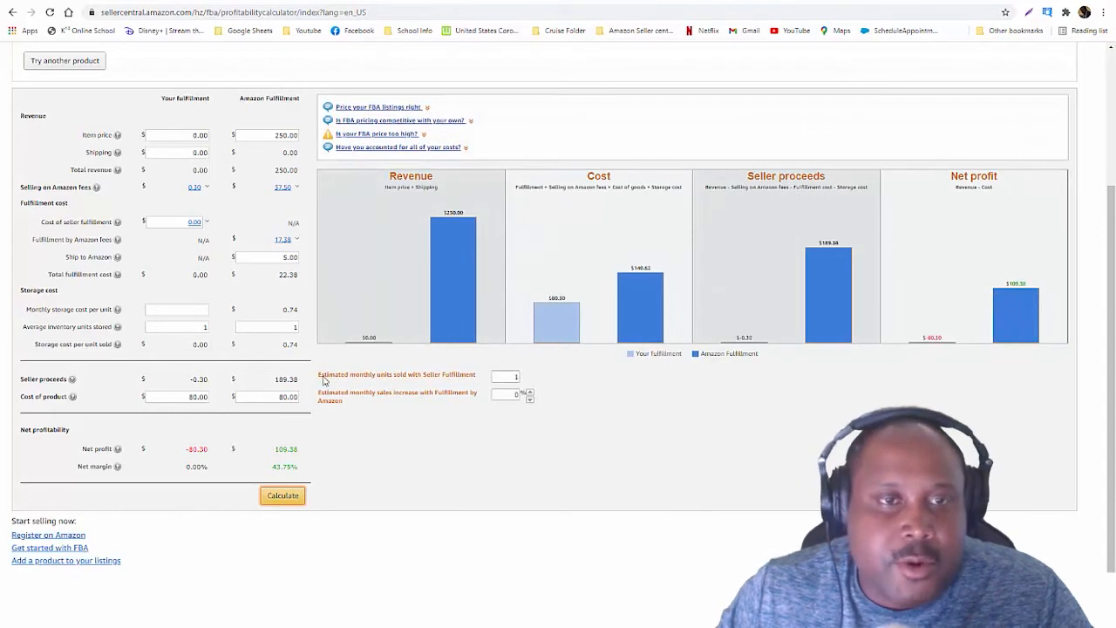
pyautogui.tripleClick(270, 134)
pyautogui.write('199.99')
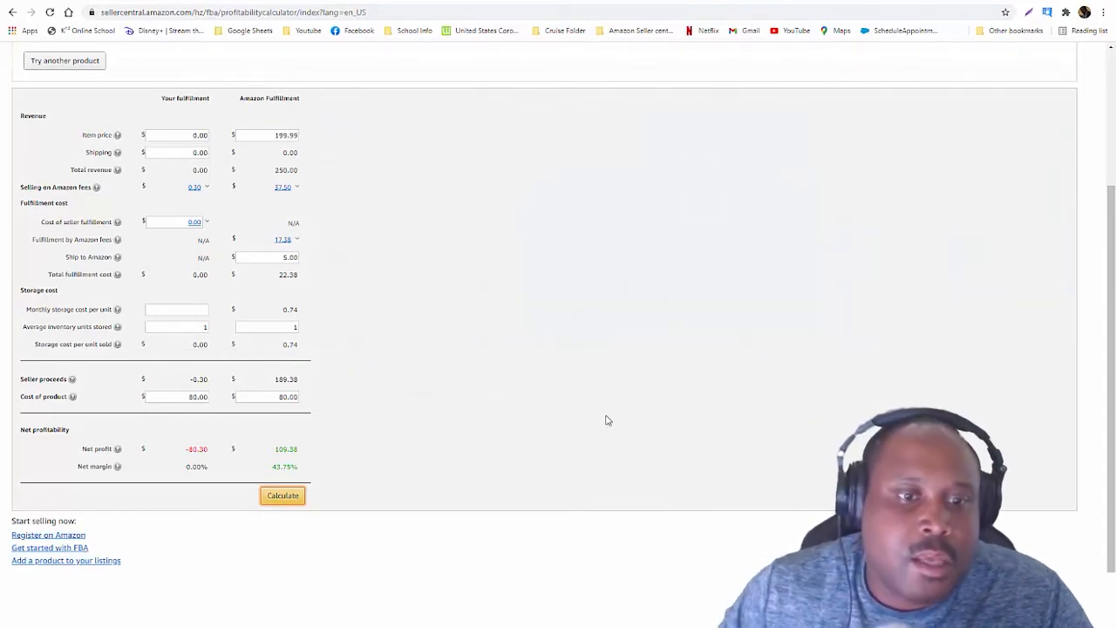
pyautogui.click(283, 495)
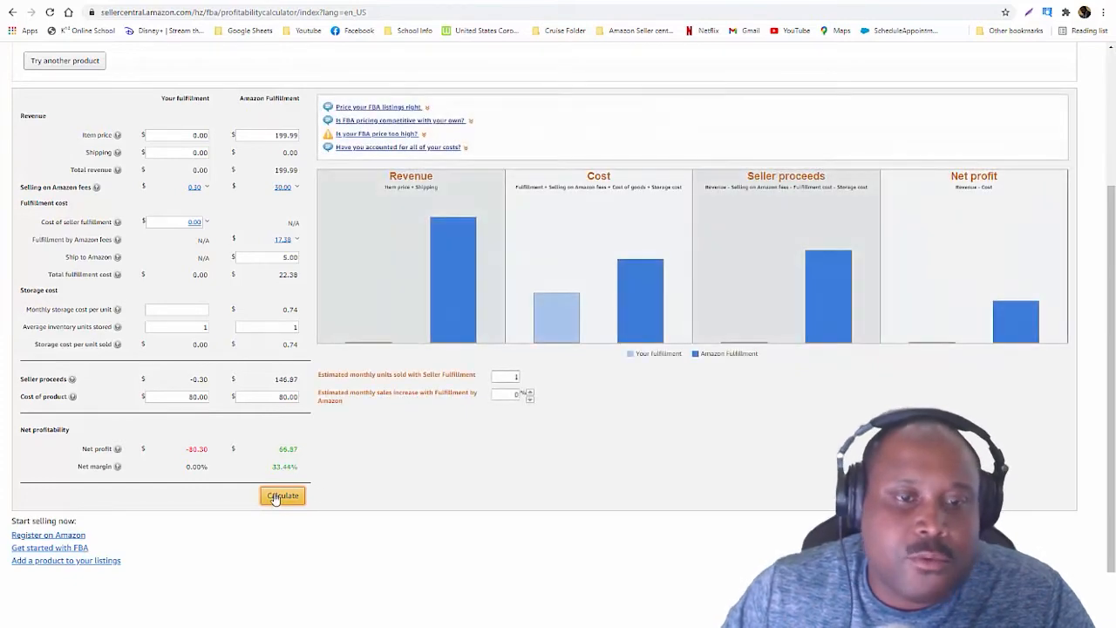
pyautogui.click(283, 495)
pyautogui.write('249.99')
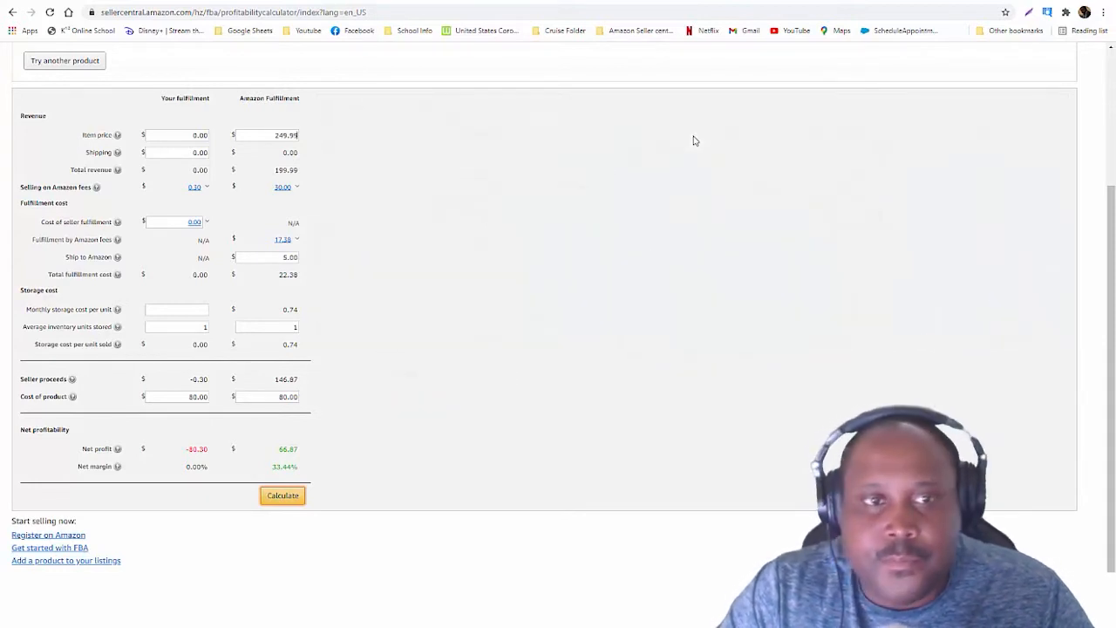
pyautogui.click(282, 495)
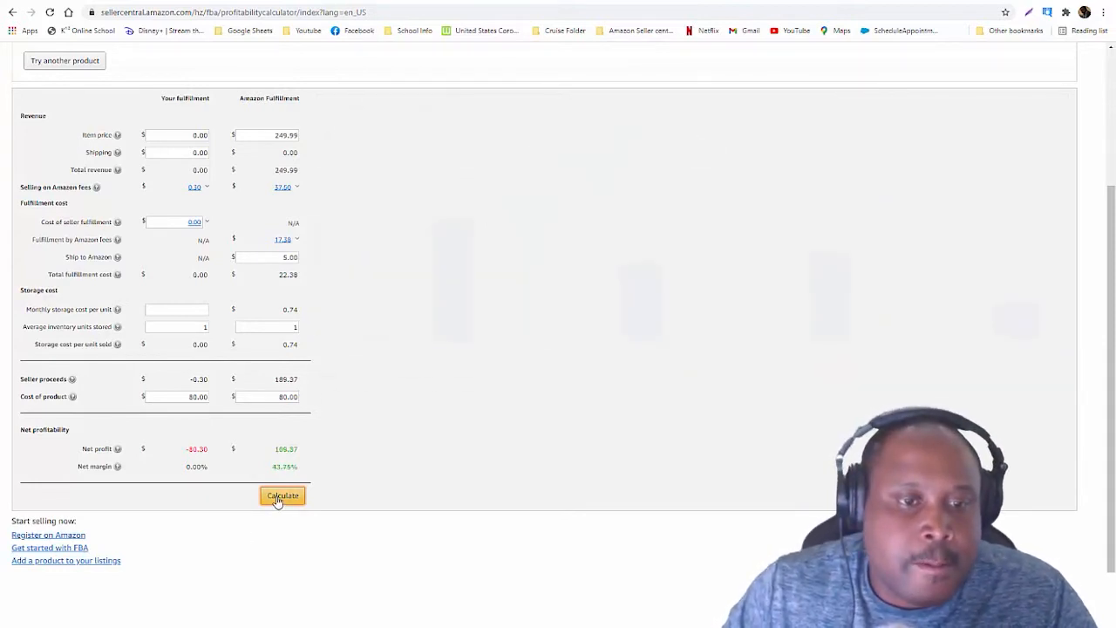
pyautogui.click(282, 495)
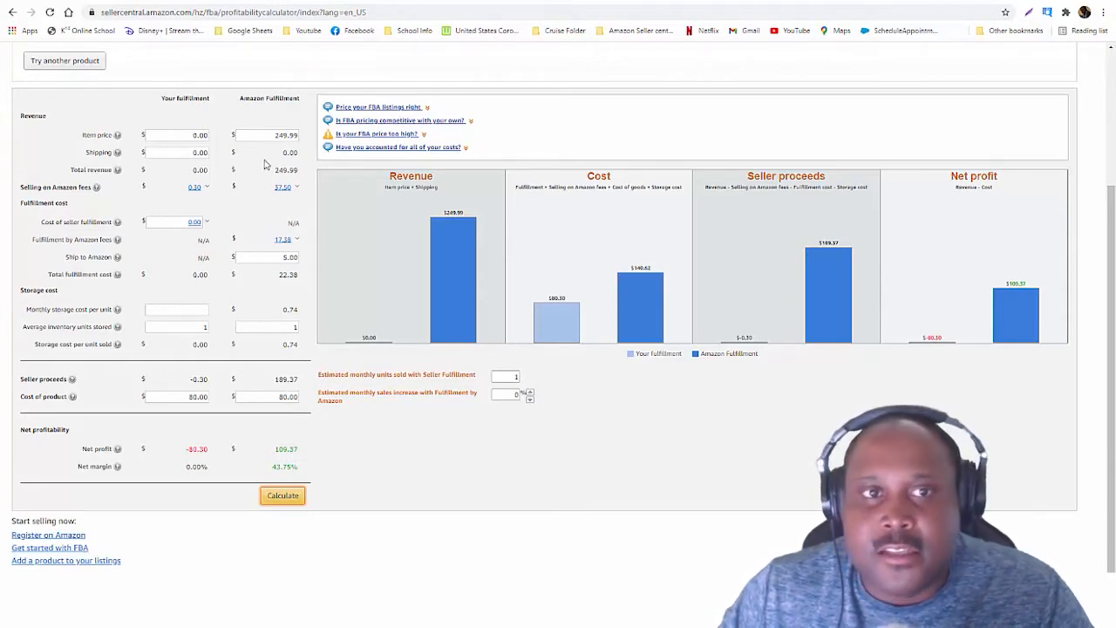
# Step: Recalculate the play kitchen's FBA net profit again at a selling price of 149.99
pyautogui.tripleClick(275, 136)
pyautogui.write('199.99')
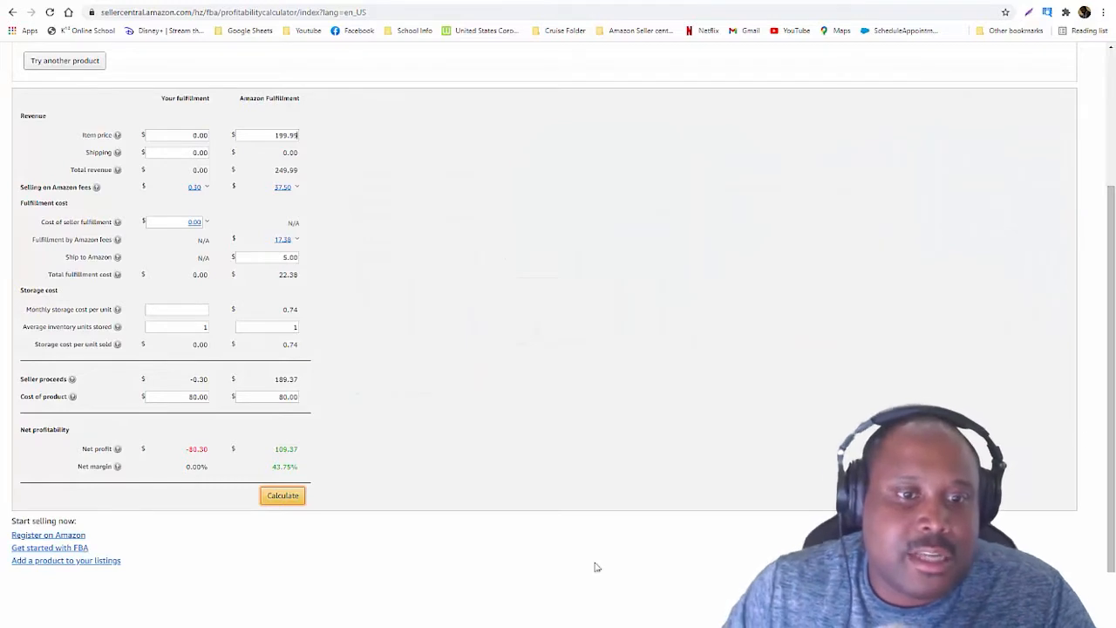
pyautogui.click(282, 495)
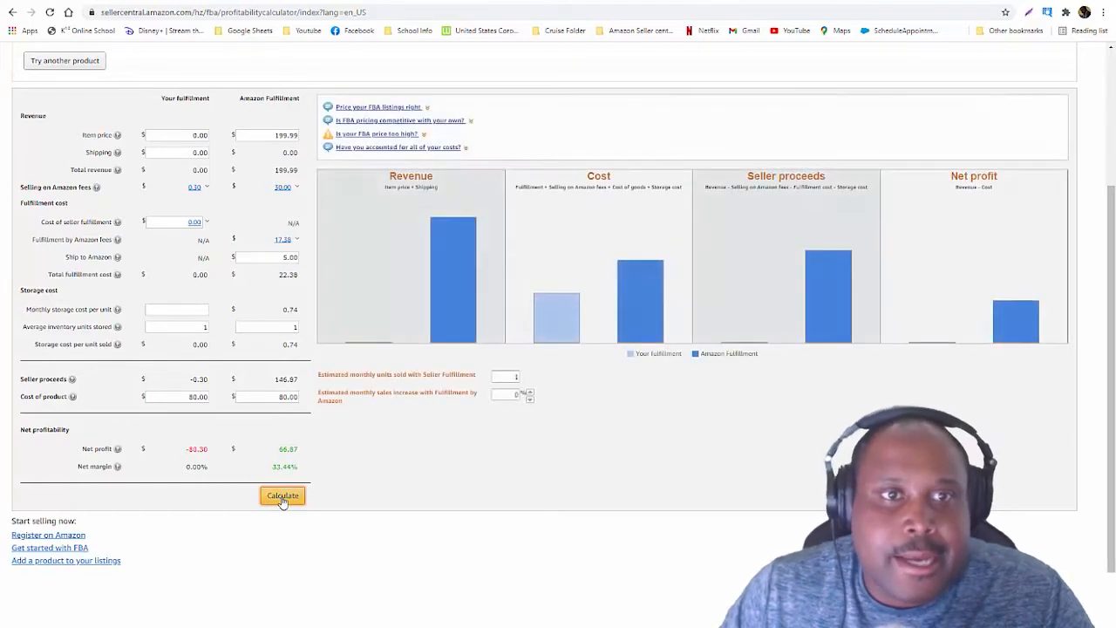
pyautogui.click(282, 495)
pyautogui.write('149.99')
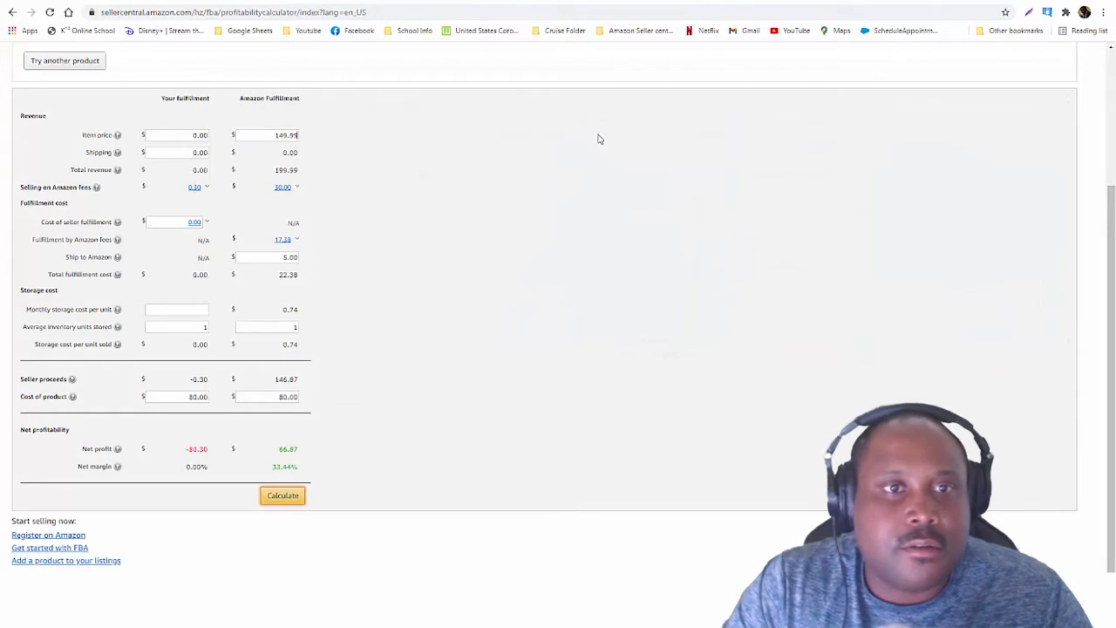
pyautogui.click(283, 495)
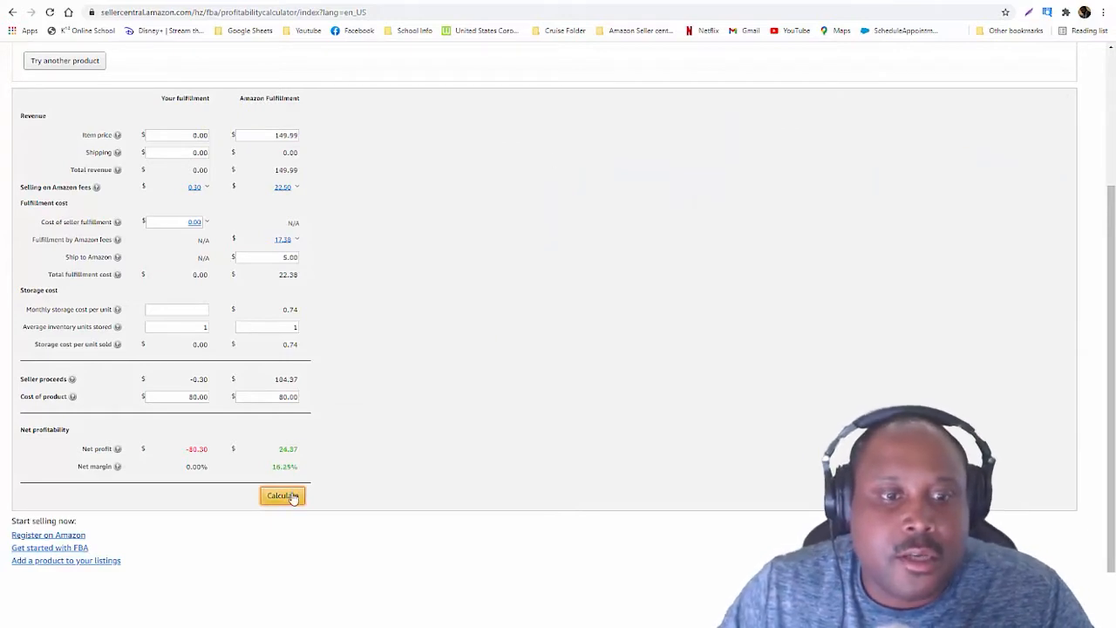
pyautogui.click(283, 495)
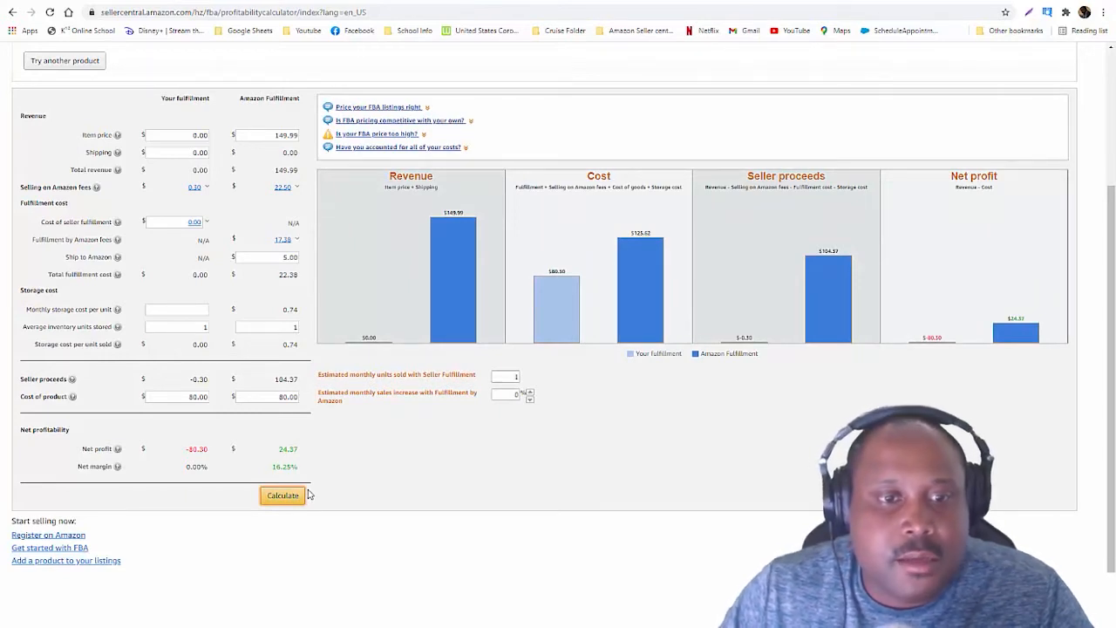
pyautogui.moveTo(314, 492)
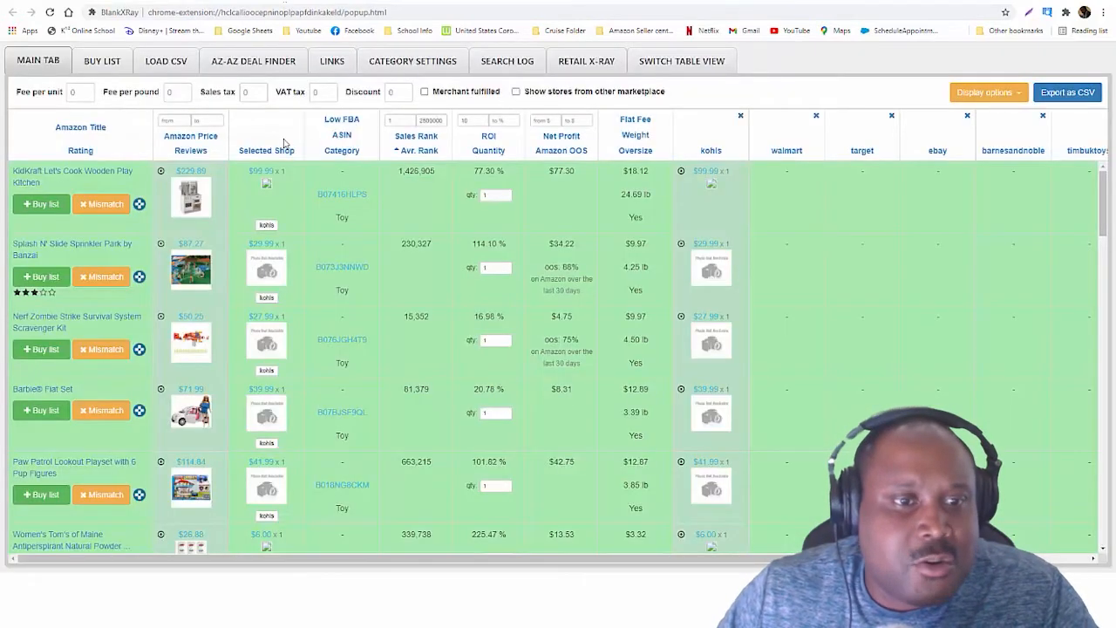
# Step: Move down the Kohl's results to the Sunny Days bubble mower row and open its Amazon listing
pyautogui.scroll(-3)
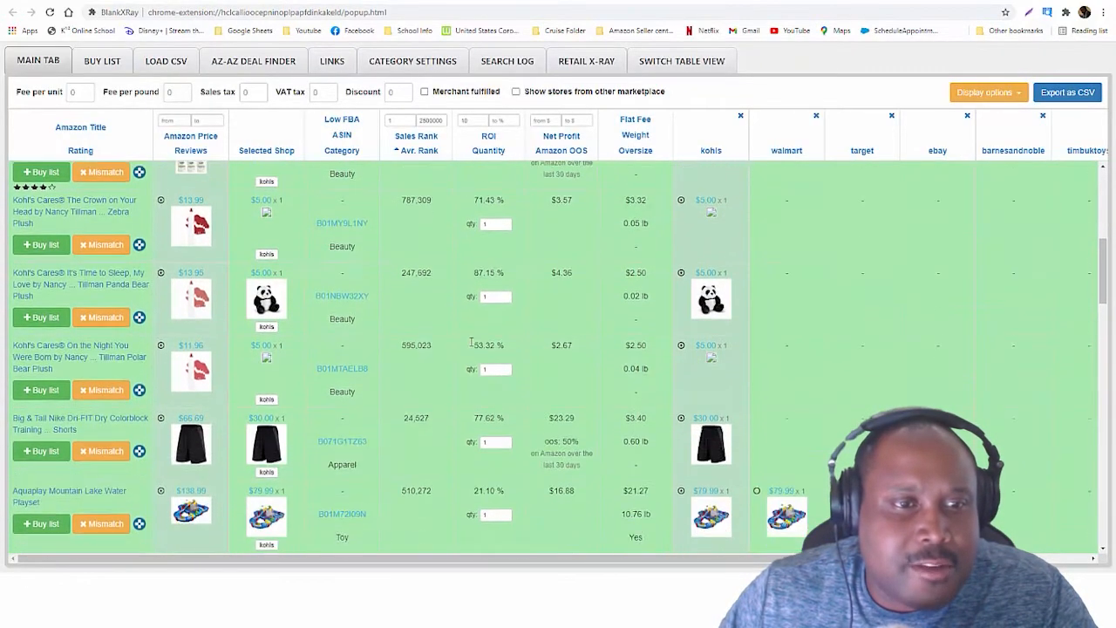
pyautogui.scroll(-3)
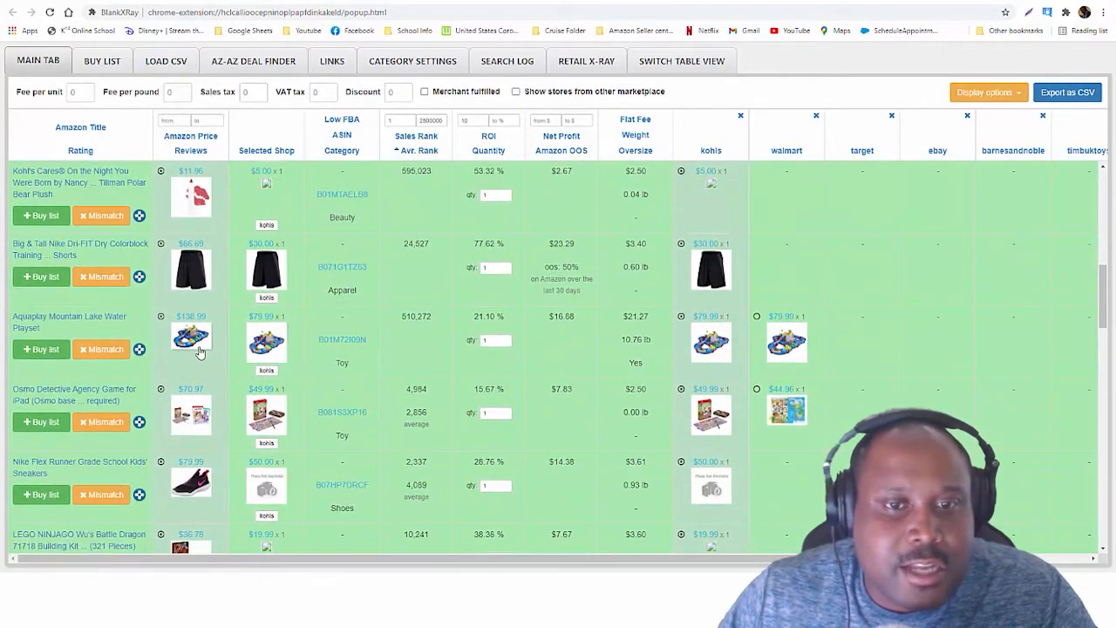
pyautogui.moveTo(248, 350)
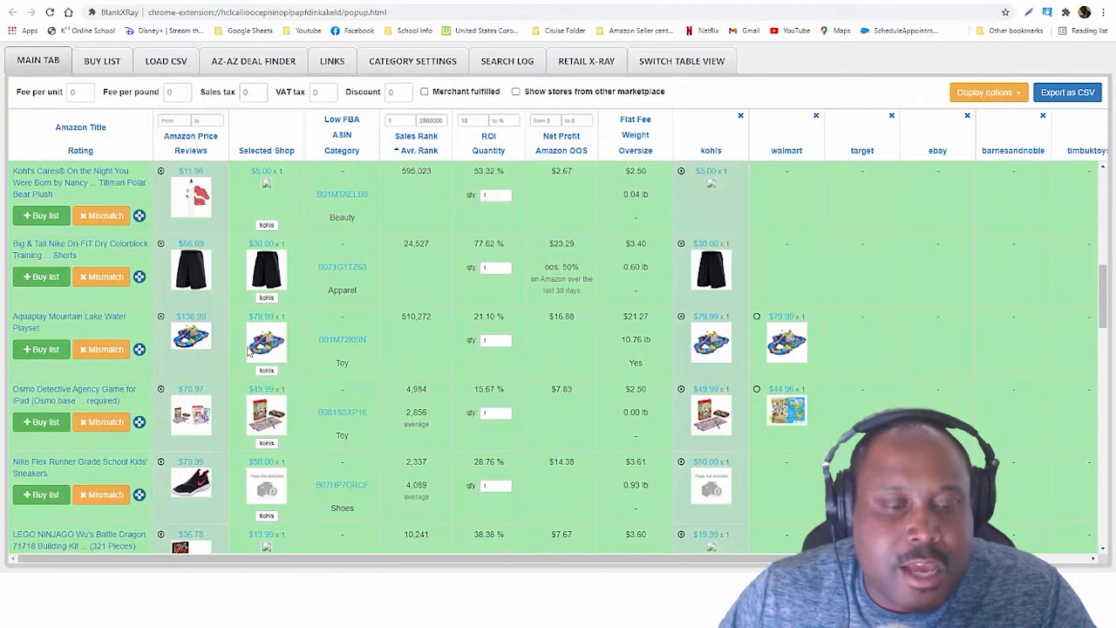
pyautogui.scroll(-3)
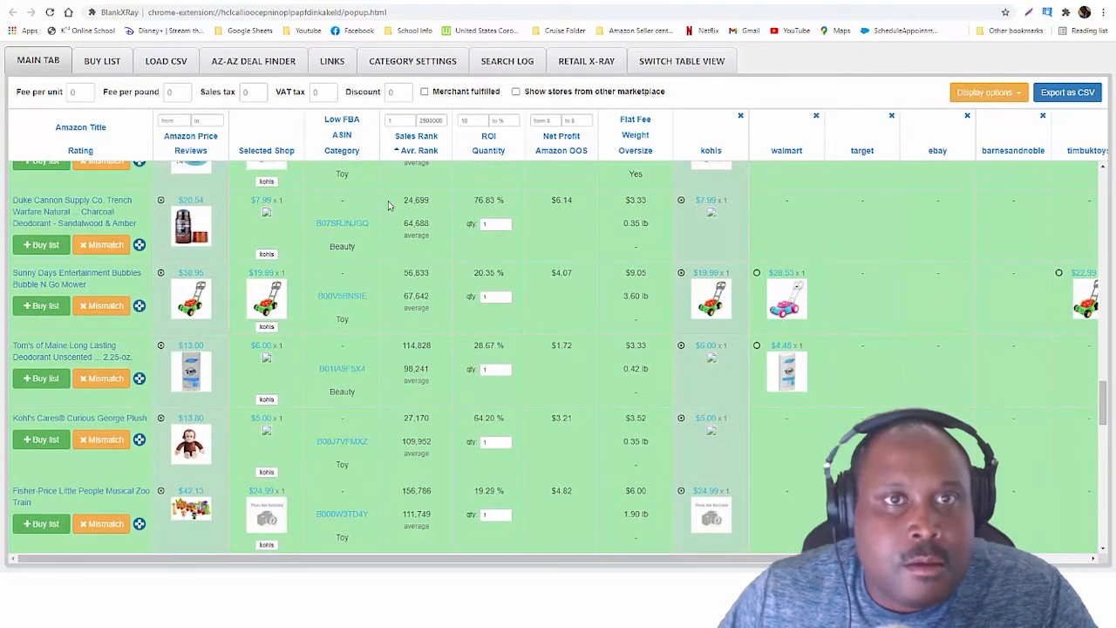
pyautogui.click(341, 282)
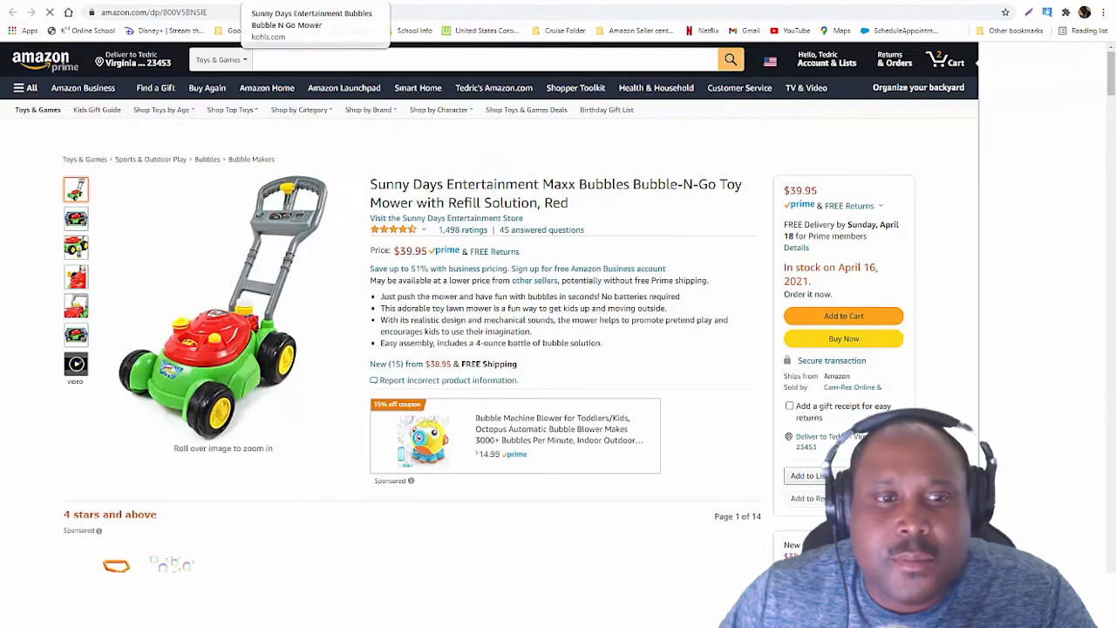
# Step: Open the Kohl's page for the Sunny Days Bubble N Go Mower showing its $19.99 price
pyautogui.click(286, 24)
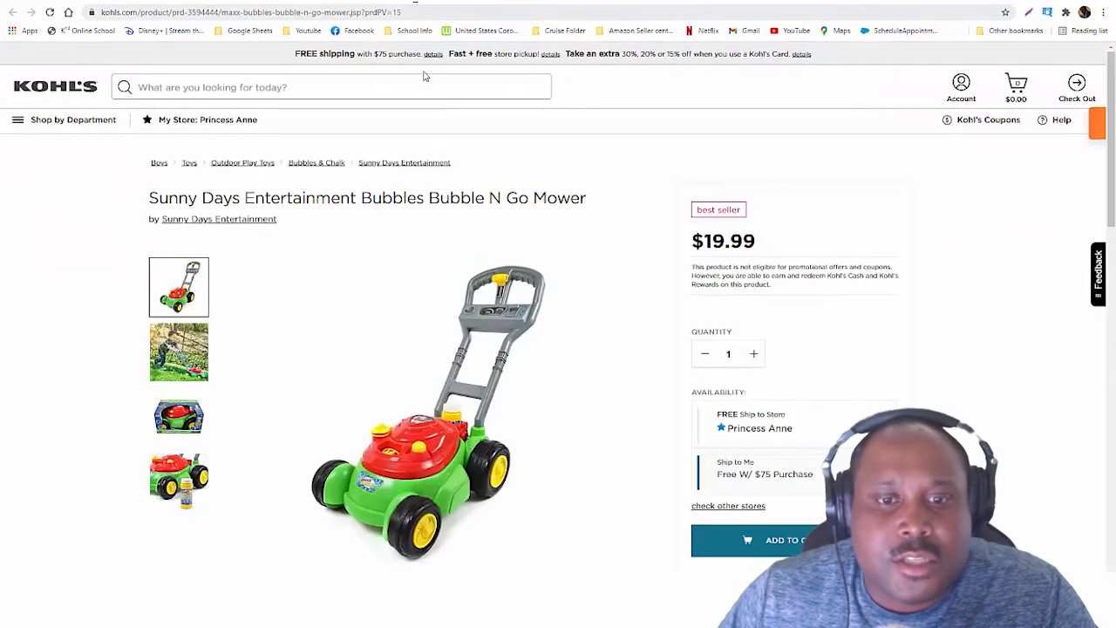
pyautogui.scroll(-3)
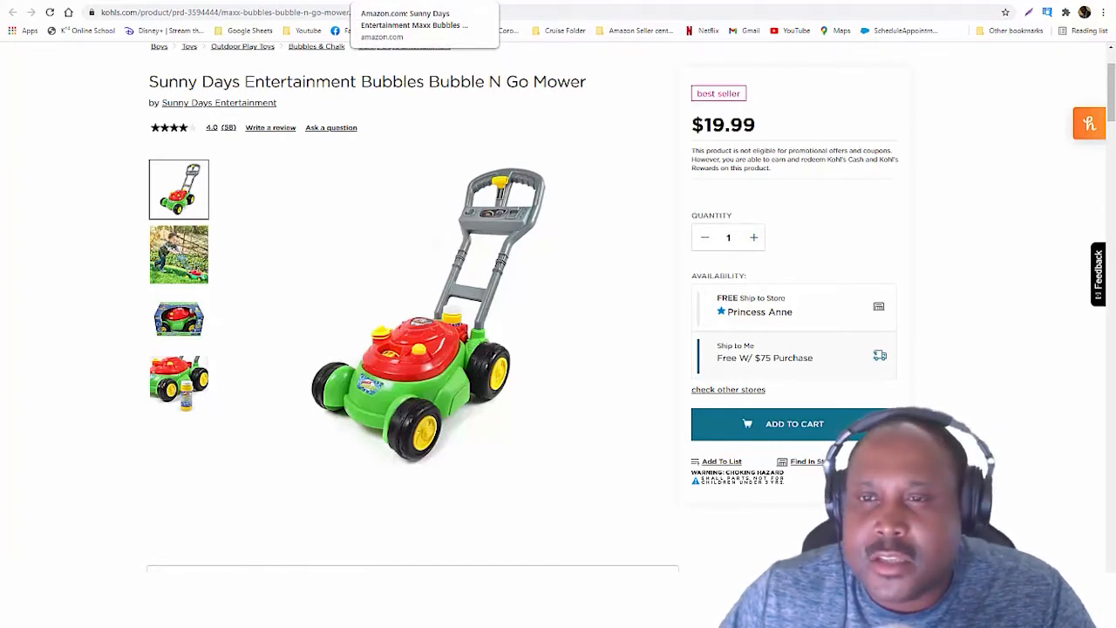
# Step: Dismiss the cashback popup and review the bubble mower's Amazon product information
pyautogui.click(415, 19)
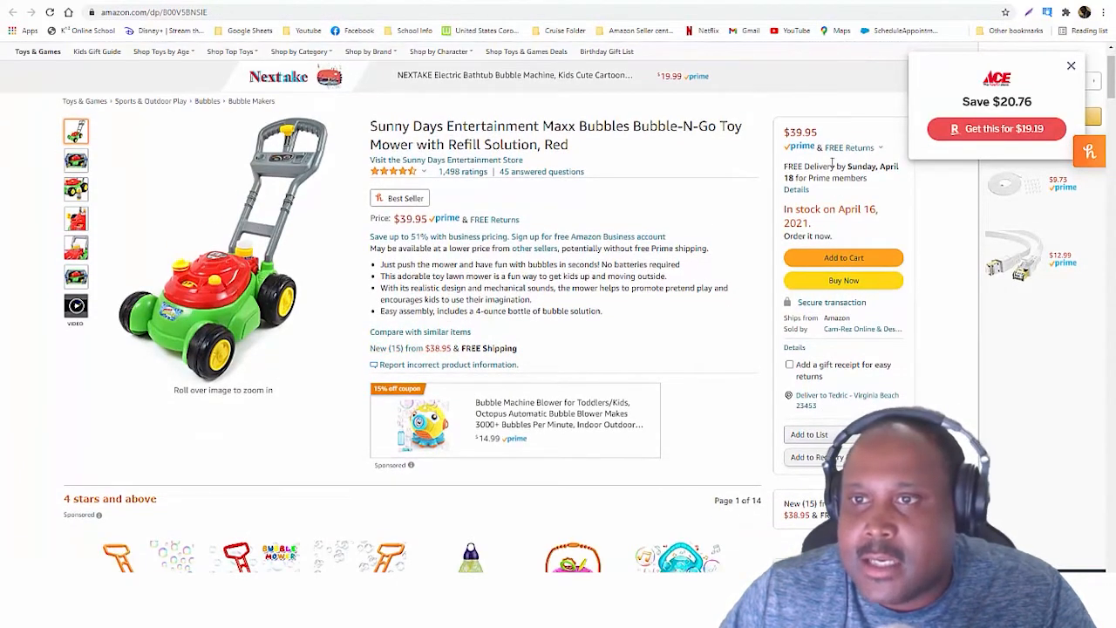
pyautogui.moveTo(474, 394)
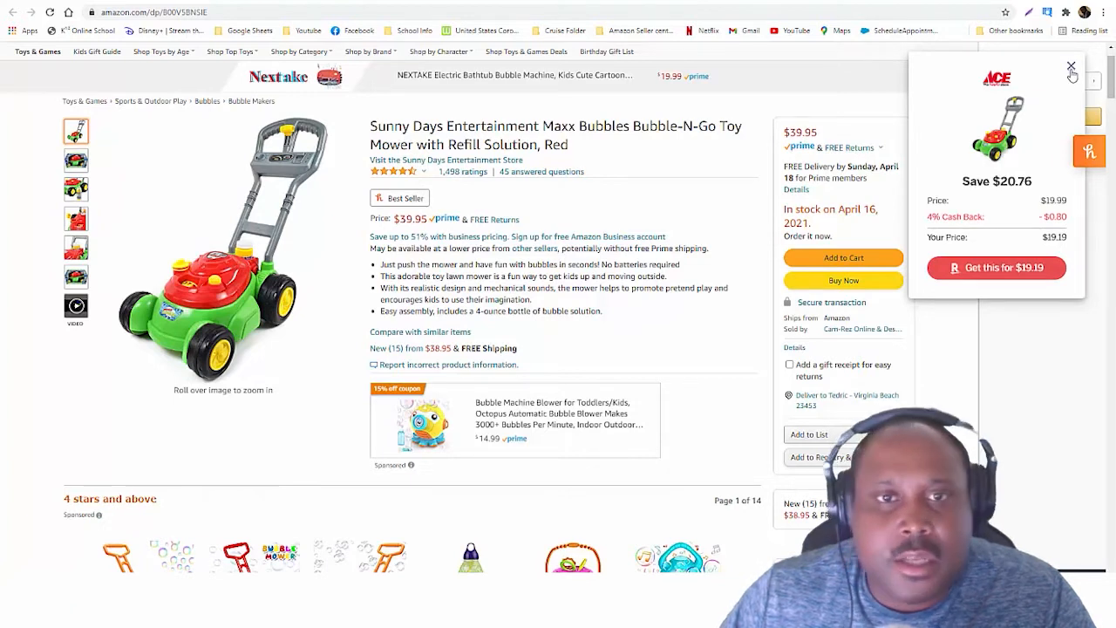
pyautogui.click(1071, 66)
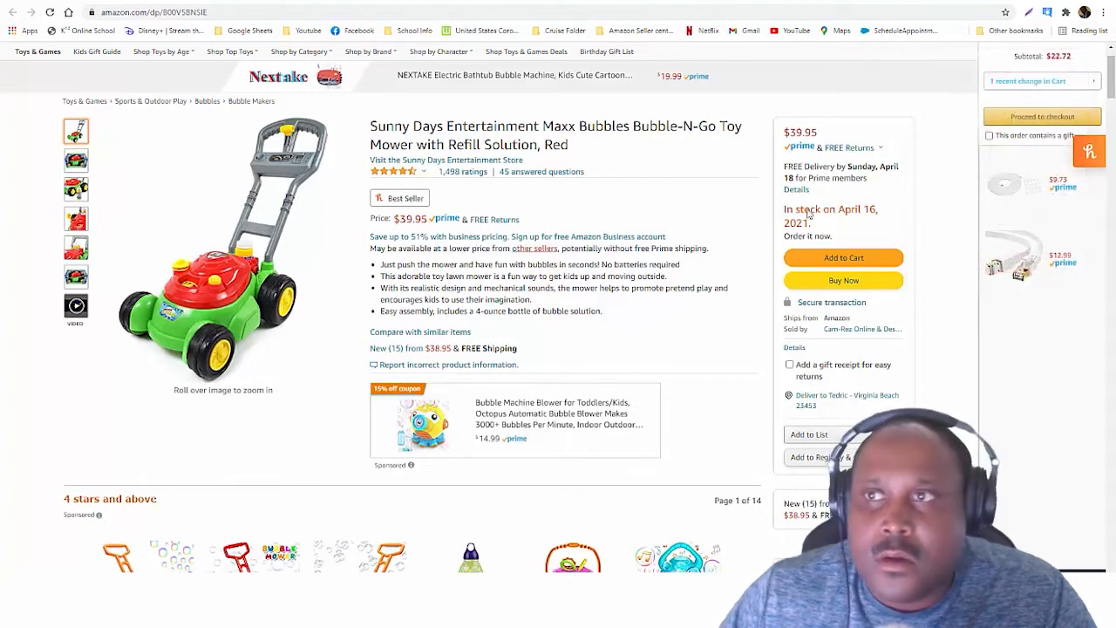
pyautogui.scroll(-3)
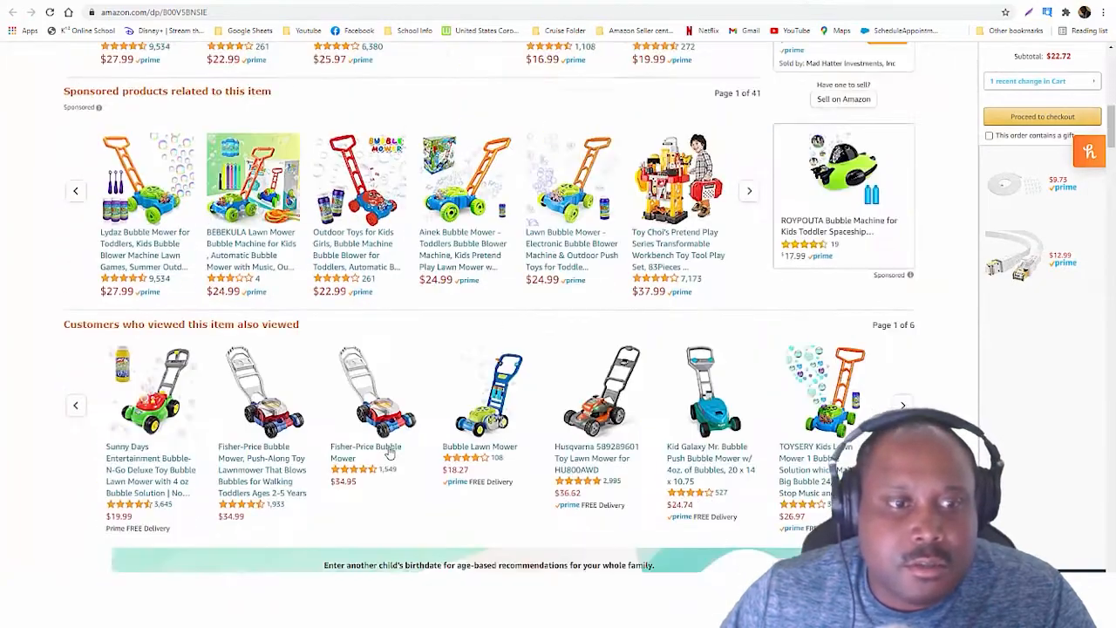
pyautogui.scroll(-3)
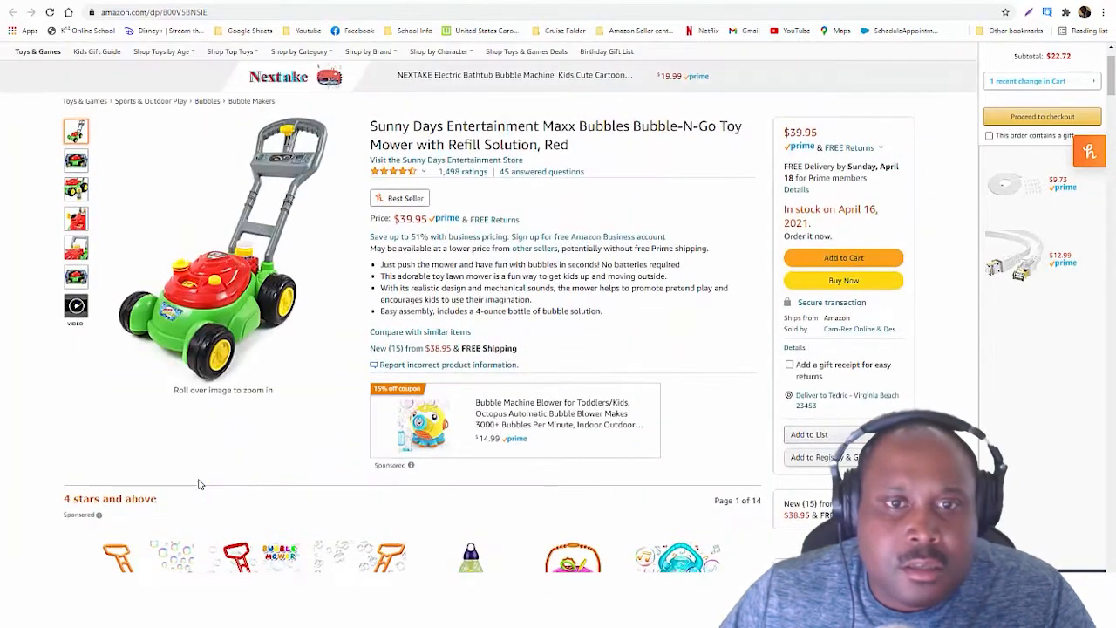
pyautogui.scroll(-3)
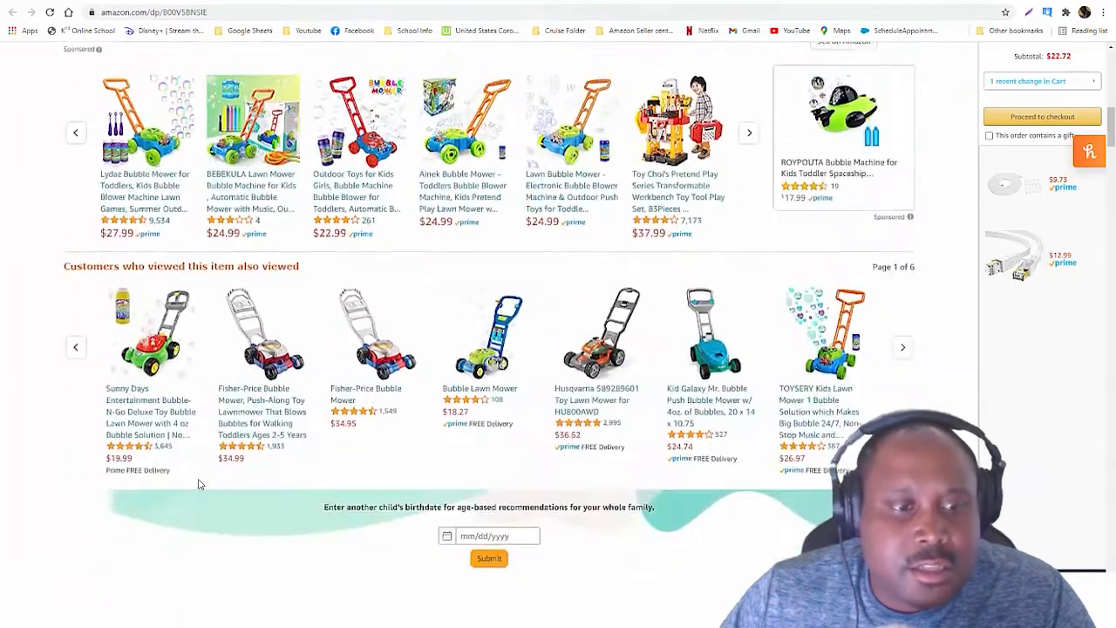
pyautogui.scroll(-3)
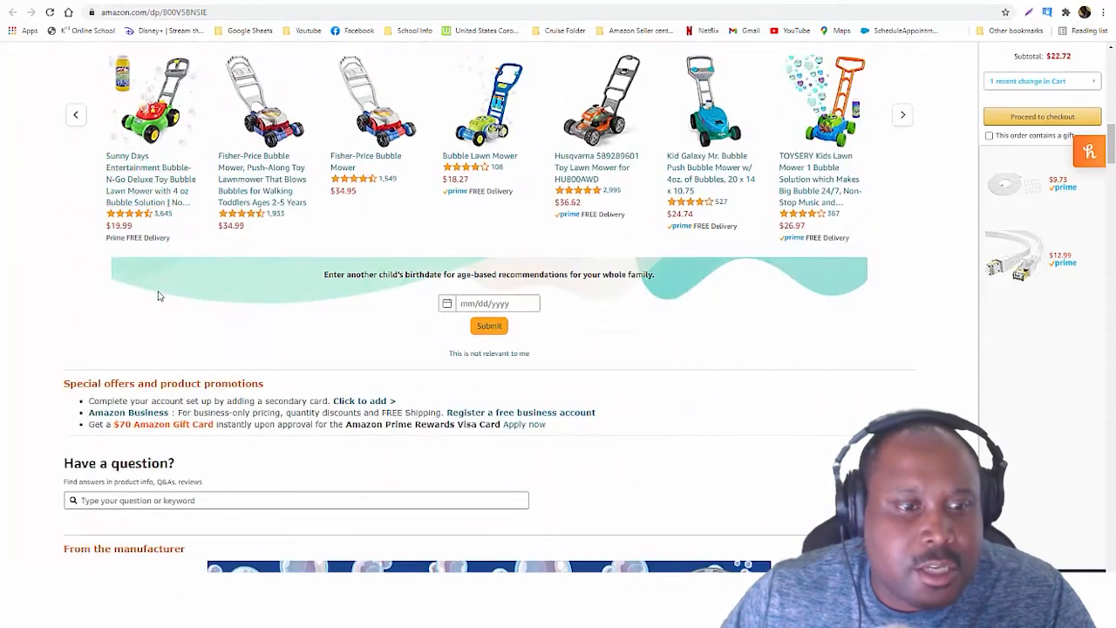
pyautogui.scroll(-3)
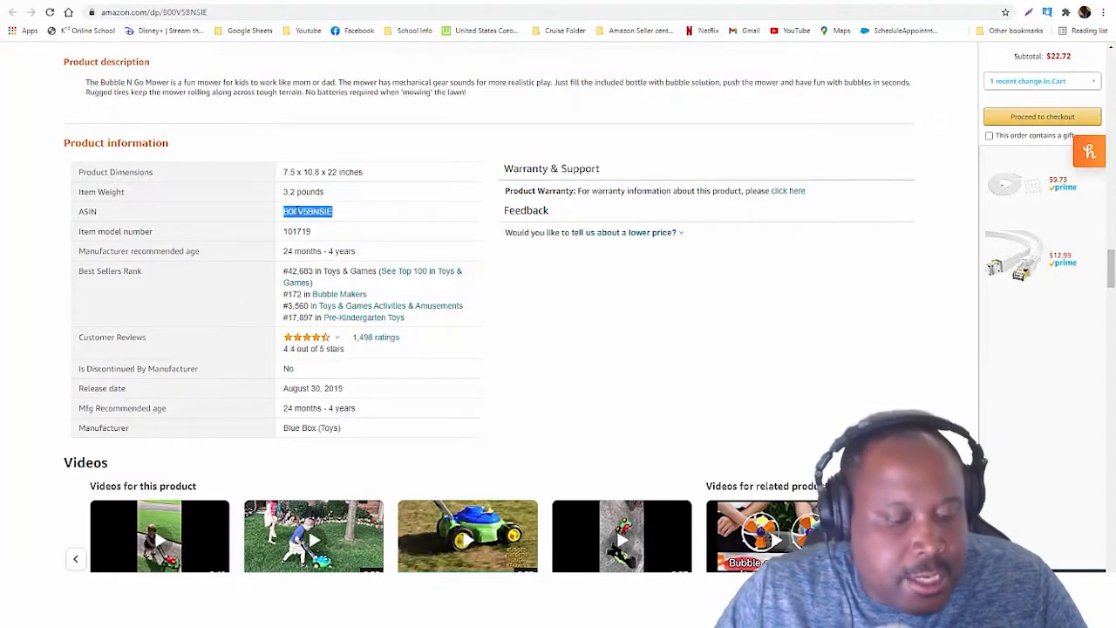
pyautogui.scroll(-3)
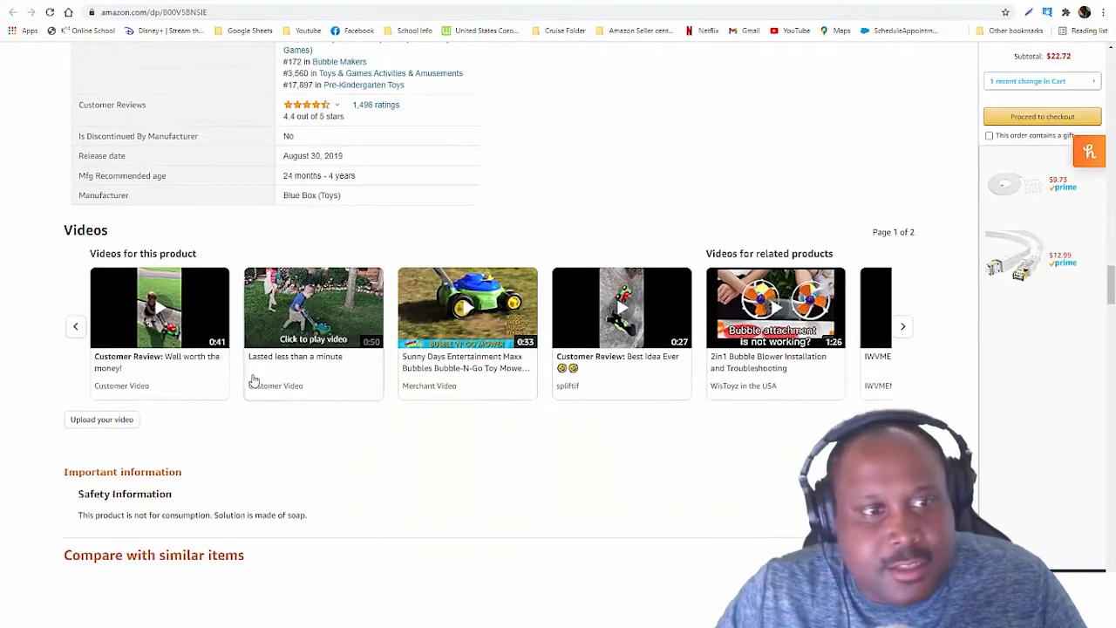
pyautogui.moveTo(312, 327)
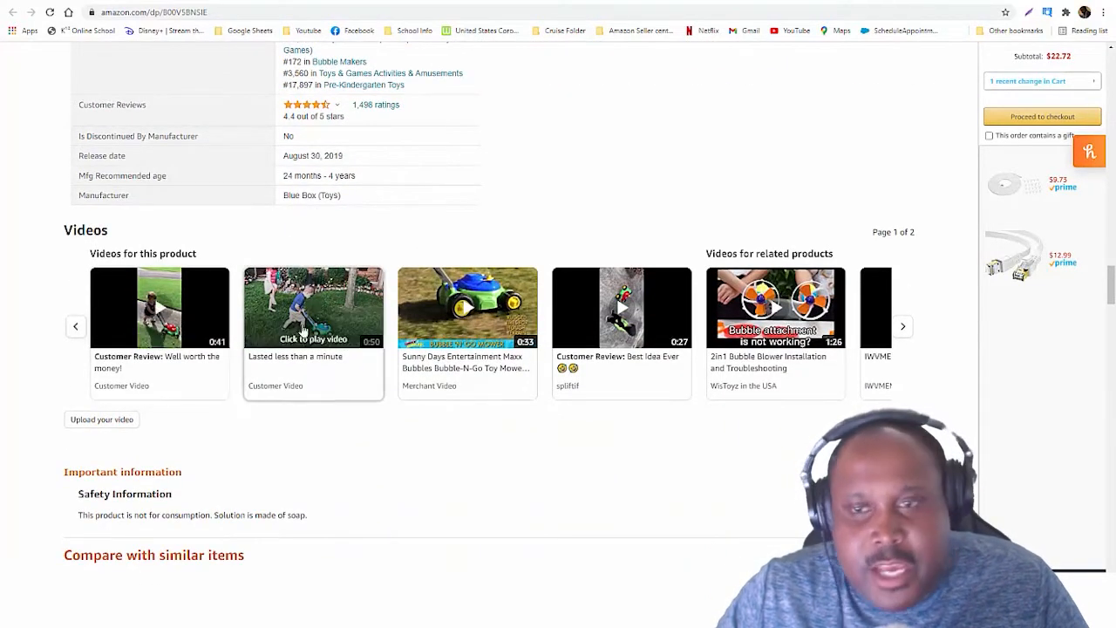
# Step: Browse the mower's product videos carousel forward and back, then look back over the listing
pyautogui.click(903, 326)
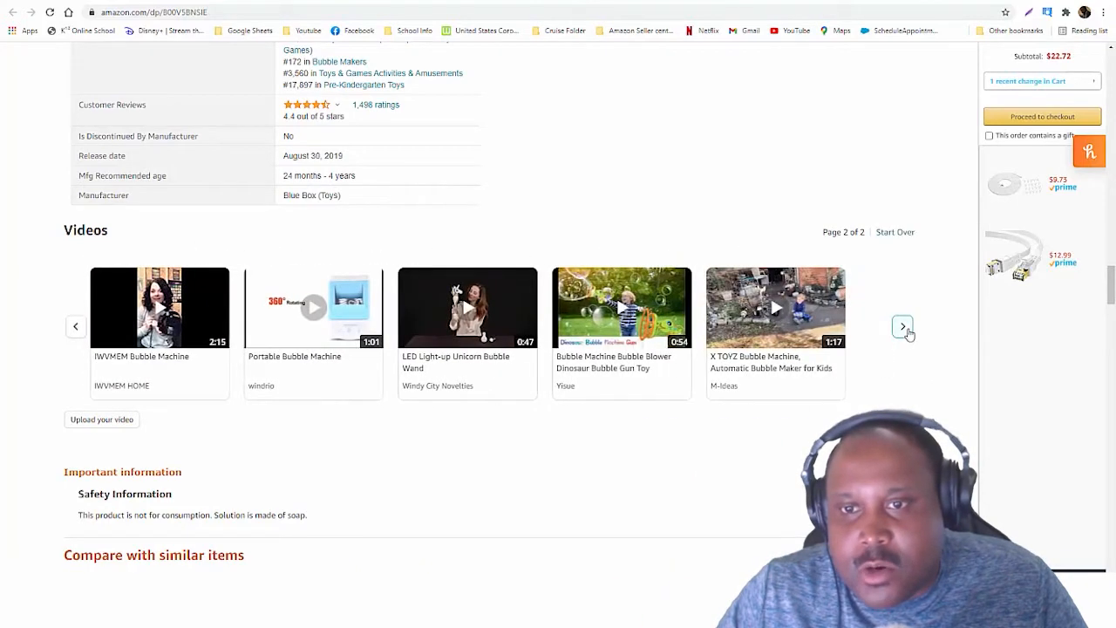
pyautogui.click(75, 326)
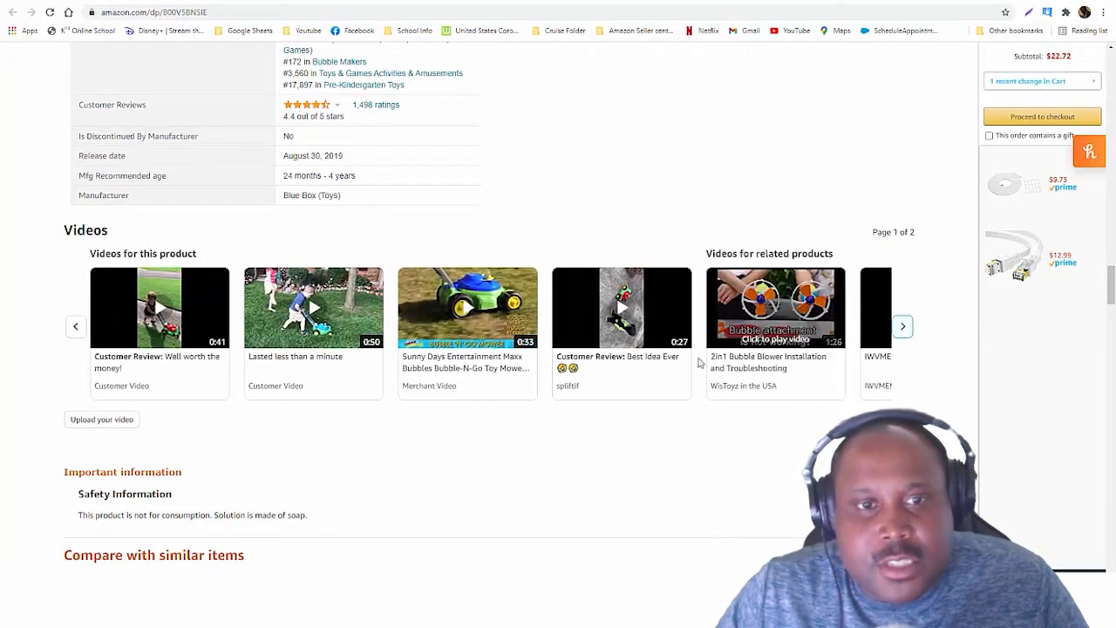
pyautogui.scroll(3)
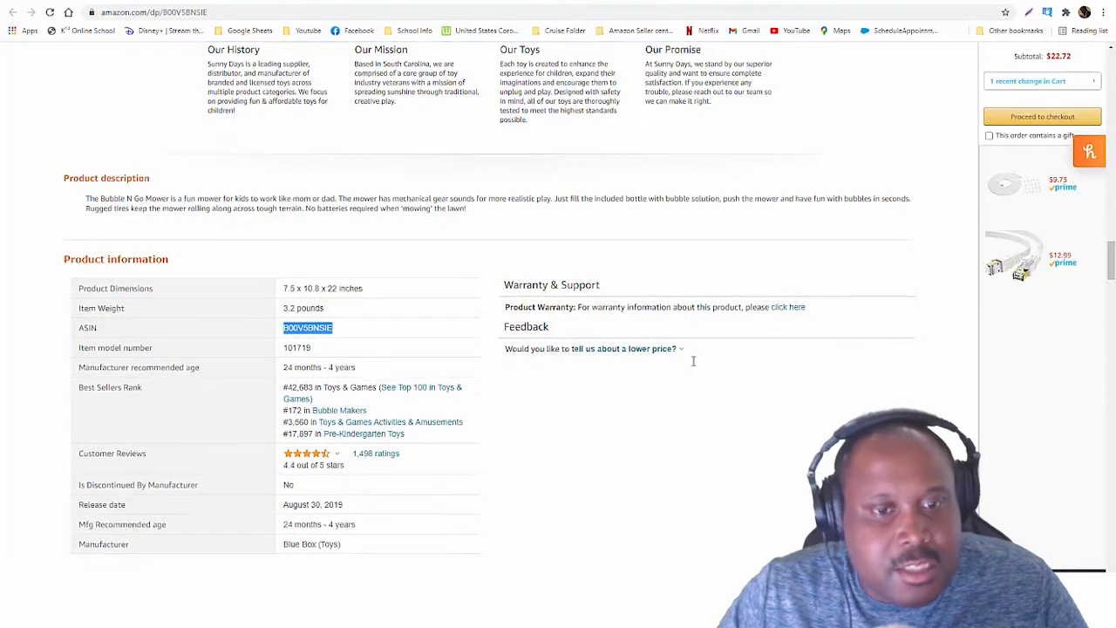
pyautogui.scroll(-3)
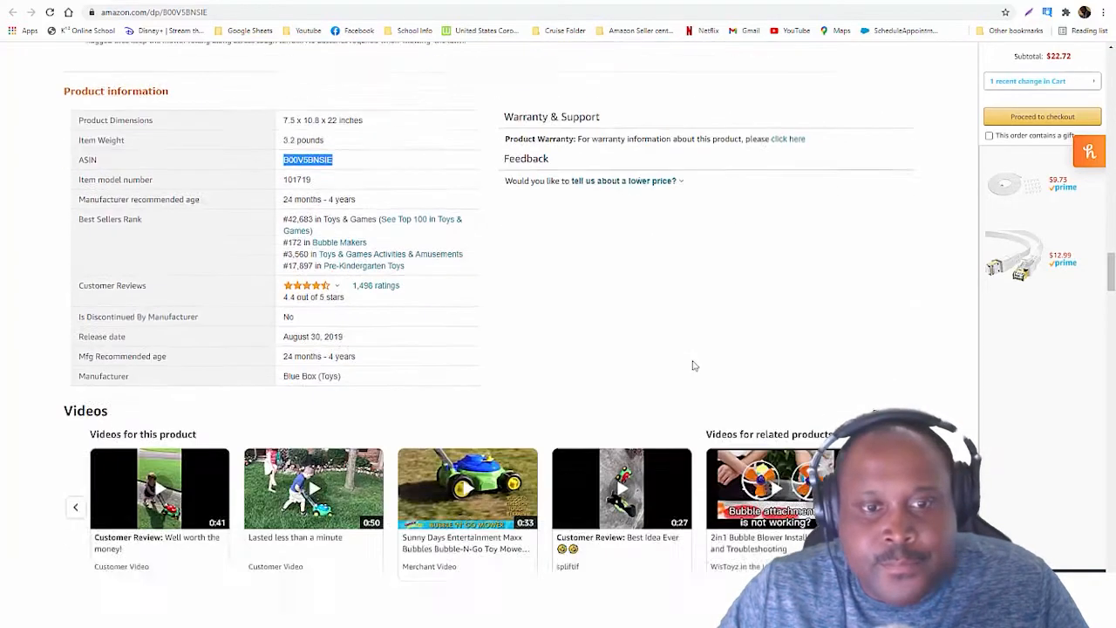
pyautogui.scroll(3)
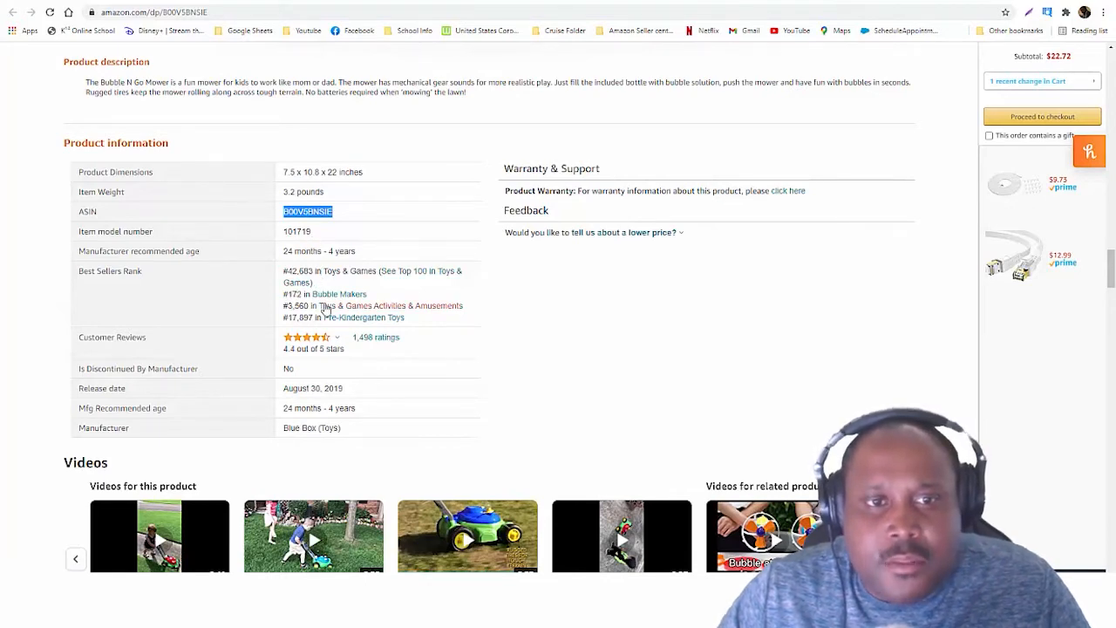
pyautogui.scroll(3)
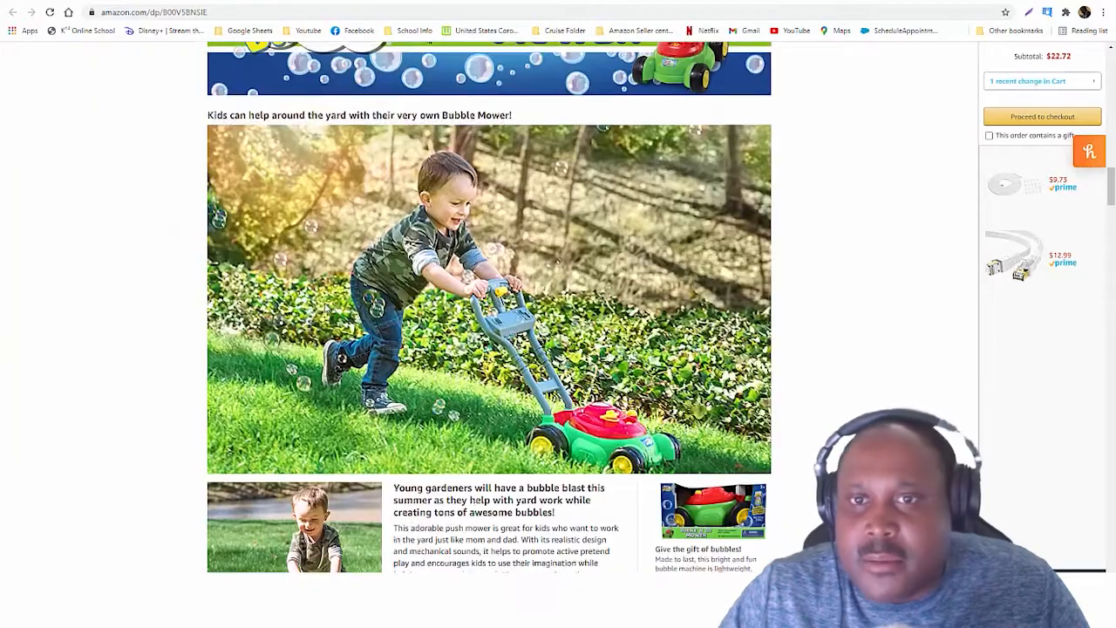
pyautogui.scroll(-3)
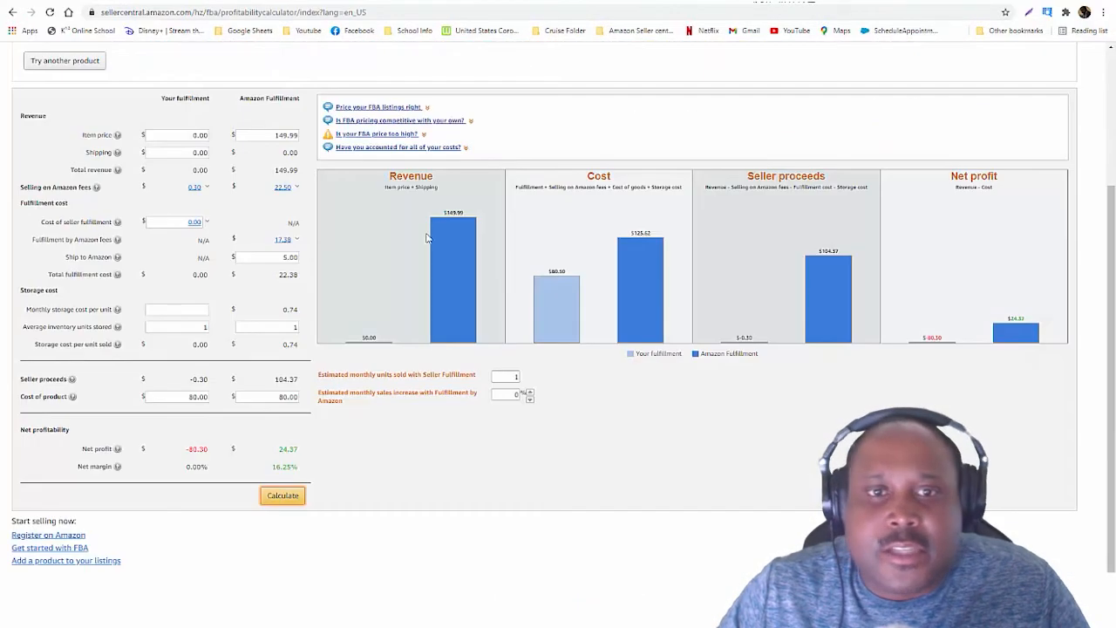
# Step: Look up the bubble mower in the FBA calculator and calculate its profit at a 39.9 price
pyautogui.scroll(3)
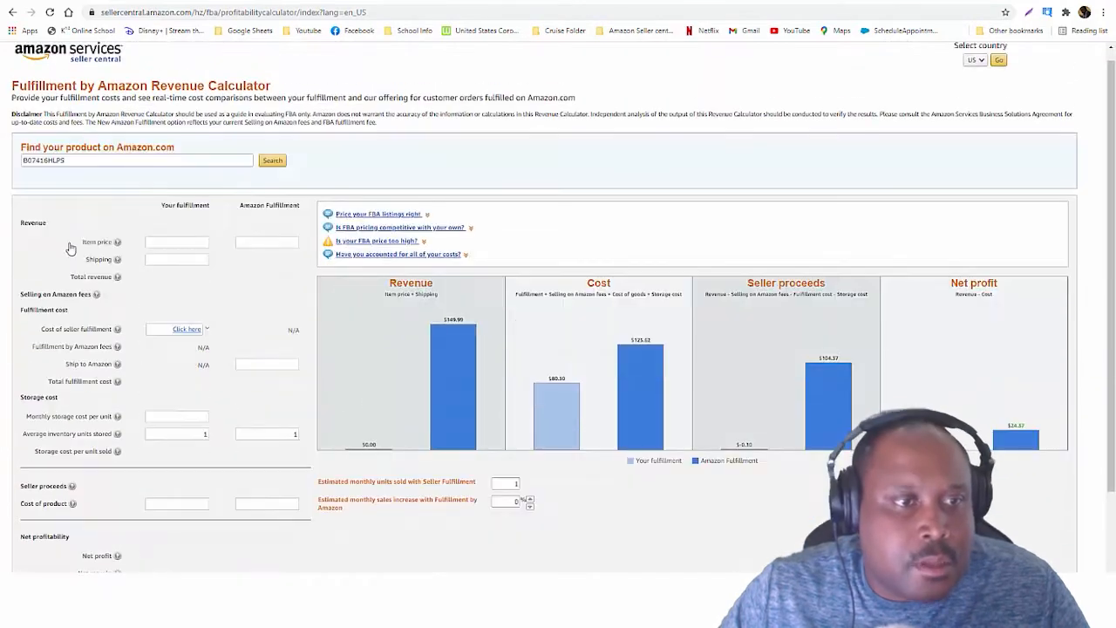
pyautogui.tripleClick(136, 160)
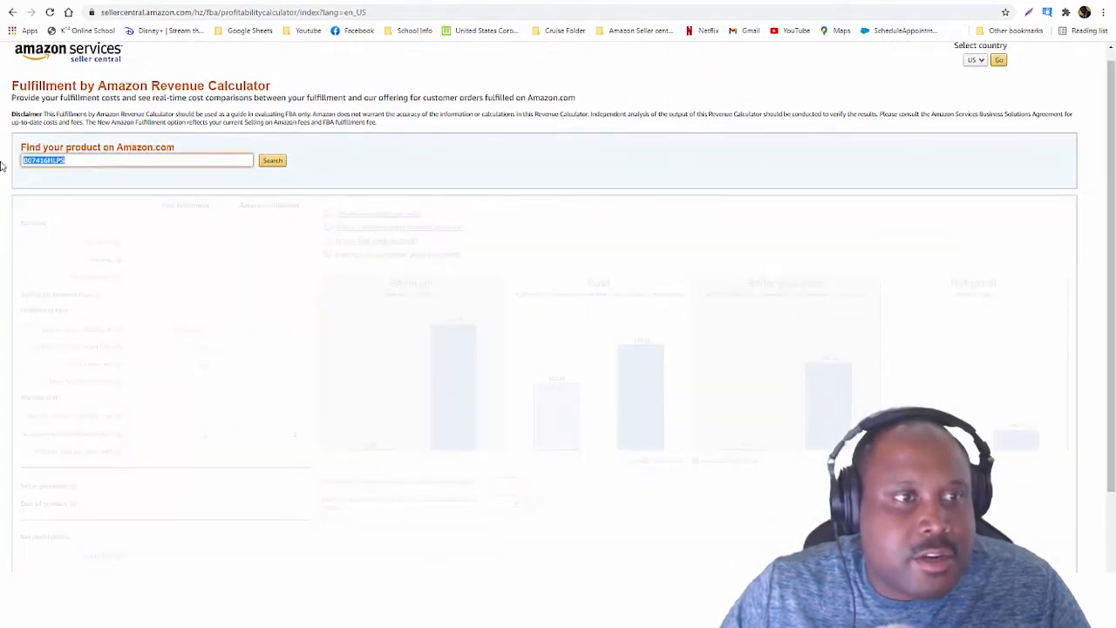
pyautogui.click(272, 161)
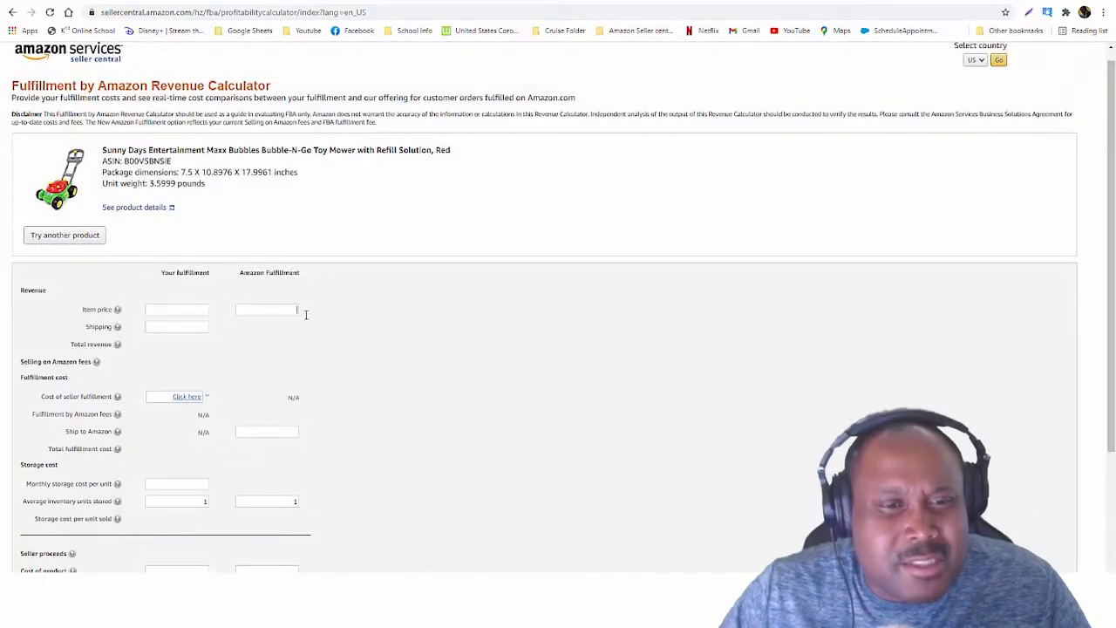
pyautogui.write('39.9')
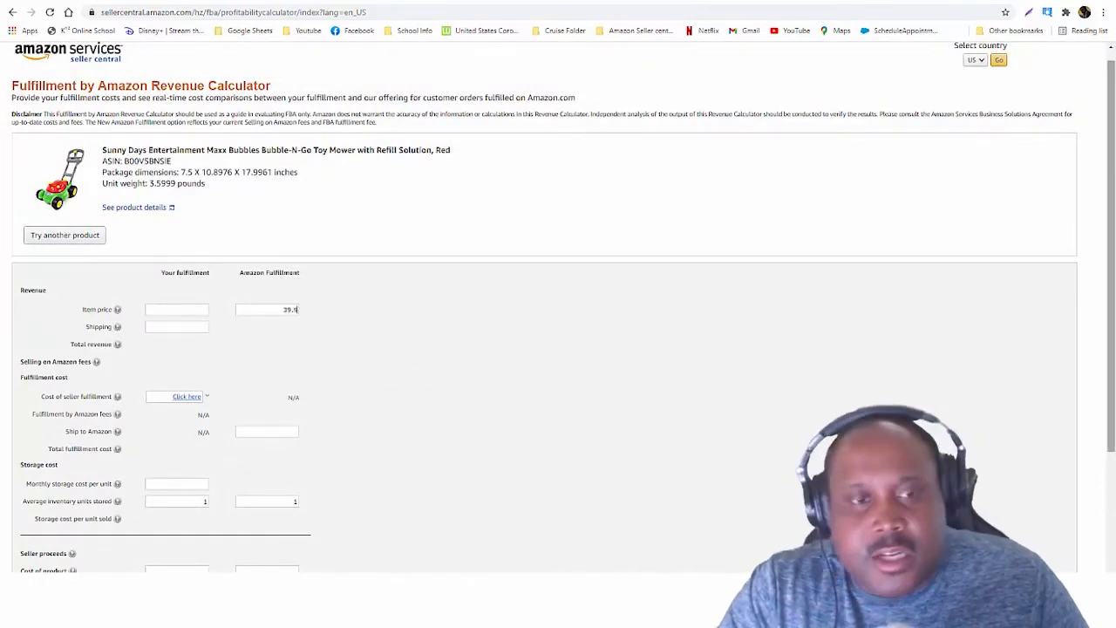
pyautogui.scroll(-3)
pyautogui.write('2')
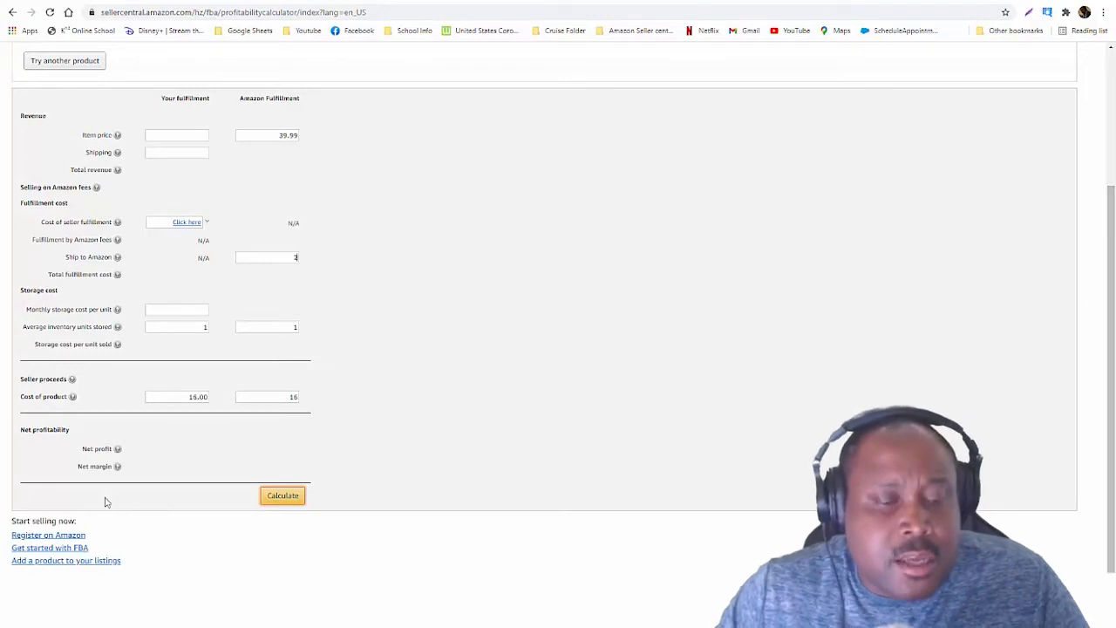
pyautogui.click(283, 496)
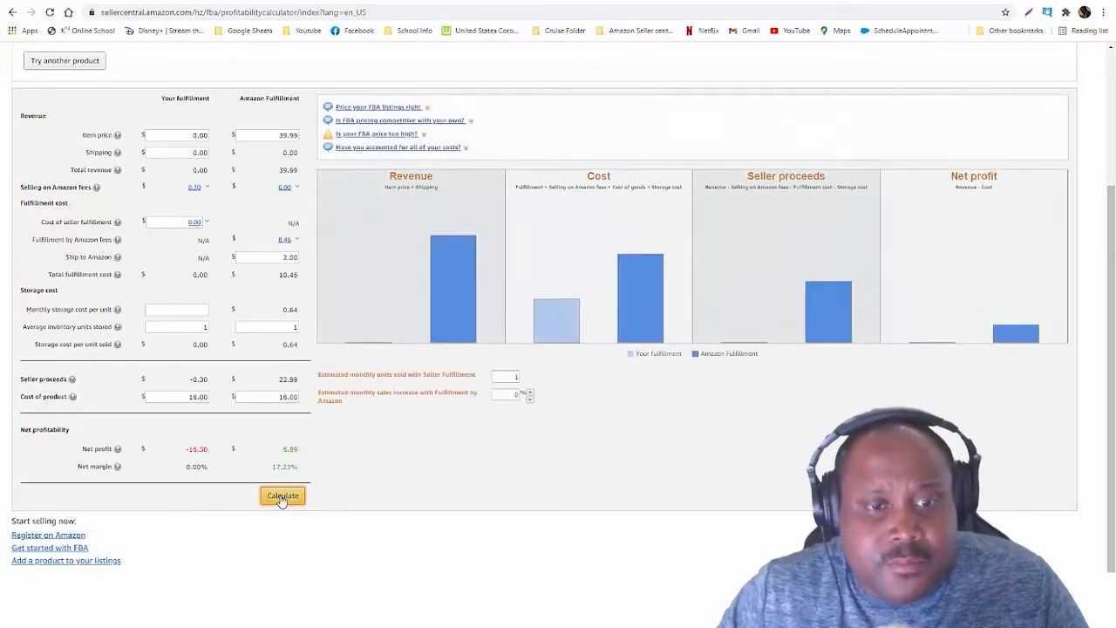
pyautogui.click(283, 495)
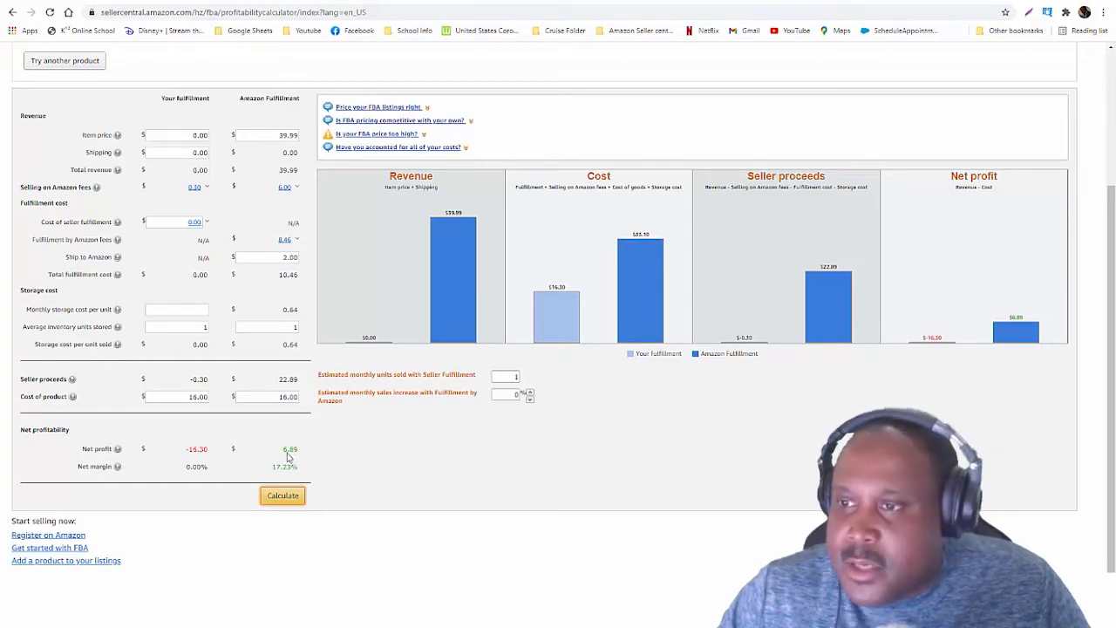
pyautogui.moveTo(718, 101)
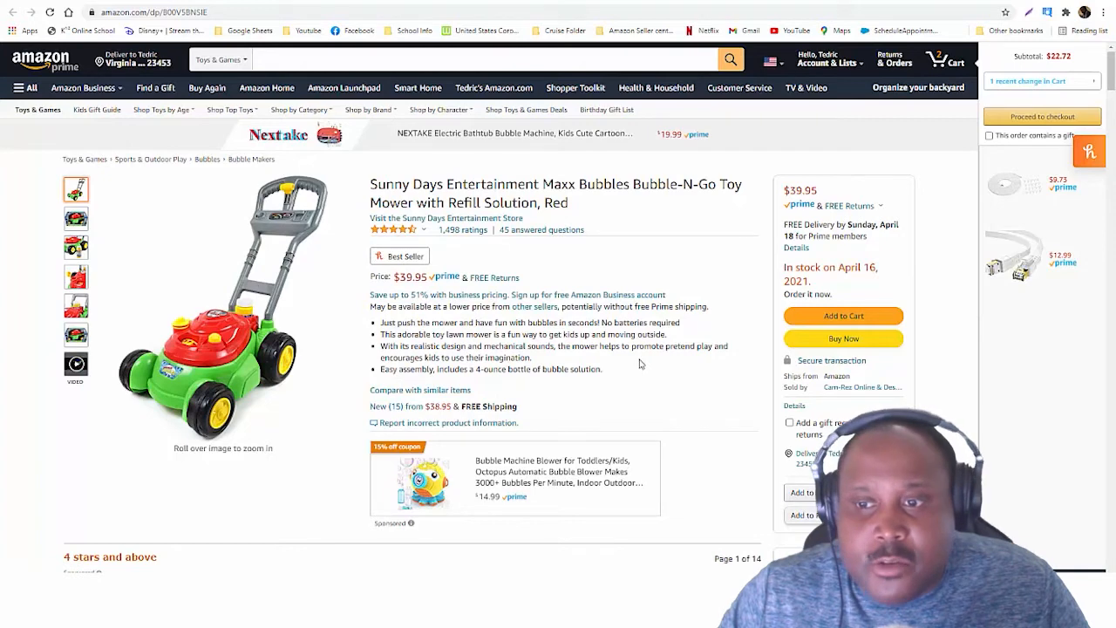
# Step: Expand the first offer's seller details and read the bubble mower's description
pyautogui.scroll(-3)
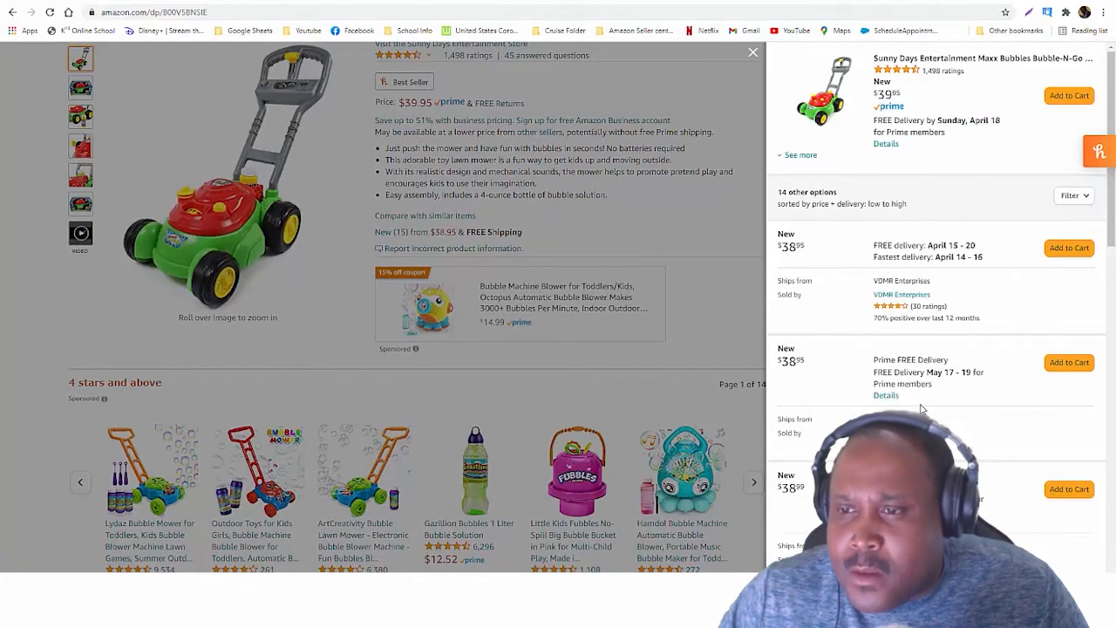
pyautogui.scroll(-3)
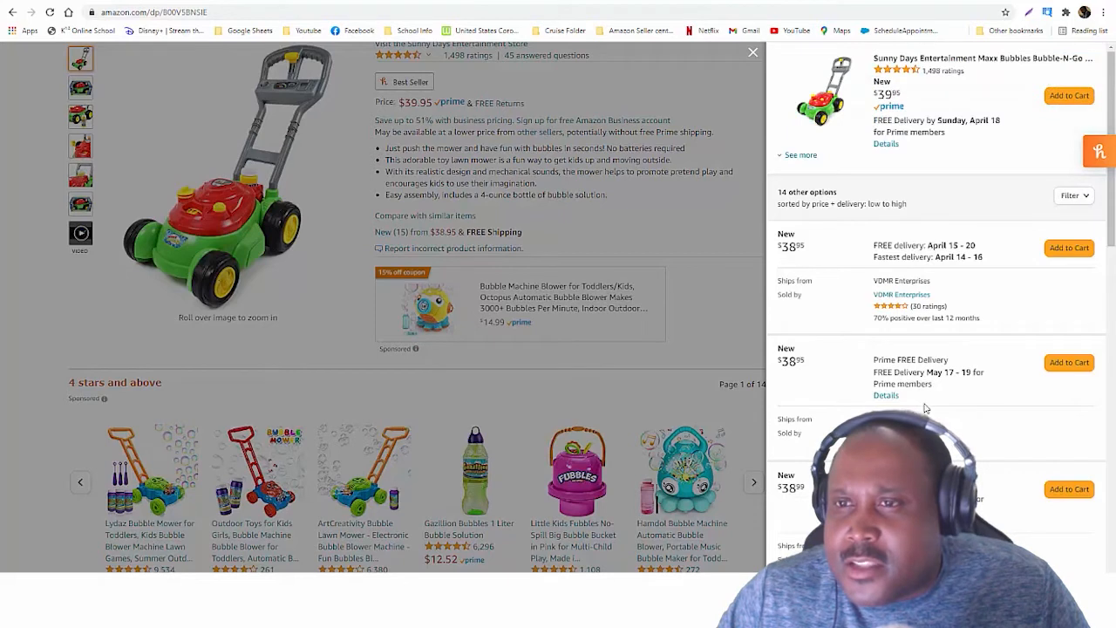
pyautogui.click(795, 153)
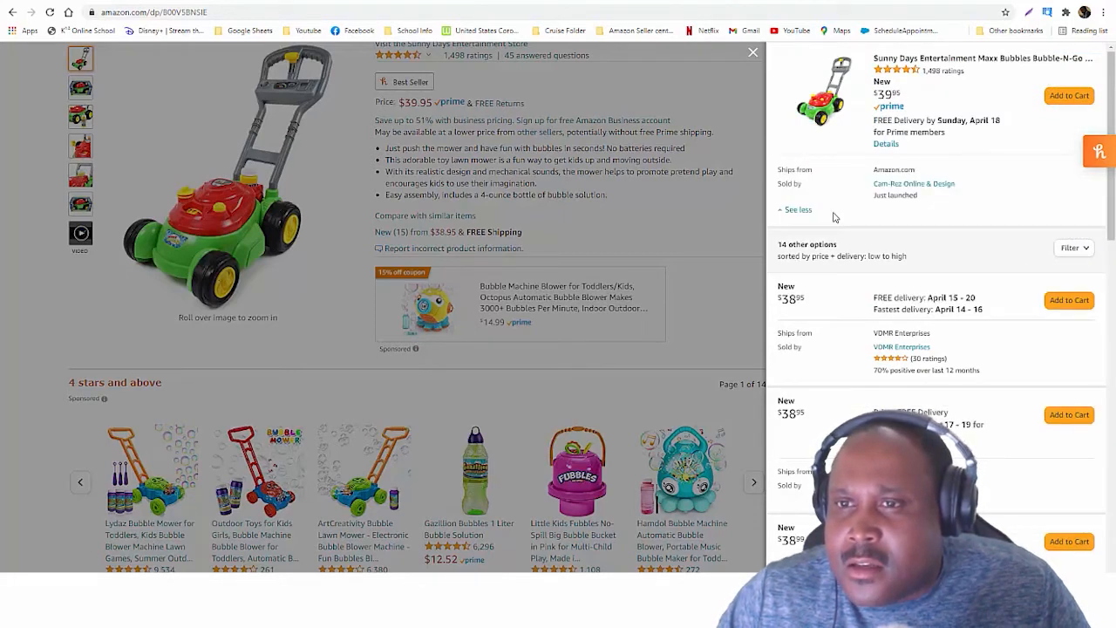
pyautogui.moveTo(868, 361)
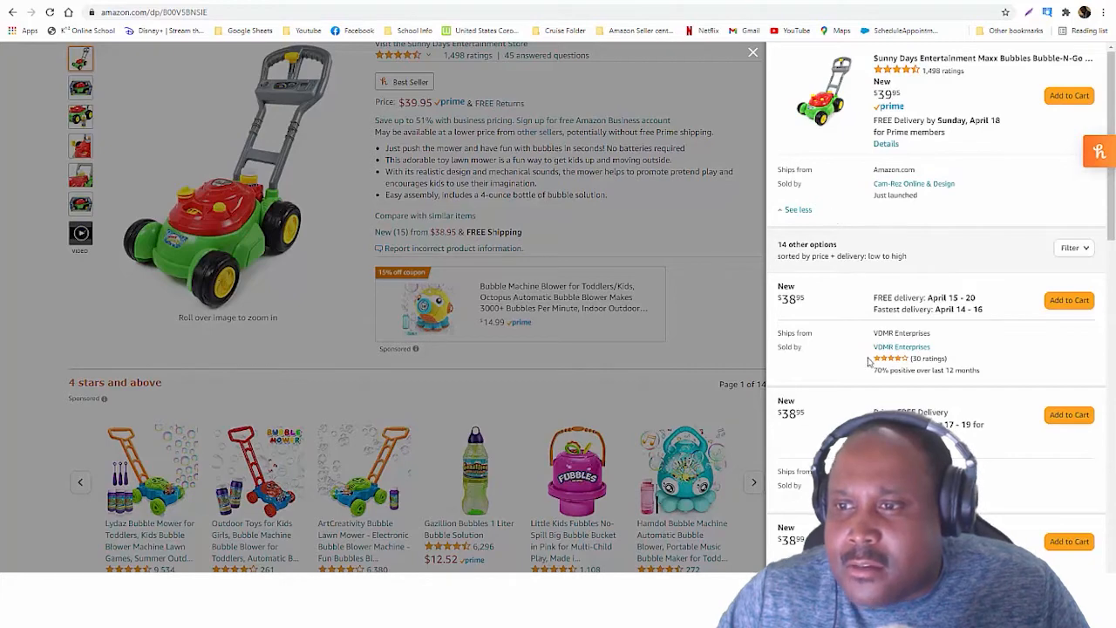
pyautogui.scroll(-3)
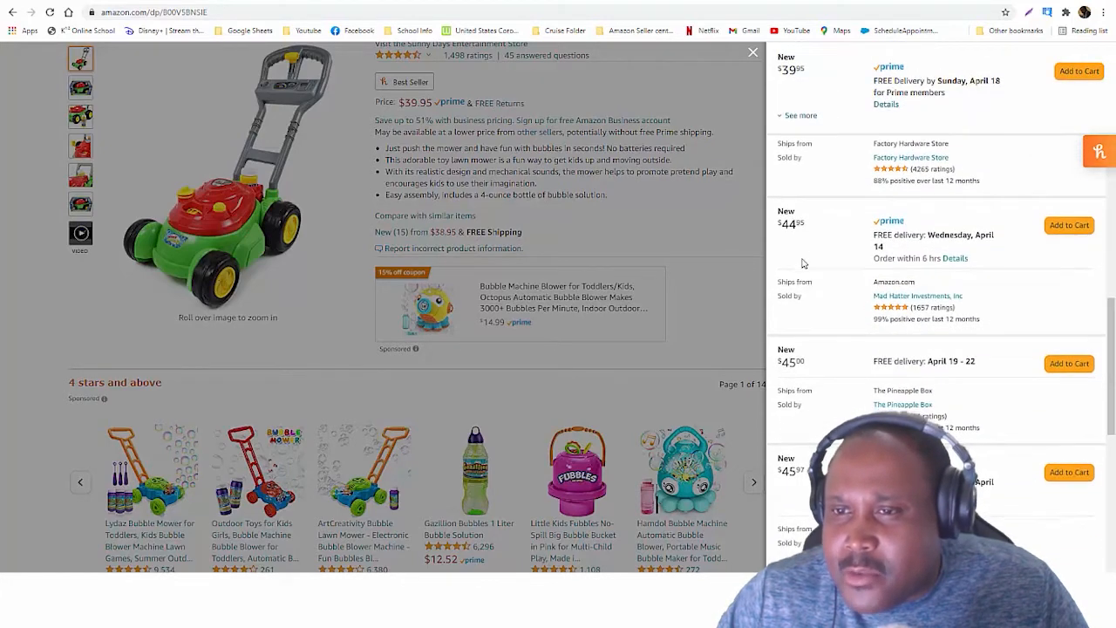
pyautogui.scroll(-3)
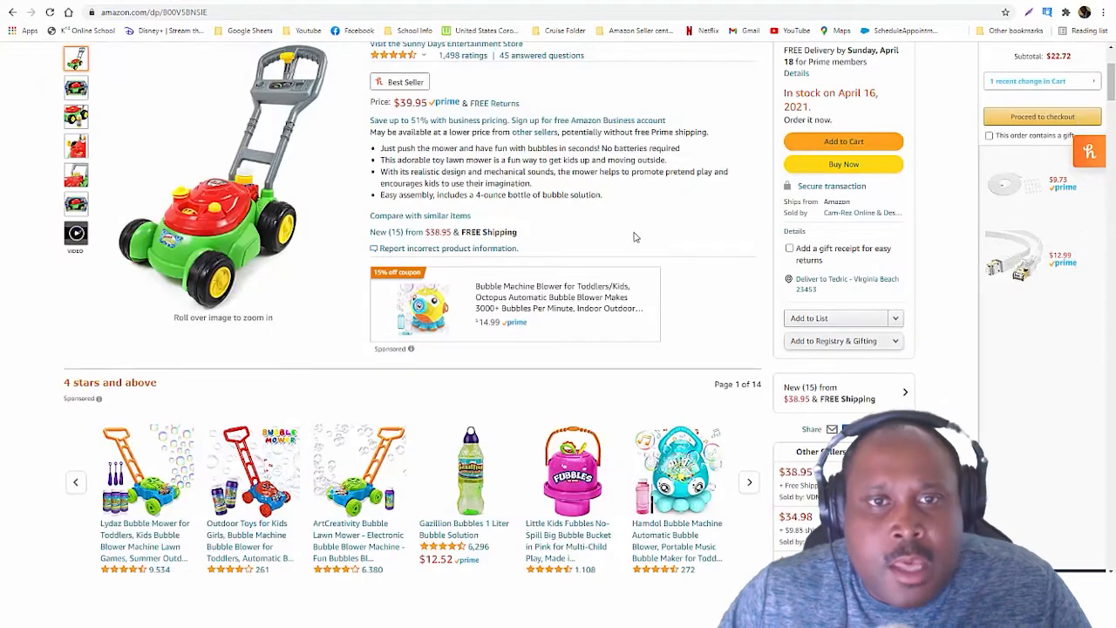
pyautogui.scroll(3)
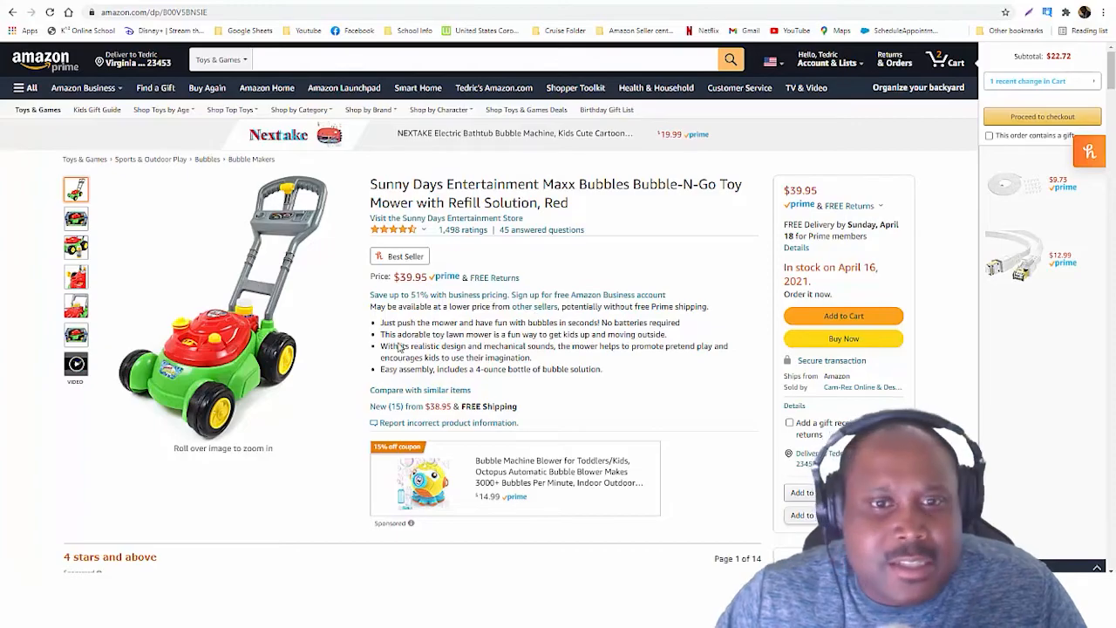
# Step: Review the mower's product information, ratings and videos further down the Amazon listing
pyautogui.scroll(-3)
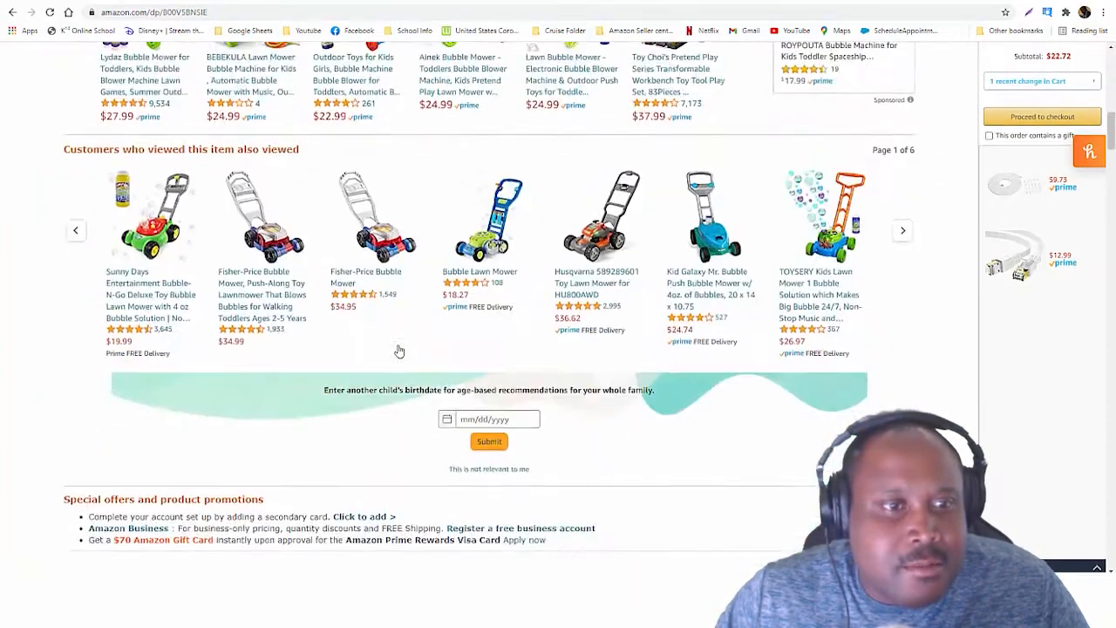
pyautogui.scroll(3)
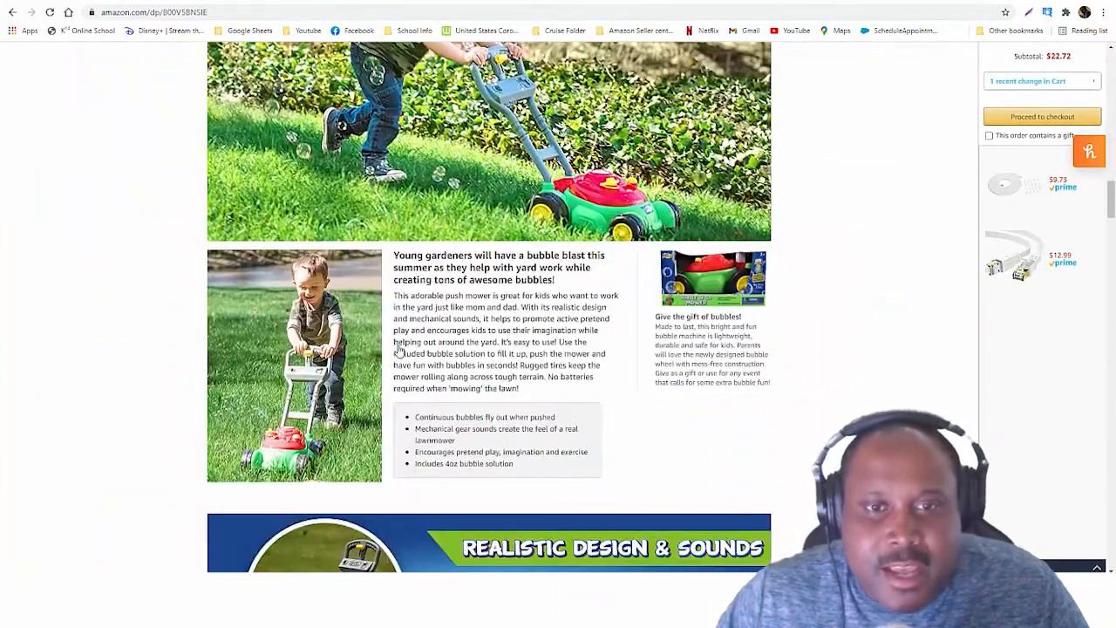
pyautogui.scroll(-3)
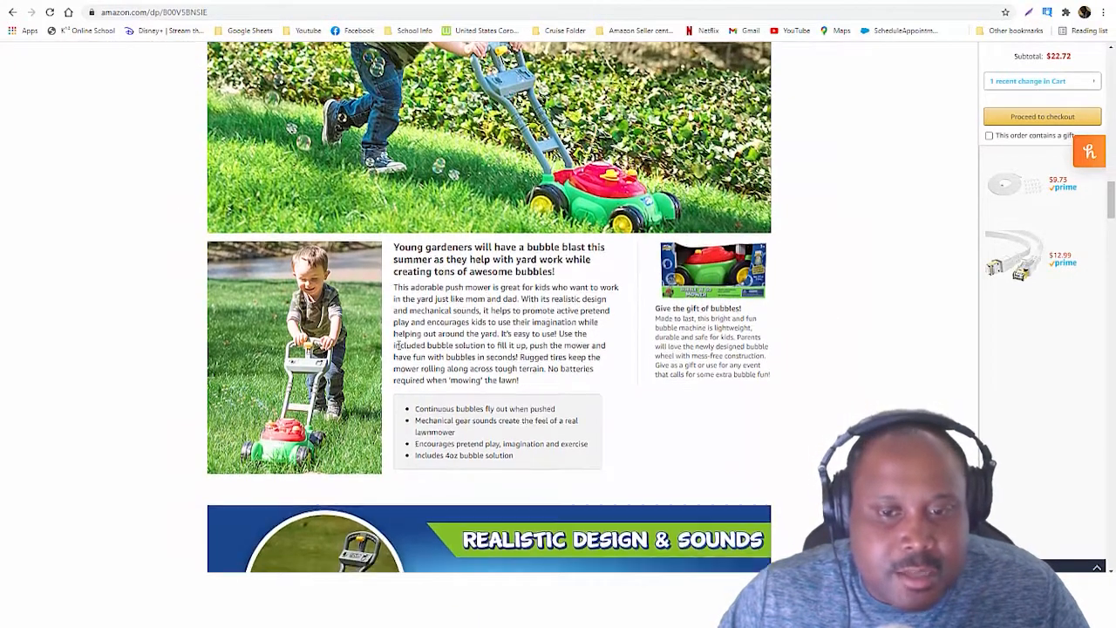
pyautogui.scroll(-3)
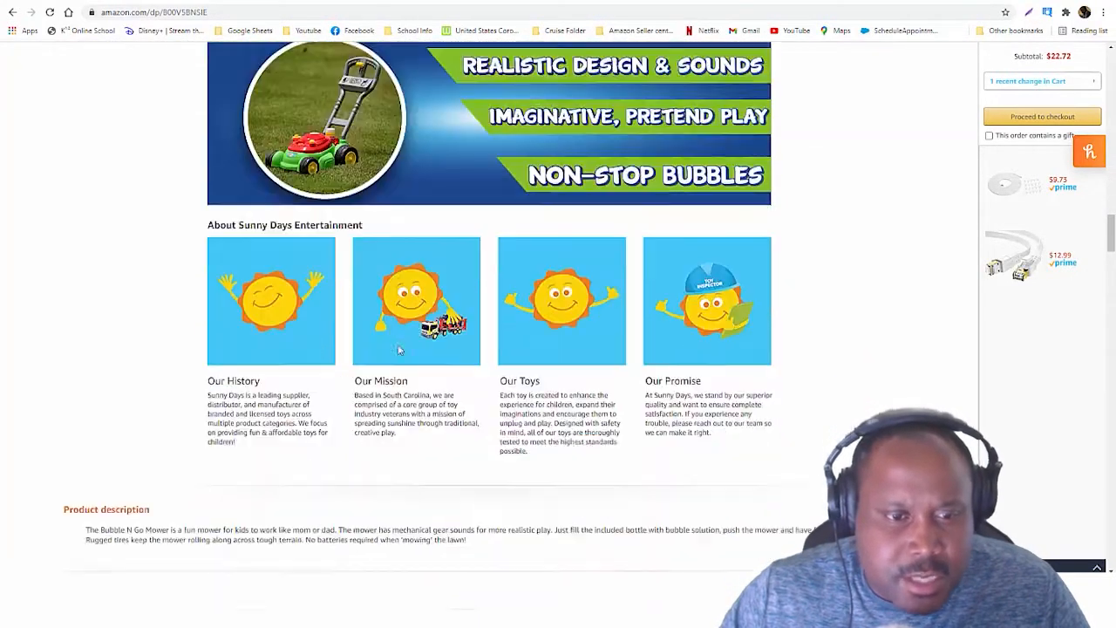
pyautogui.scroll(-3)
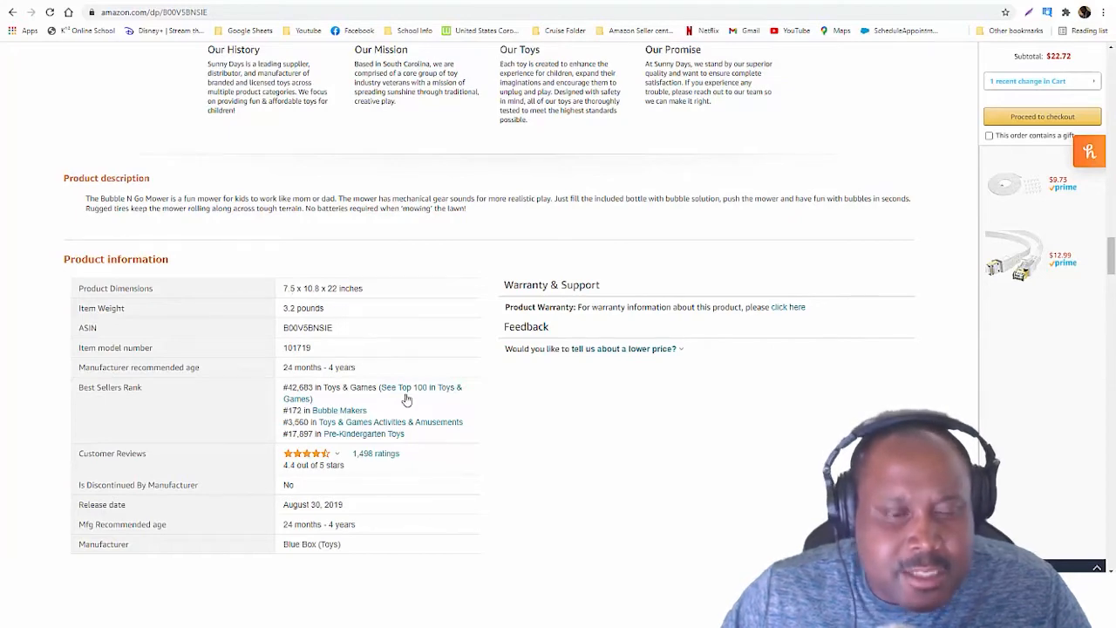
pyautogui.scroll(-3)
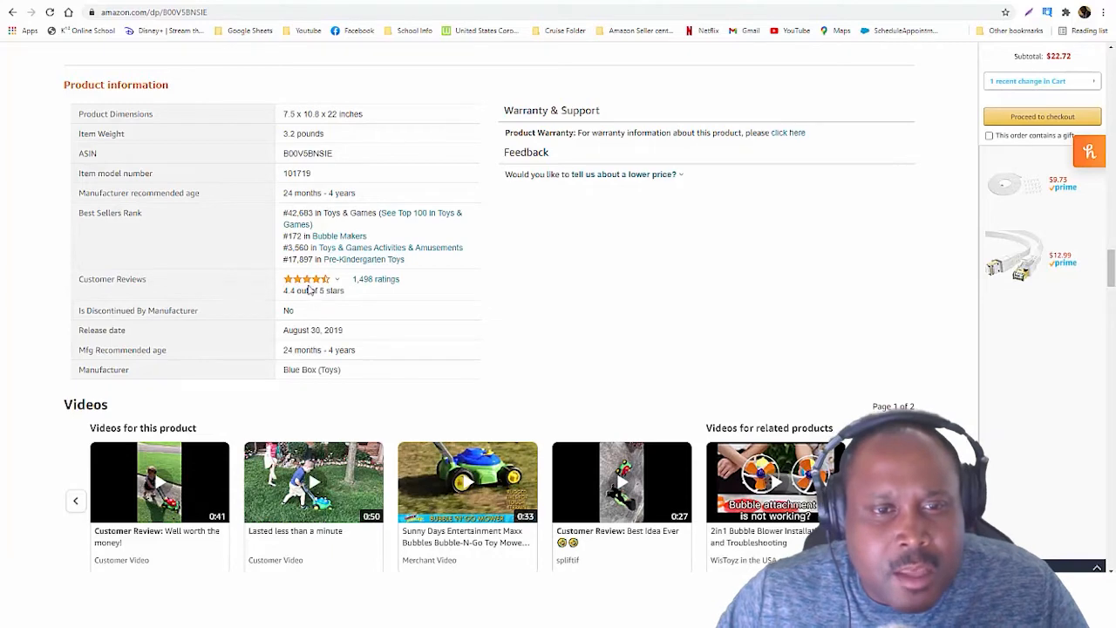
pyautogui.scroll(-3)
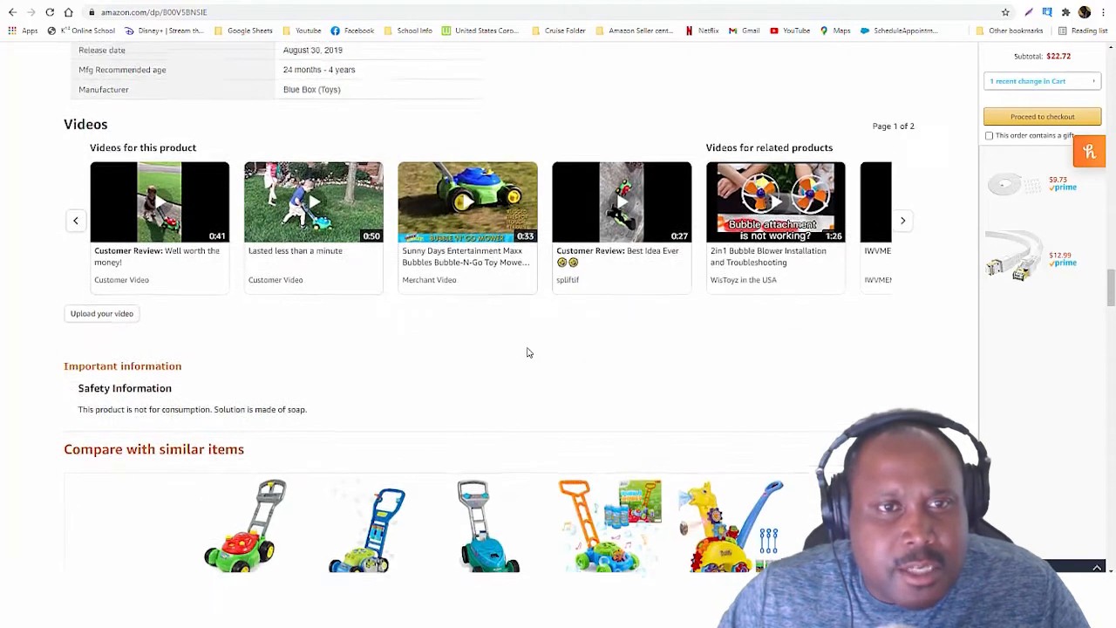
pyautogui.scroll(3)
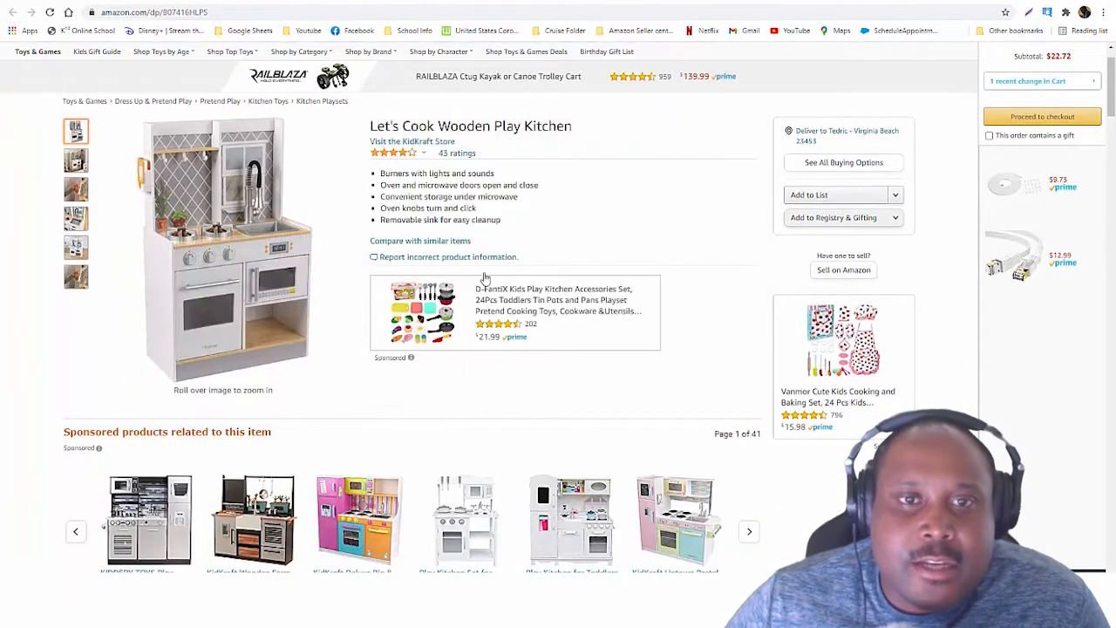
pyautogui.moveTo(515, 240)
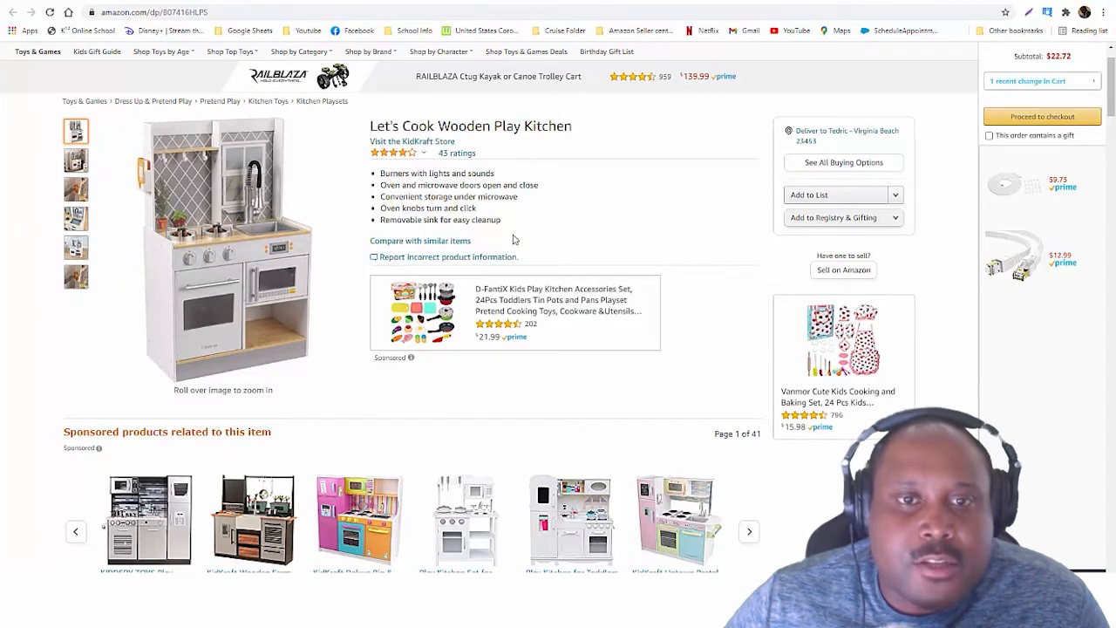
pyautogui.scroll(-3)
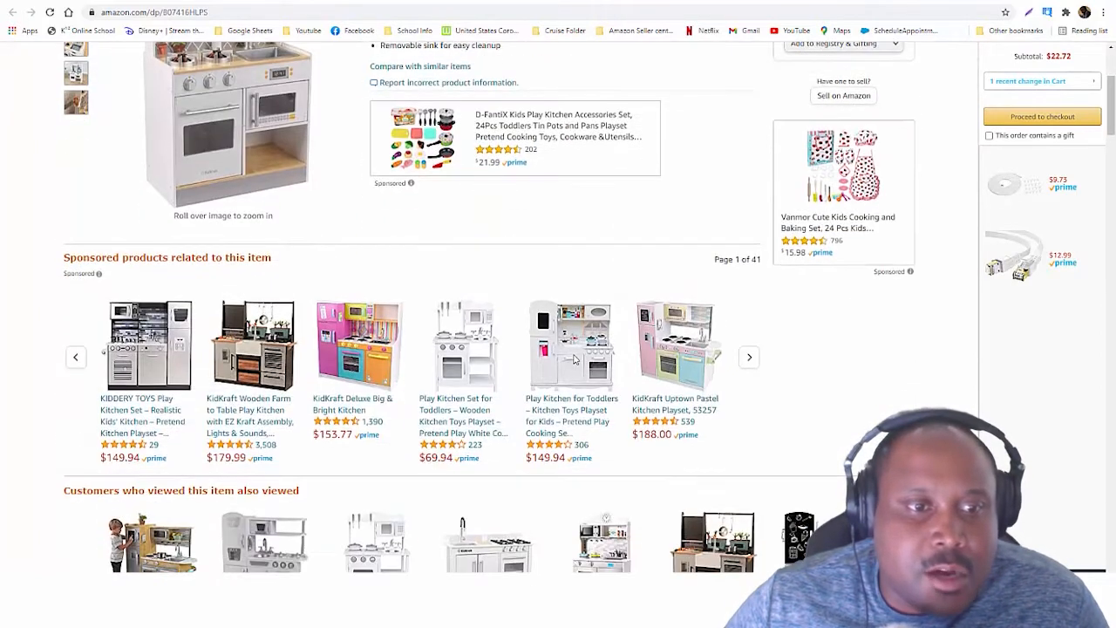
pyautogui.scroll(3)
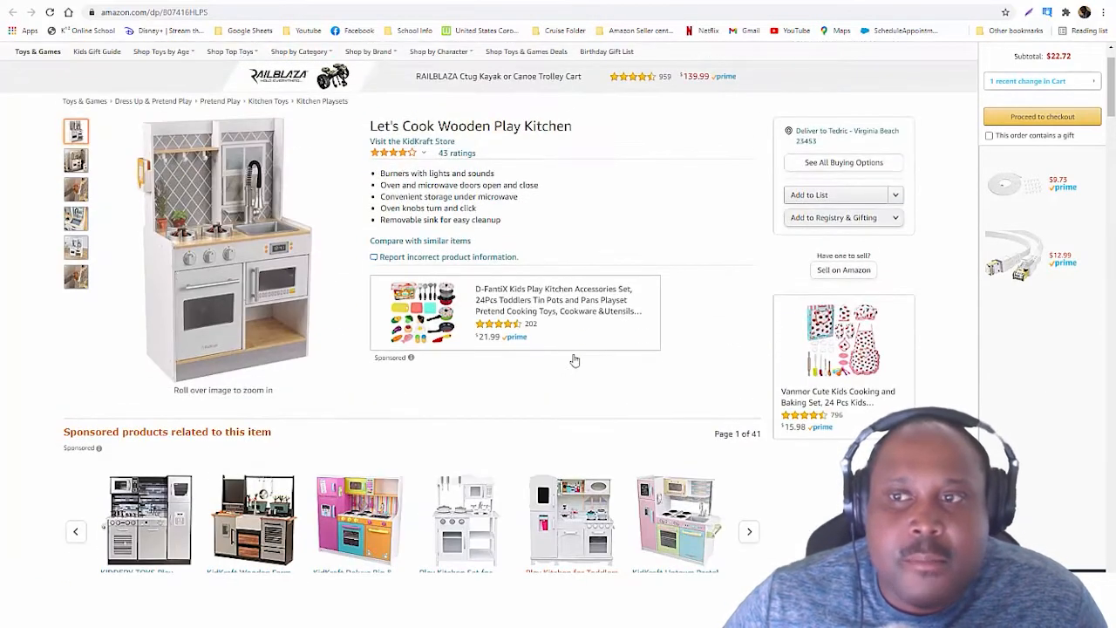
pyautogui.scroll(-3)
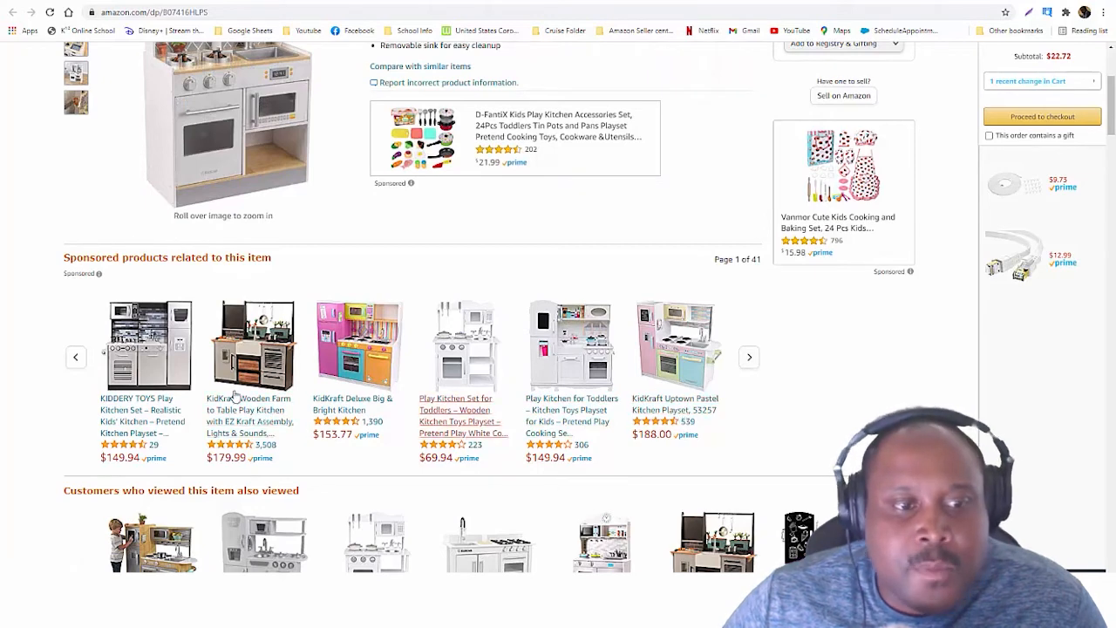
pyautogui.scroll(3)
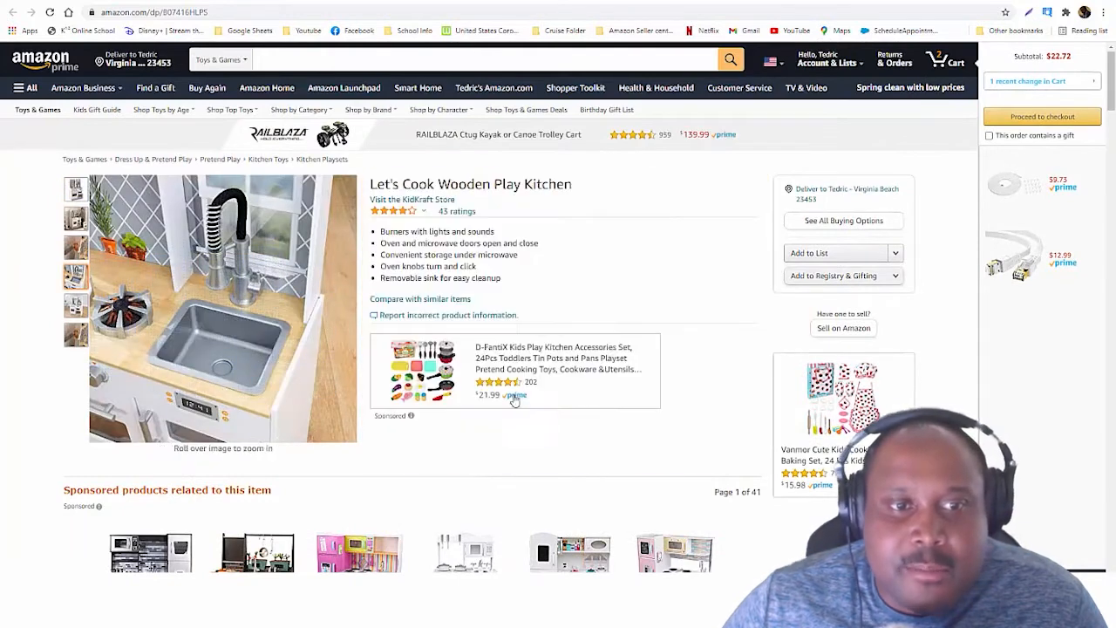
pyautogui.moveTo(272, 326)
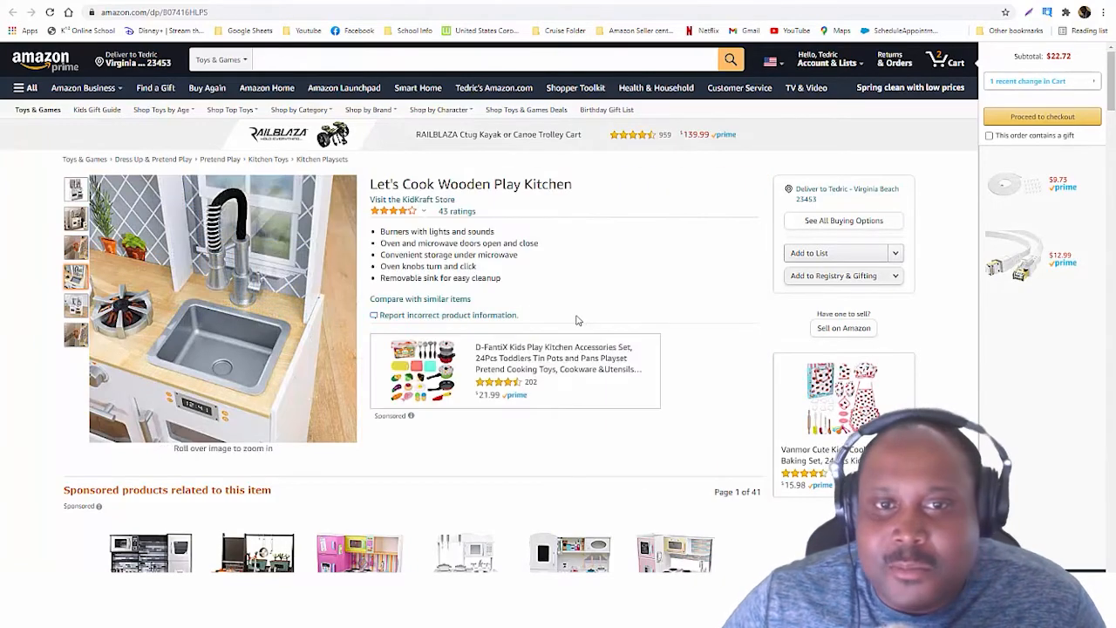
pyautogui.scroll(-3)
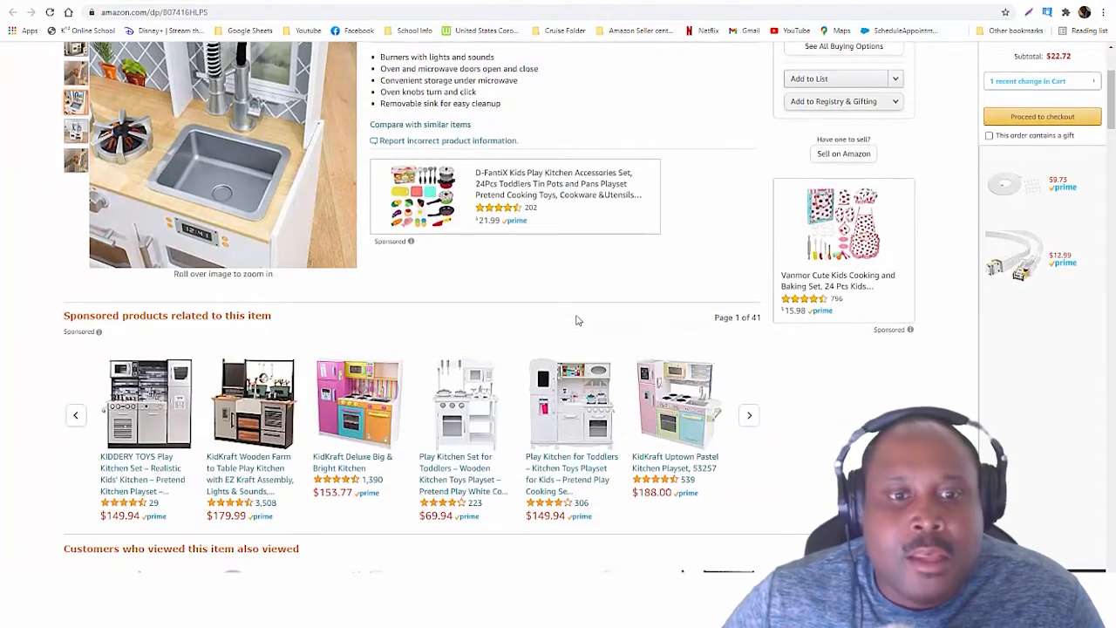
pyautogui.scroll(-3)
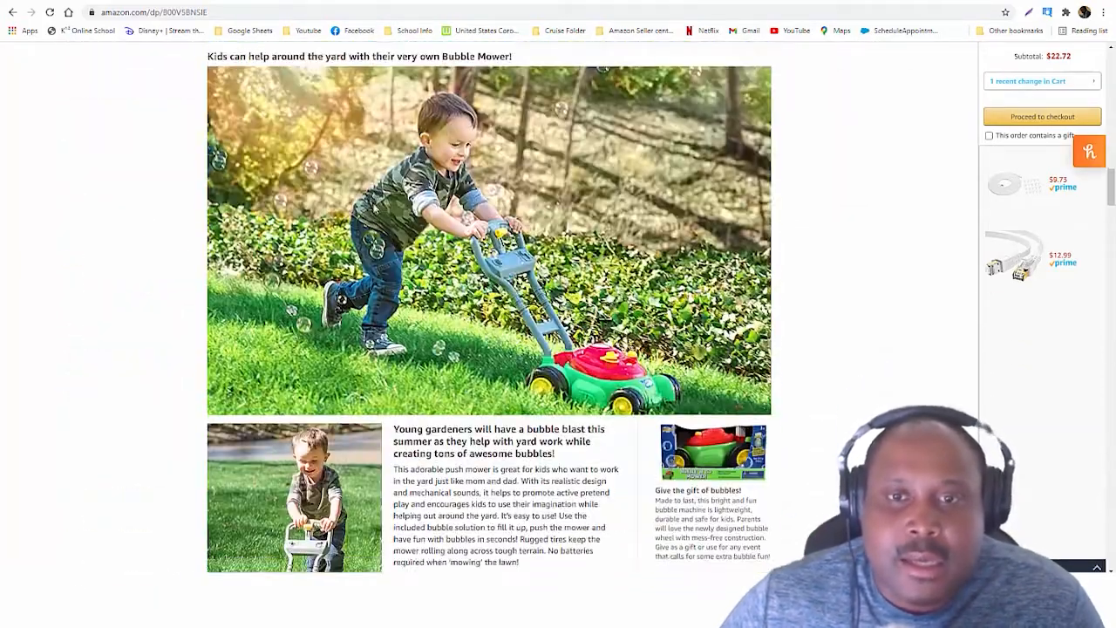
# Step: Read through the Bubble-N-Go mower listing past the manufacturer section and back up to the top
pyautogui.scroll(-3)
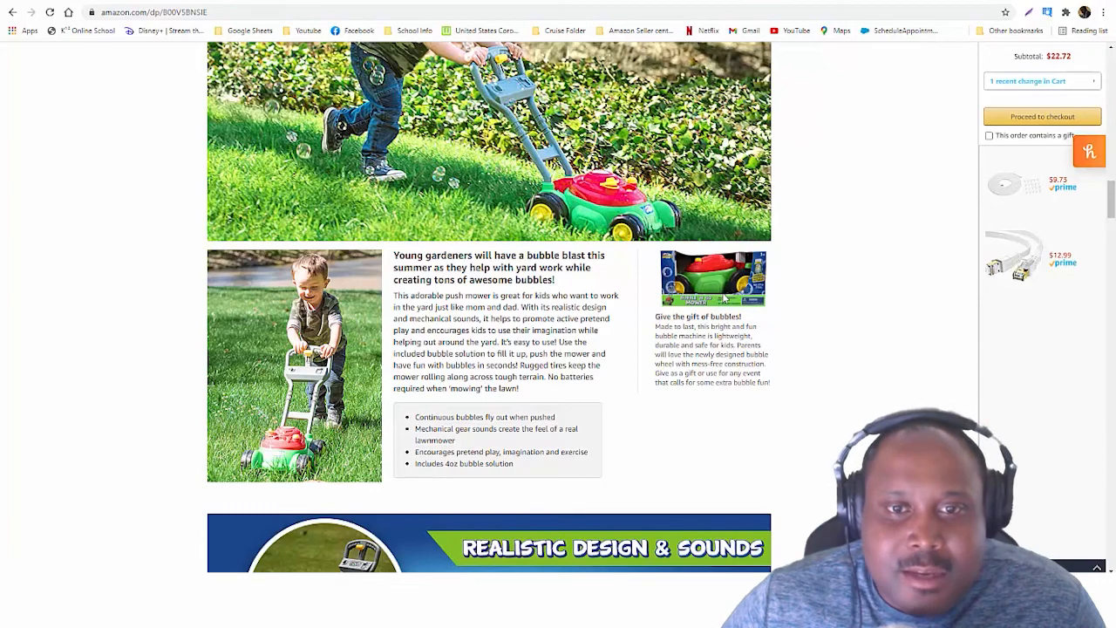
pyautogui.scroll(-3)
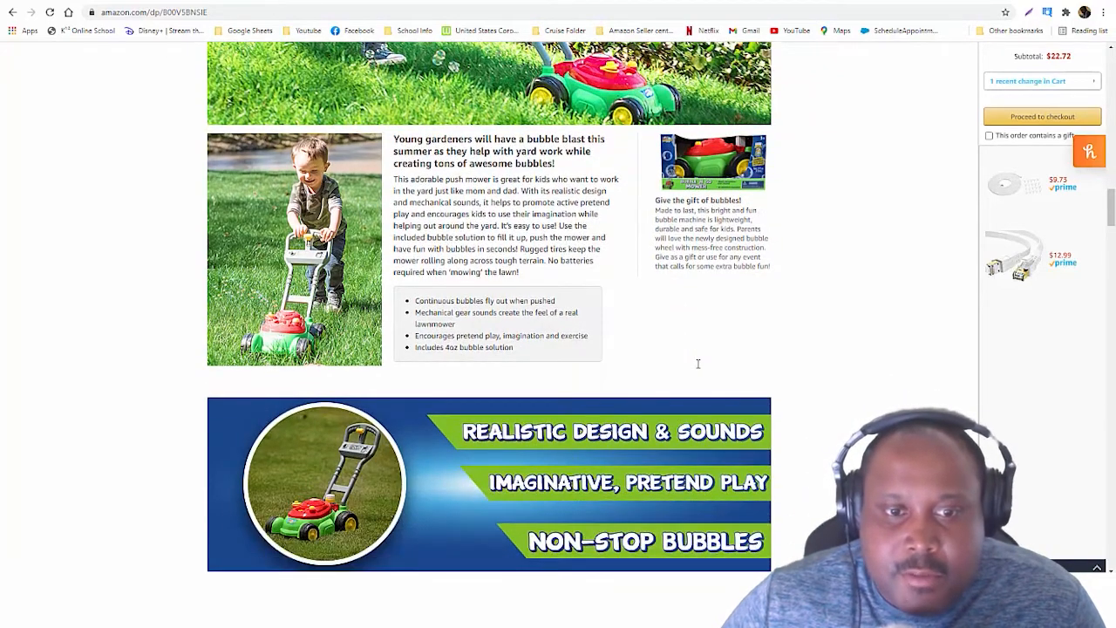
pyautogui.scroll(-3)
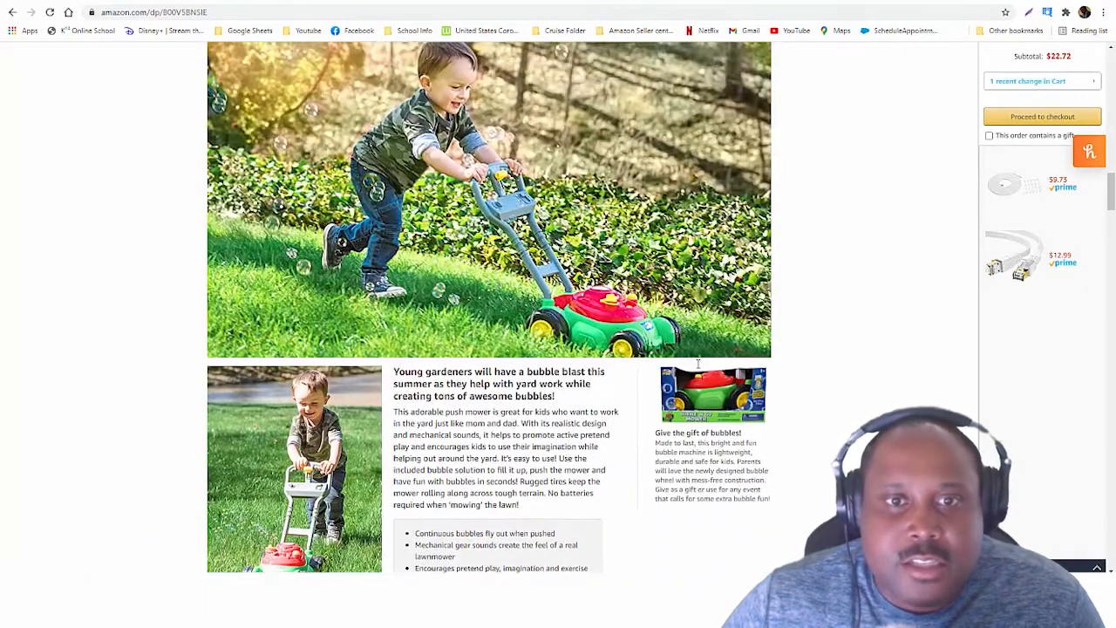
pyautogui.scroll(3)
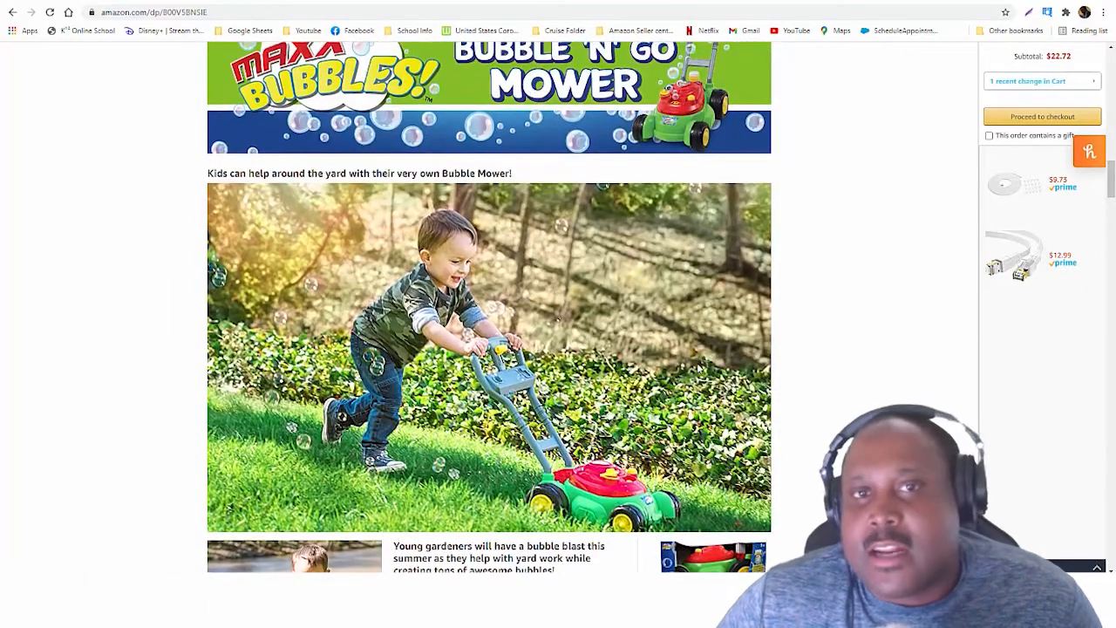
pyautogui.scroll(3)
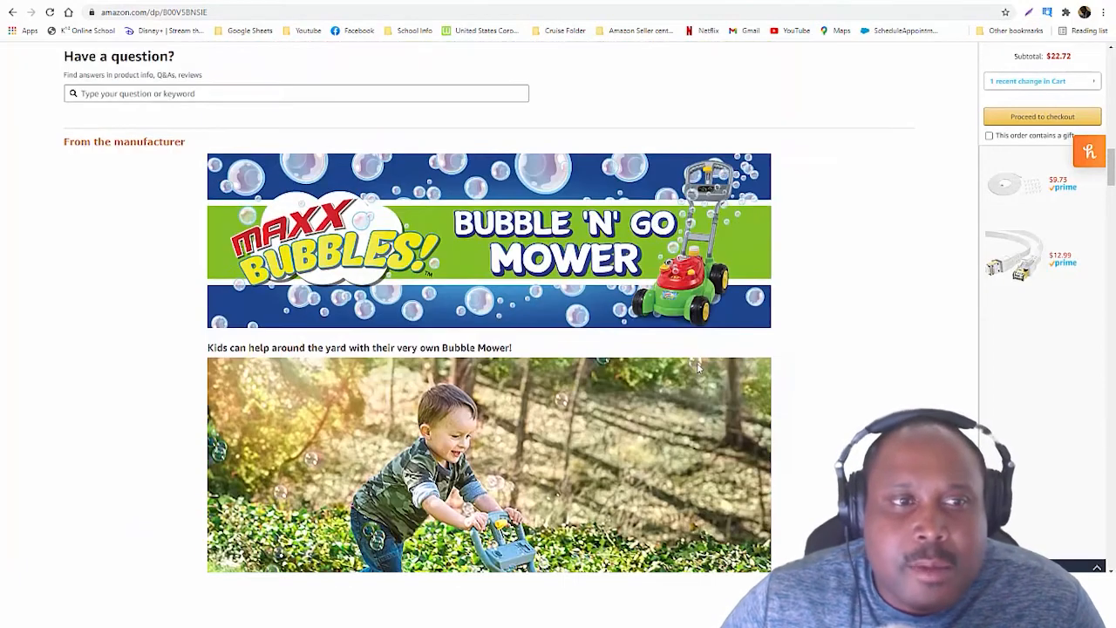
pyautogui.scroll(3)
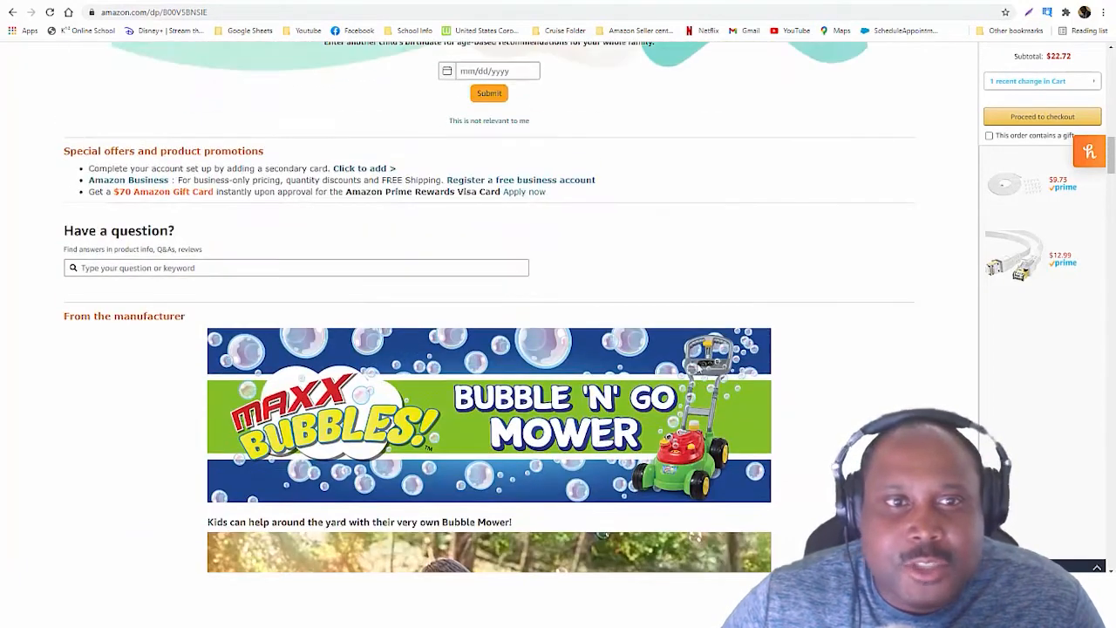
pyautogui.scroll(3)
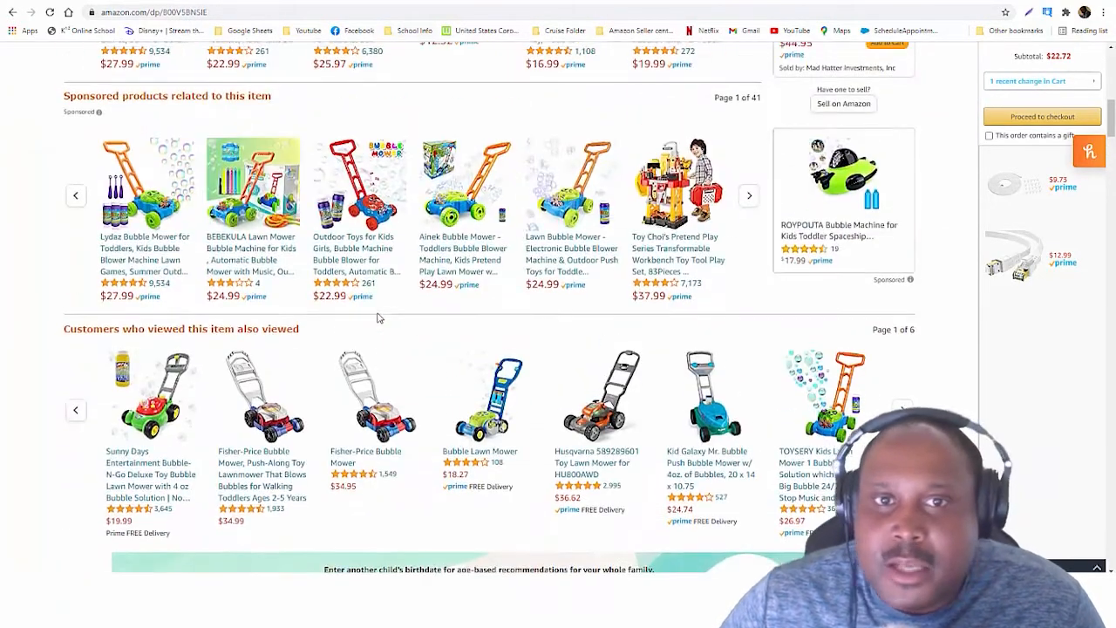
pyautogui.scroll(3)
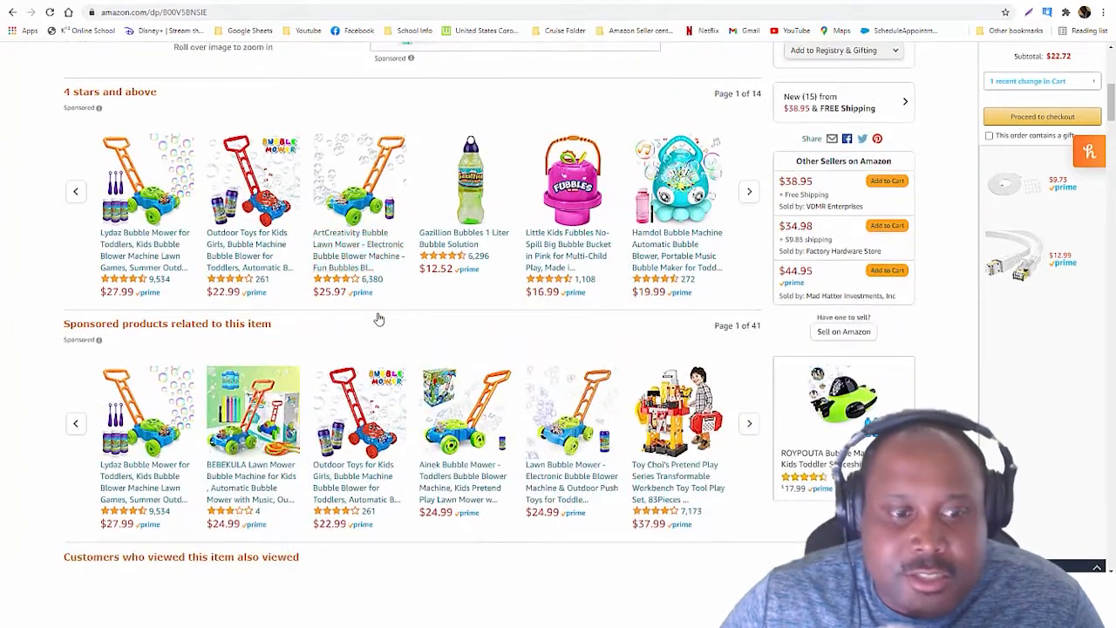
pyautogui.scroll(3)
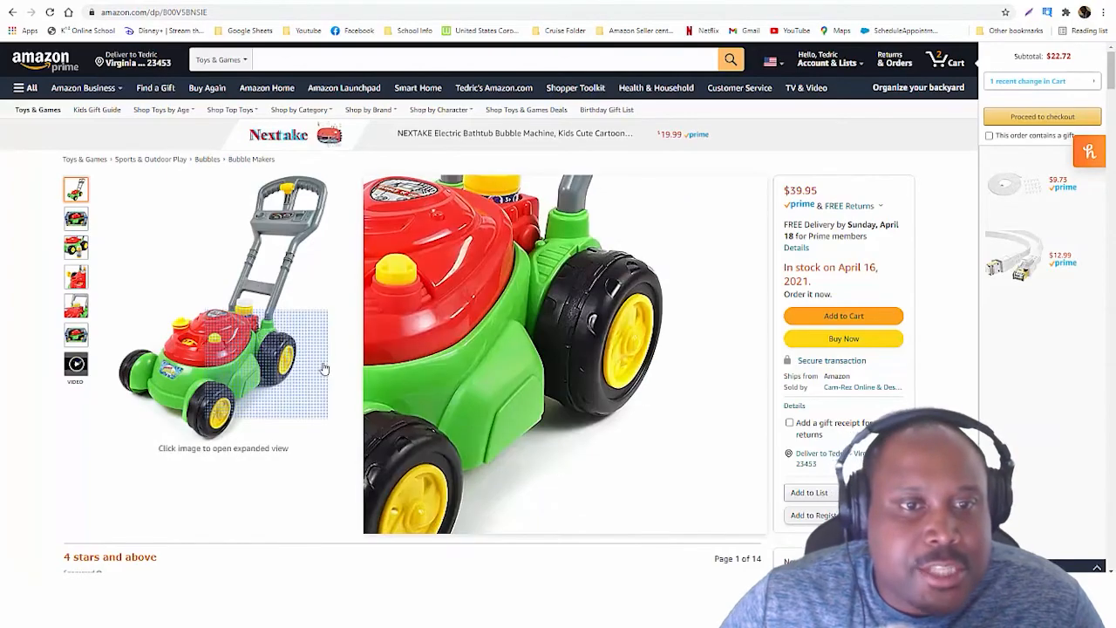
pyautogui.scroll(3)
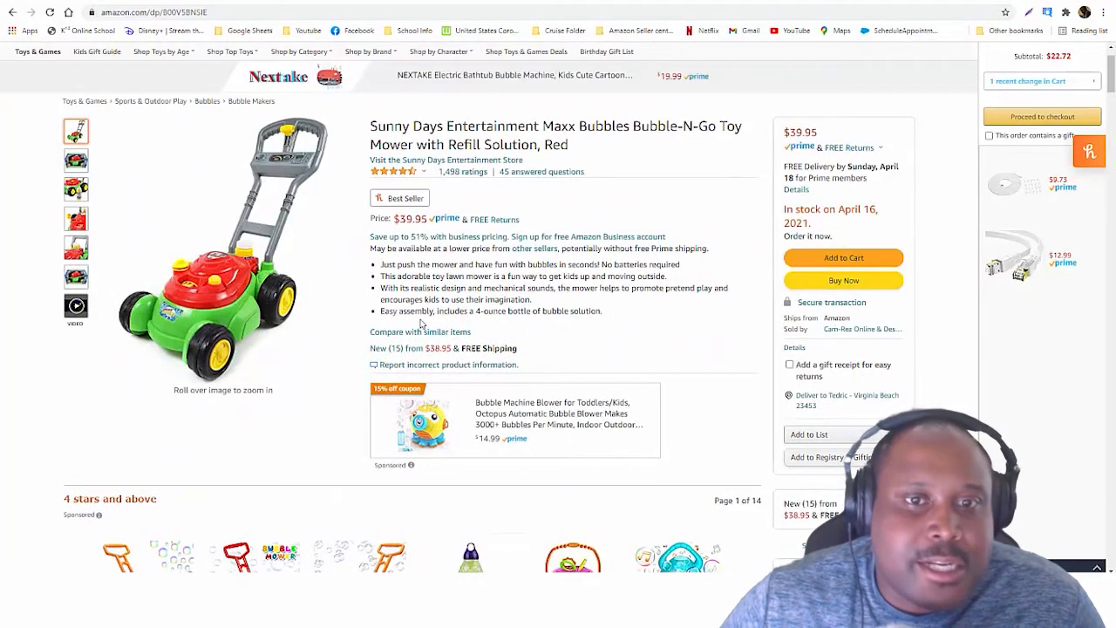
pyautogui.moveTo(750, 389)
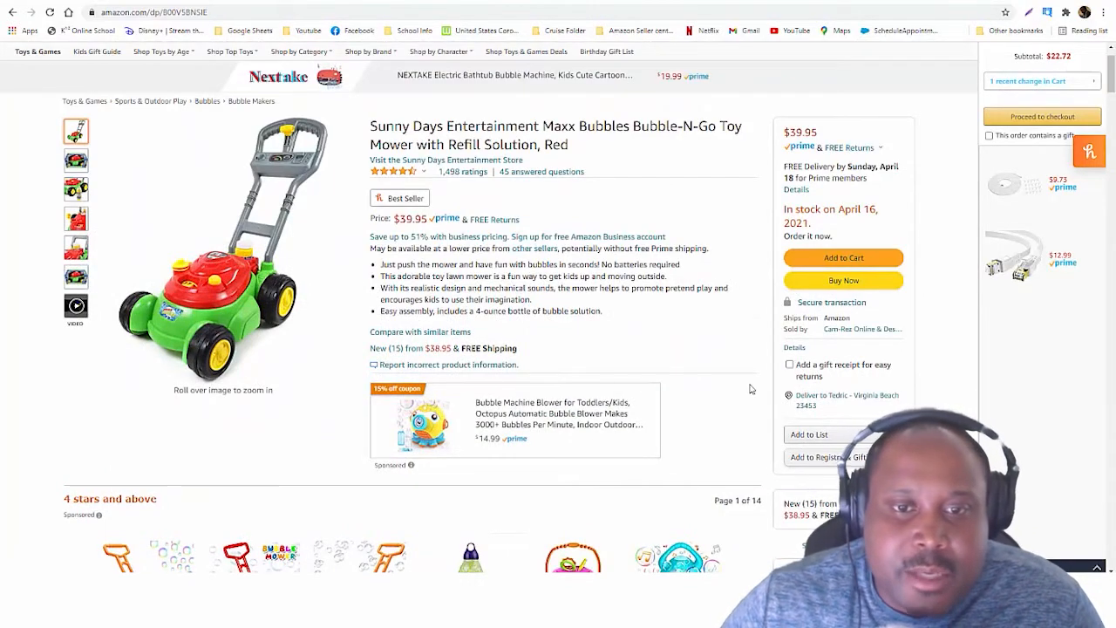
# Step: Bring up the second page of product videos and the comparison table of similar bubble mowers
pyautogui.scroll(-3)
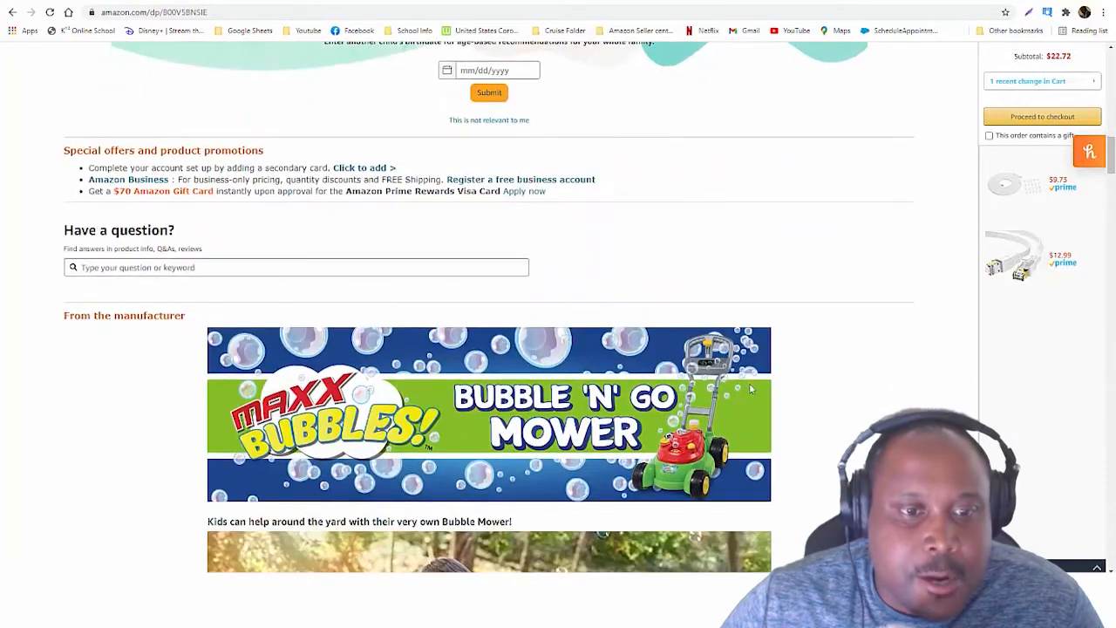
pyautogui.scroll(-3)
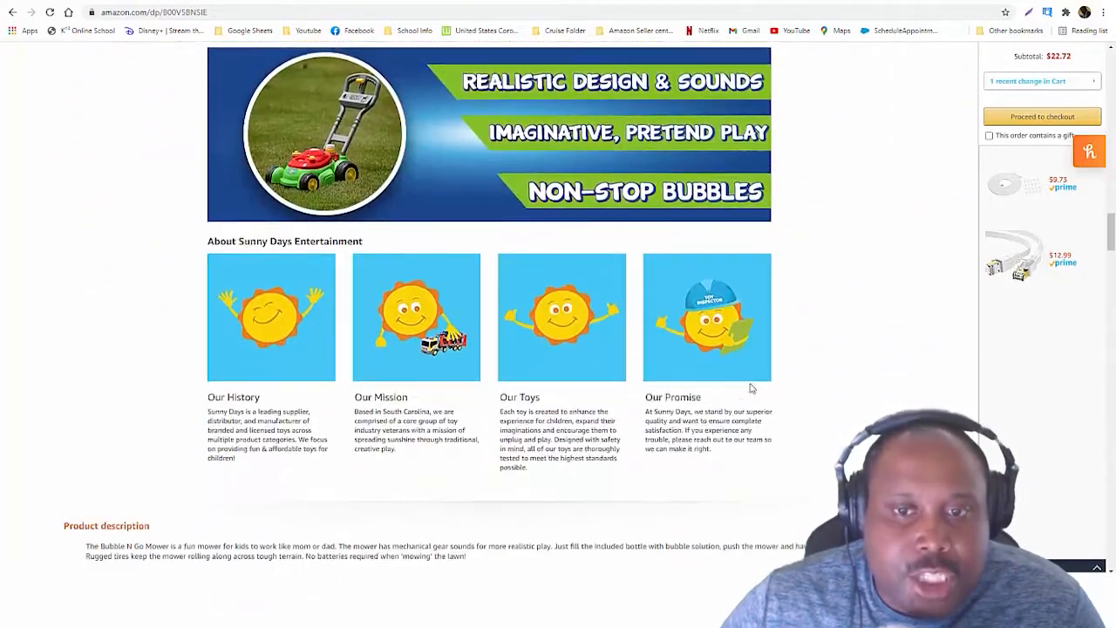
pyautogui.scroll(-3)
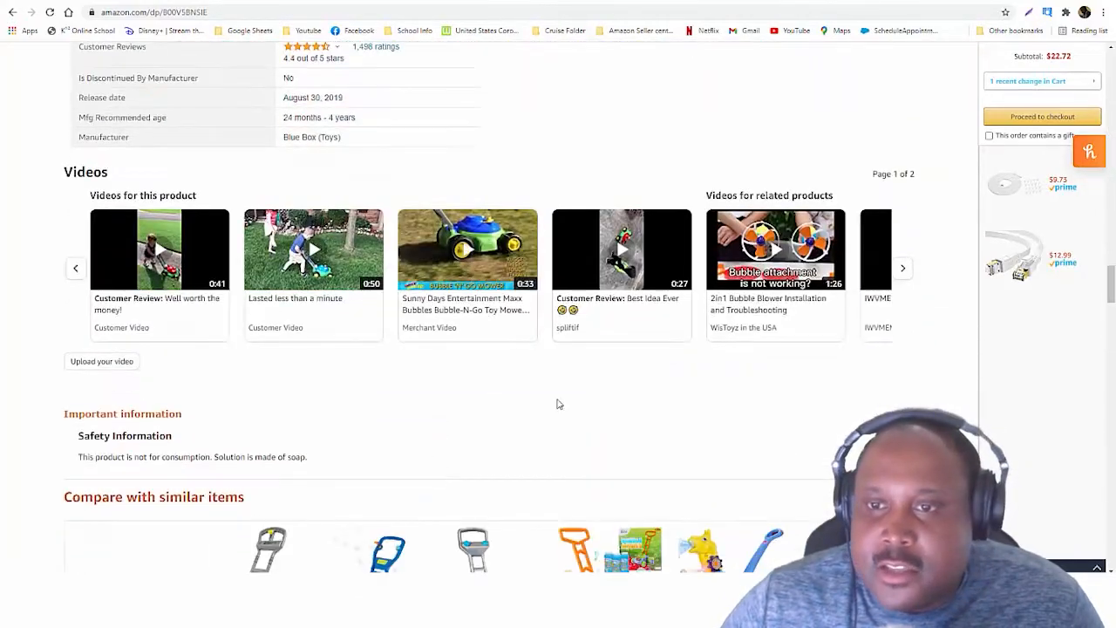
pyautogui.click(903, 268)
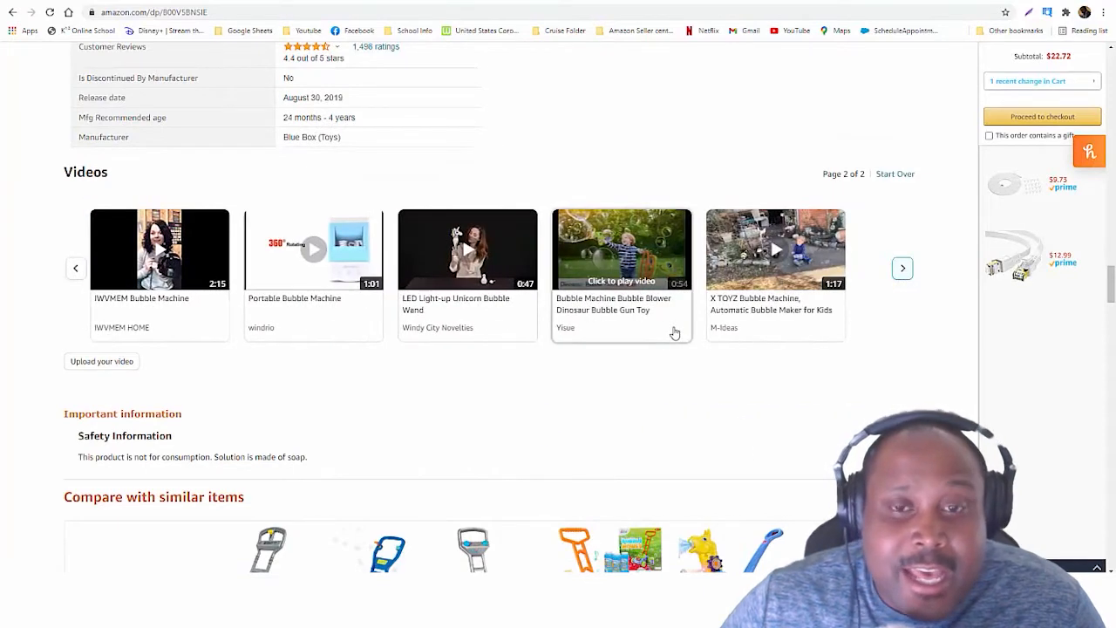
pyautogui.scroll(-3)
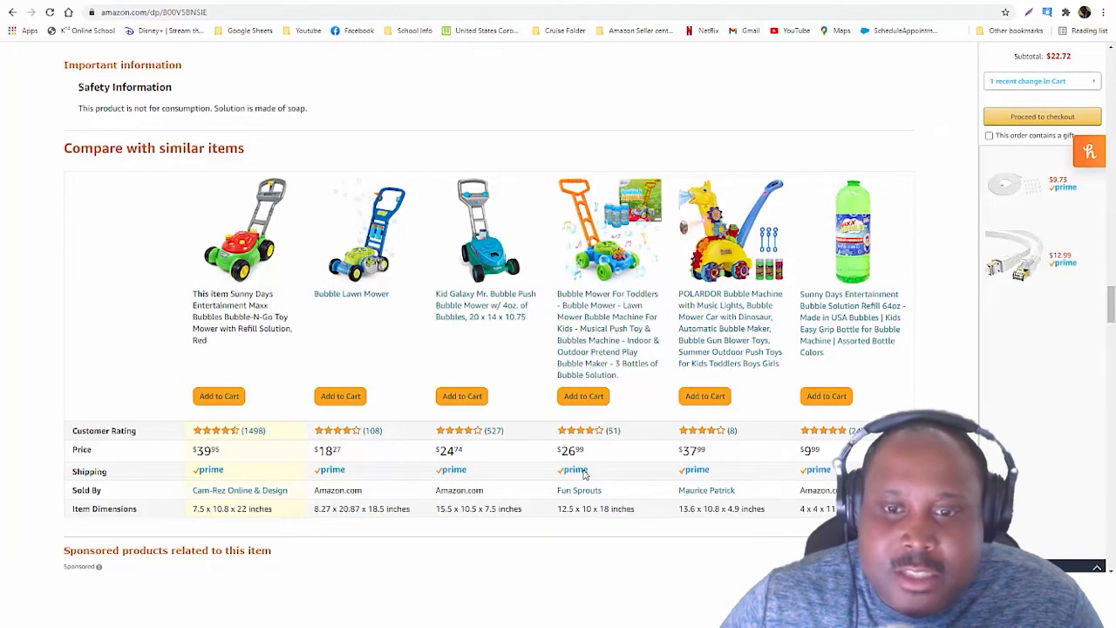
pyautogui.moveTo(387, 398)
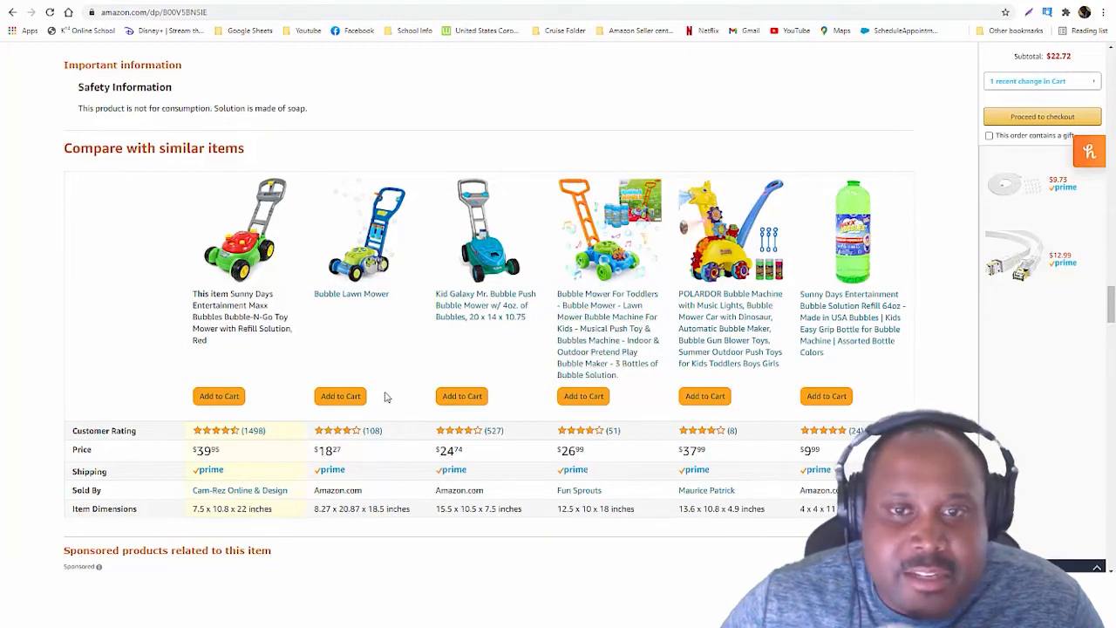
pyautogui.scroll(-3)
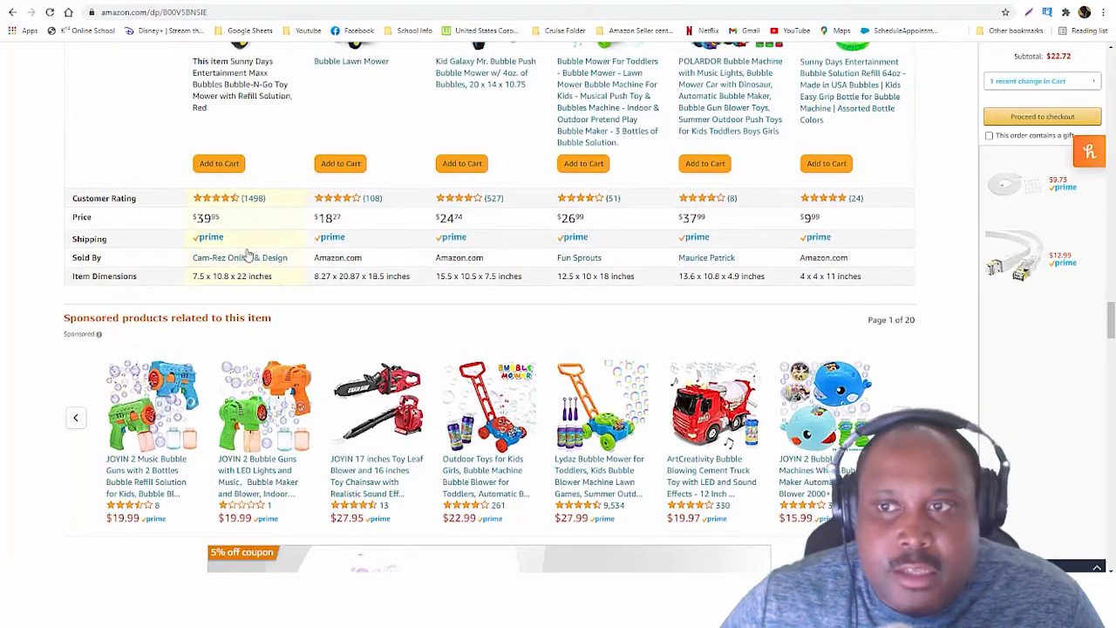
pyautogui.moveTo(373, 230)
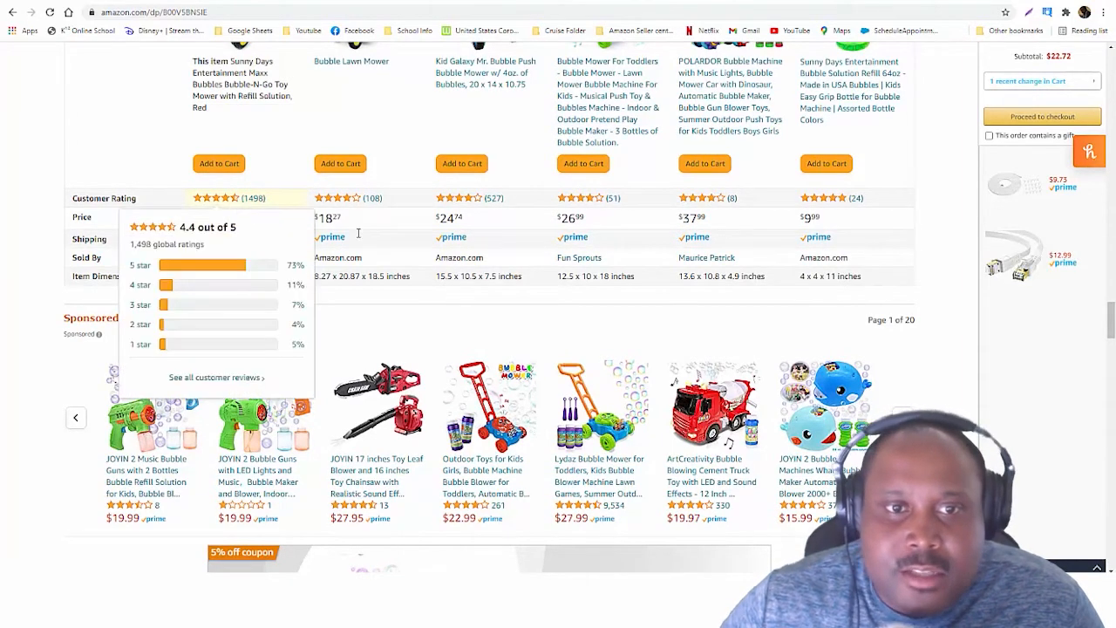
pyautogui.scroll(3)
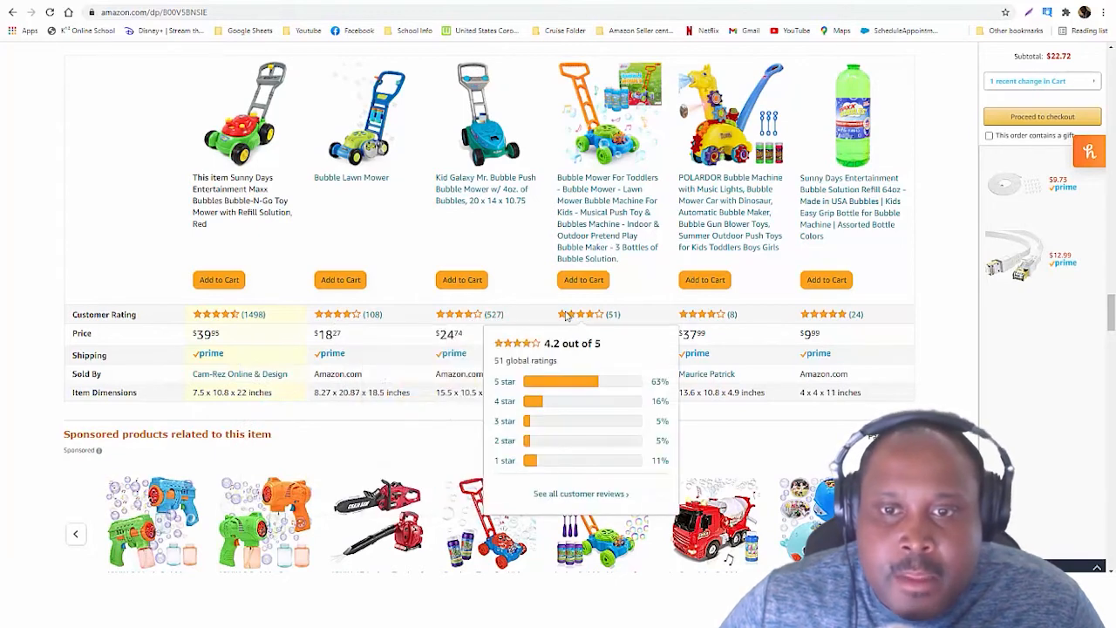
pyautogui.moveTo(227, 313)
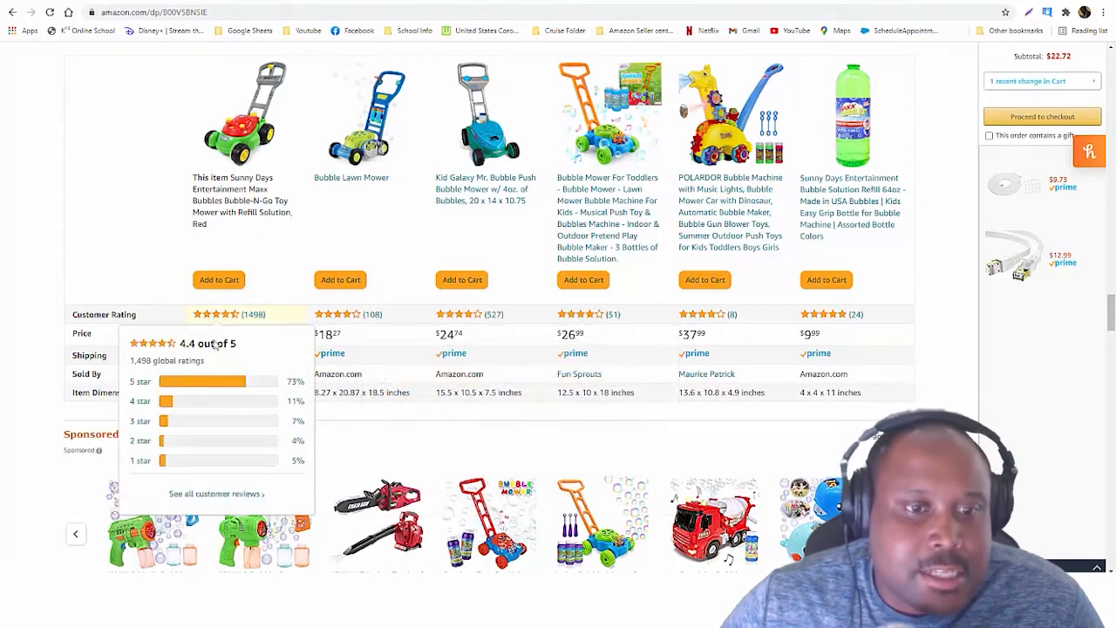
pyautogui.moveTo(478, 314)
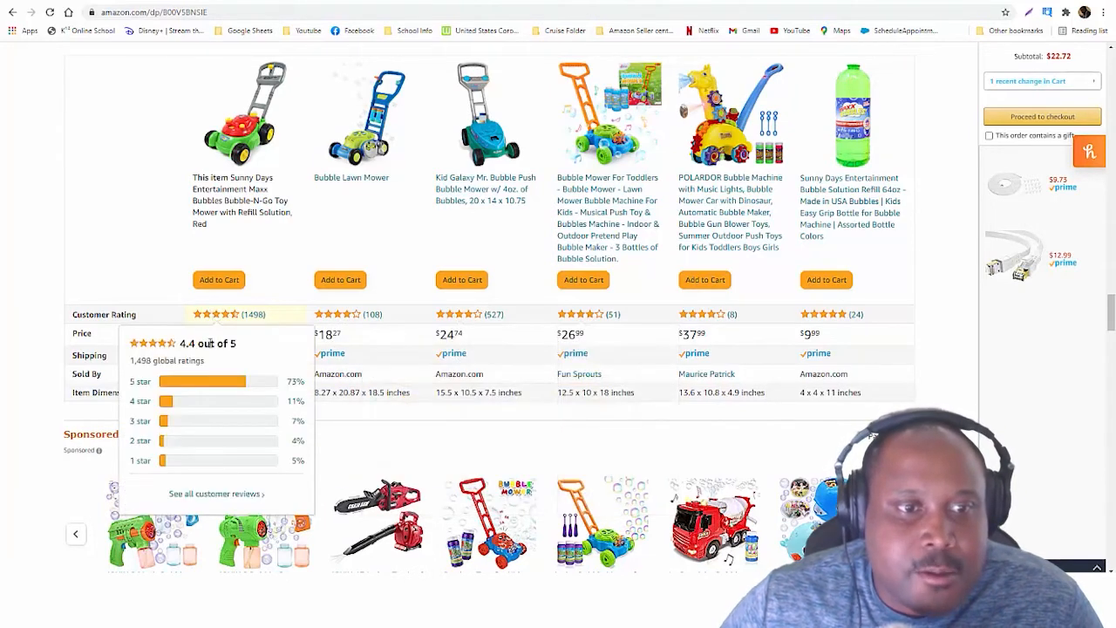
pyautogui.scroll(-3)
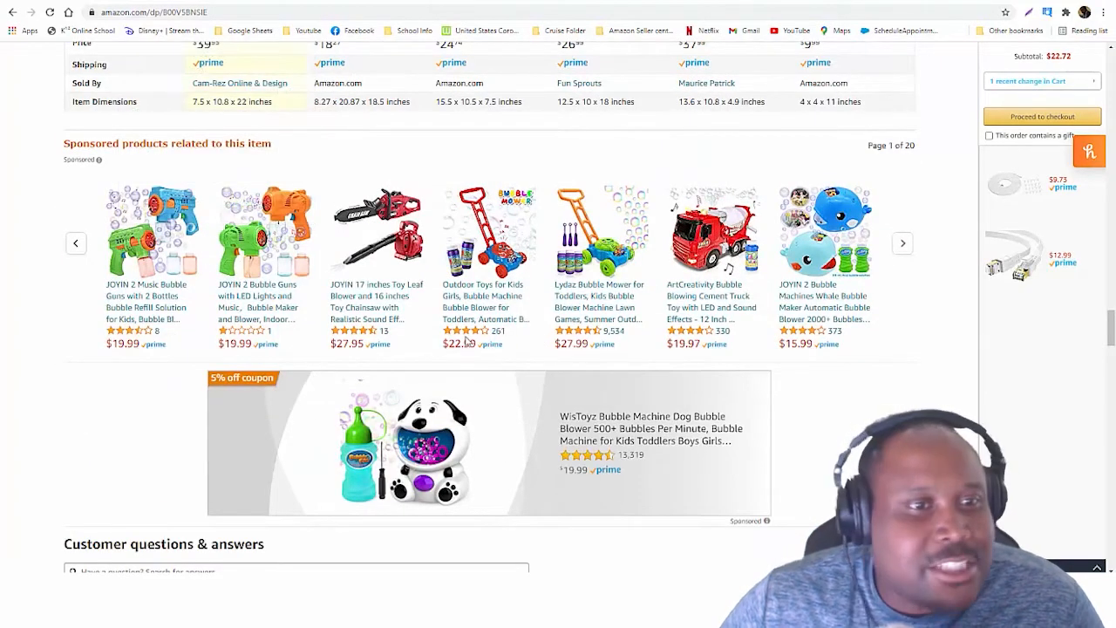
pyautogui.scroll(-3)
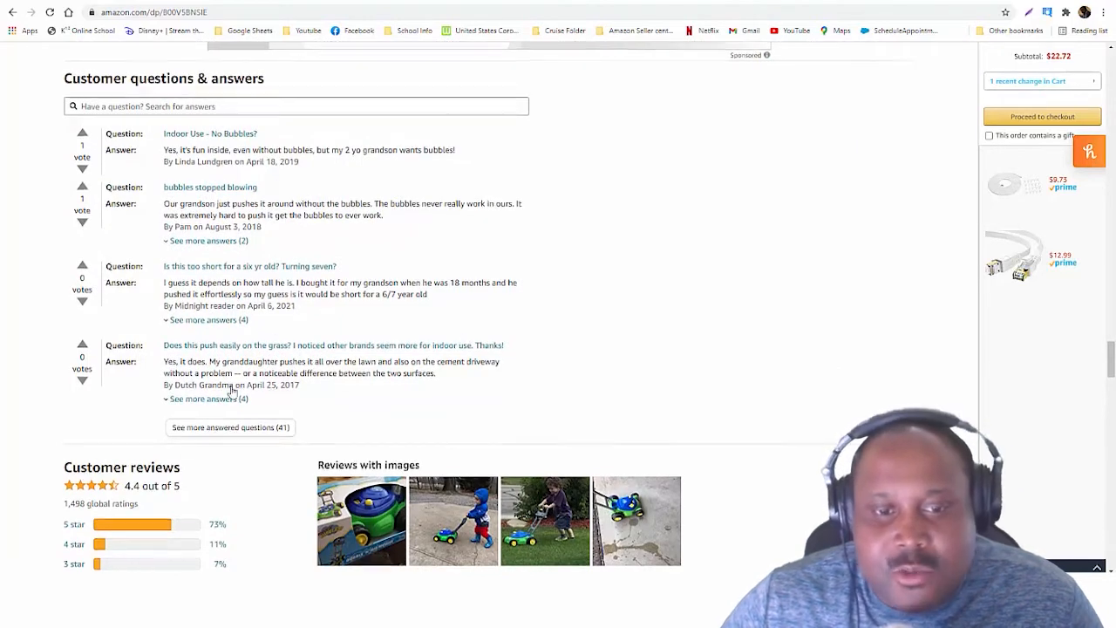
pyautogui.scroll(-3)
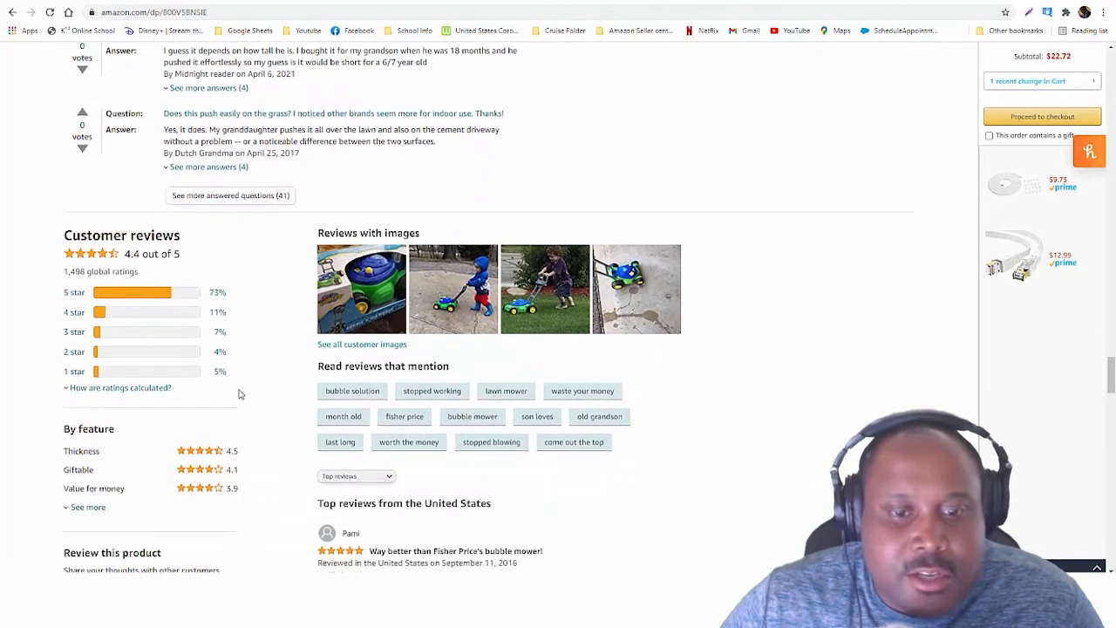
pyautogui.scroll(-3)
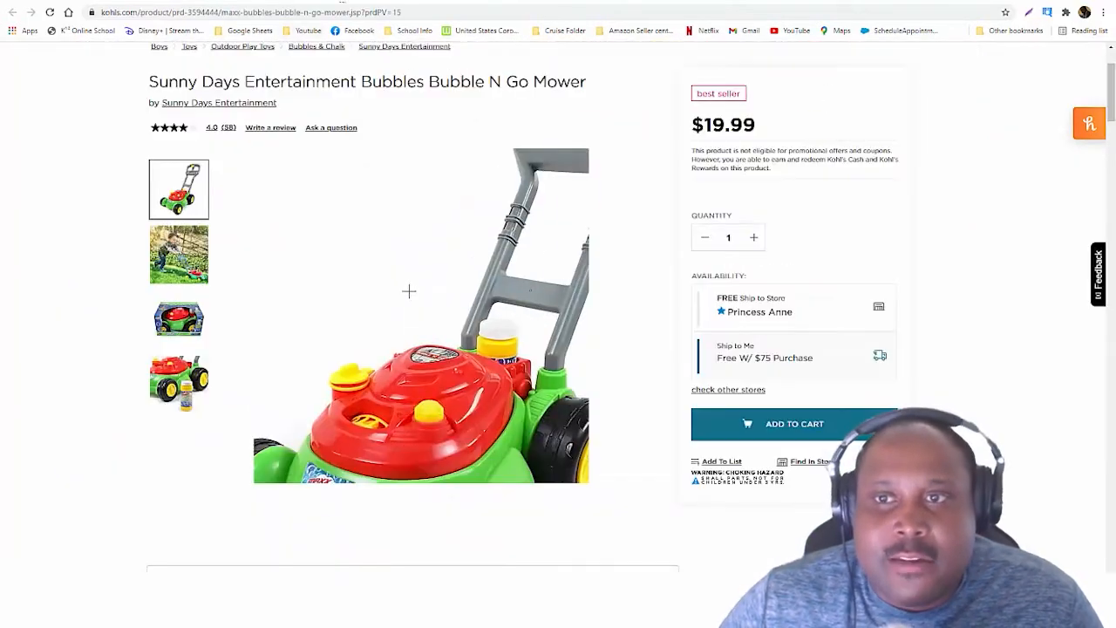
# Step: Return to the top of the Kohl's bubble mower listing priced at $19.99
pyautogui.scroll(3)
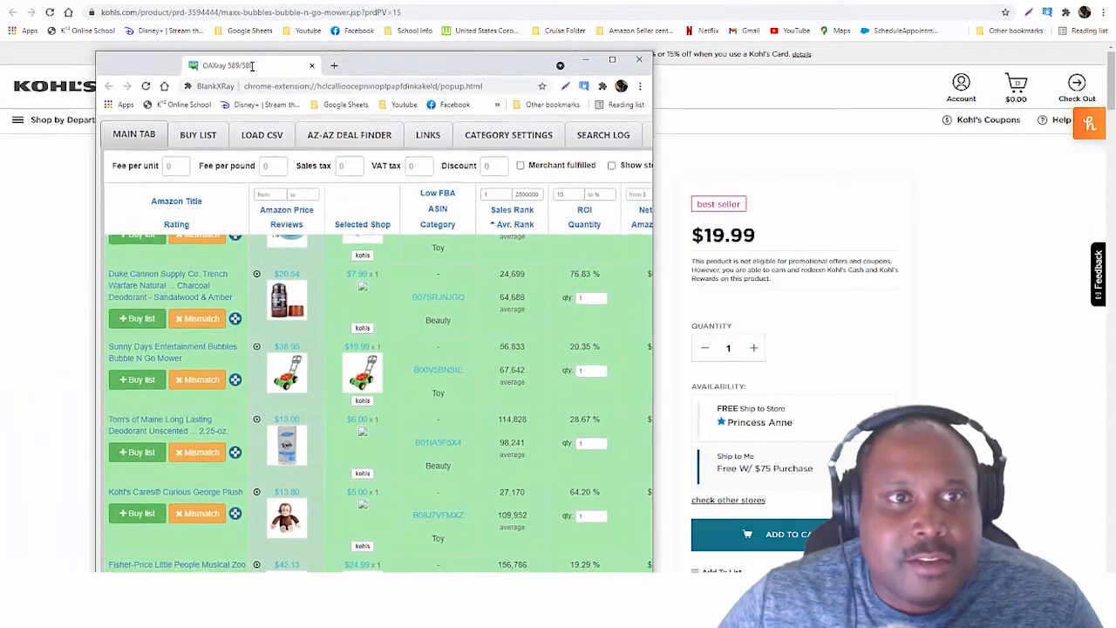
# Step: Maximize the OAXray results window and review rows of shoes, deodorants and LEGO sets down to the KidKraft kitchen
pyautogui.click(611, 59)
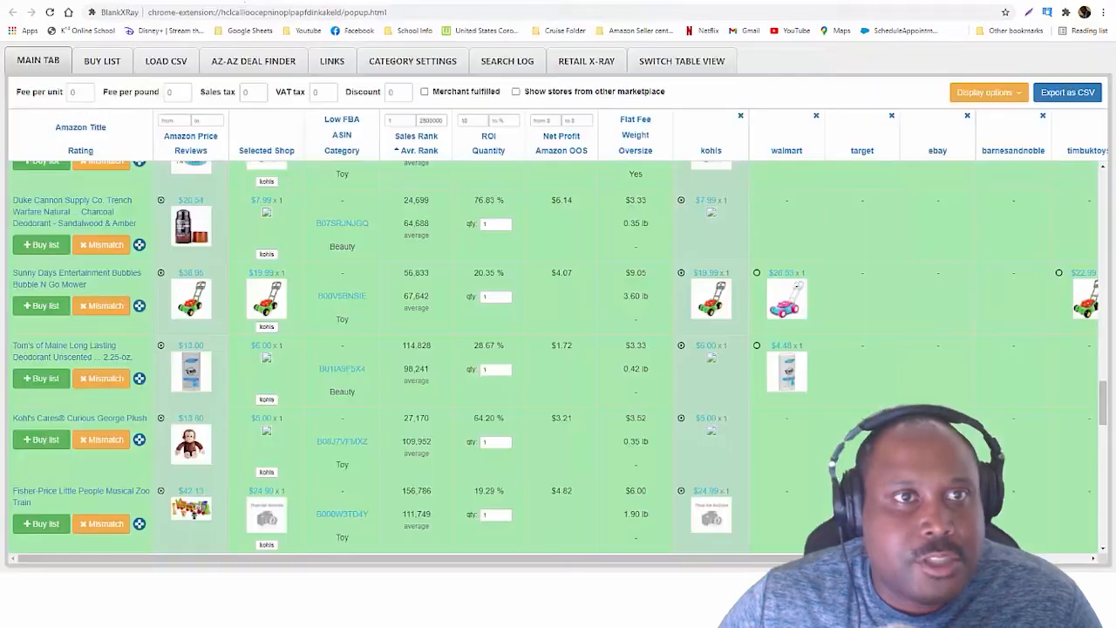
pyautogui.moveTo(311, 7)
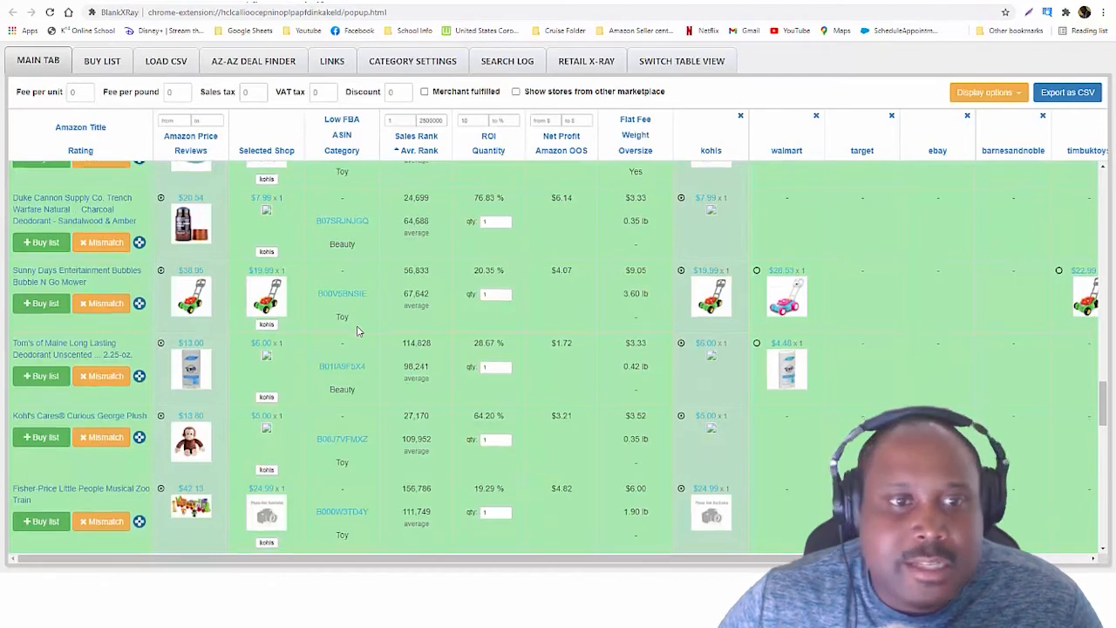
pyautogui.scroll(3)
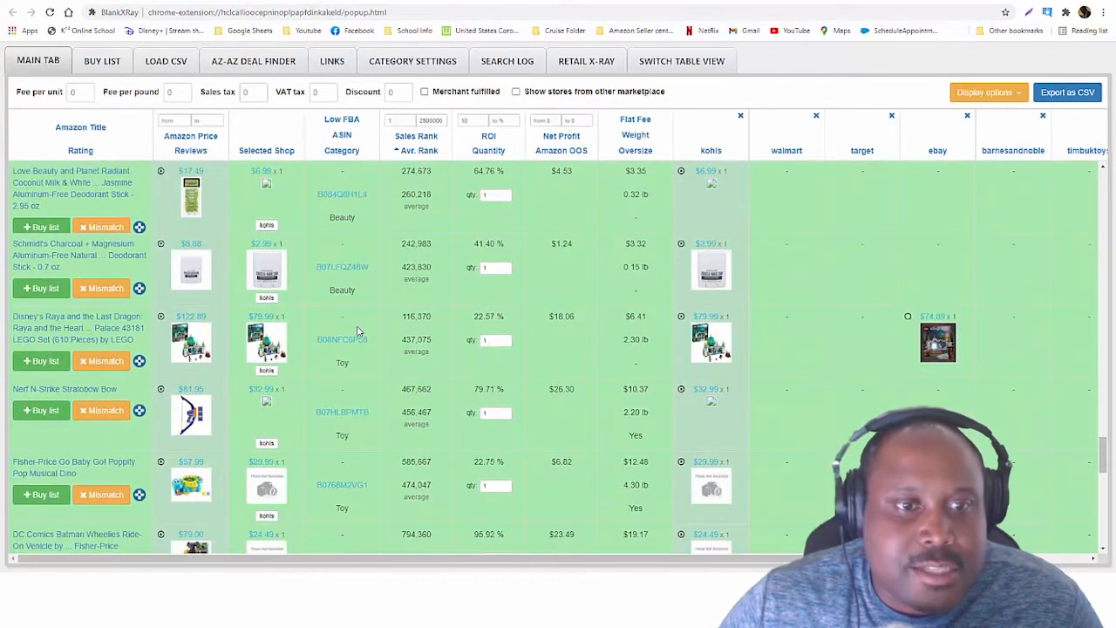
pyautogui.scroll(-3)
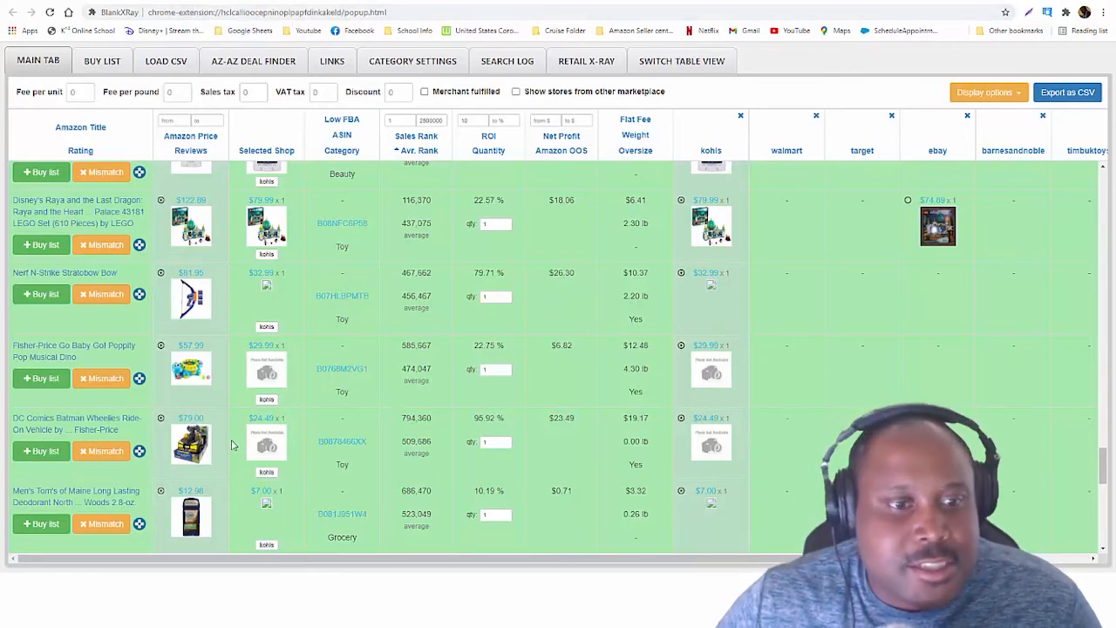
pyautogui.scroll(-3)
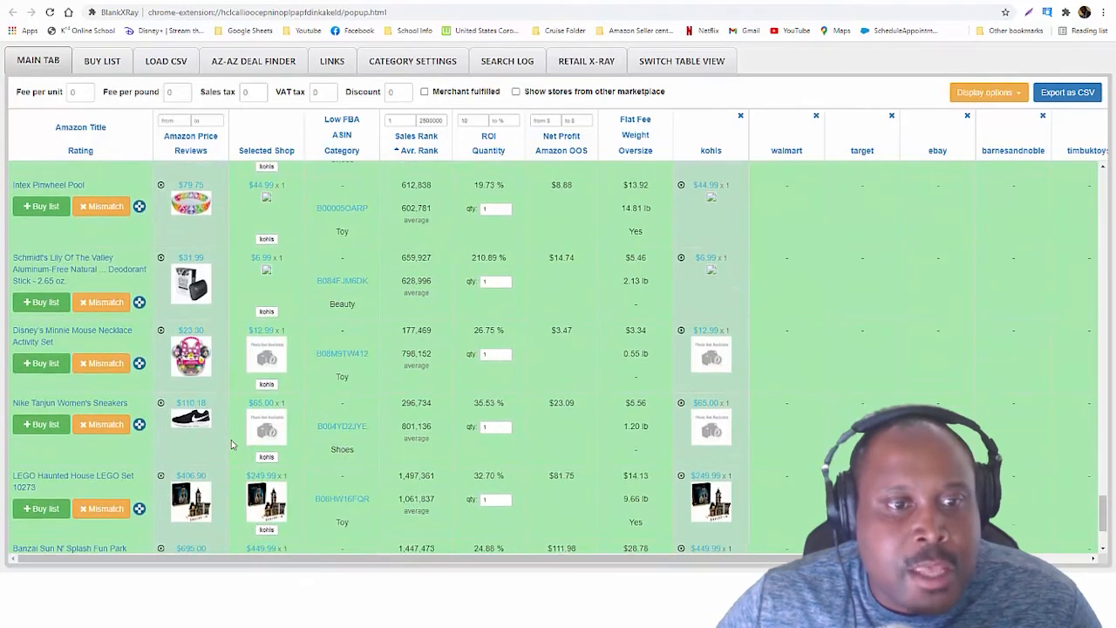
pyautogui.scroll(-3)
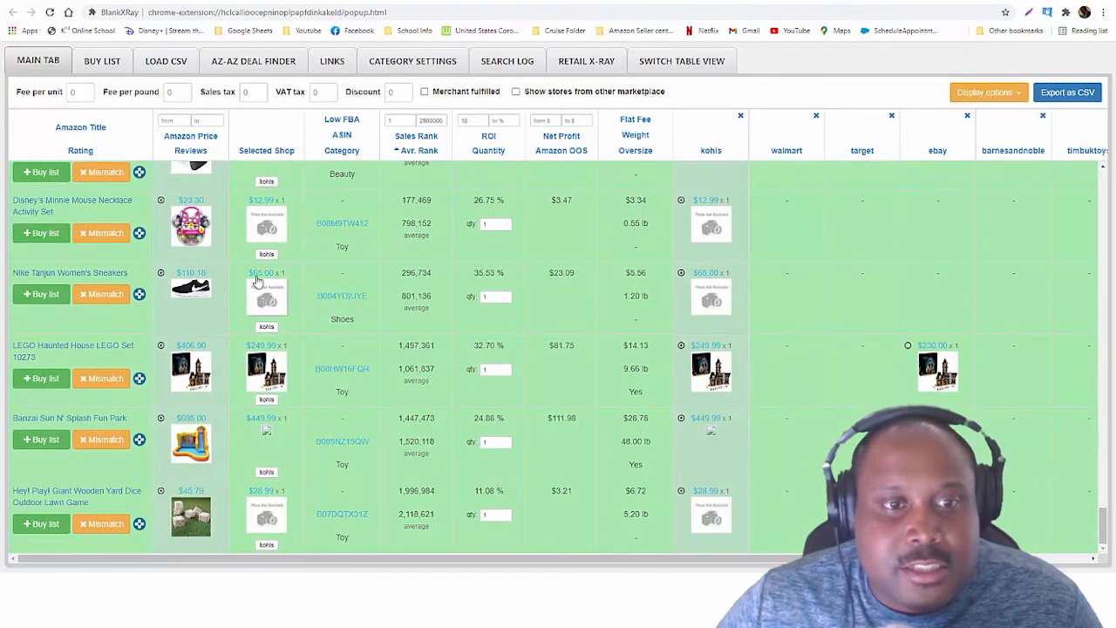
pyautogui.moveTo(300, 390)
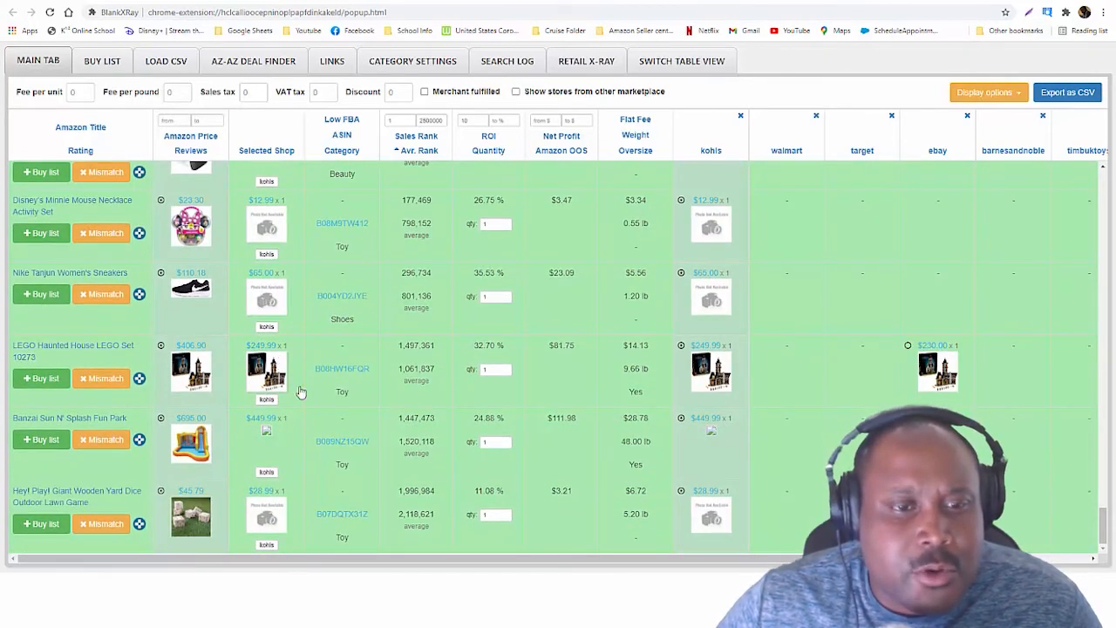
pyautogui.scroll(-3)
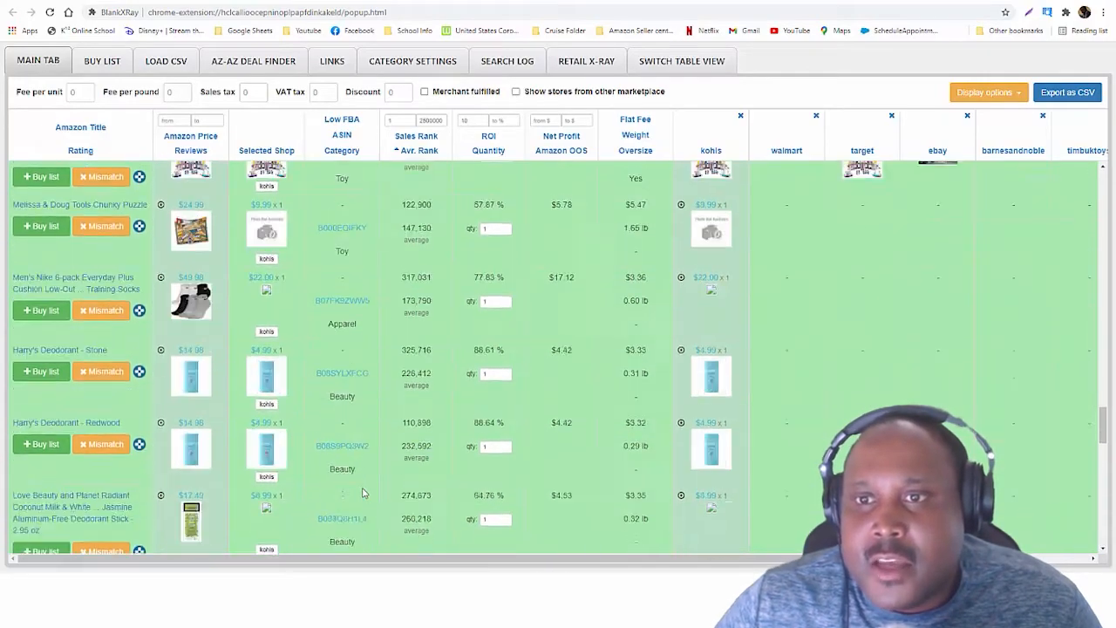
pyautogui.scroll(-3)
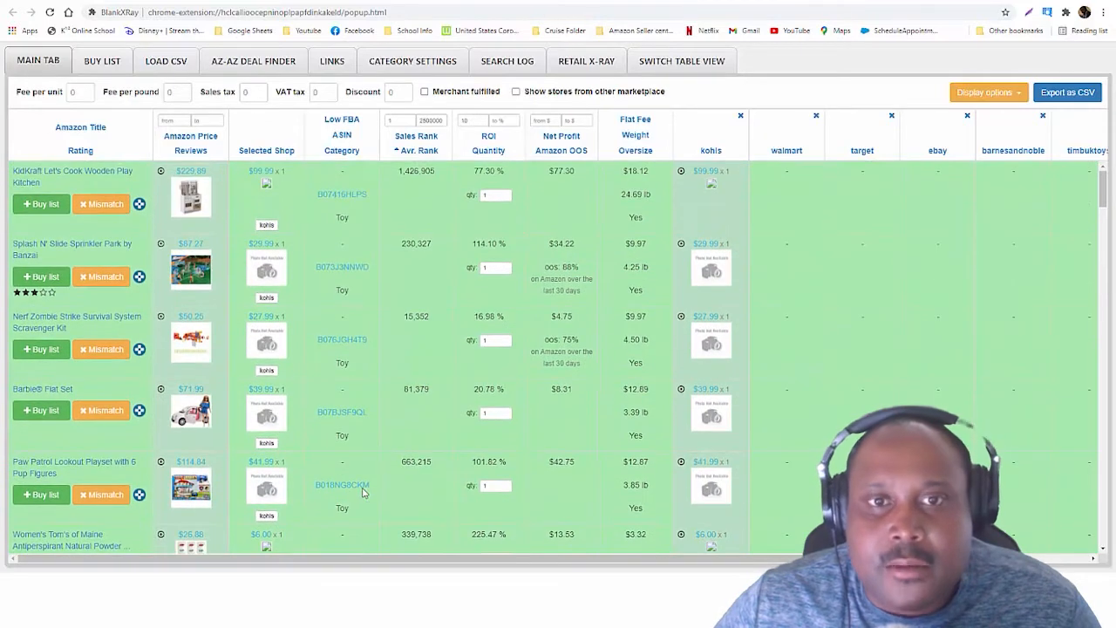
pyautogui.moveTo(265, 272)
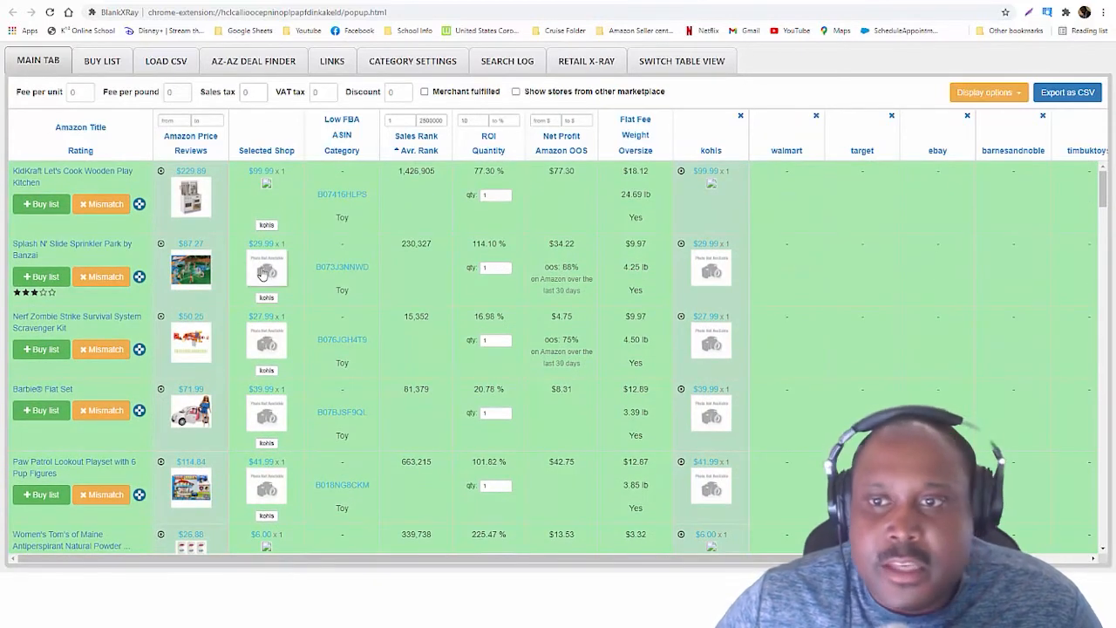
pyautogui.moveTo(303, 360)
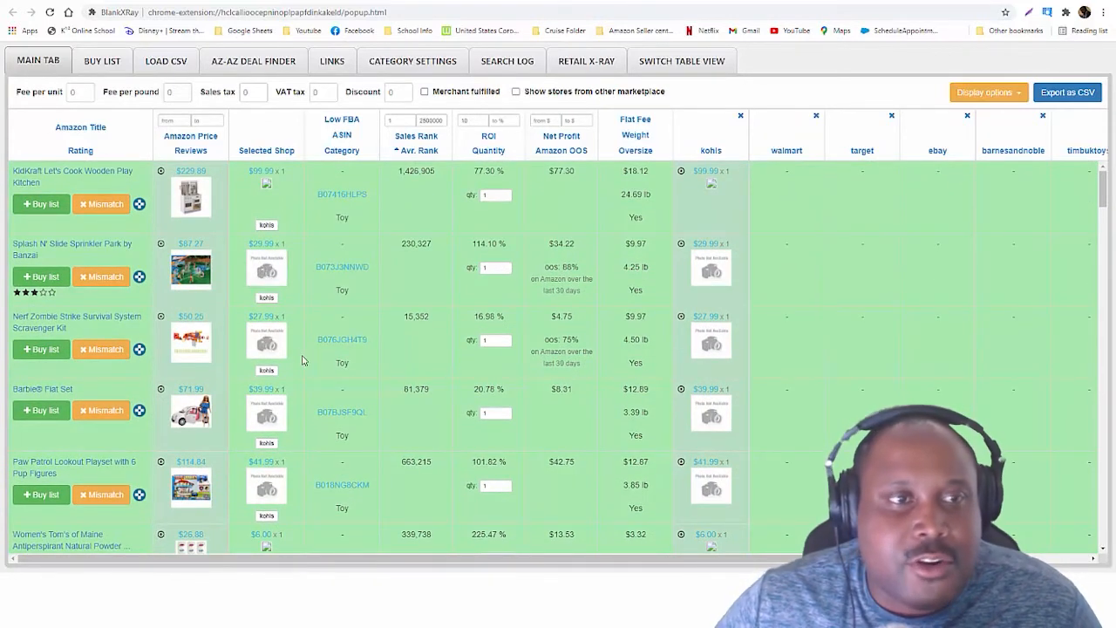
pyautogui.moveTo(269, 188)
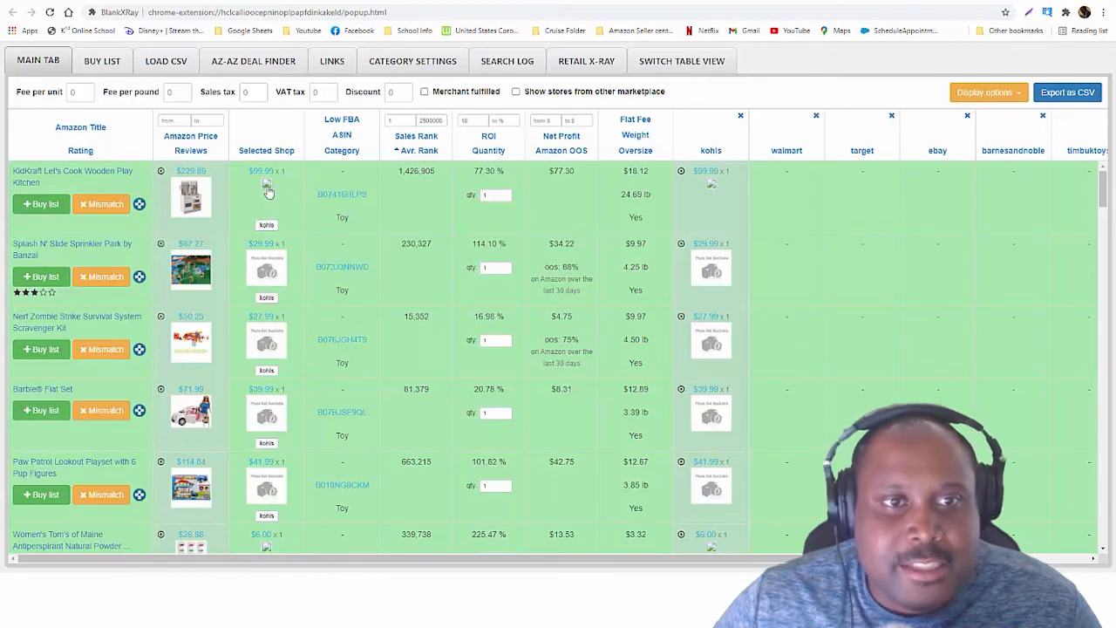